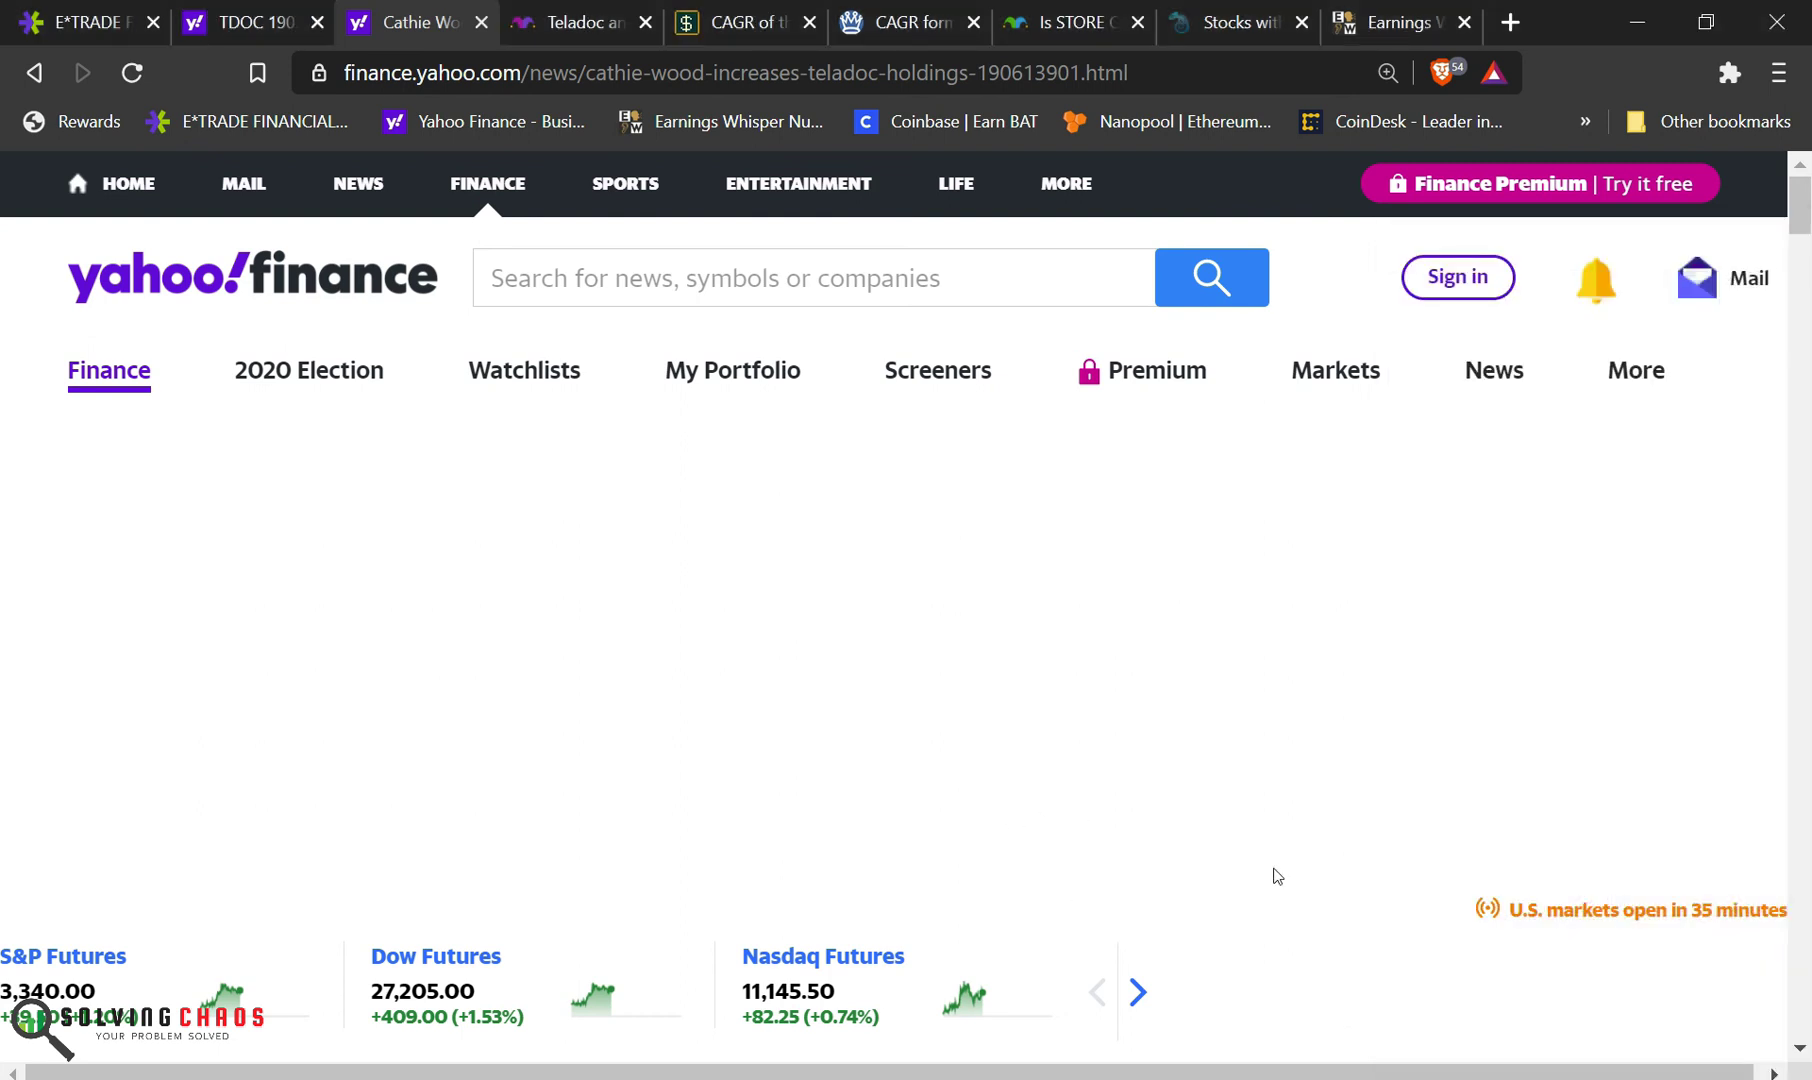
mouse_move(46, 993)
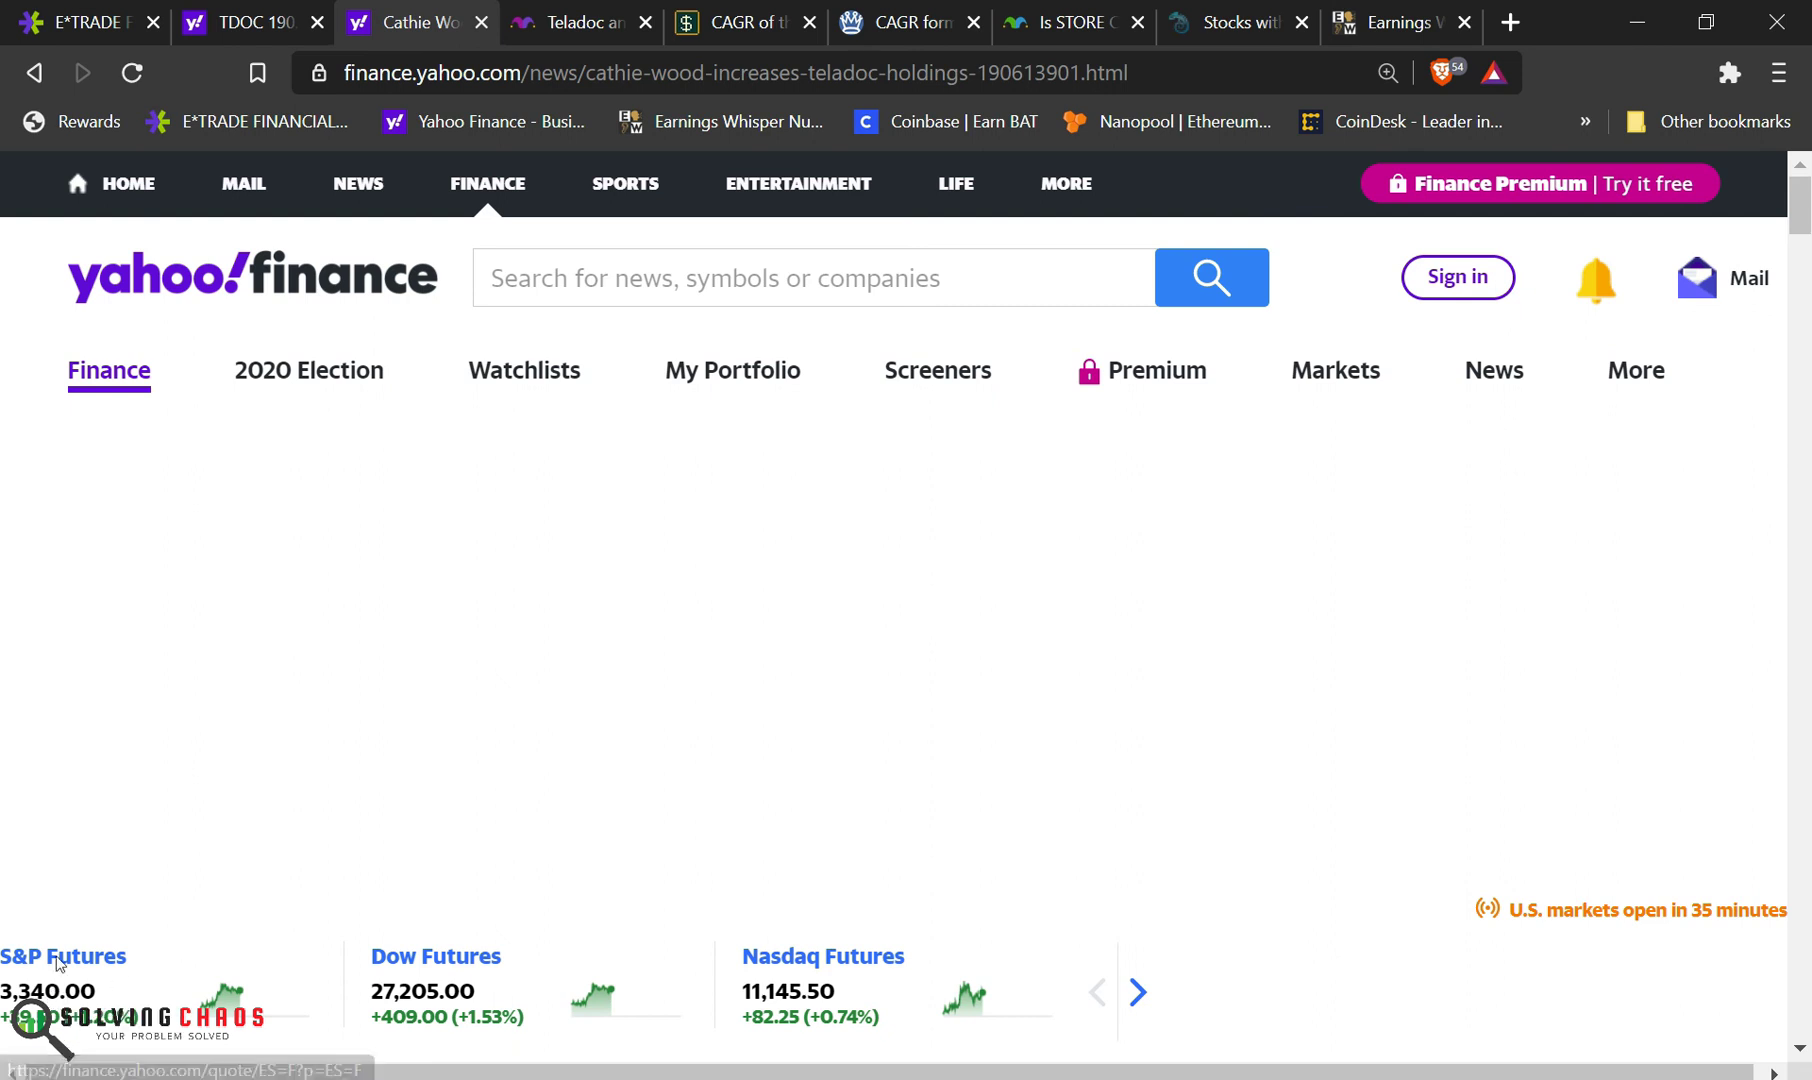
mouse_move(518, 897)
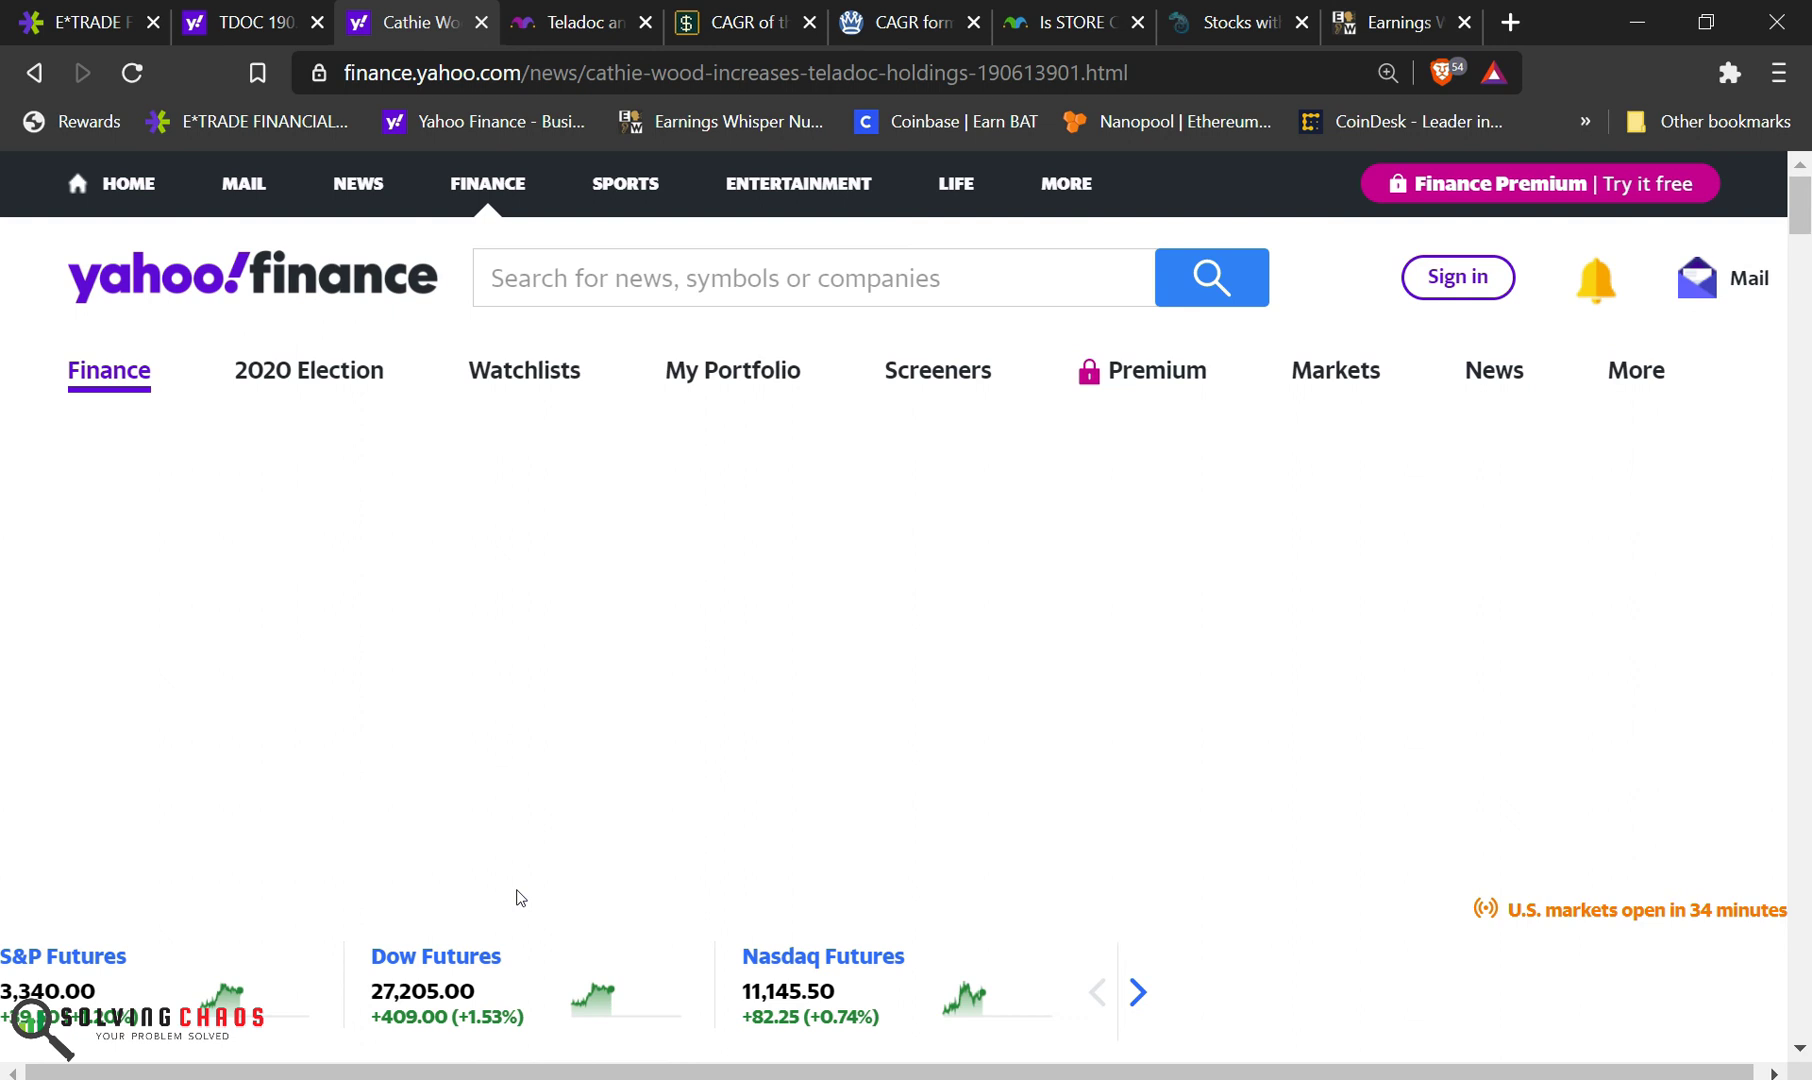
mouse_move(361, 831)
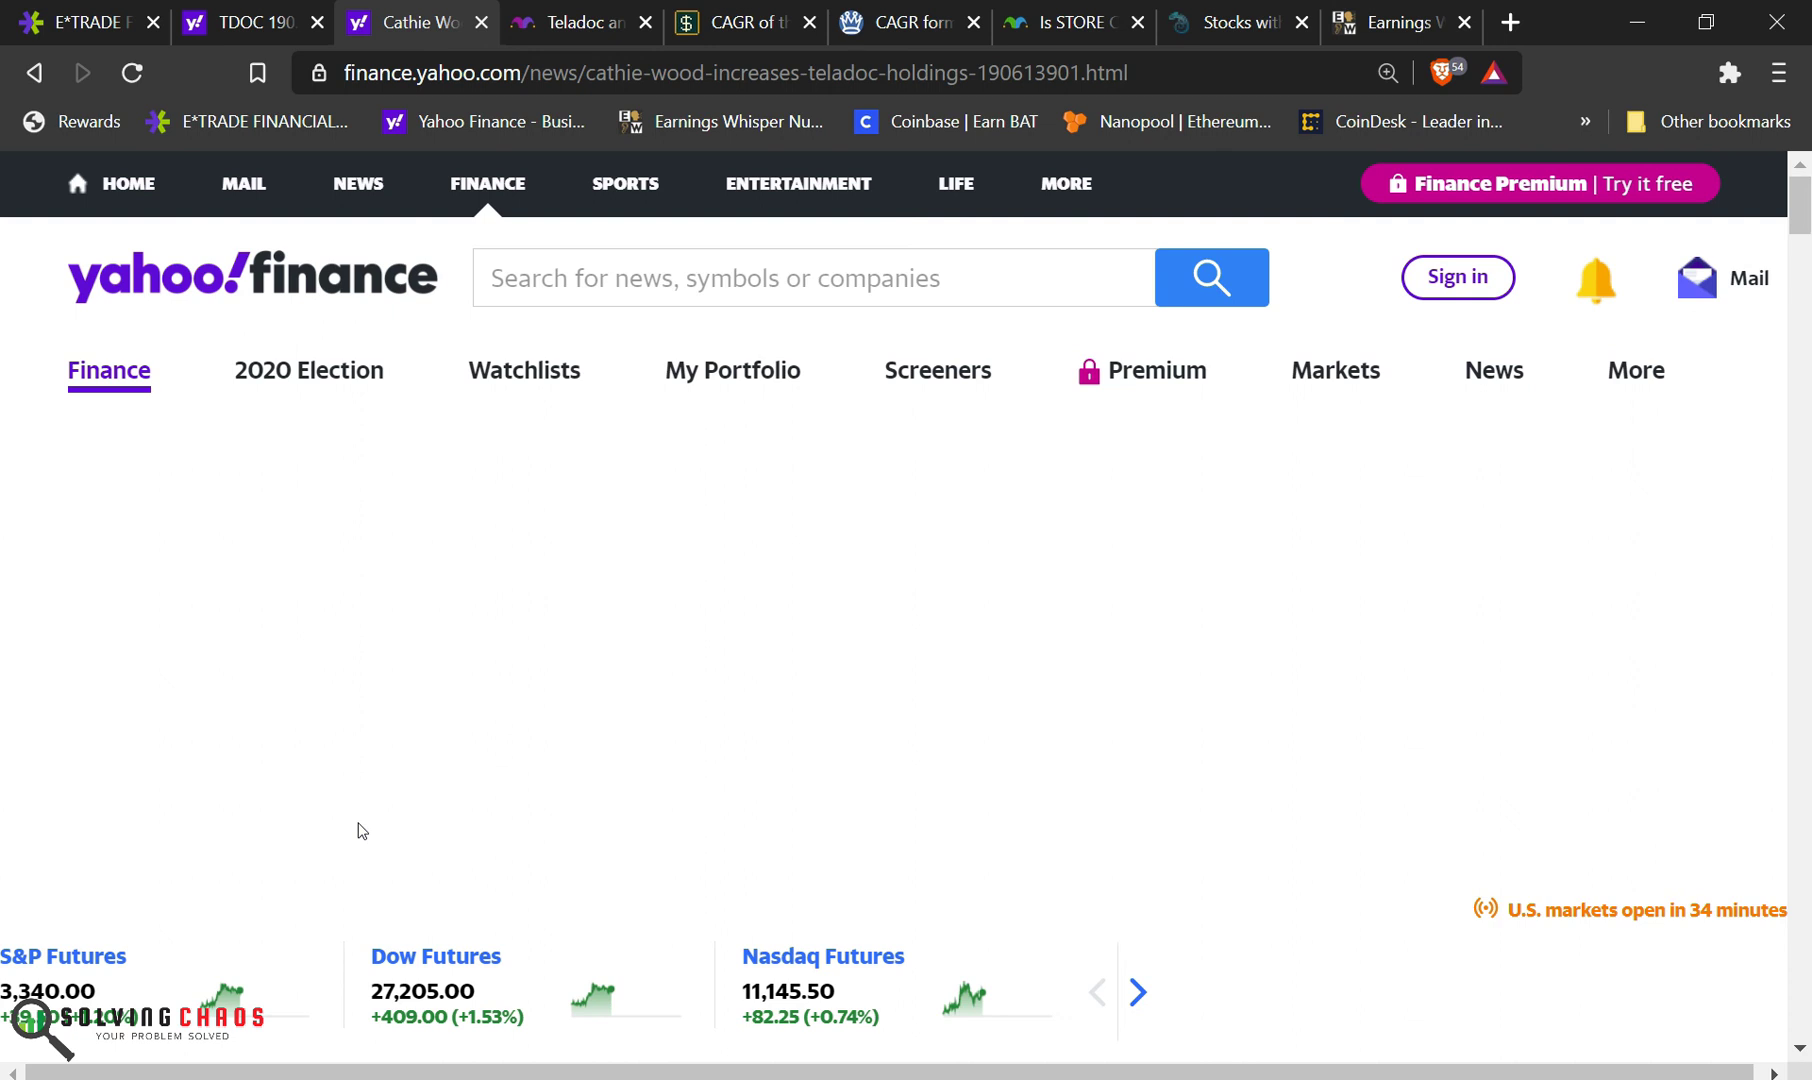
Step: Skim the Cathie Wood Teladoc article and follow its 'reported' link to the Q3 2020 release
scroll("down", 3)
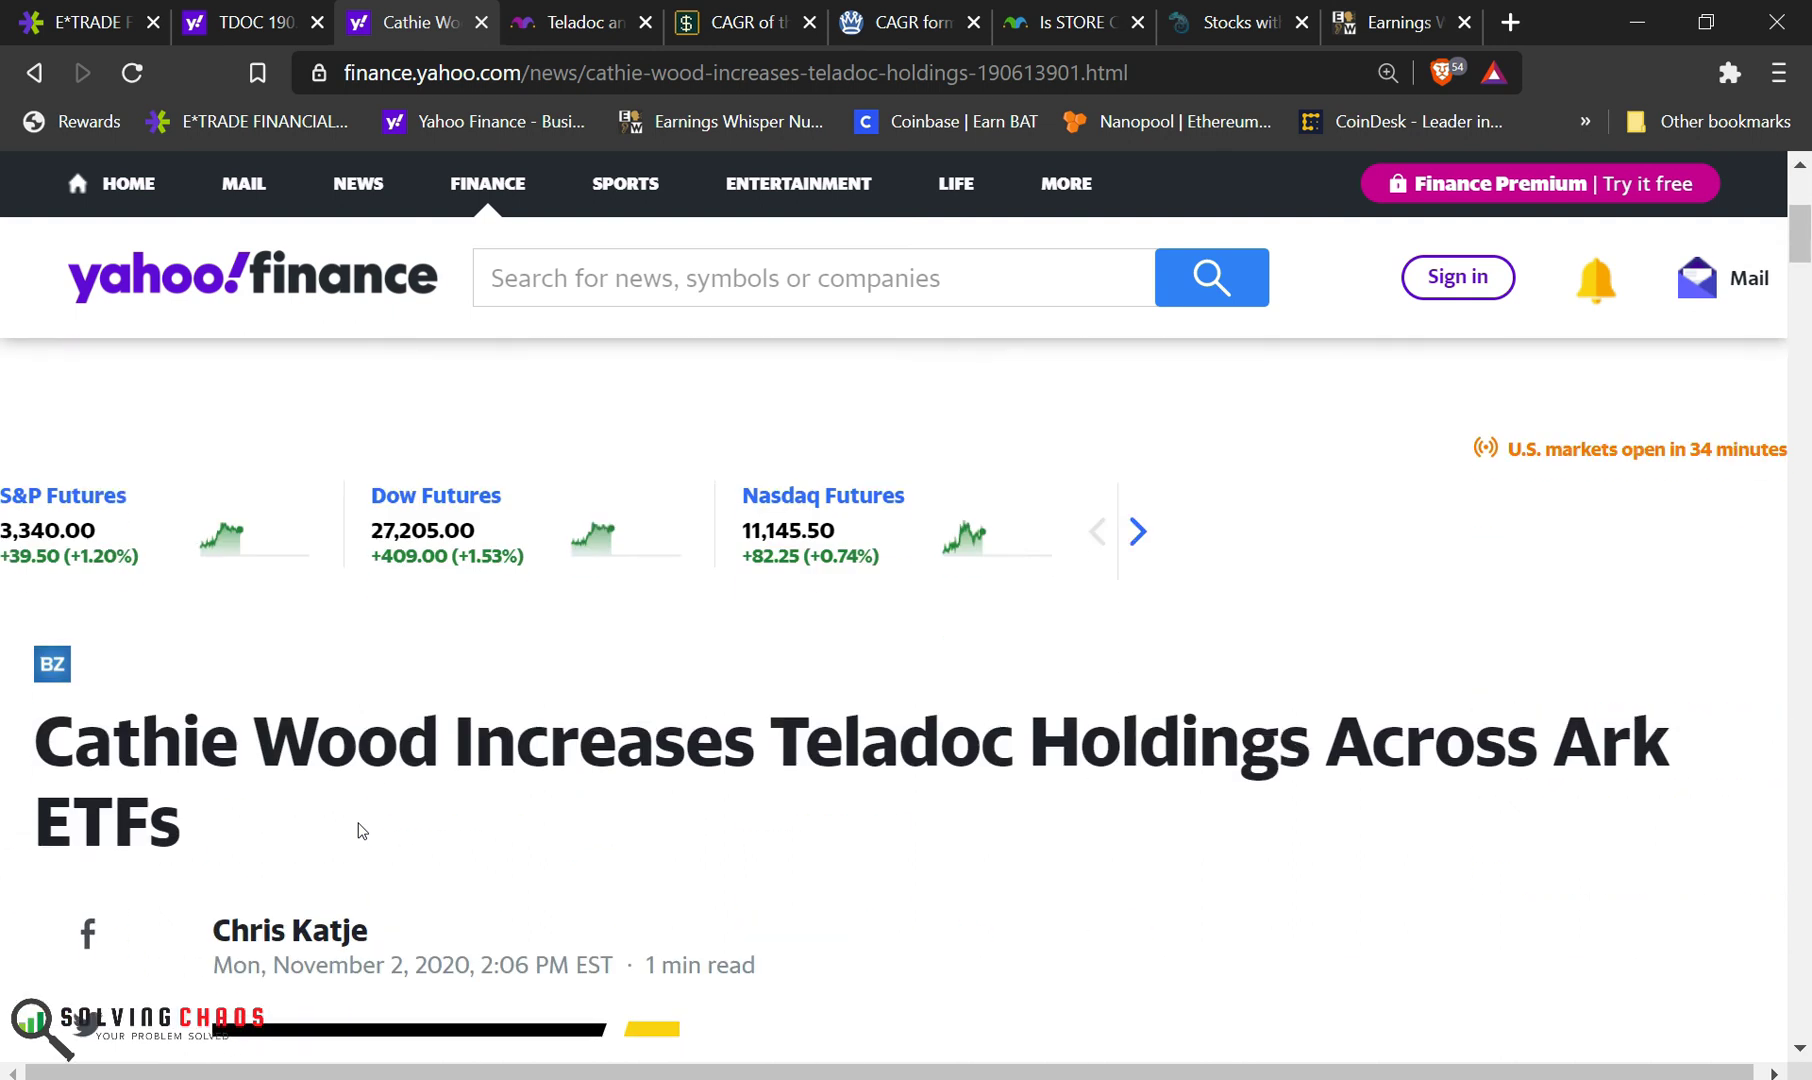
mouse_move(196, 792)
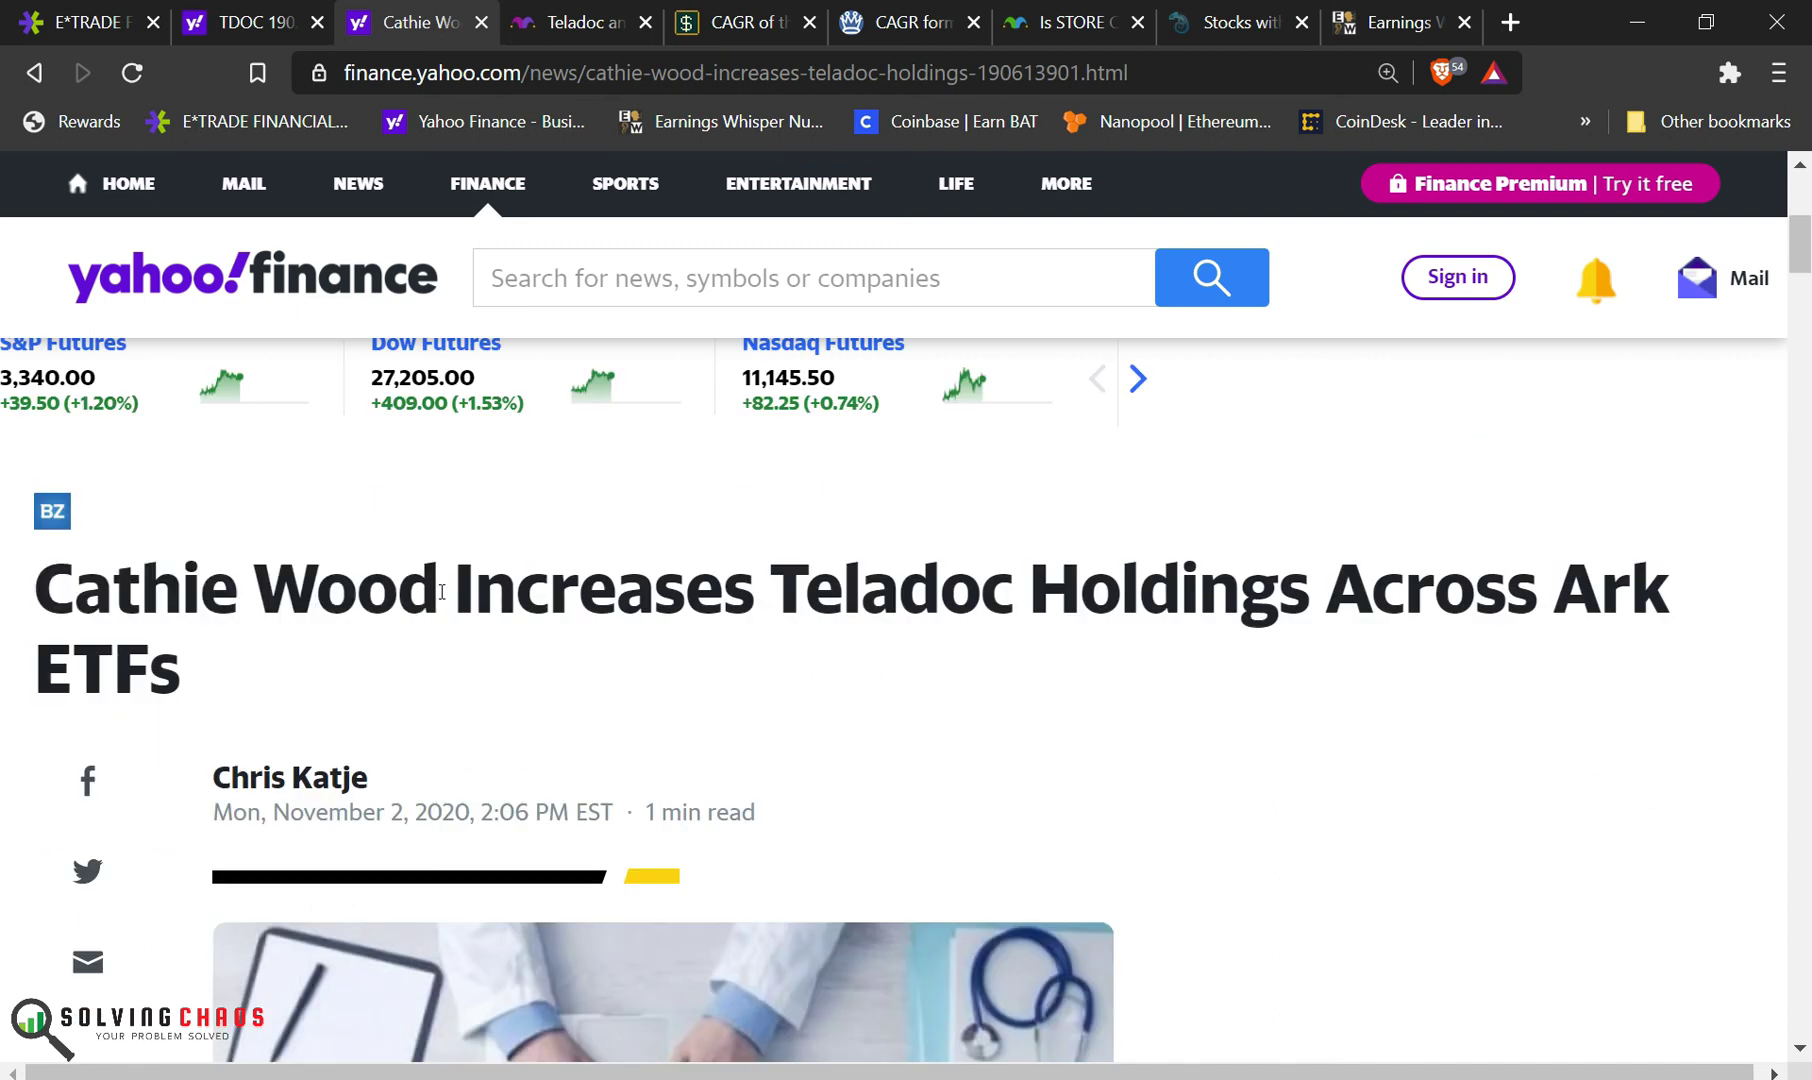
double_click(237, 589)
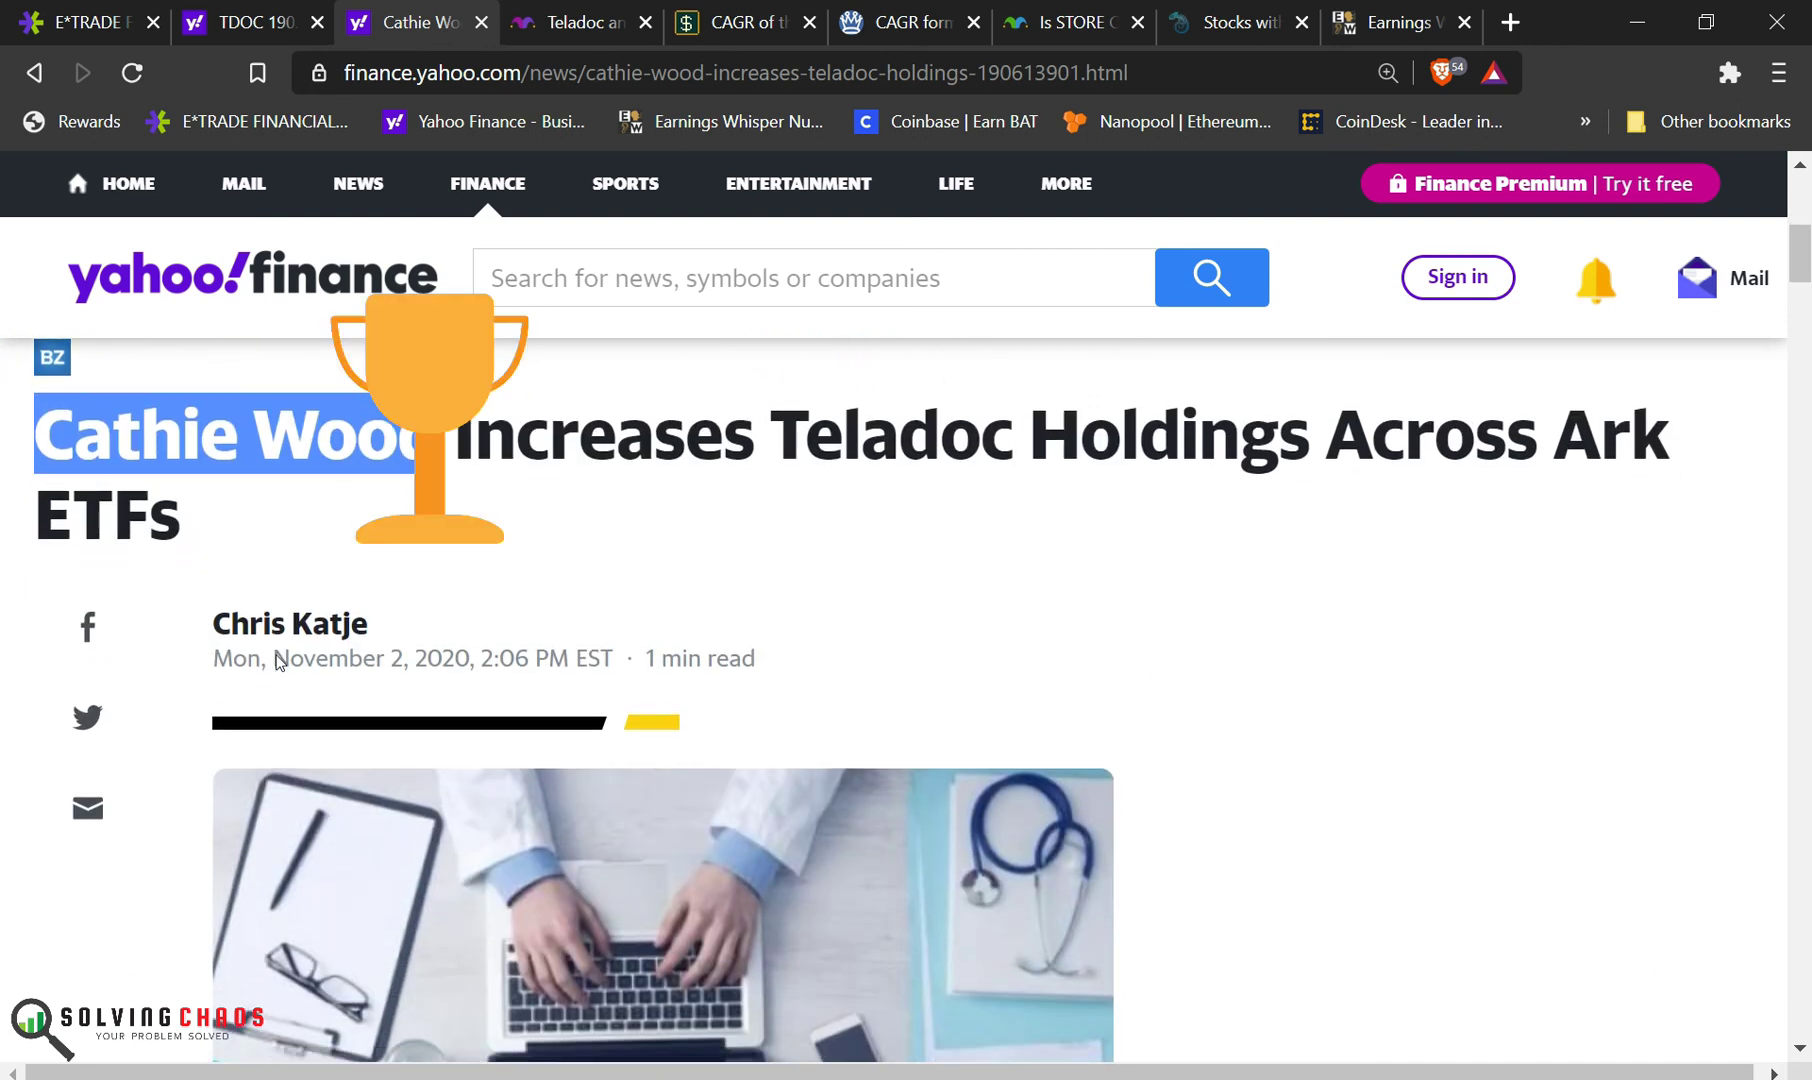
scroll("down", 3)
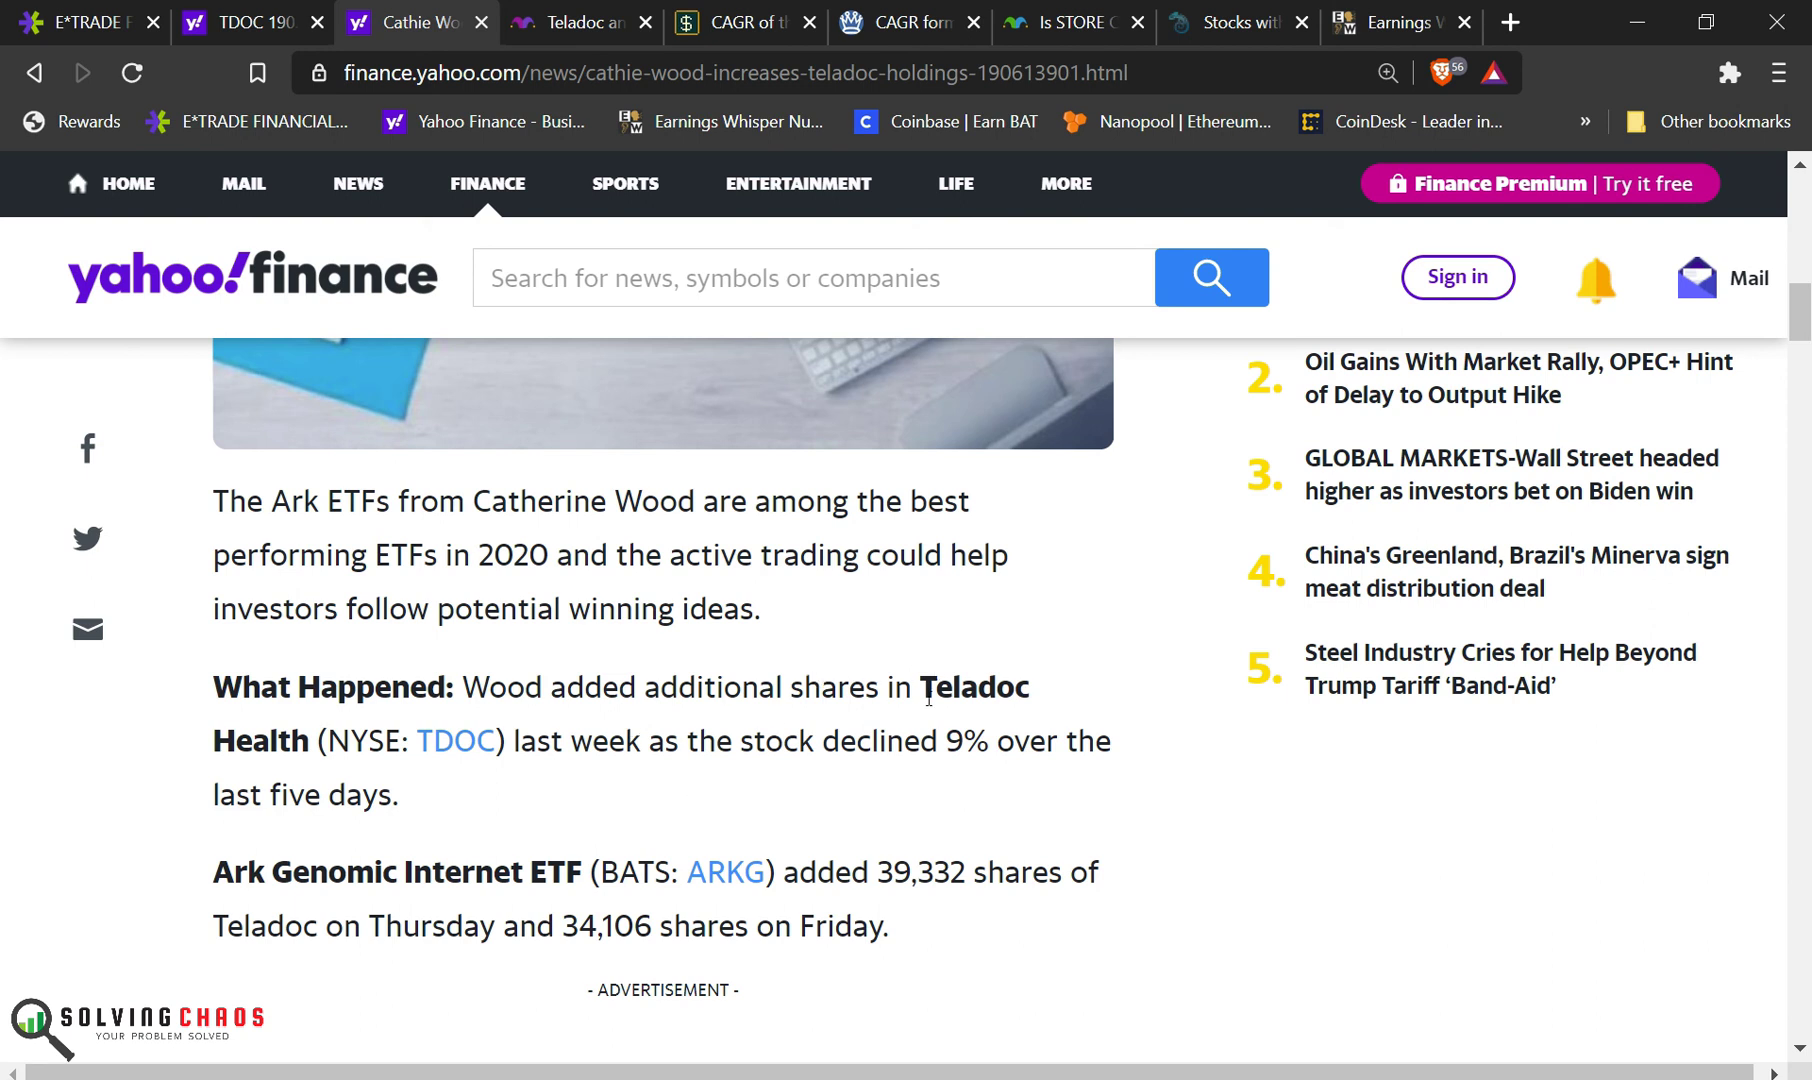
scroll("down", 3)
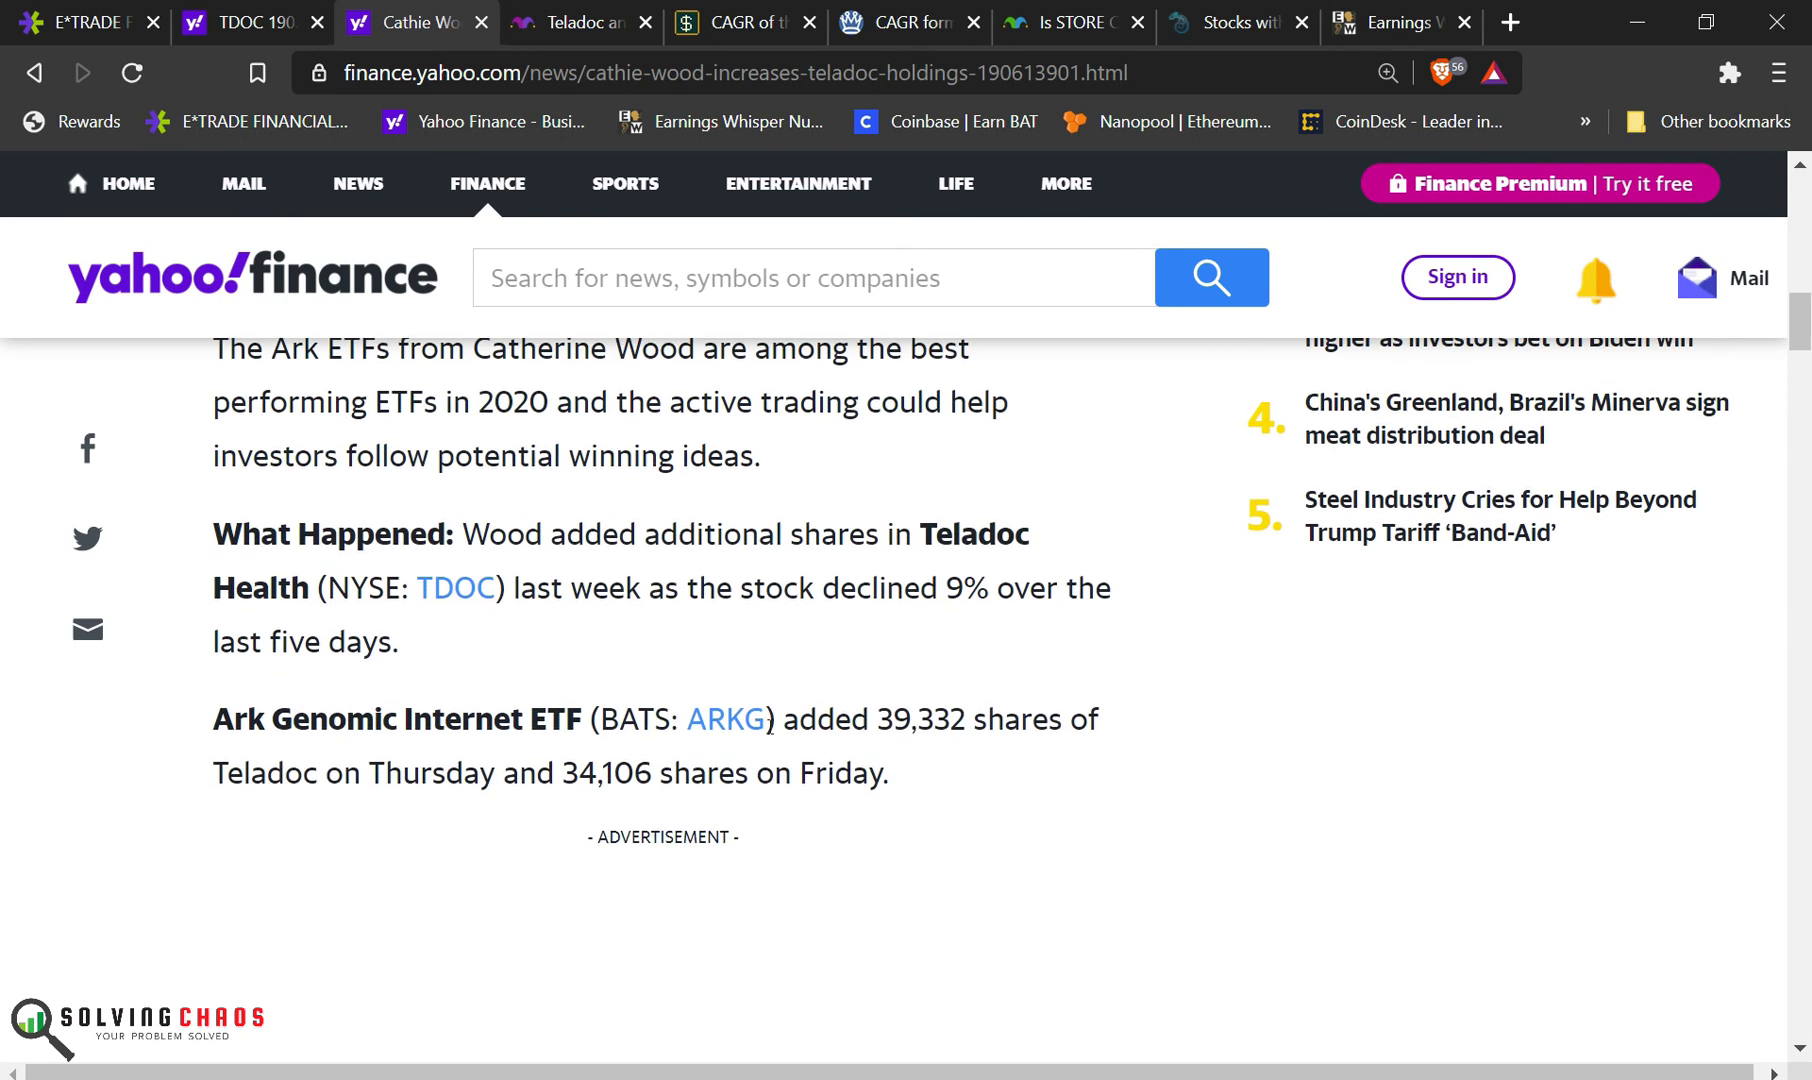
scroll("down", 3)
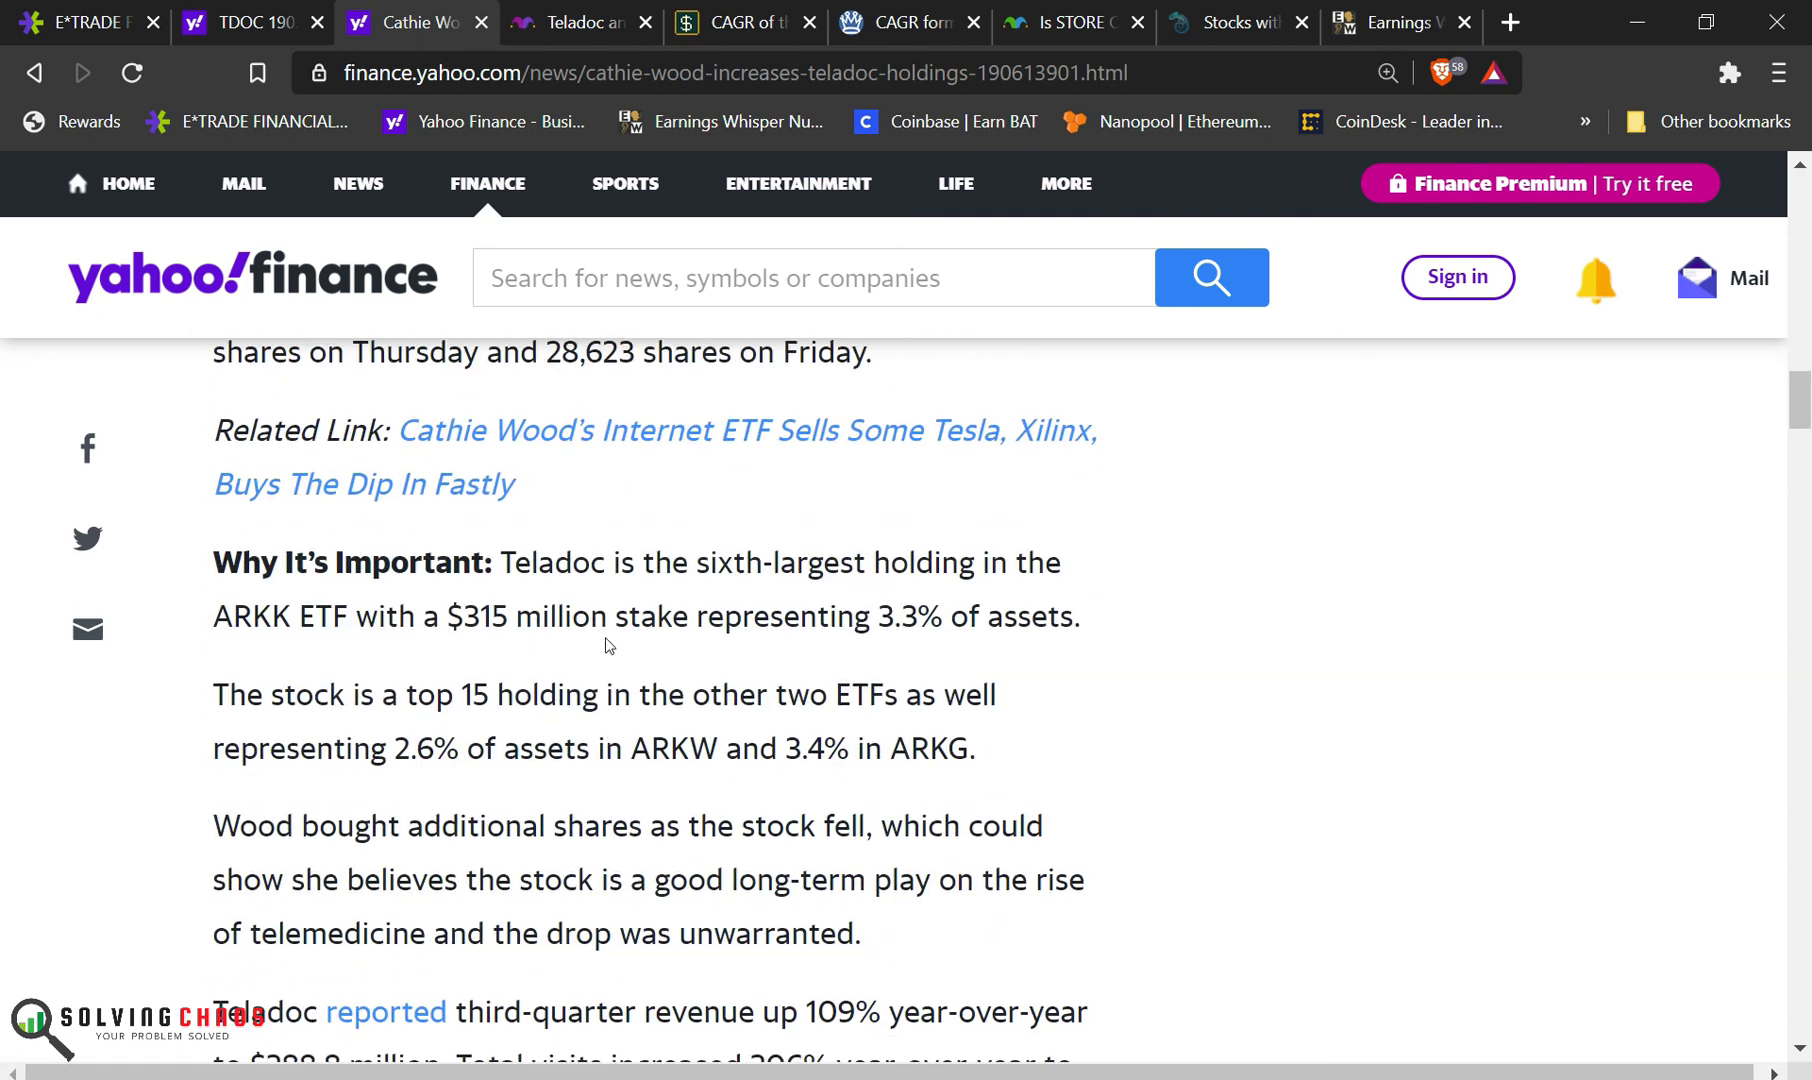
mouse_move(565, 670)
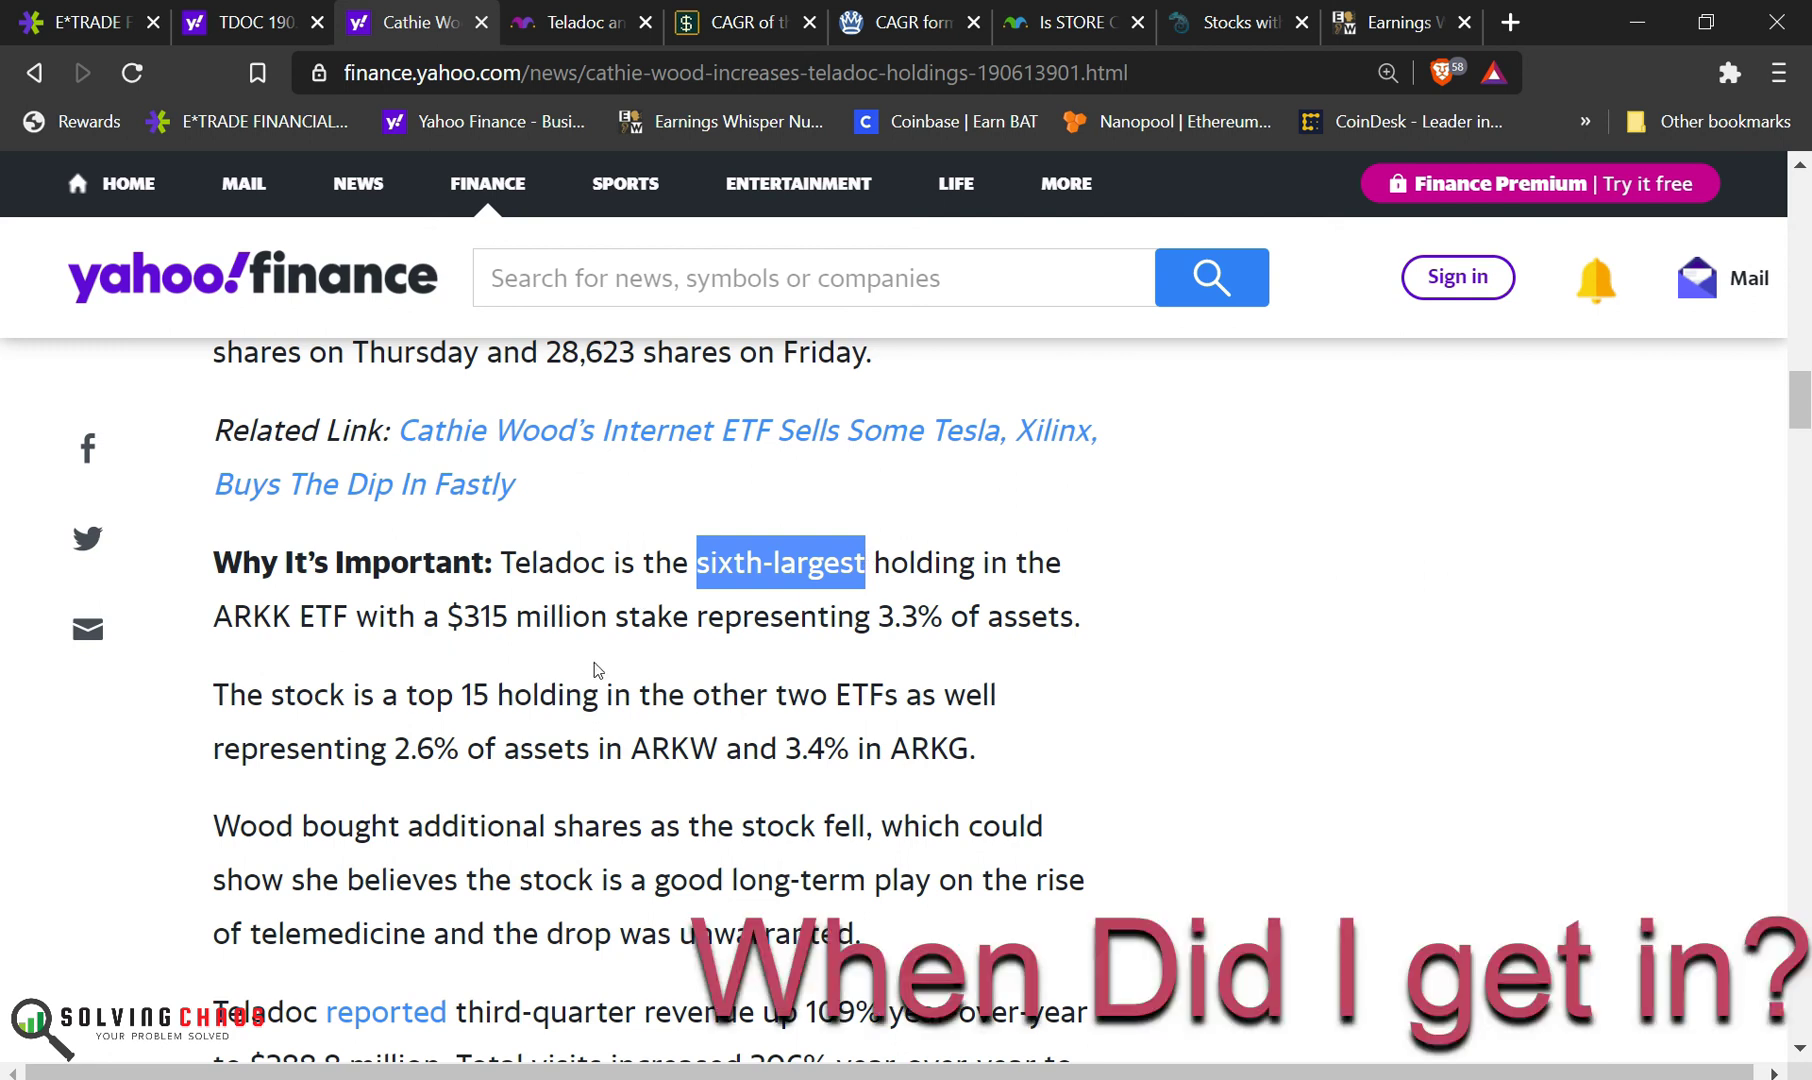
scroll("down", 3)
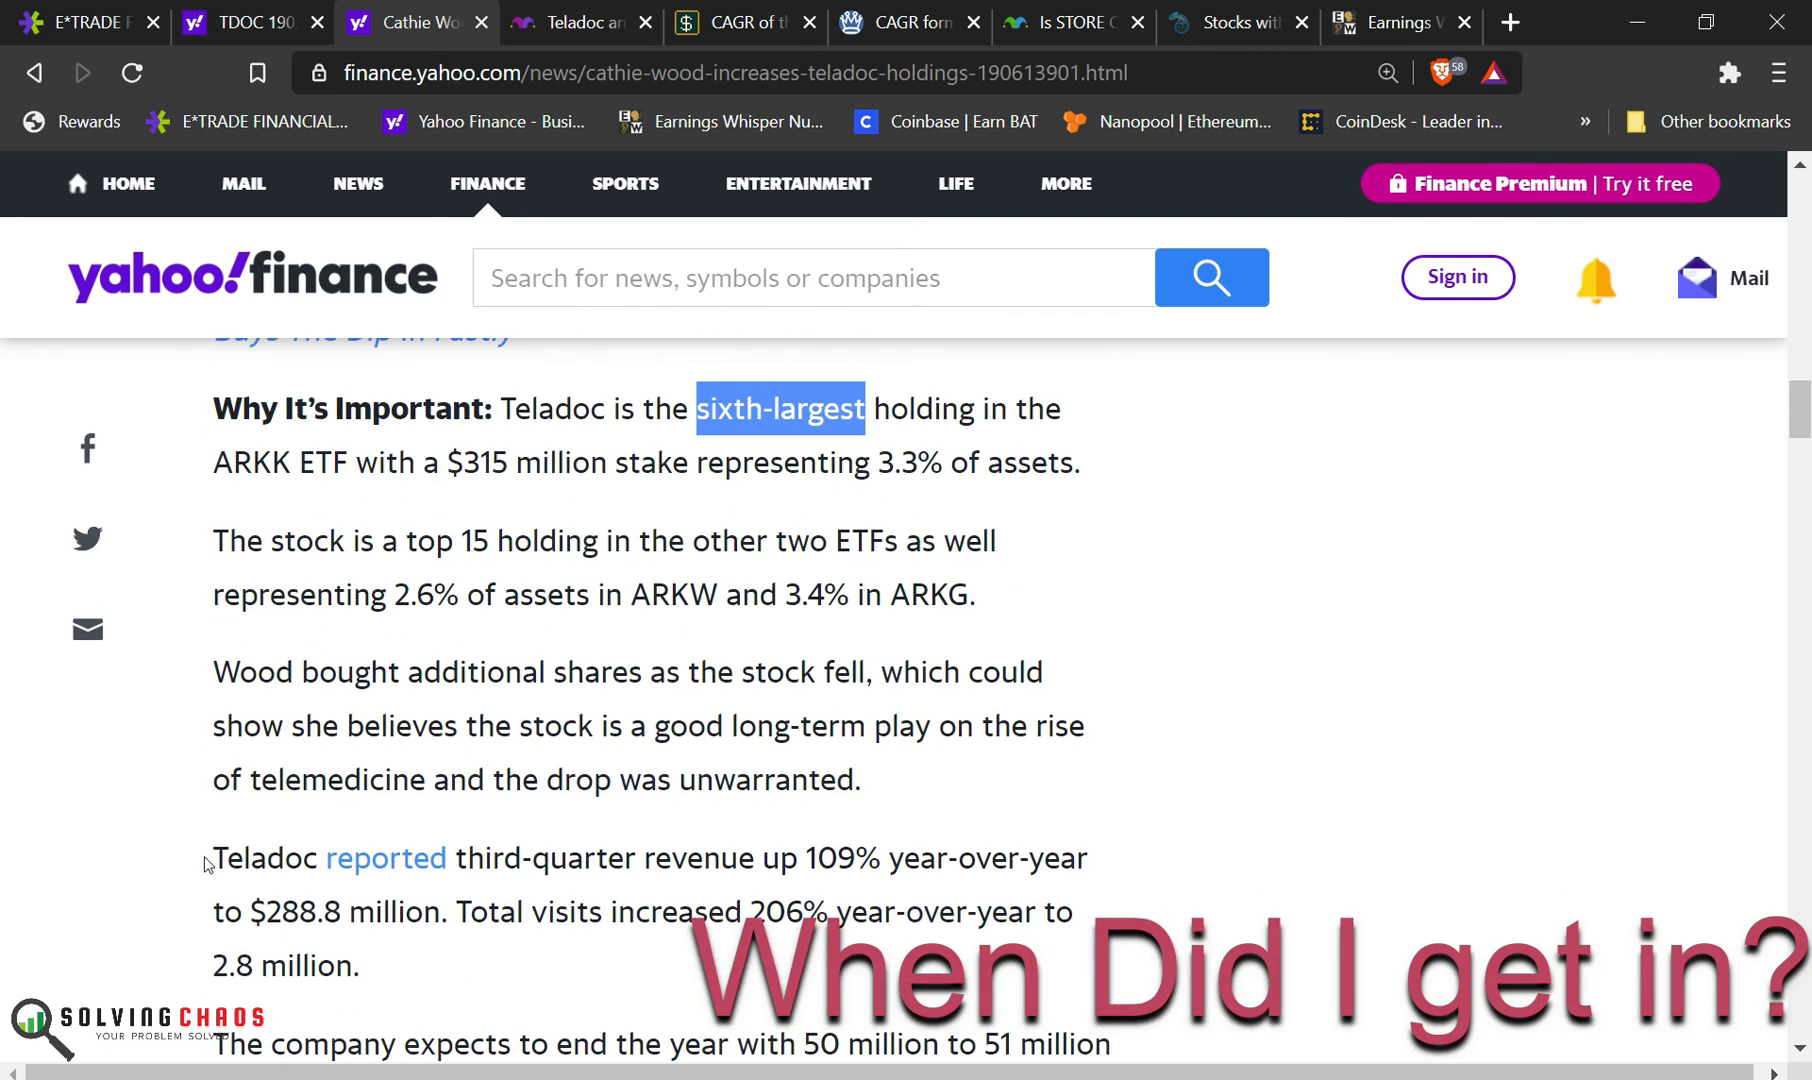
left_click(385, 858)
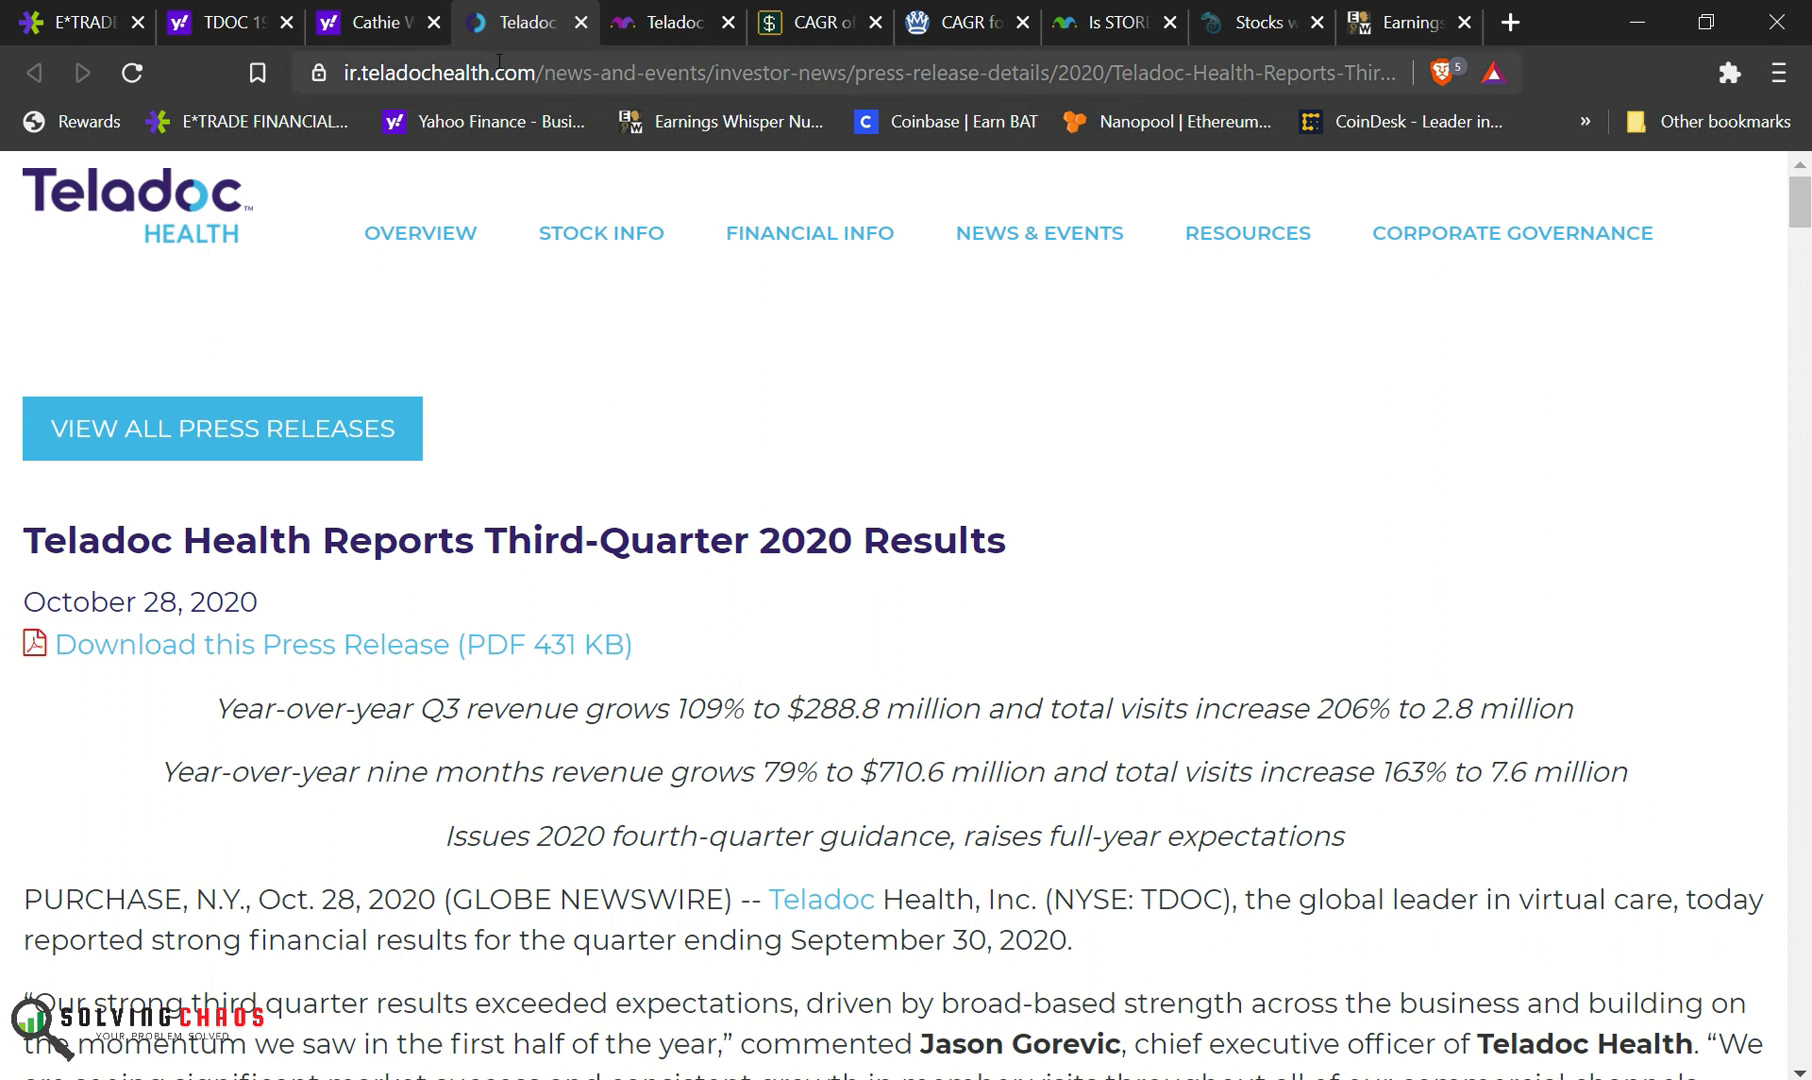
Step: Go to the TDOC quote page and check the YTD chart around March 2020
left_click(372, 22)
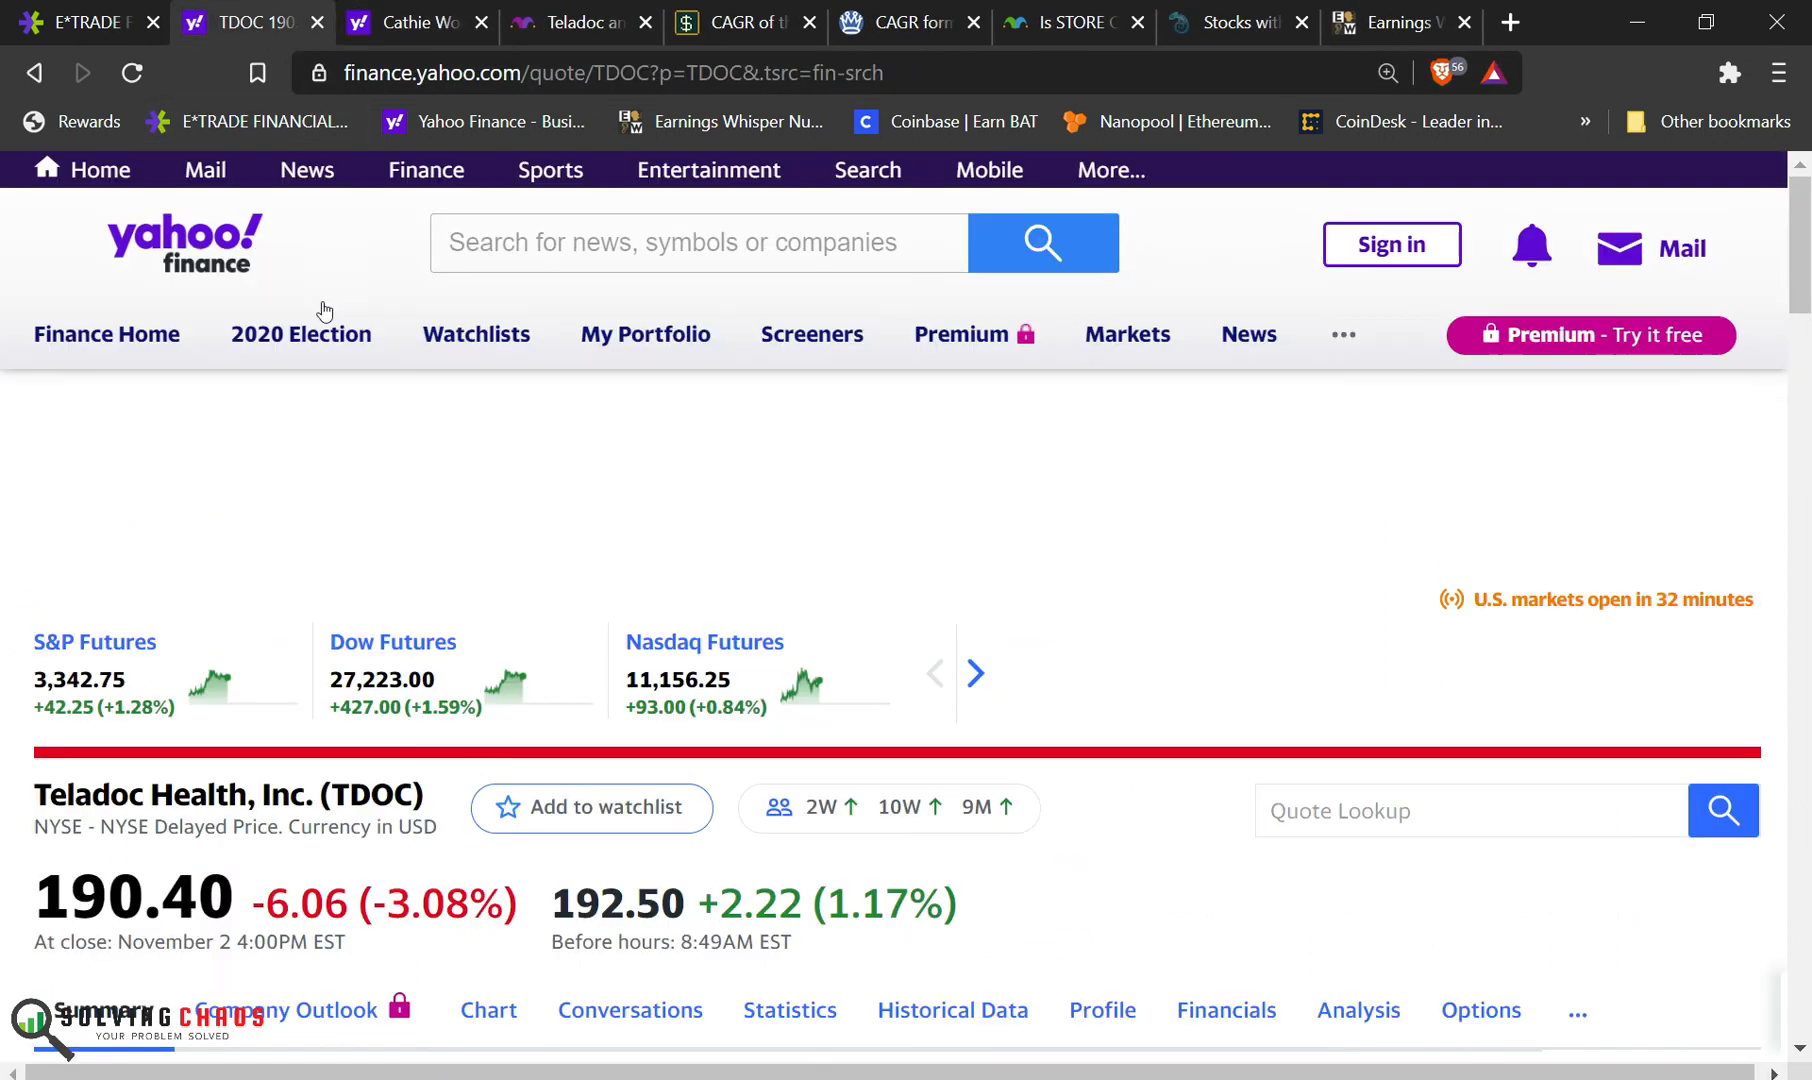
scroll("down", 3)
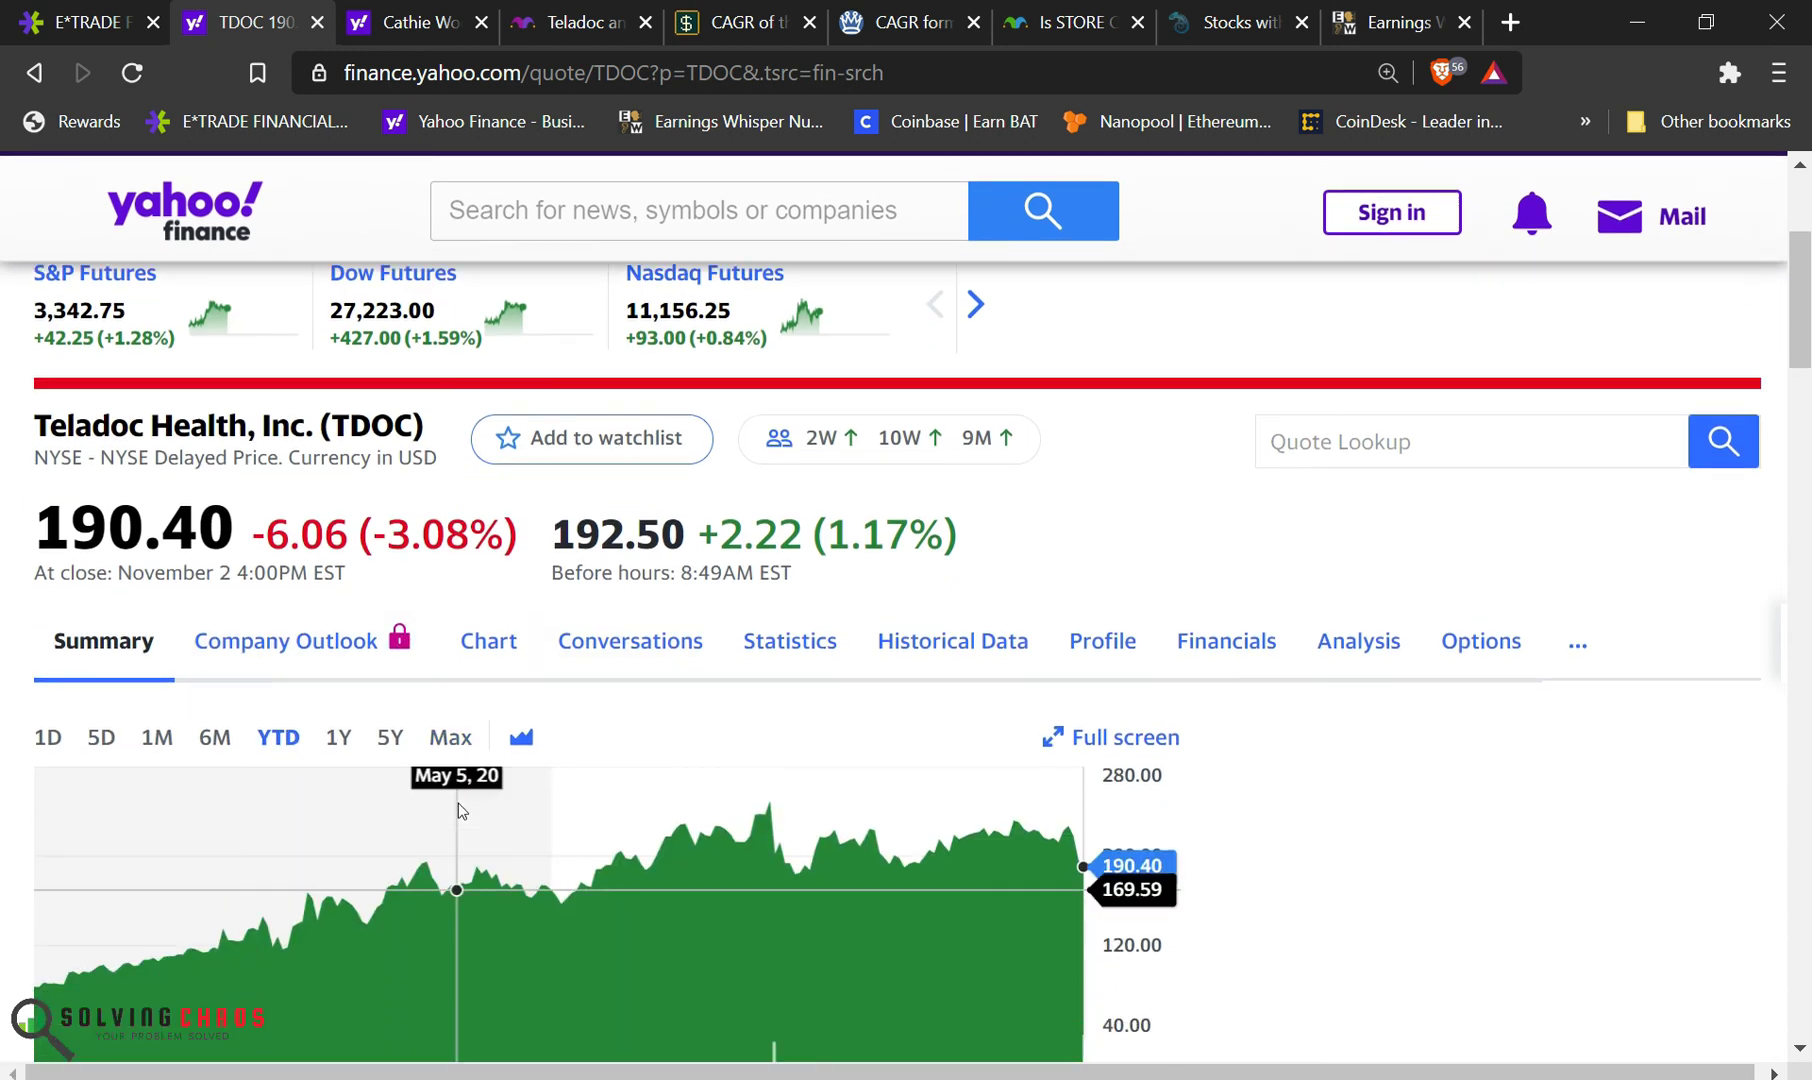
scroll("down", 3)
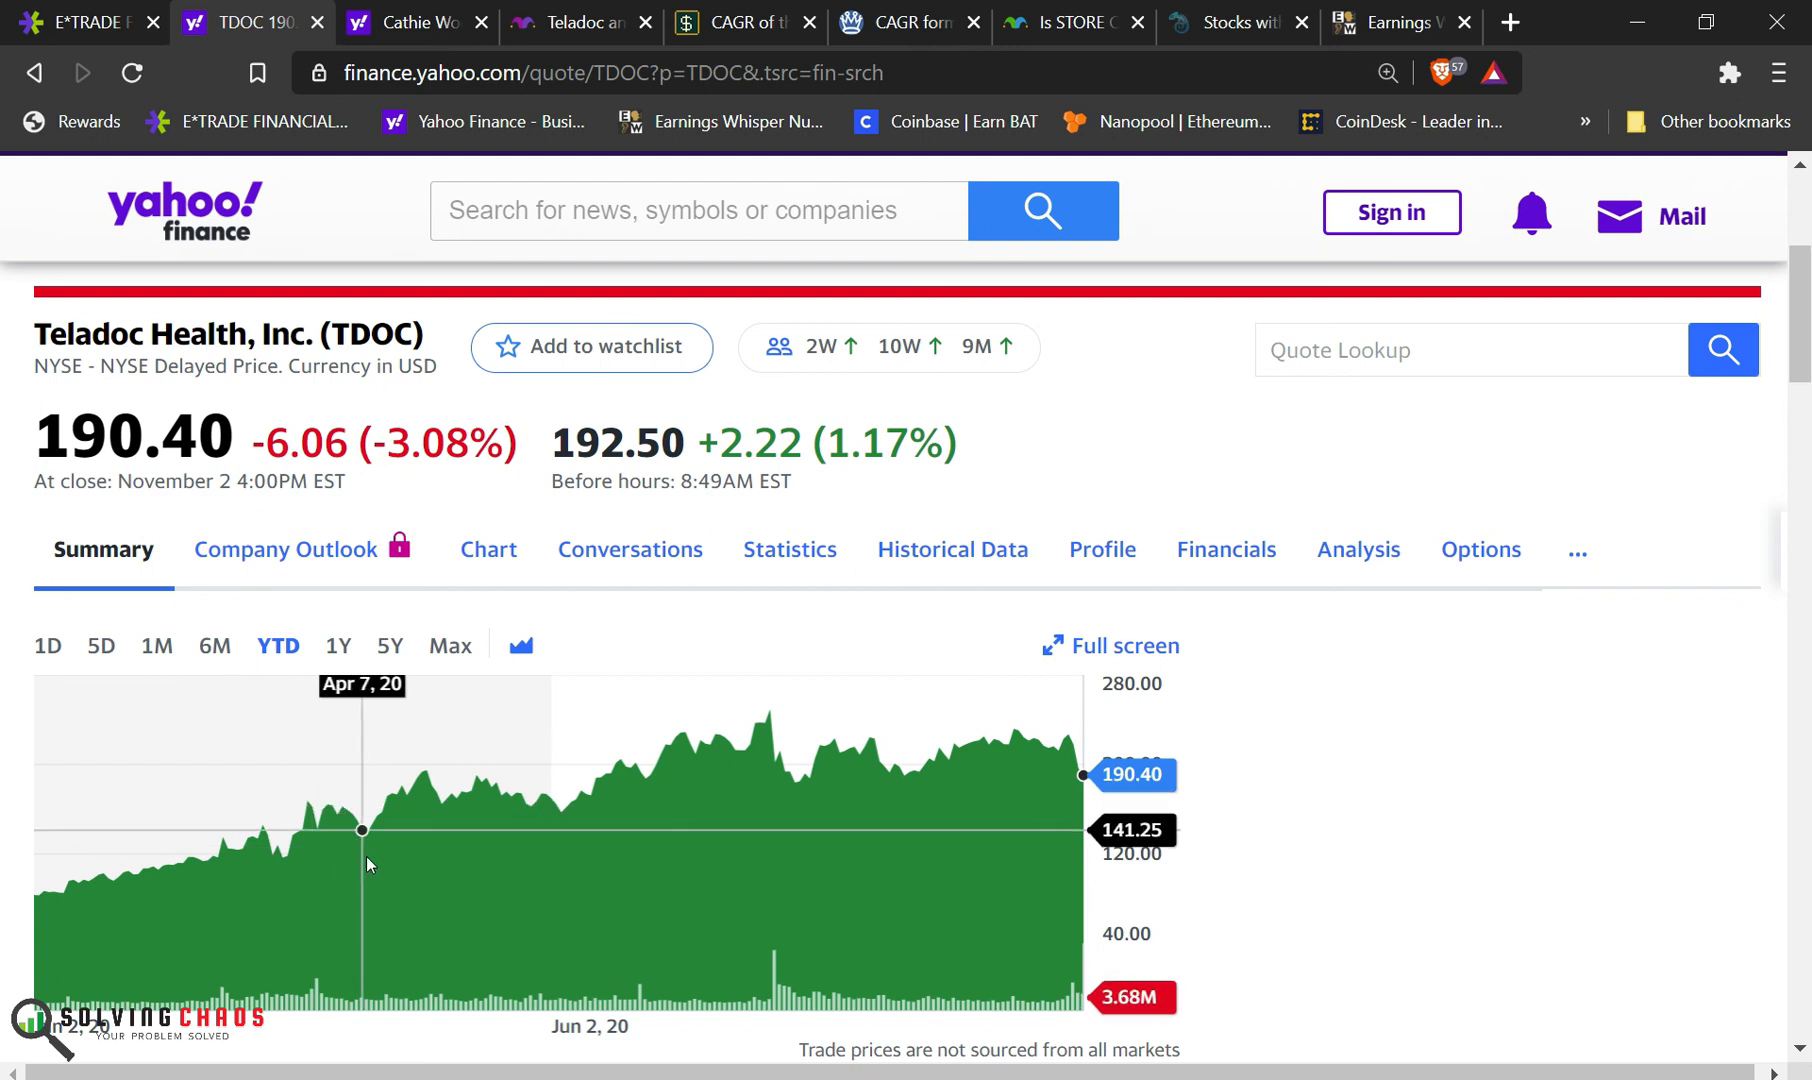
mouse_move(298, 832)
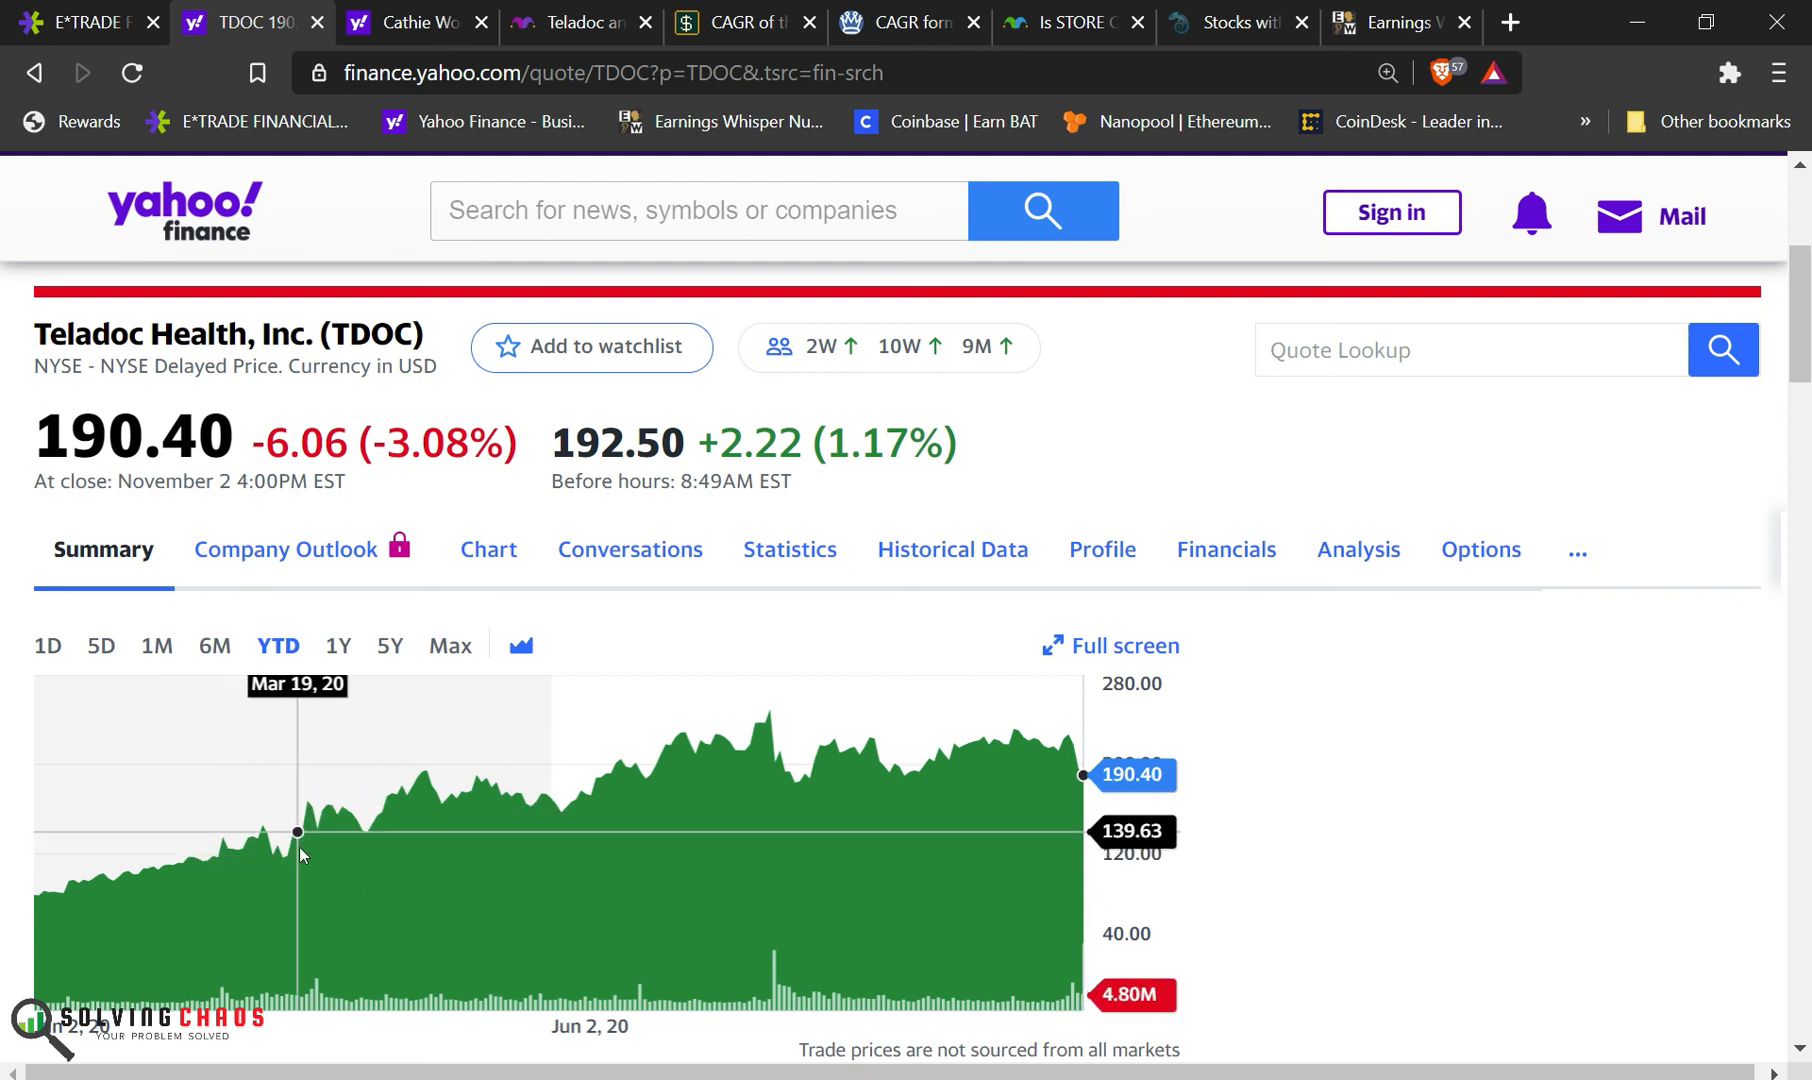
mouse_move(267, 833)
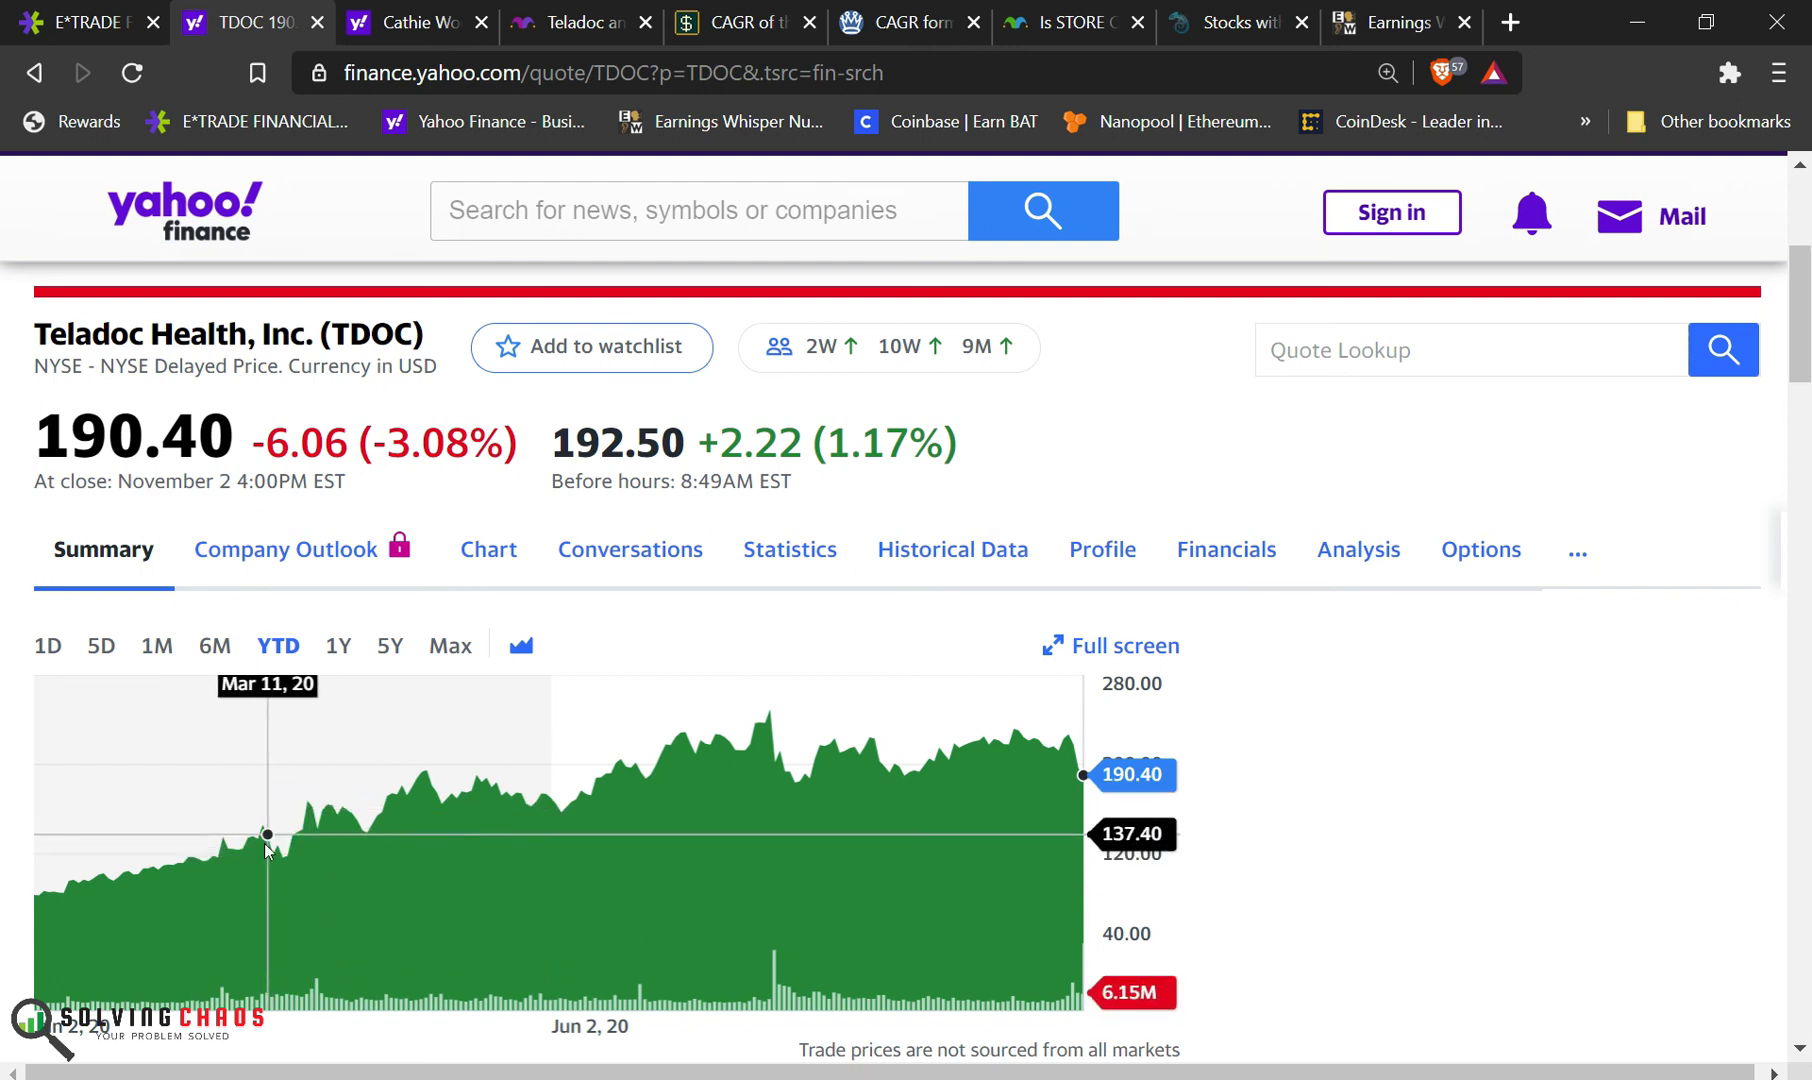
mouse_move(281, 852)
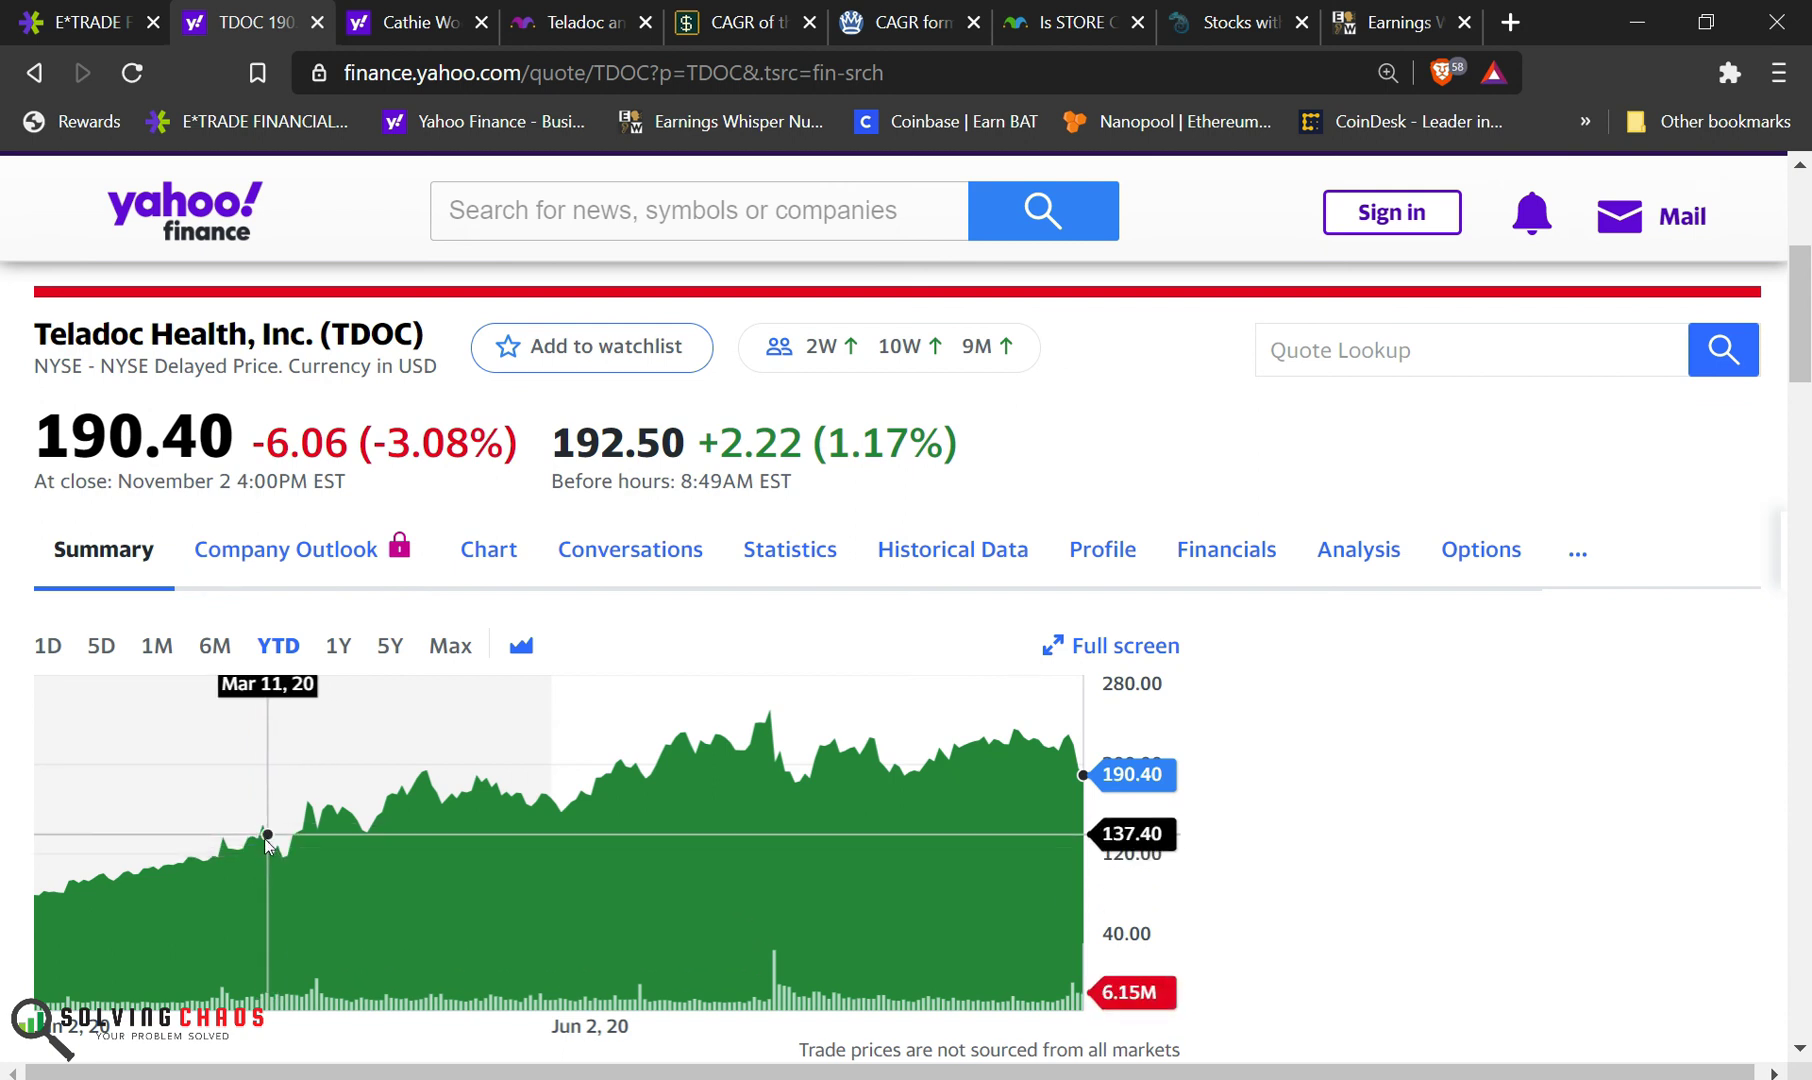
mouse_move(290, 857)
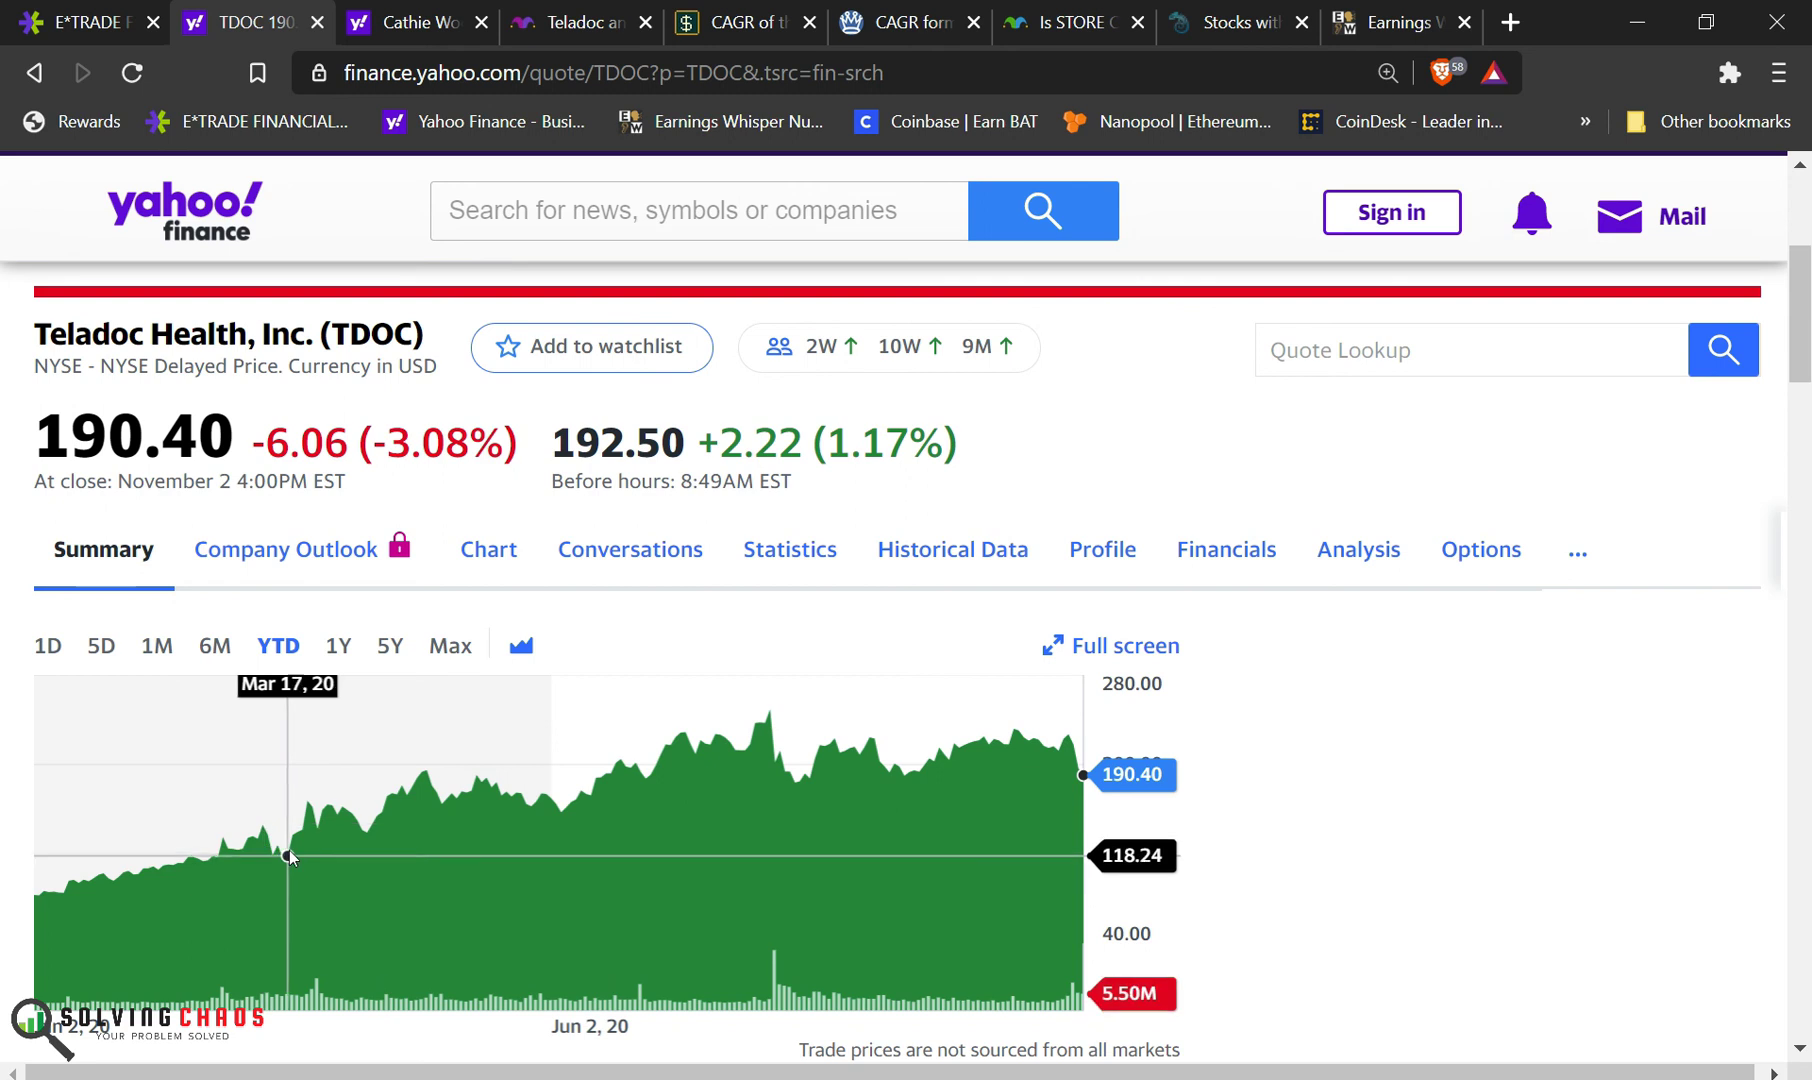
scroll("down", 3)
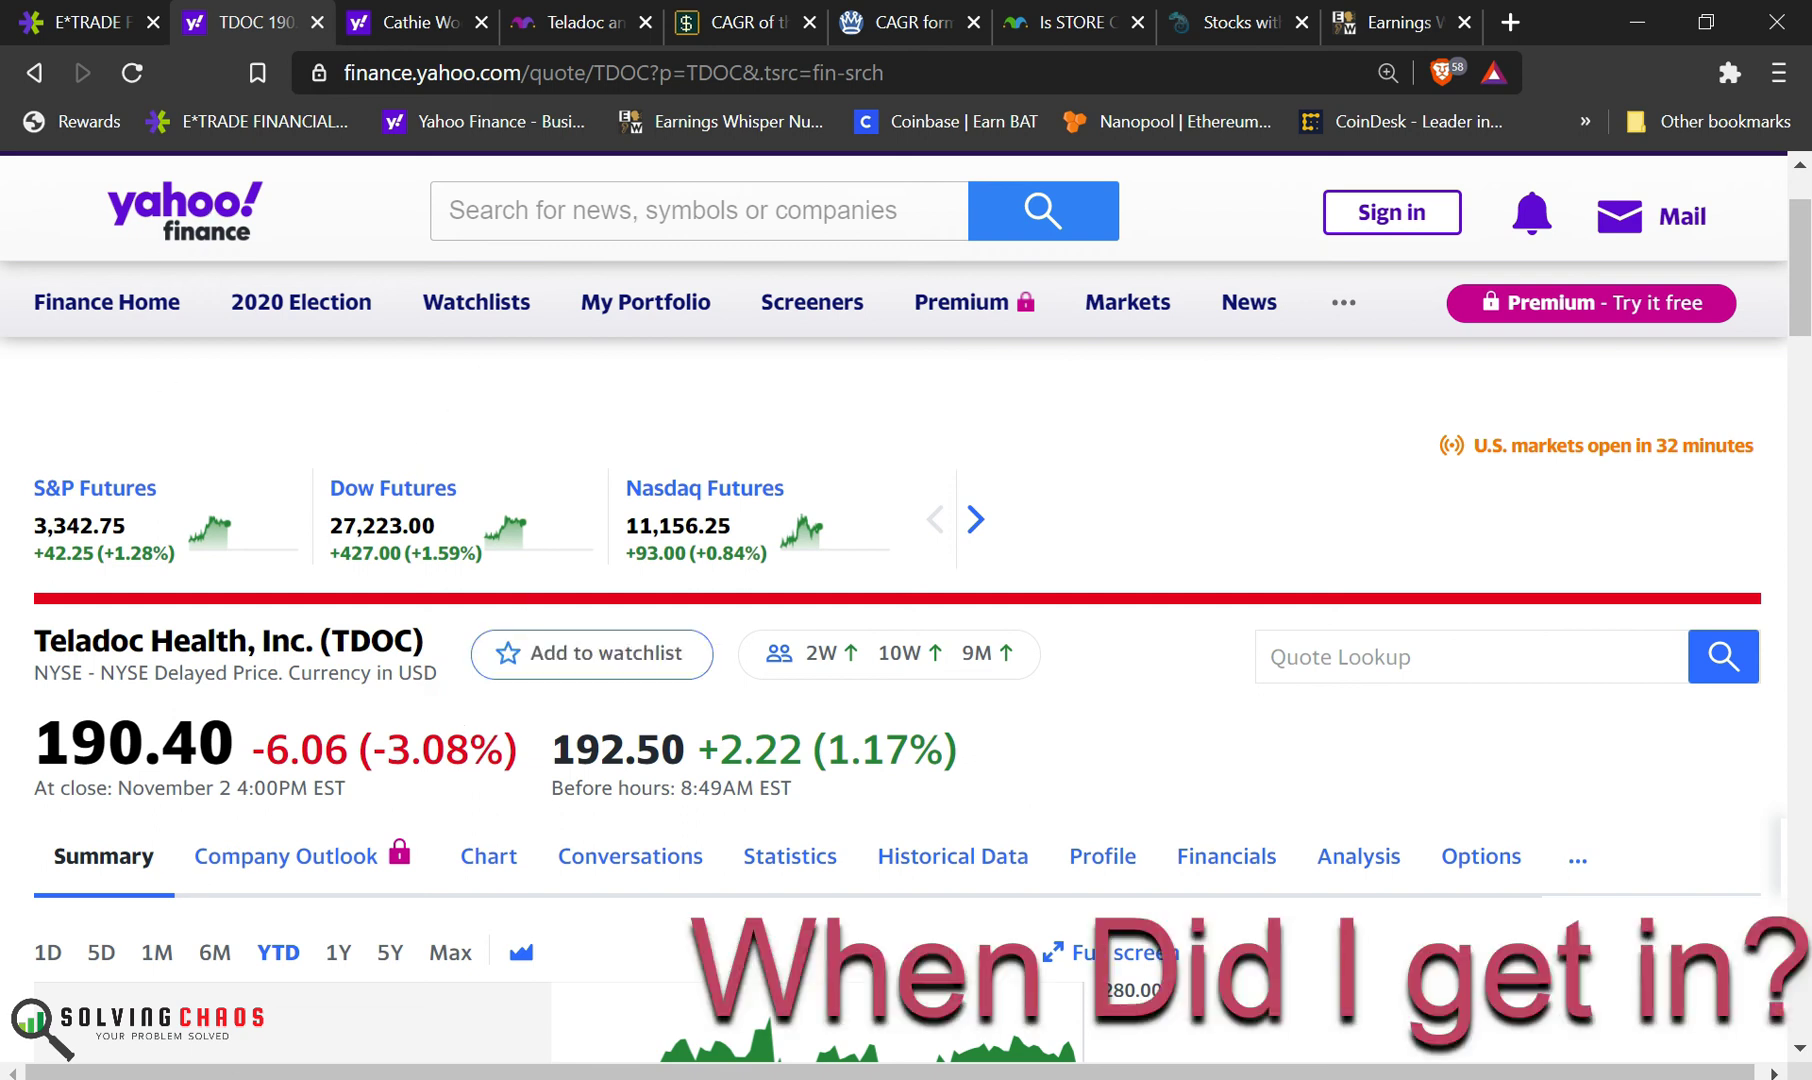
Step: In E*TRADE positions, view DOCU's July 2018 lot and BIIB's 2000–2001 purchase lots
left_click(75, 22)
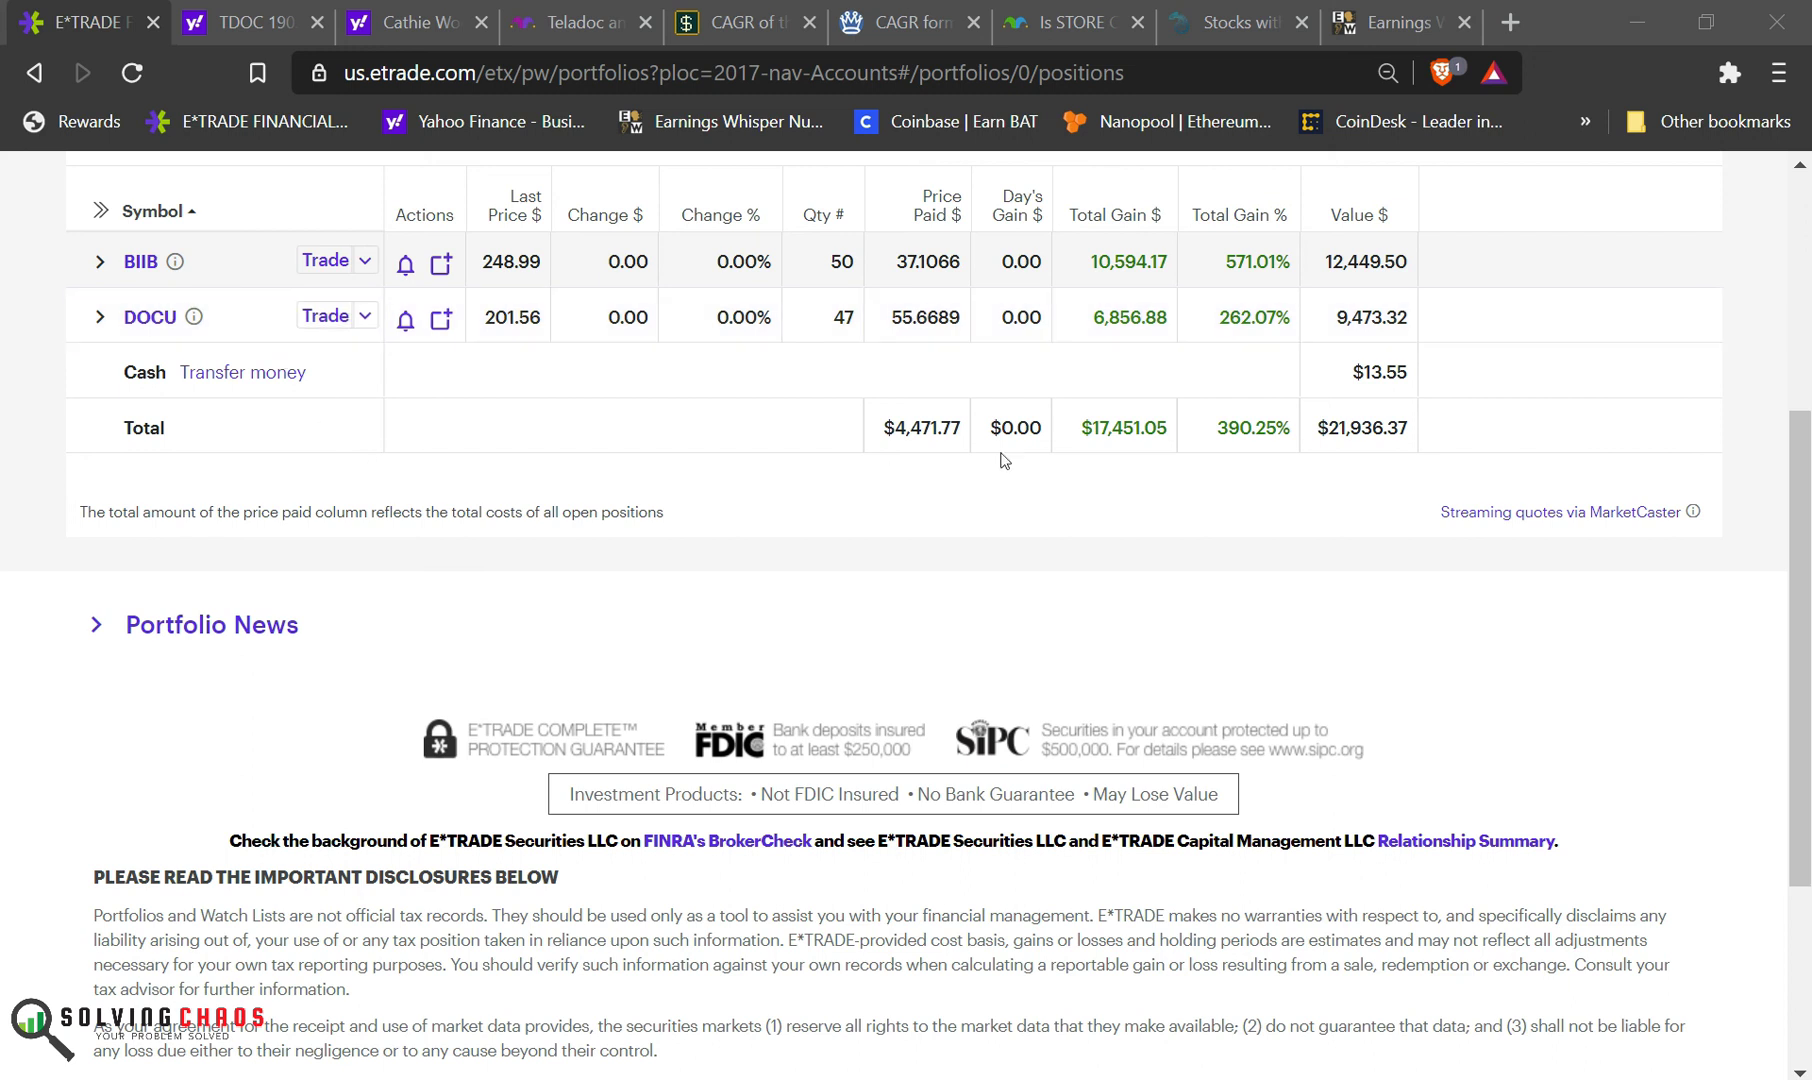
mouse_move(266, 336)
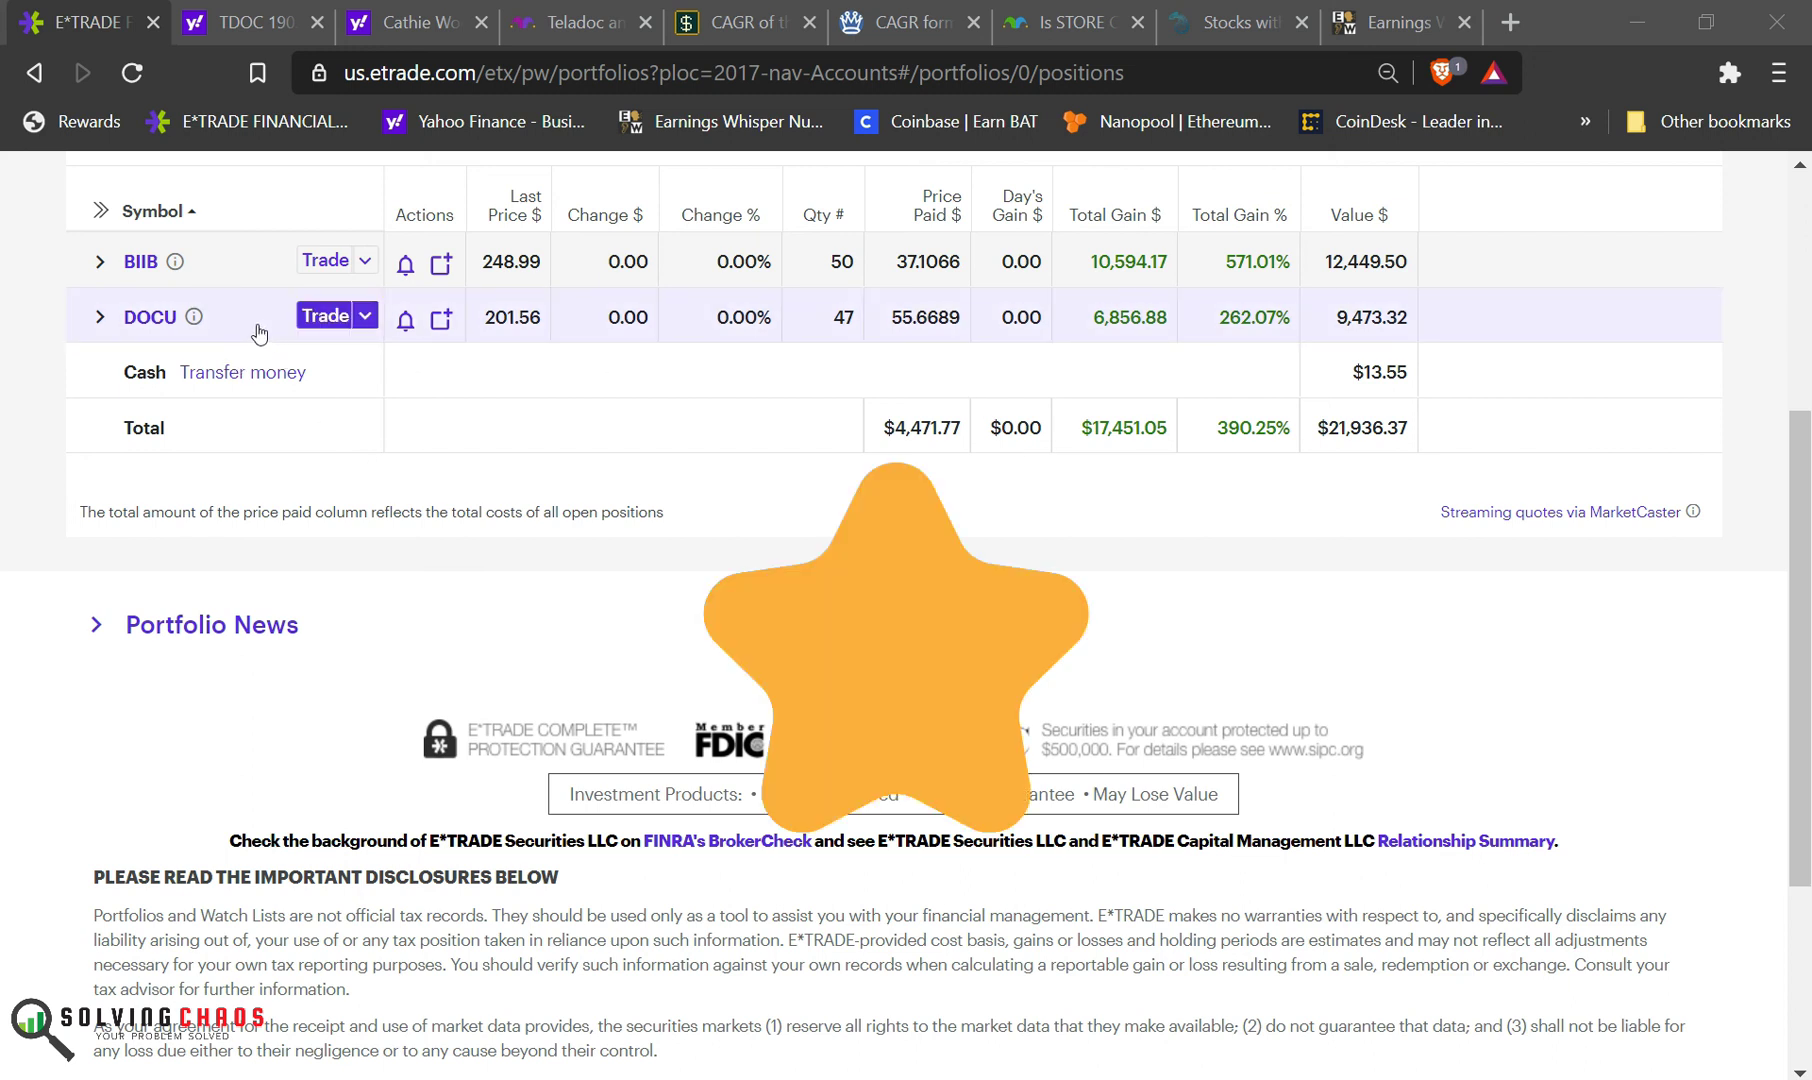
left_click(99, 316)
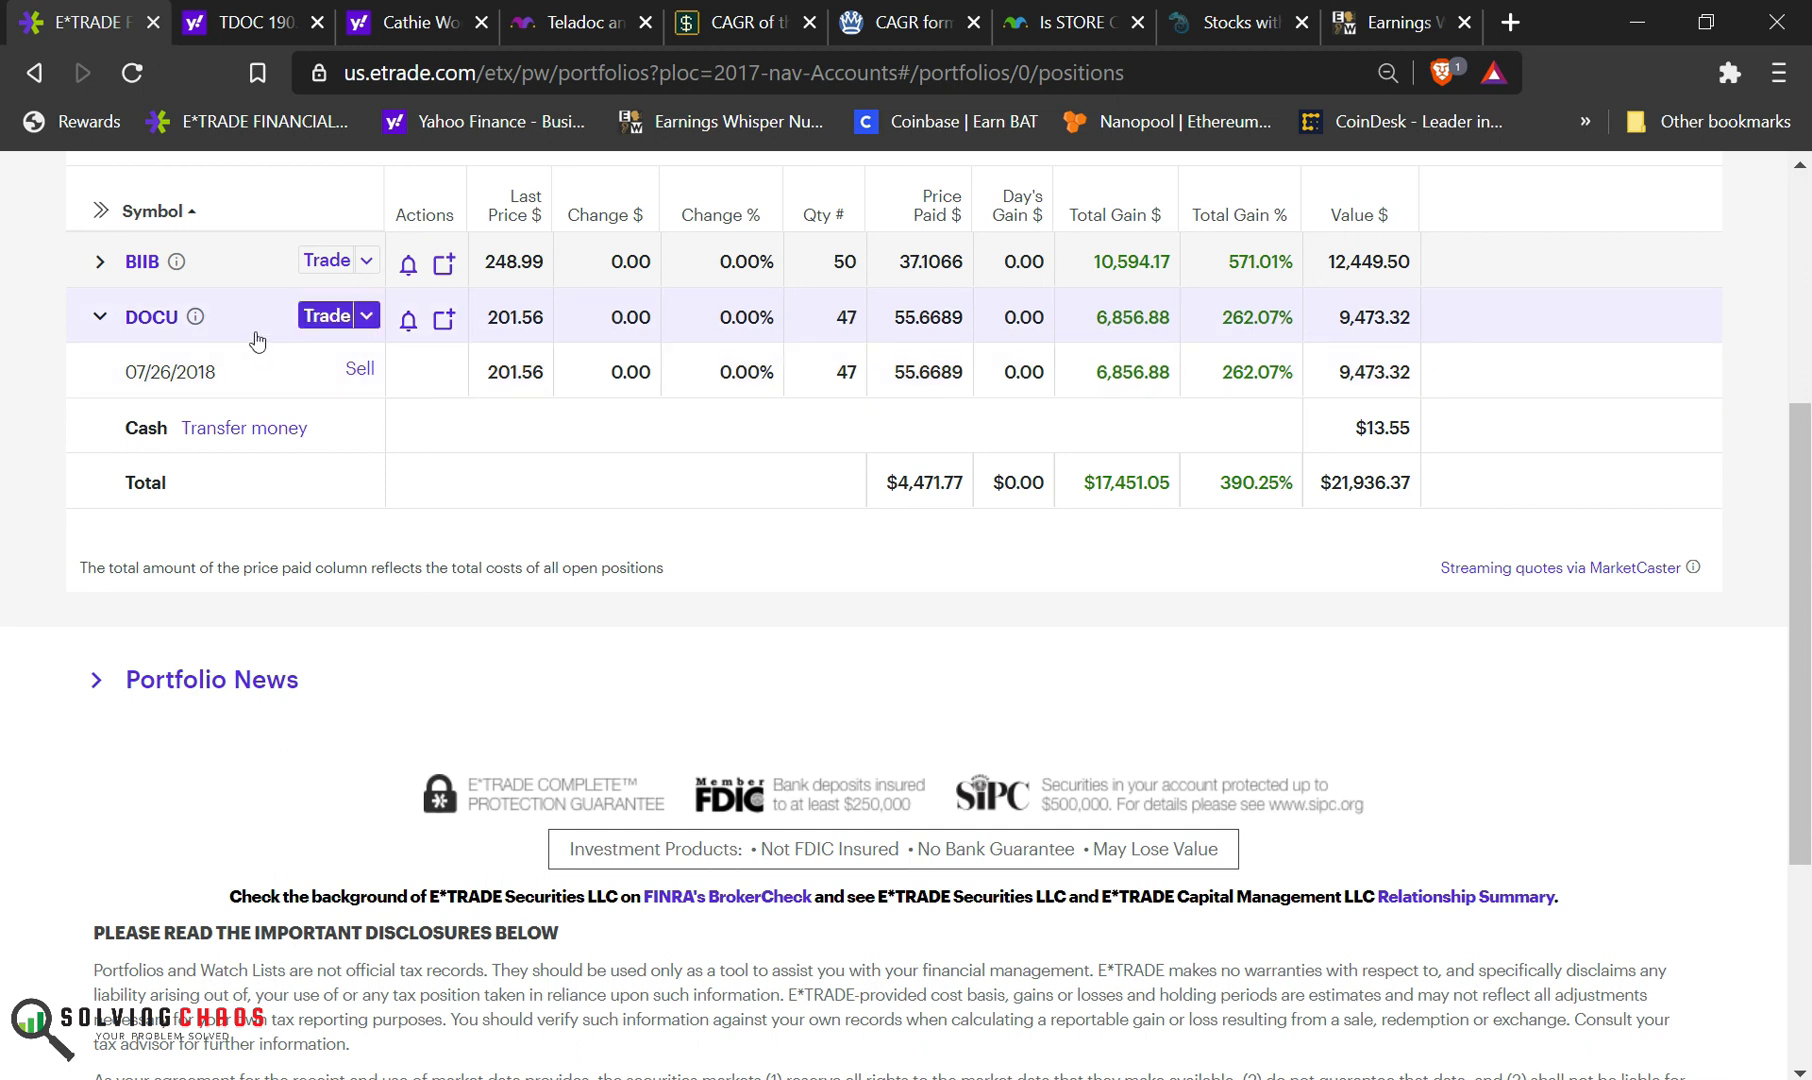
left_click(99, 316)
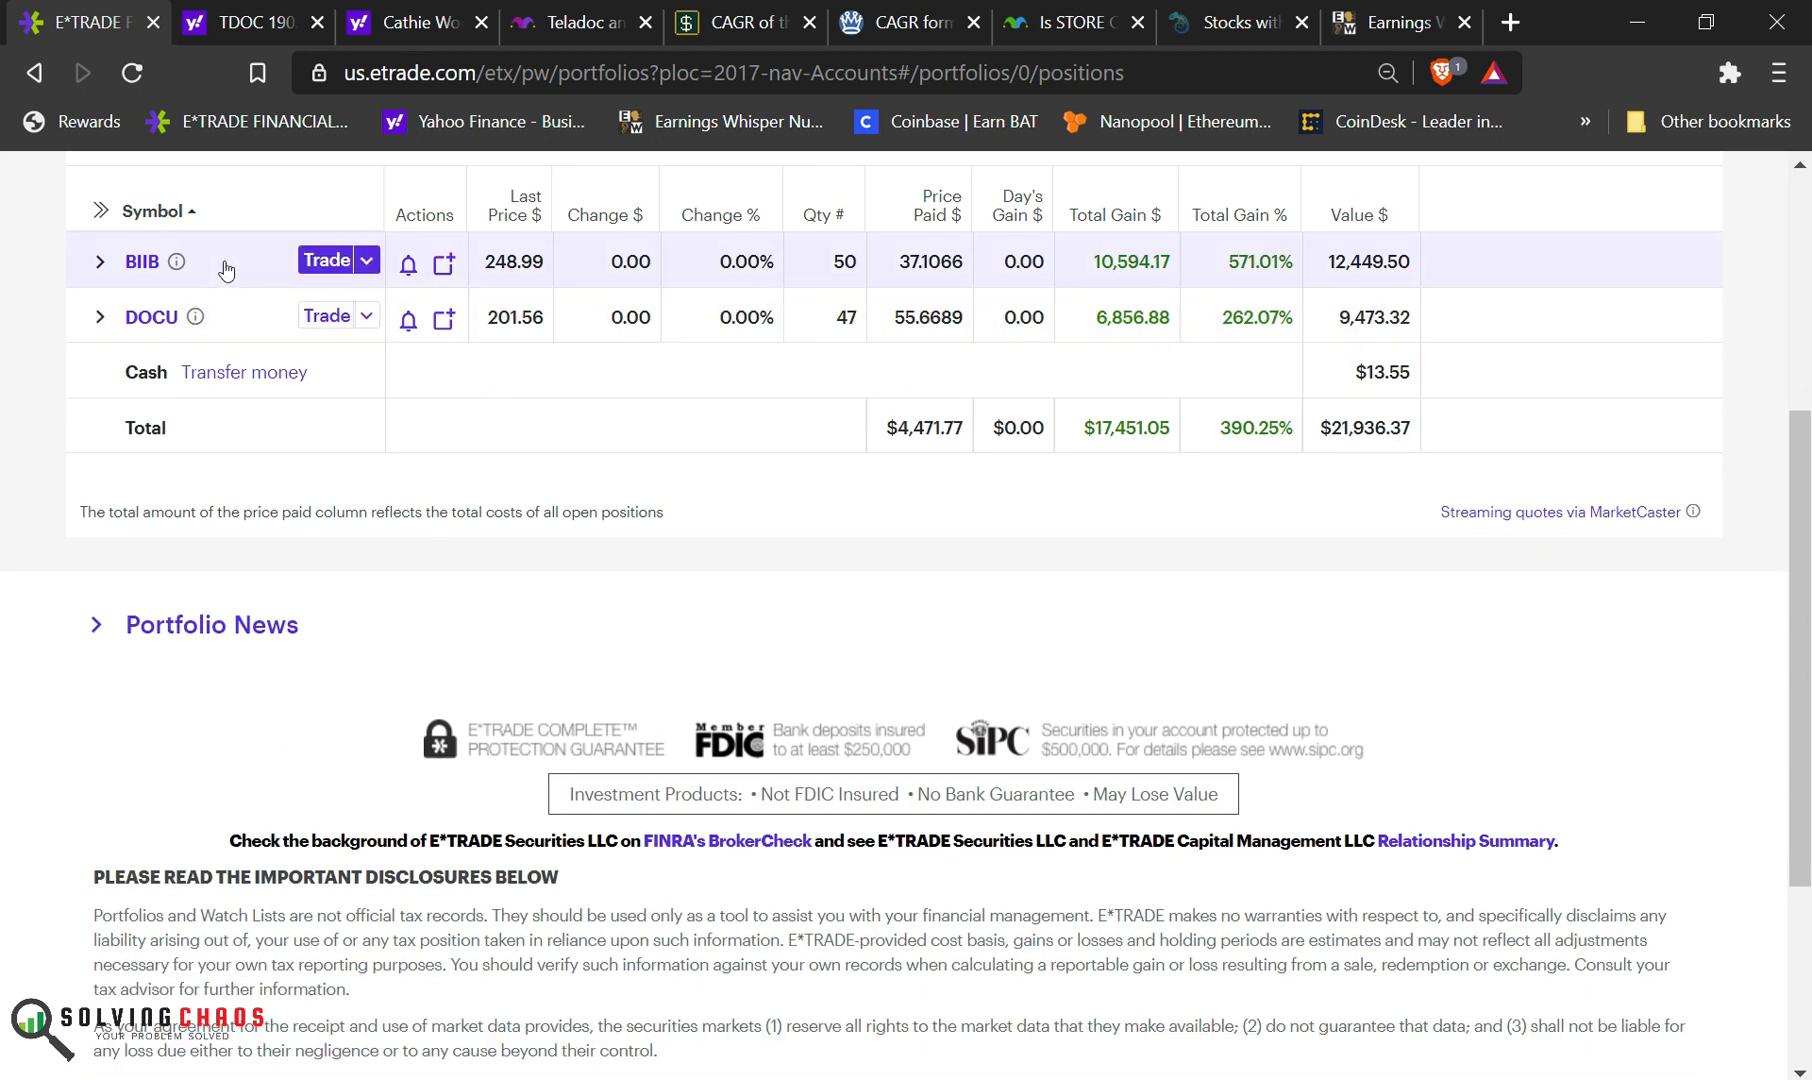
left_click(99, 261)
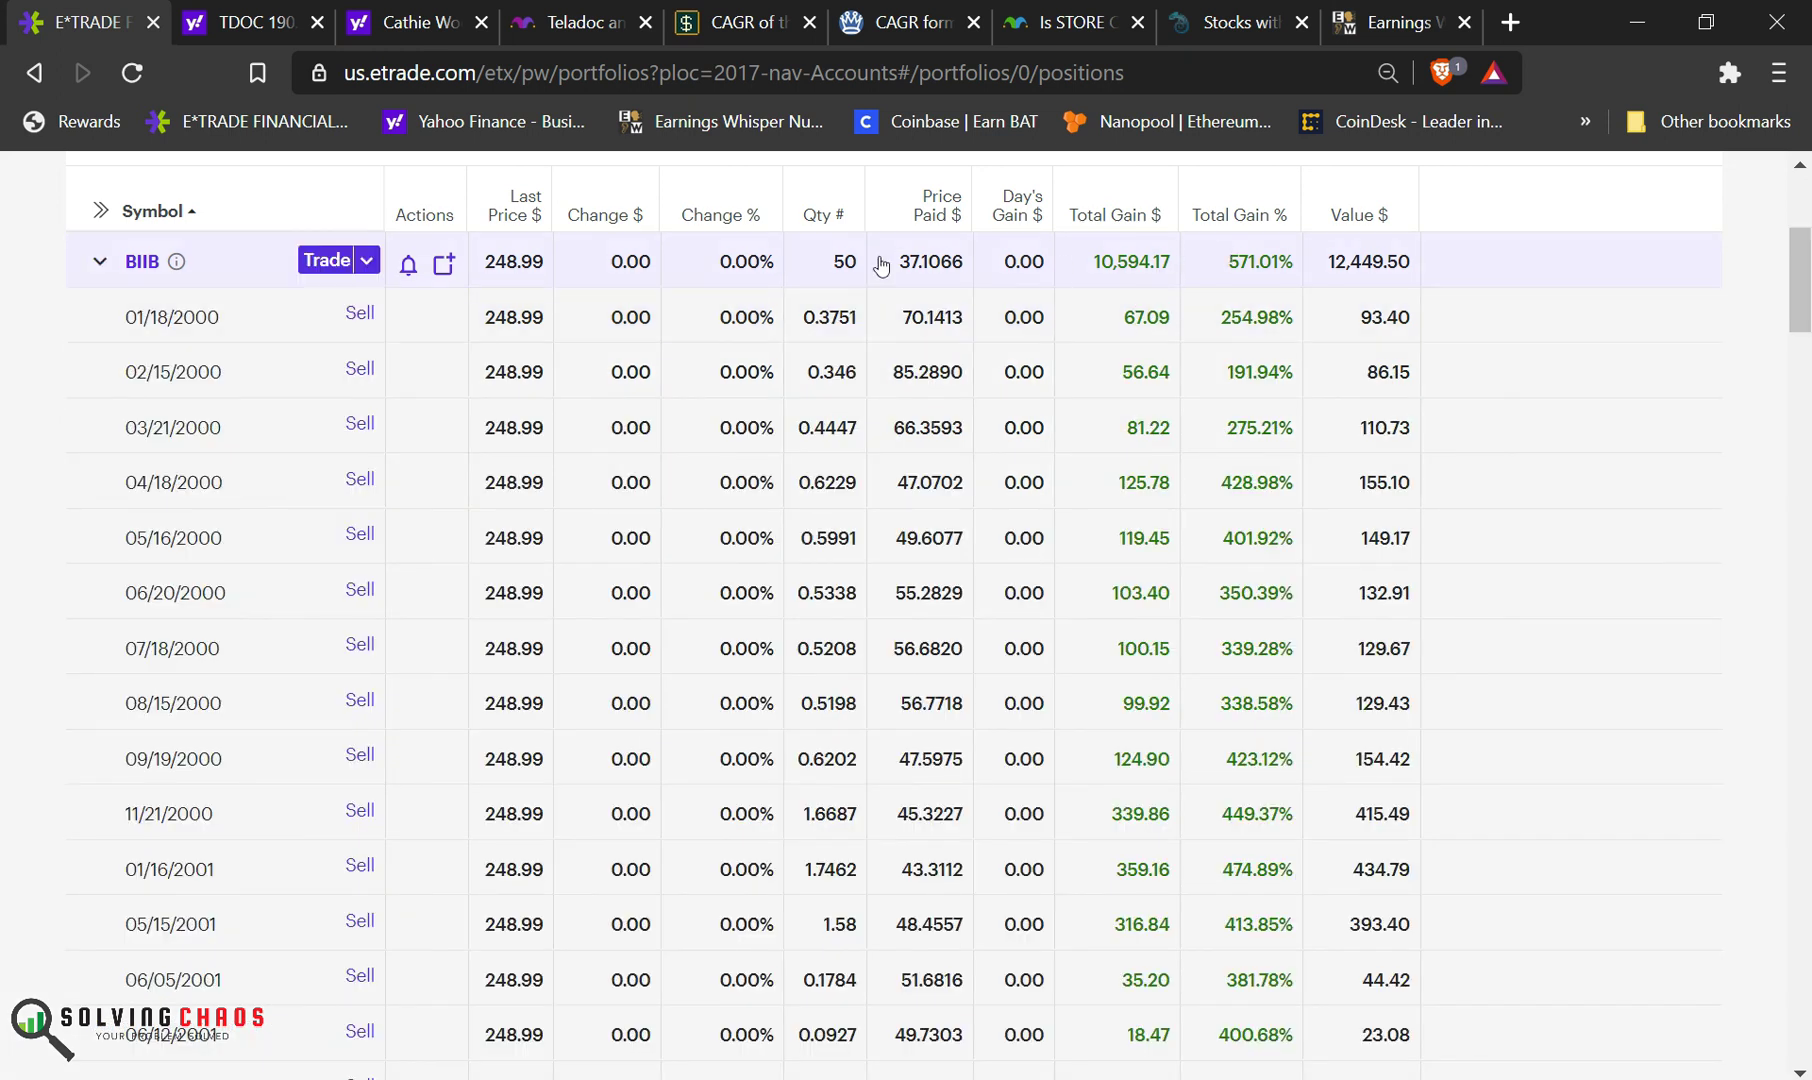
scroll("down", 3)
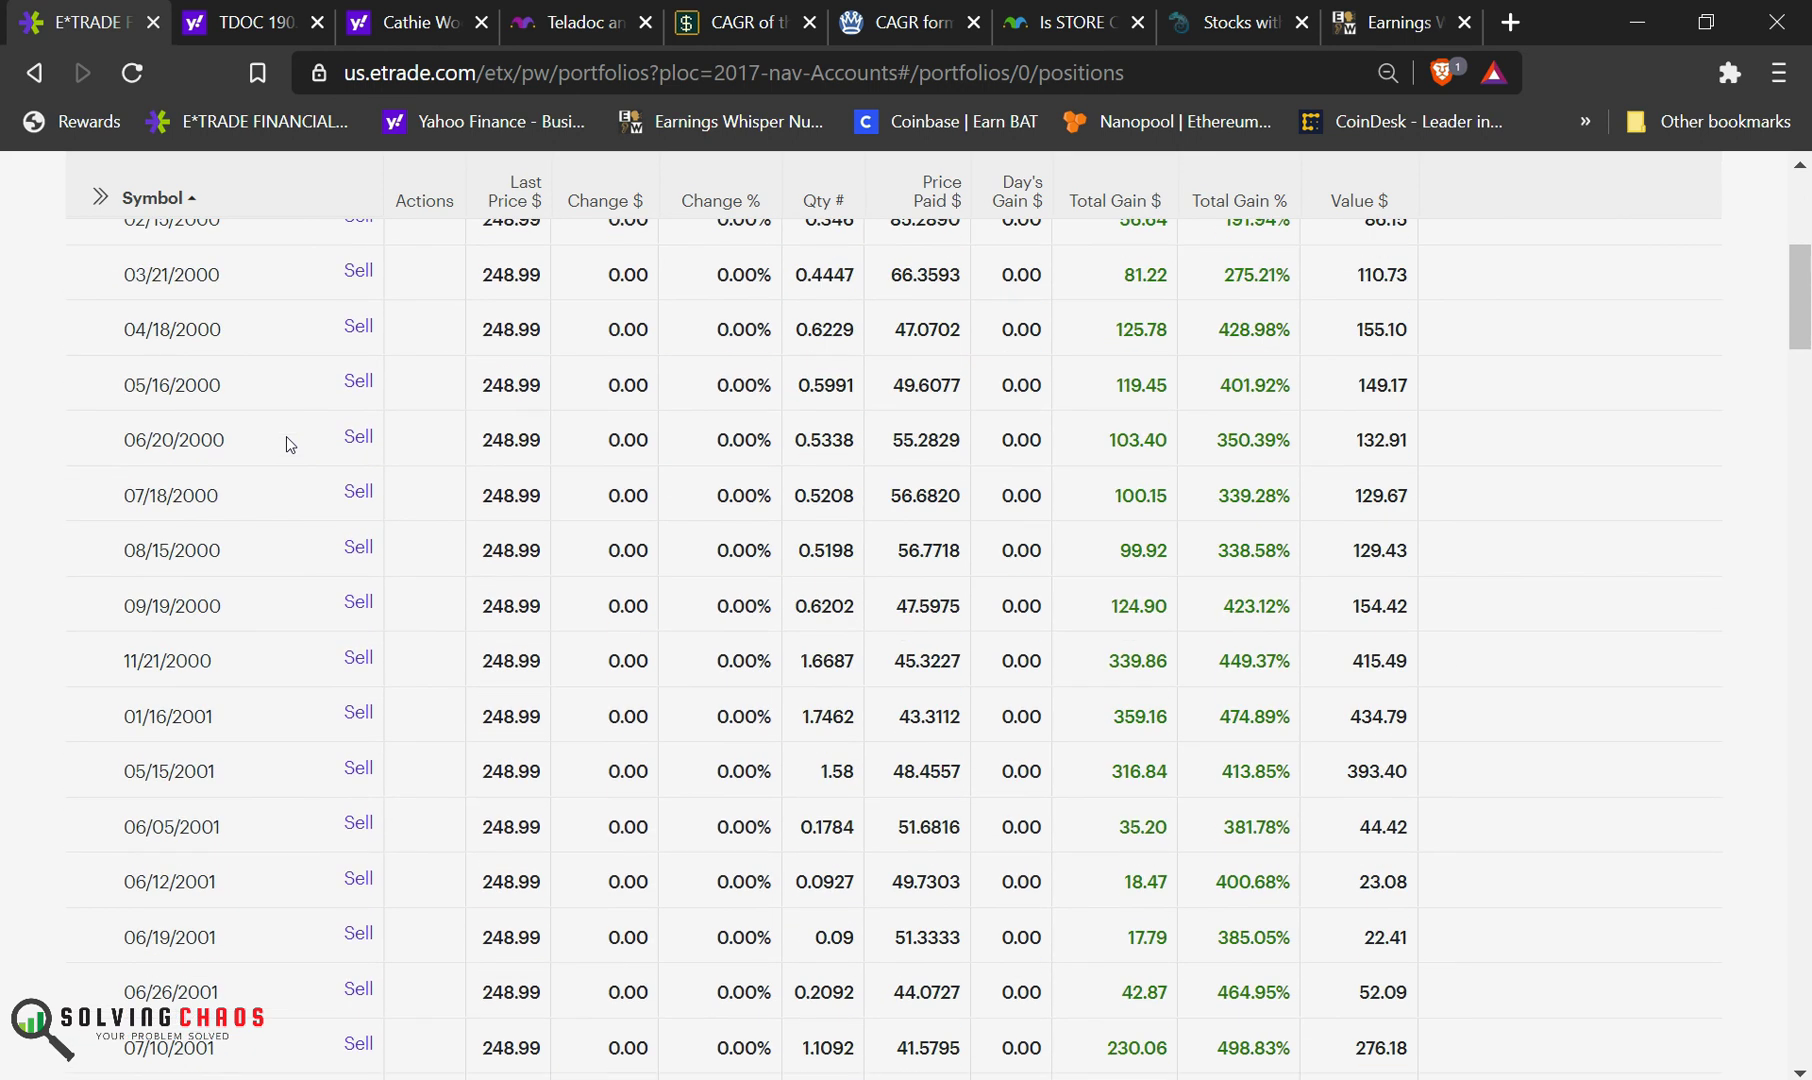
scroll("down", 3)
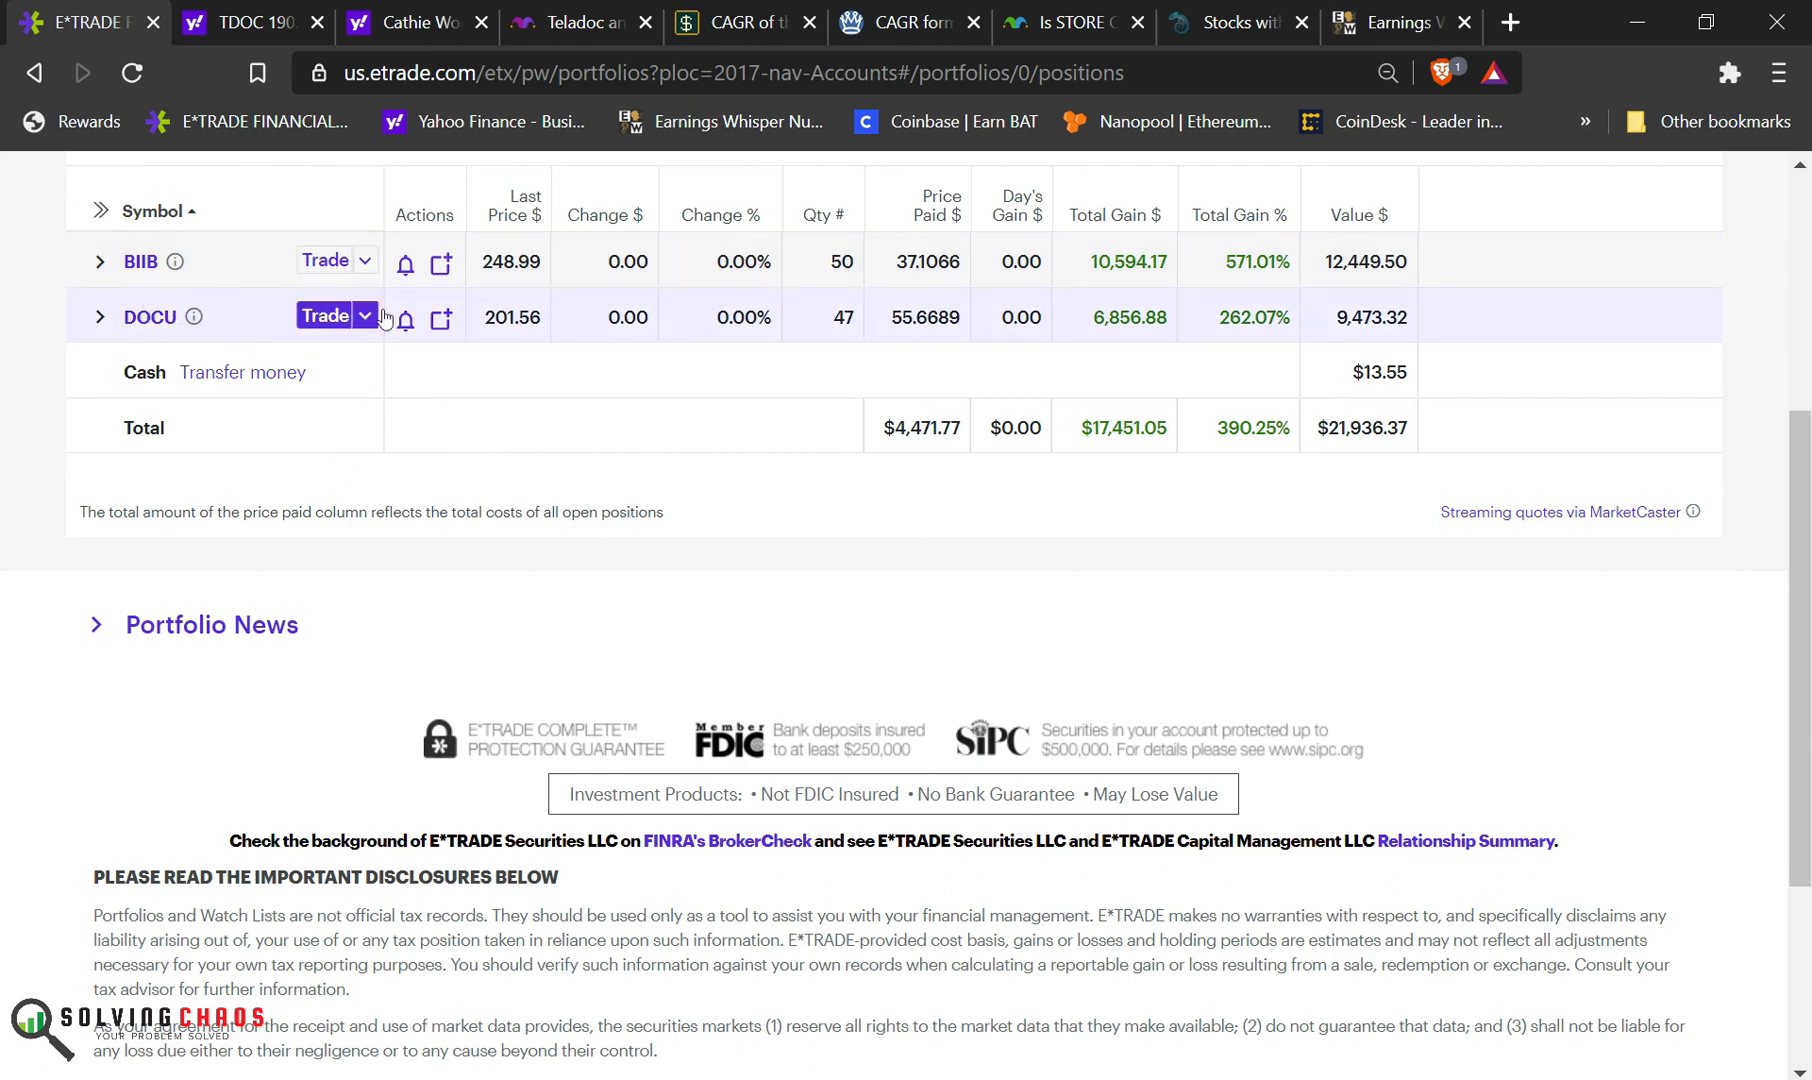
left_click(575, 22)
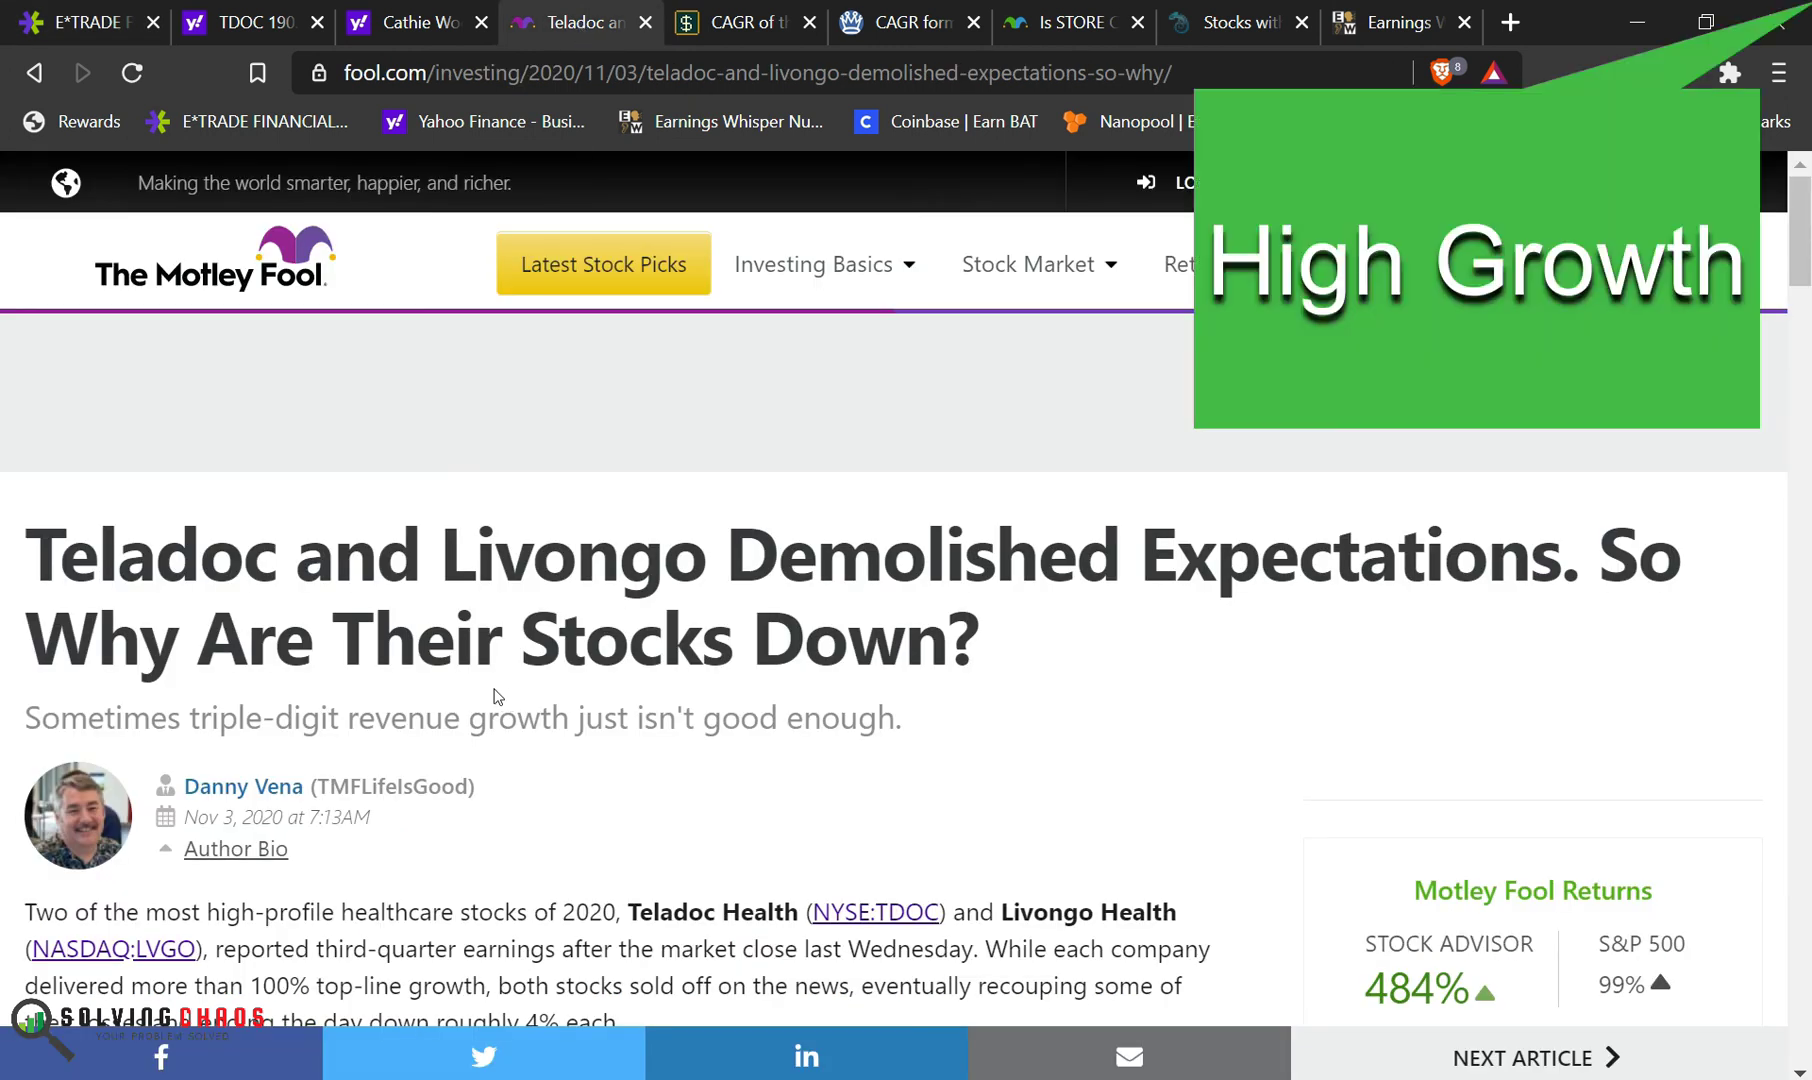
scroll("down", 3)
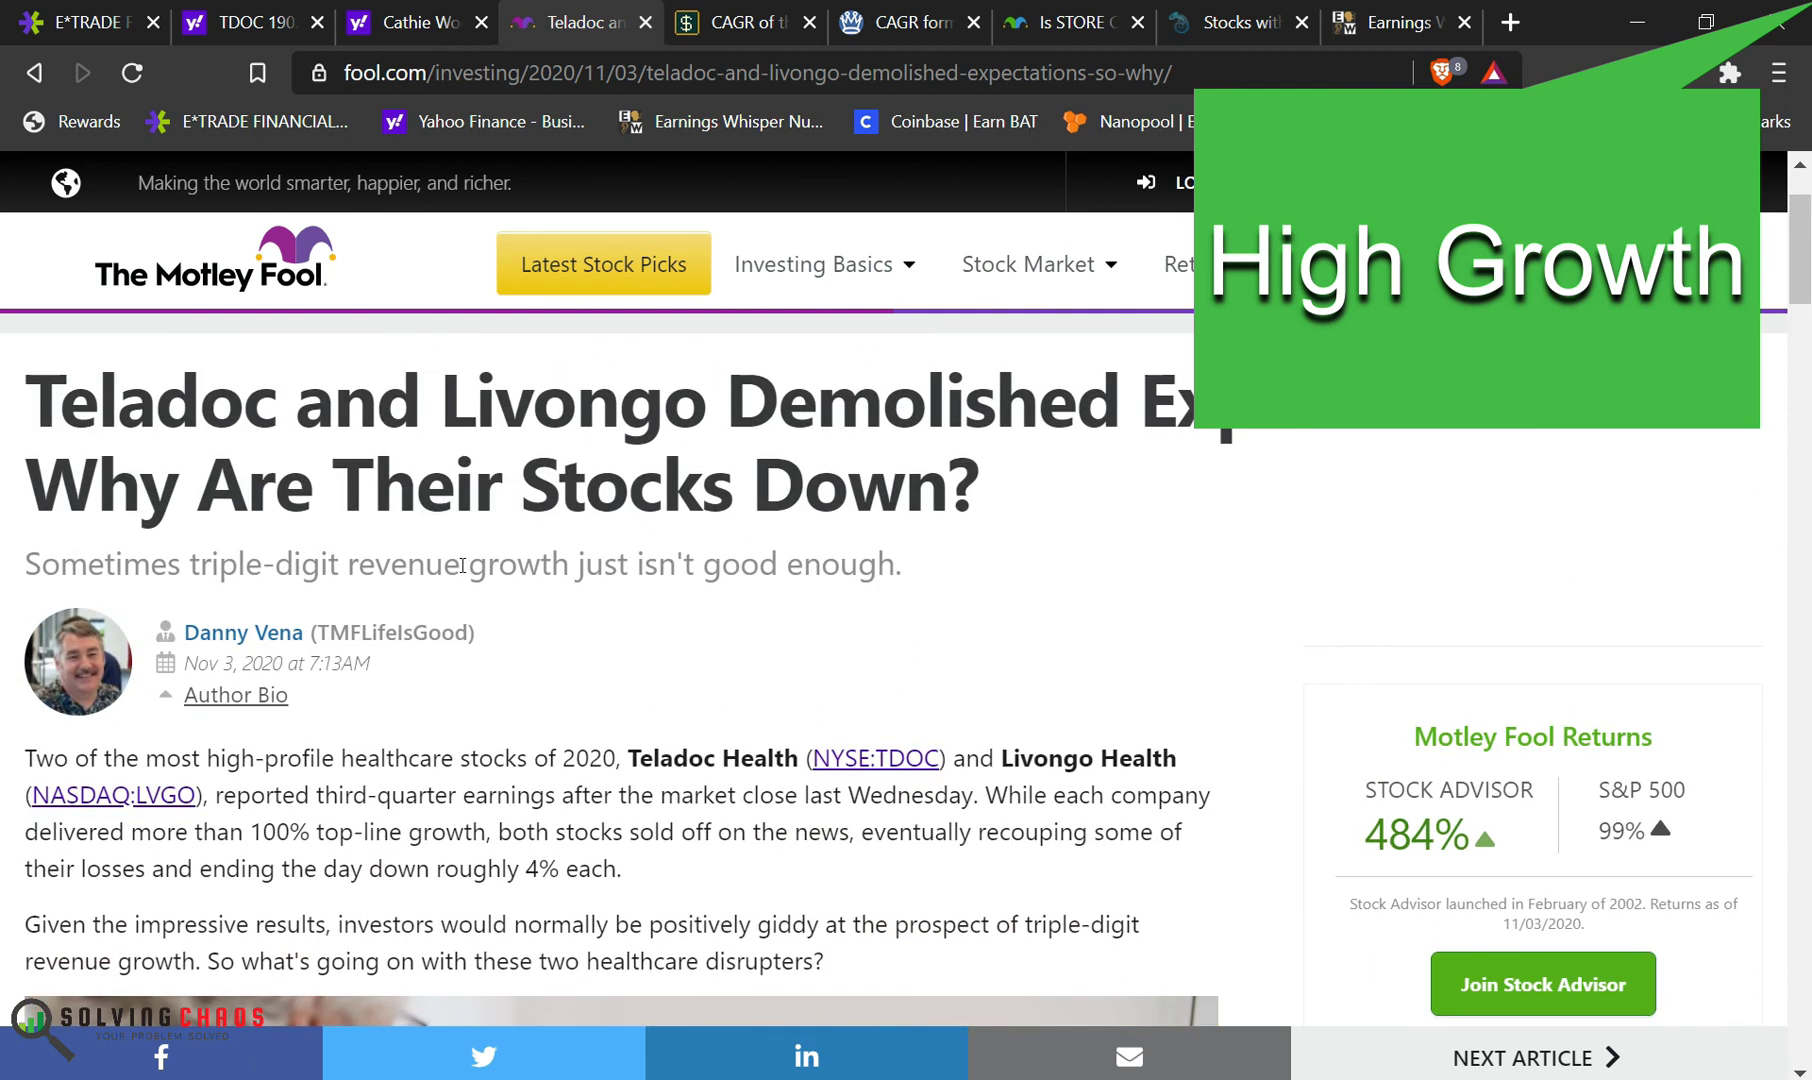
scroll("down", 3)
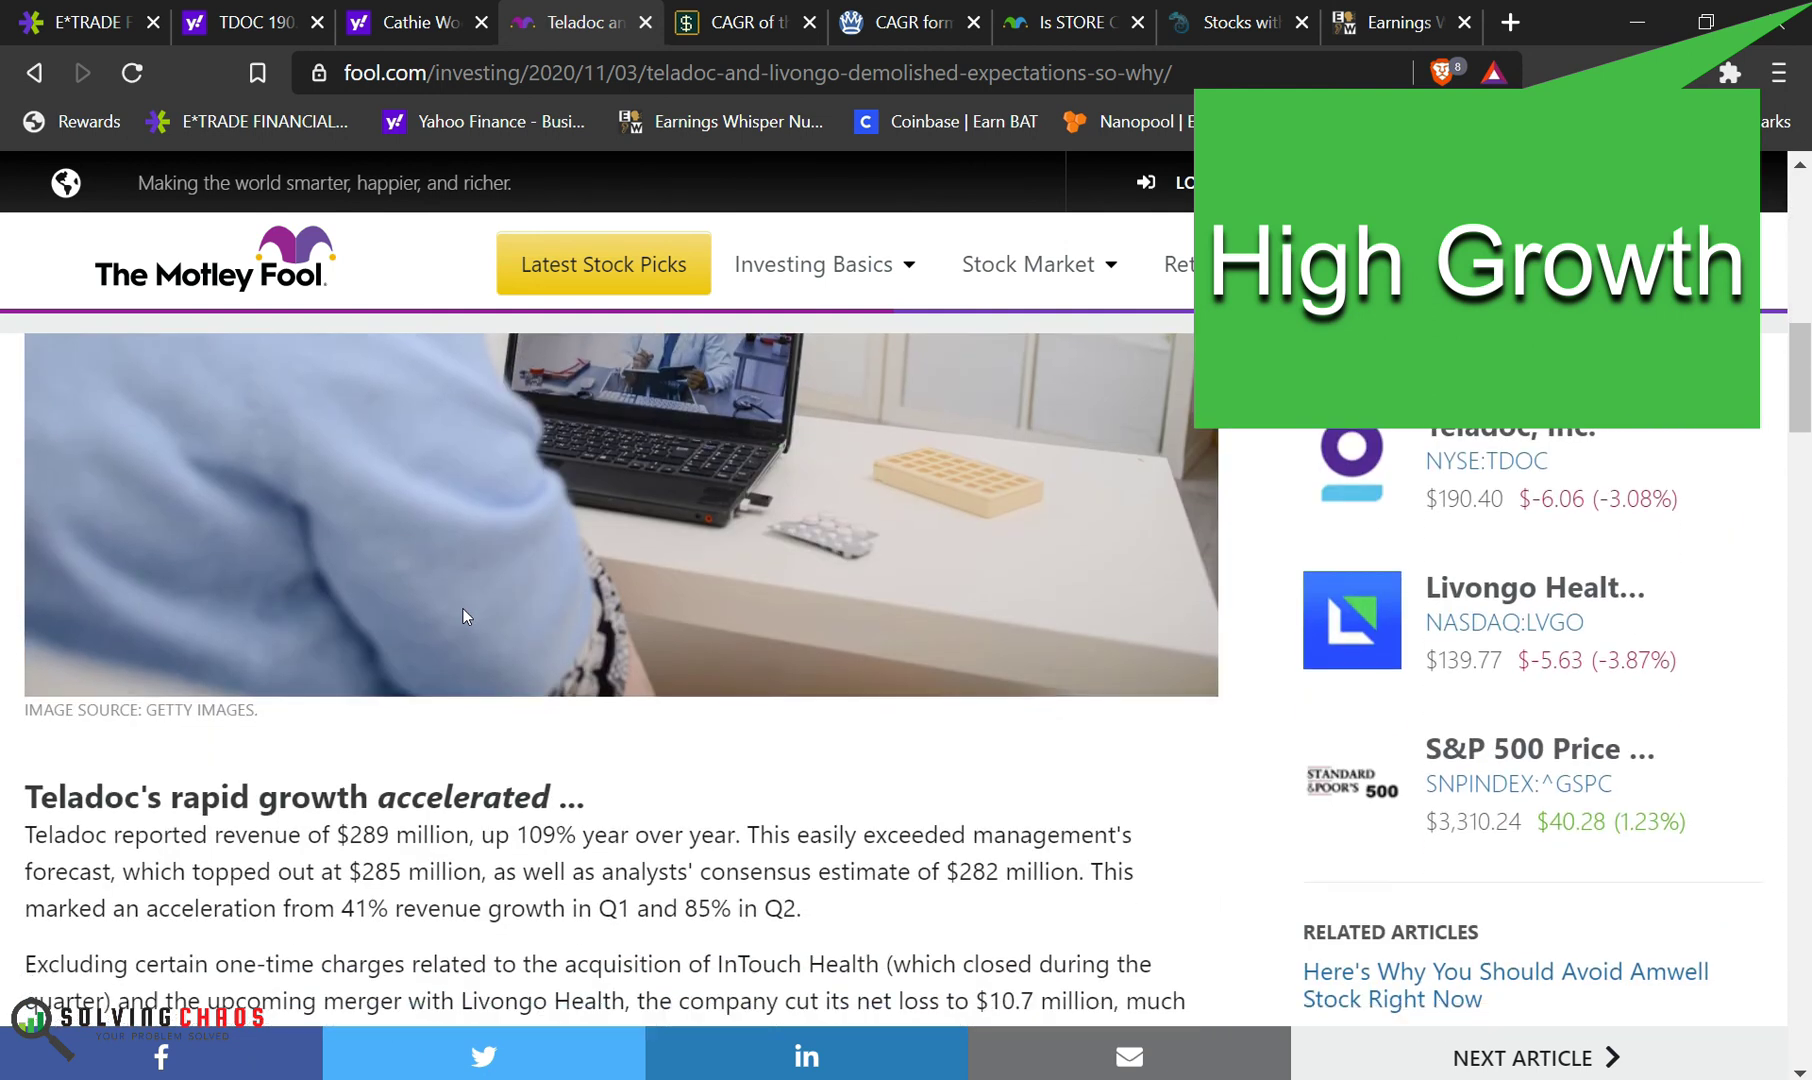
scroll("down", 3)
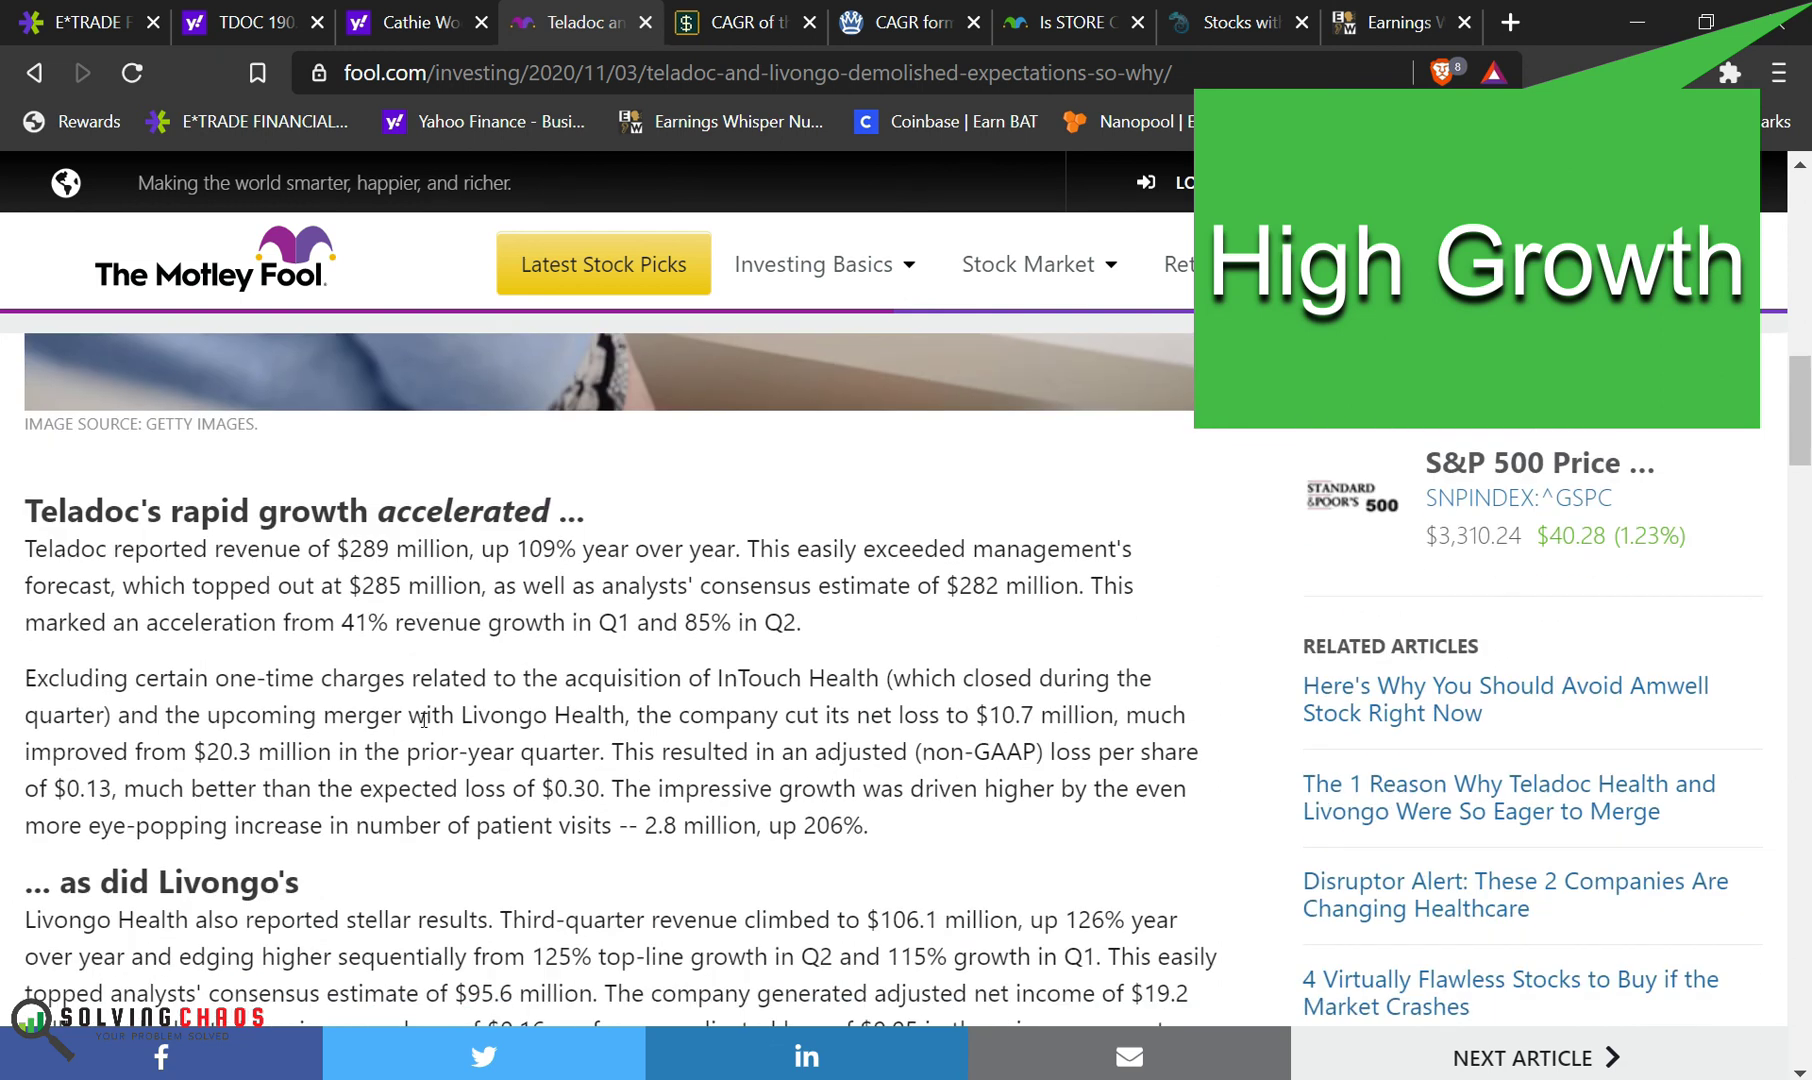
scroll("down", 3)
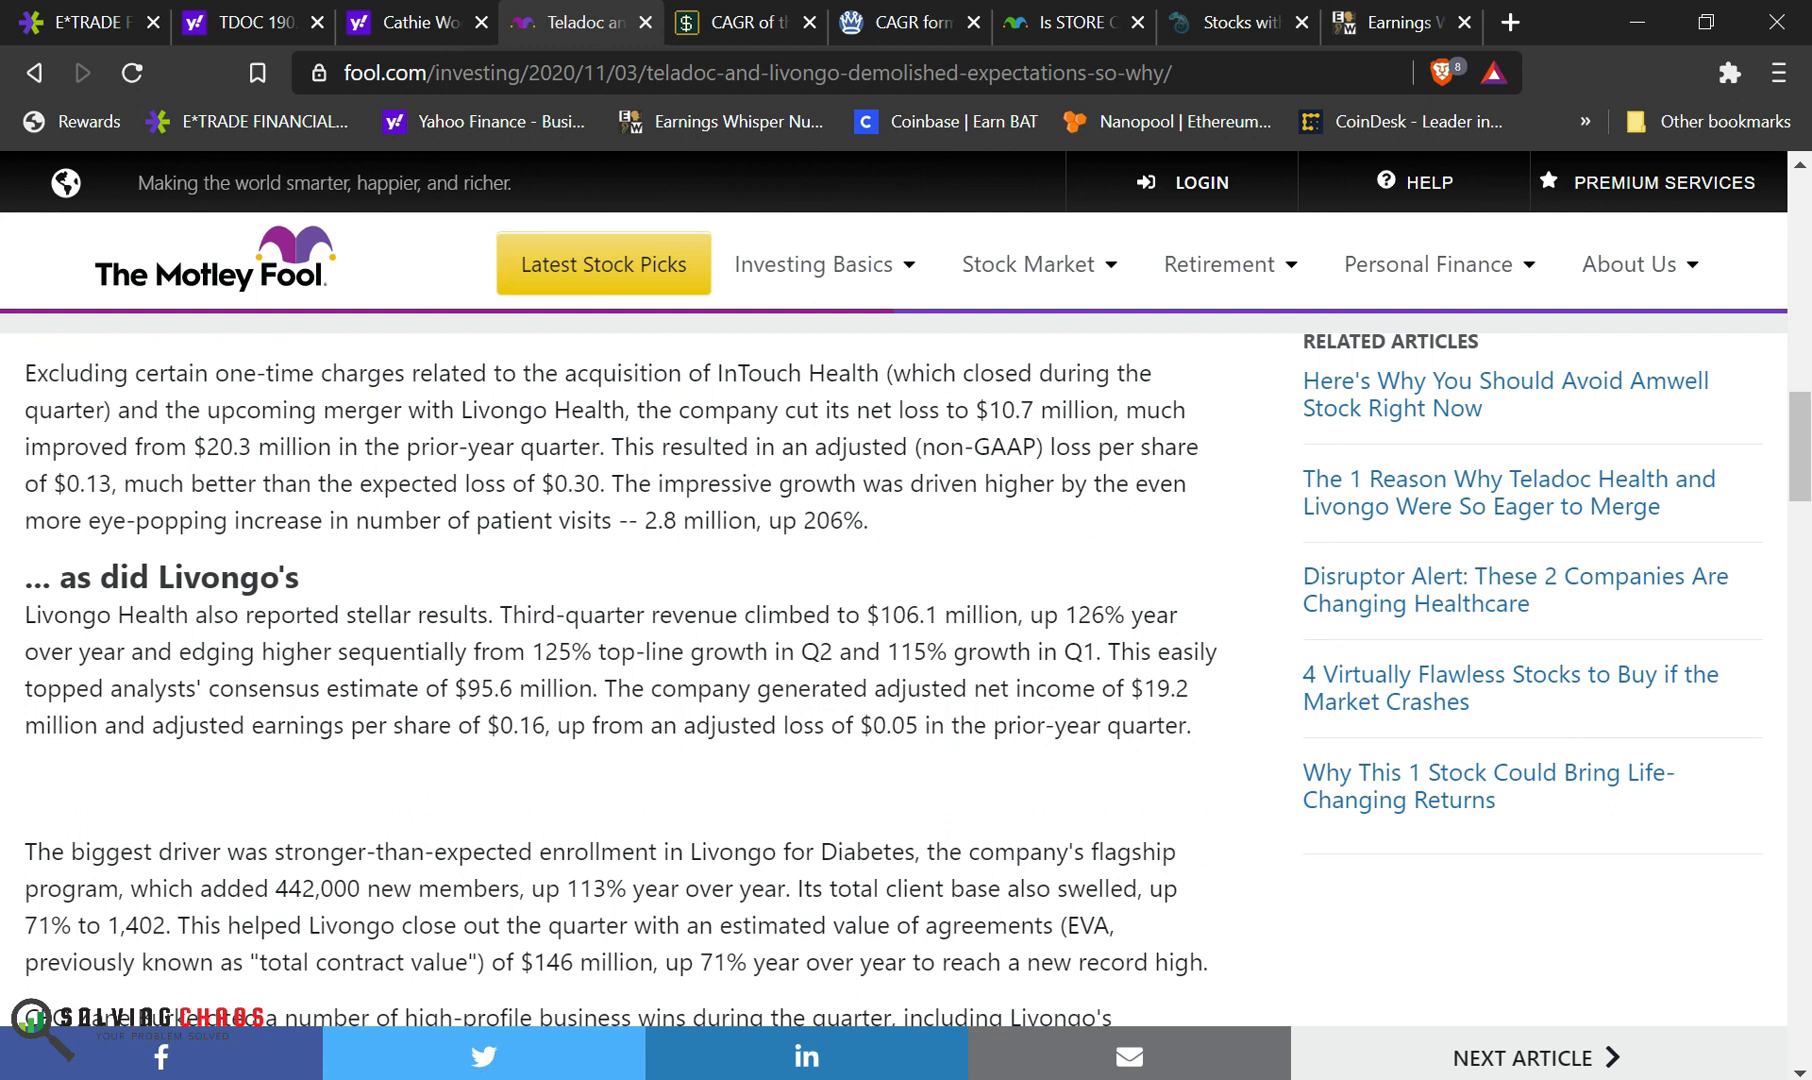
scroll("down", 3)
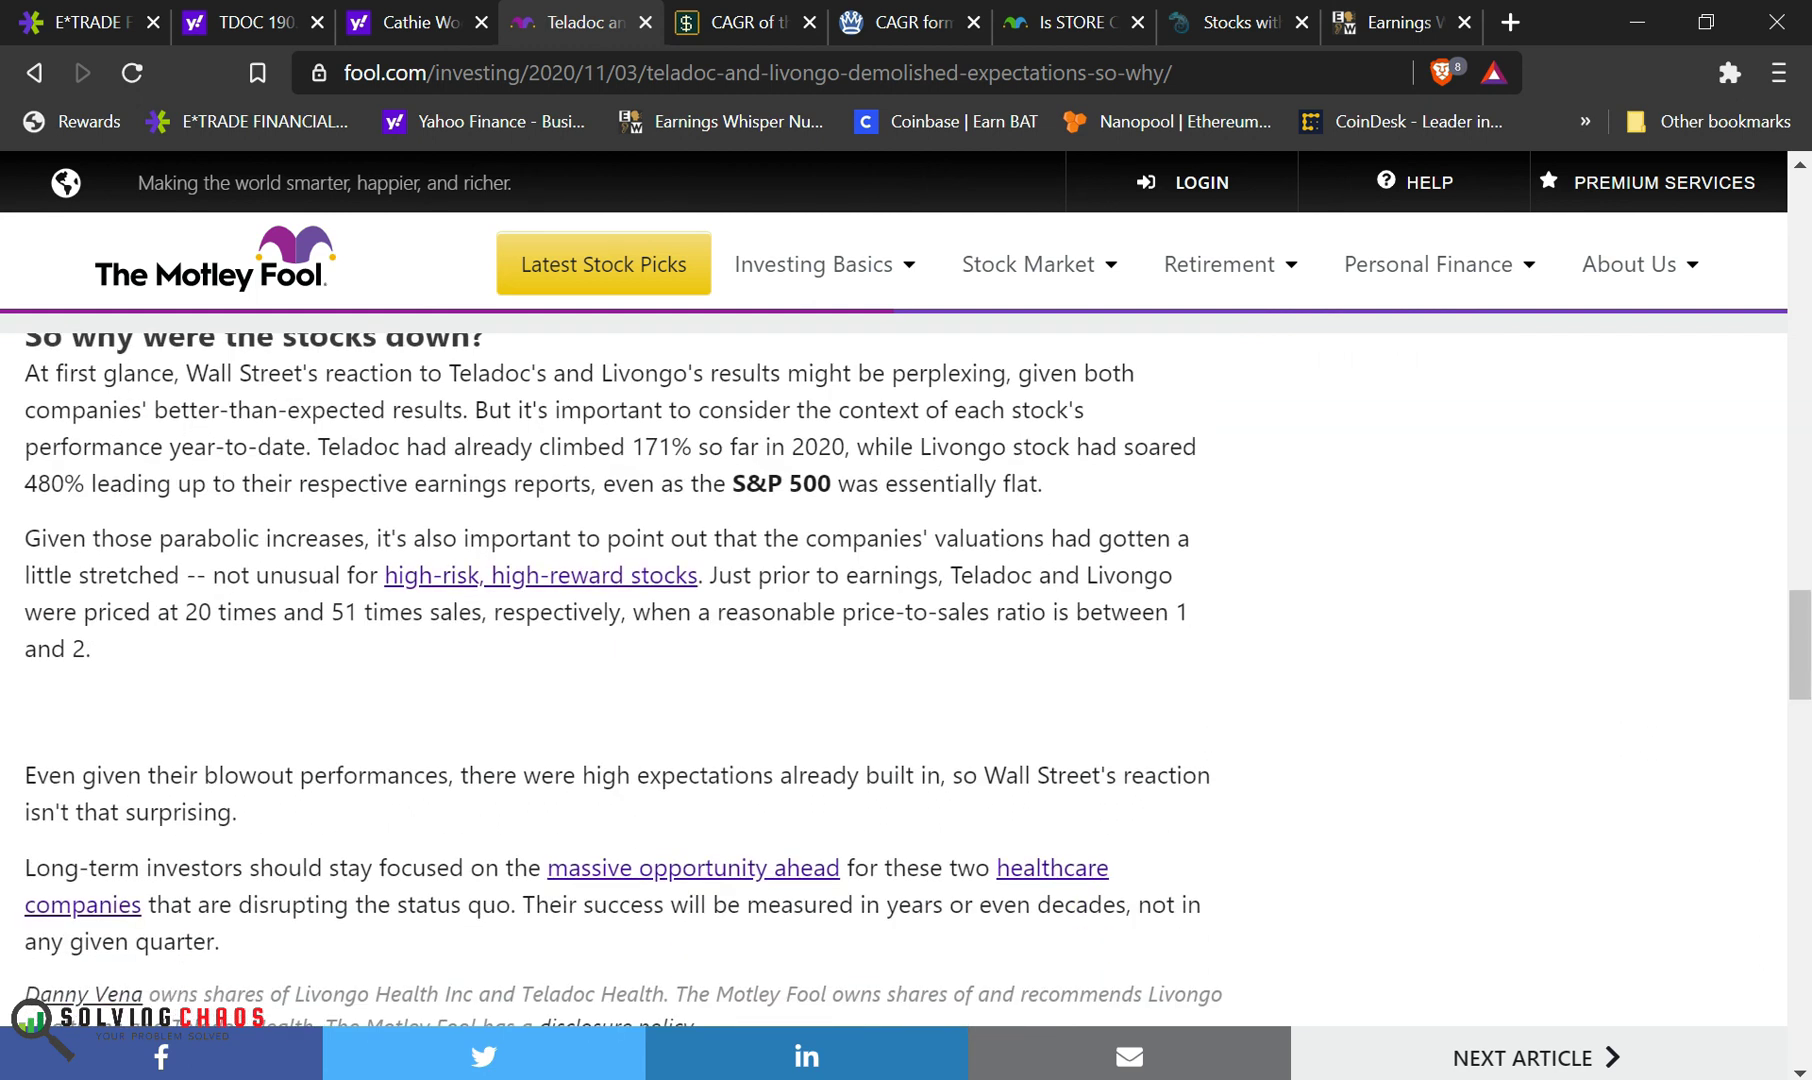
scroll("up", 3)
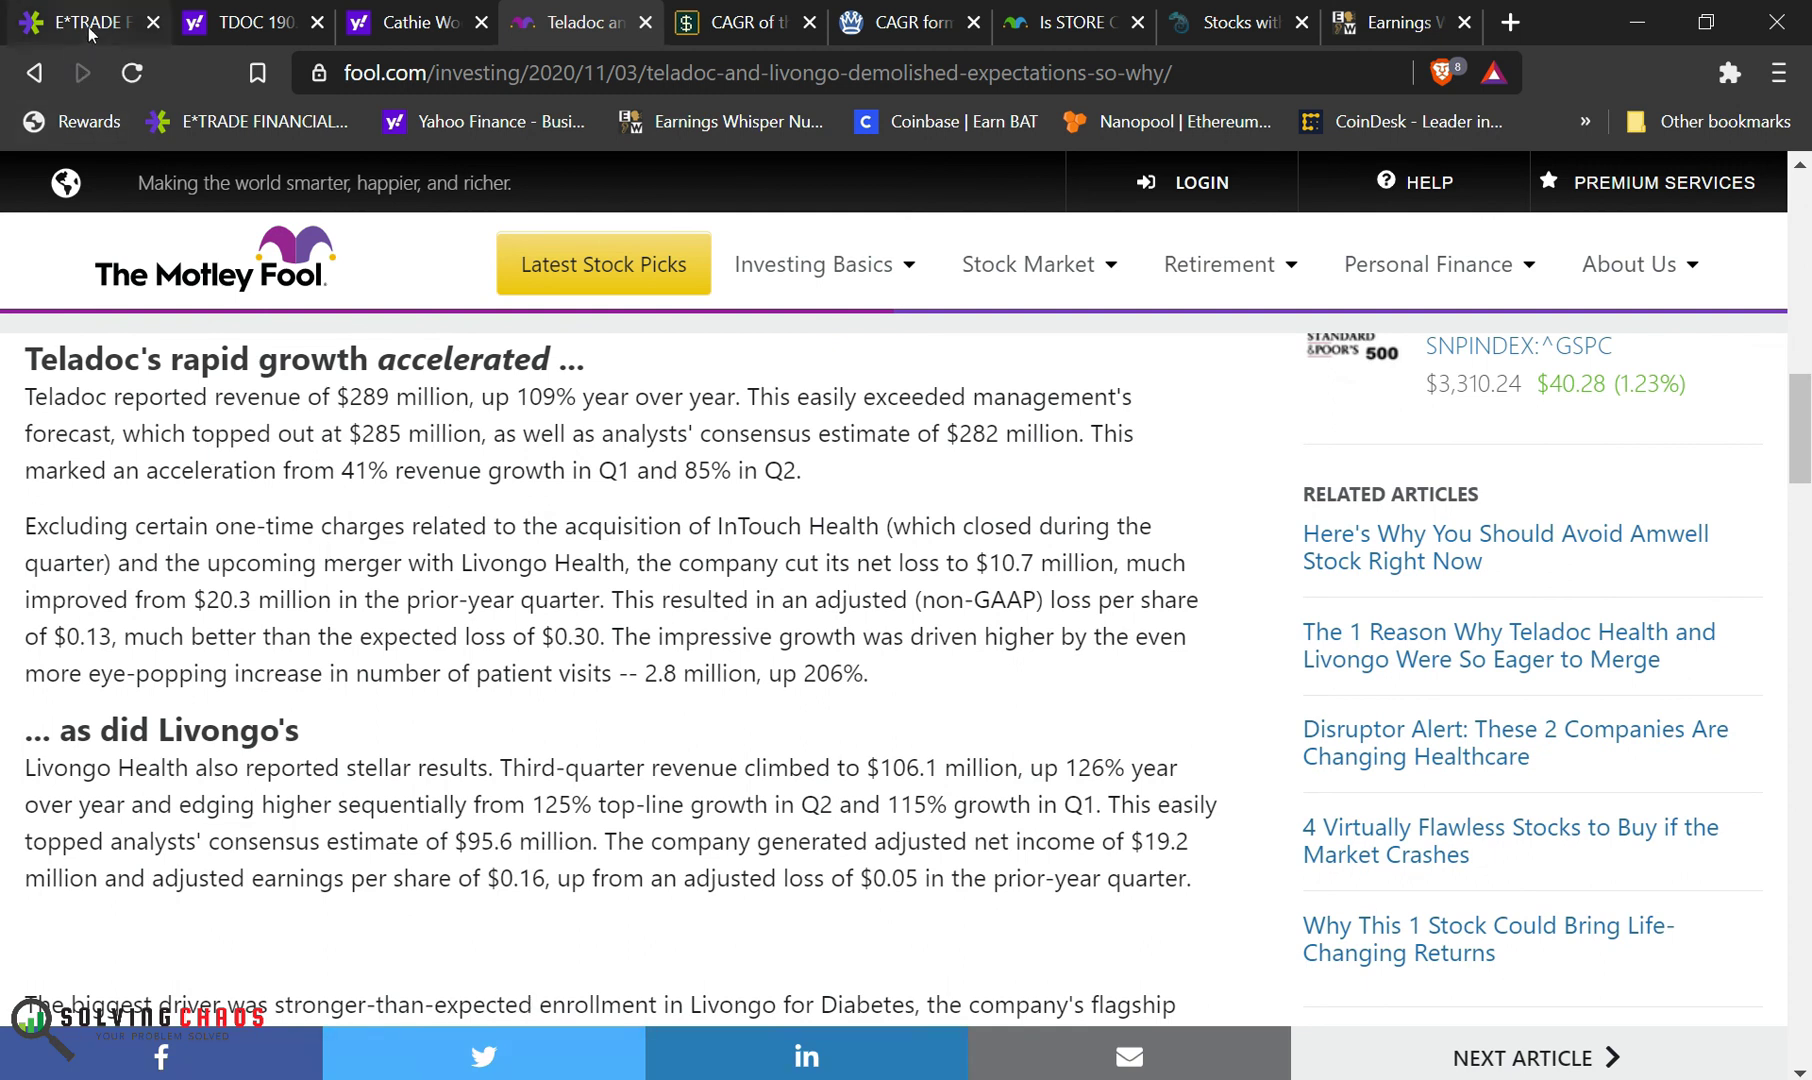
Step: Enter the market prices and BIIB's gain formula =C2-B2
left_click(75, 22)
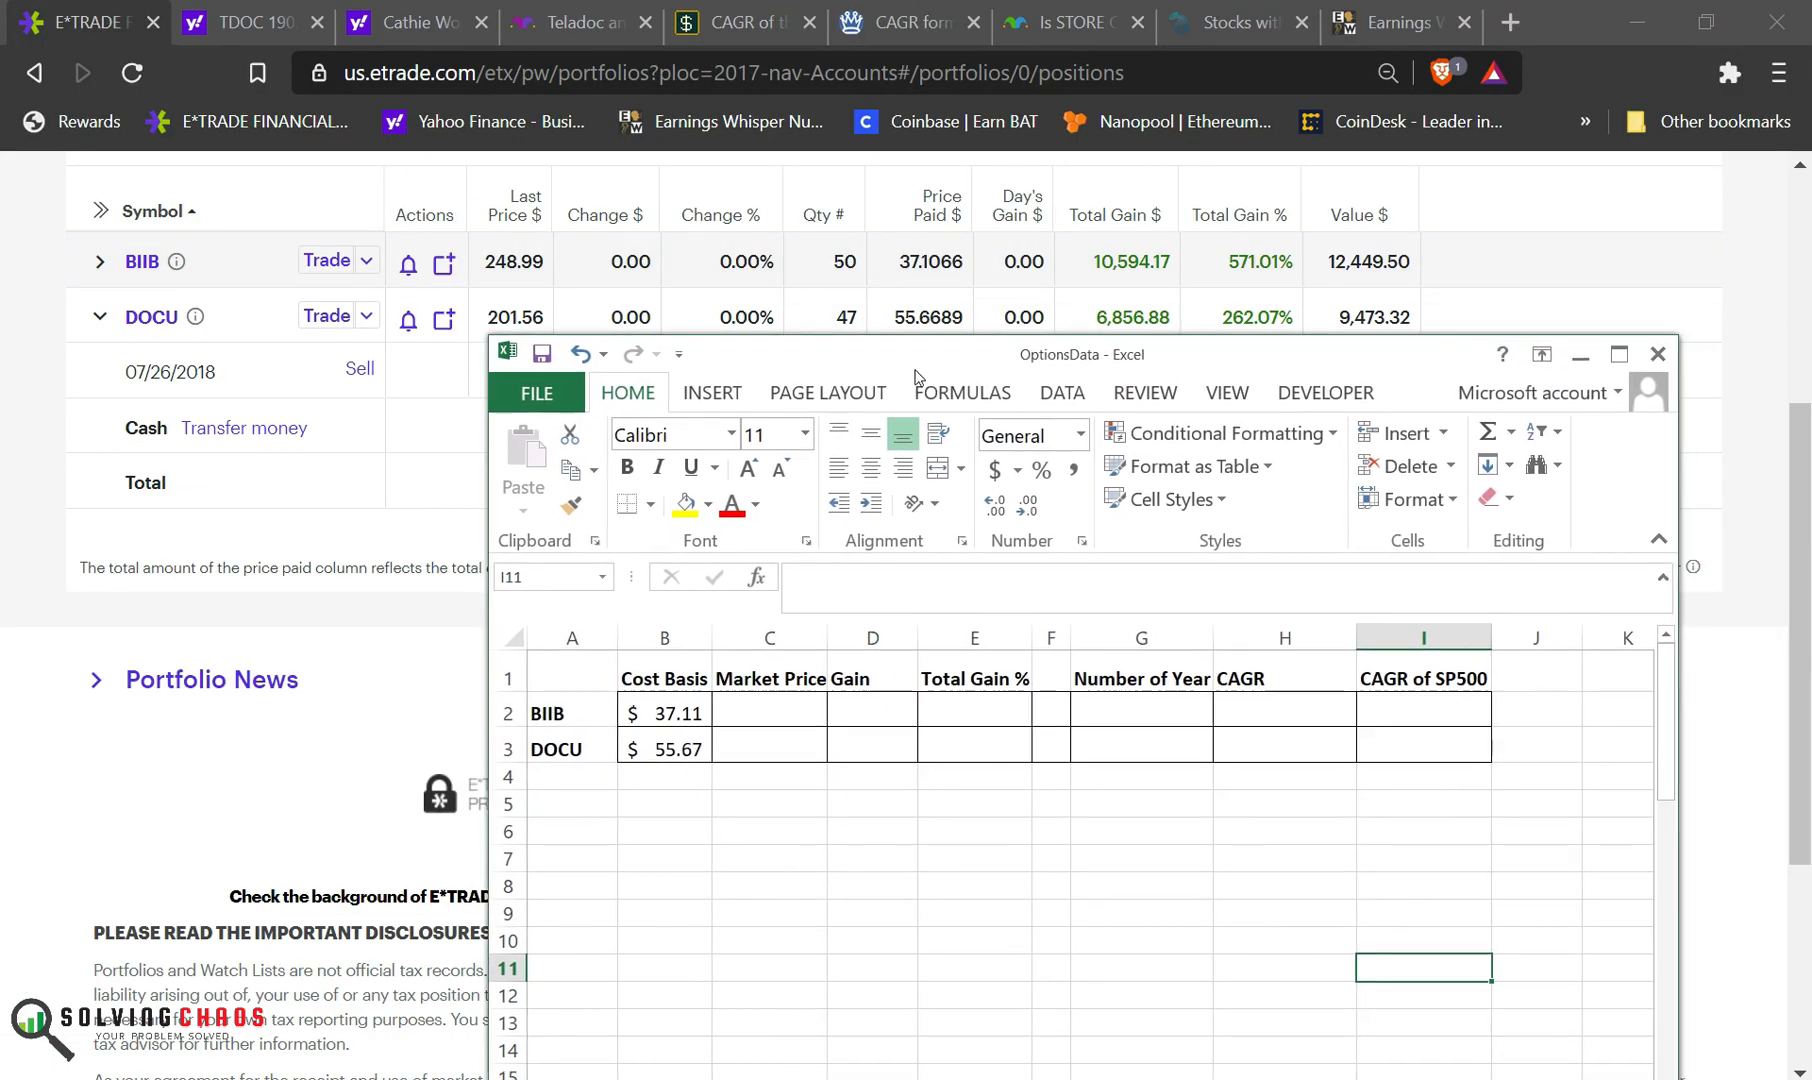
left_click(768, 748)
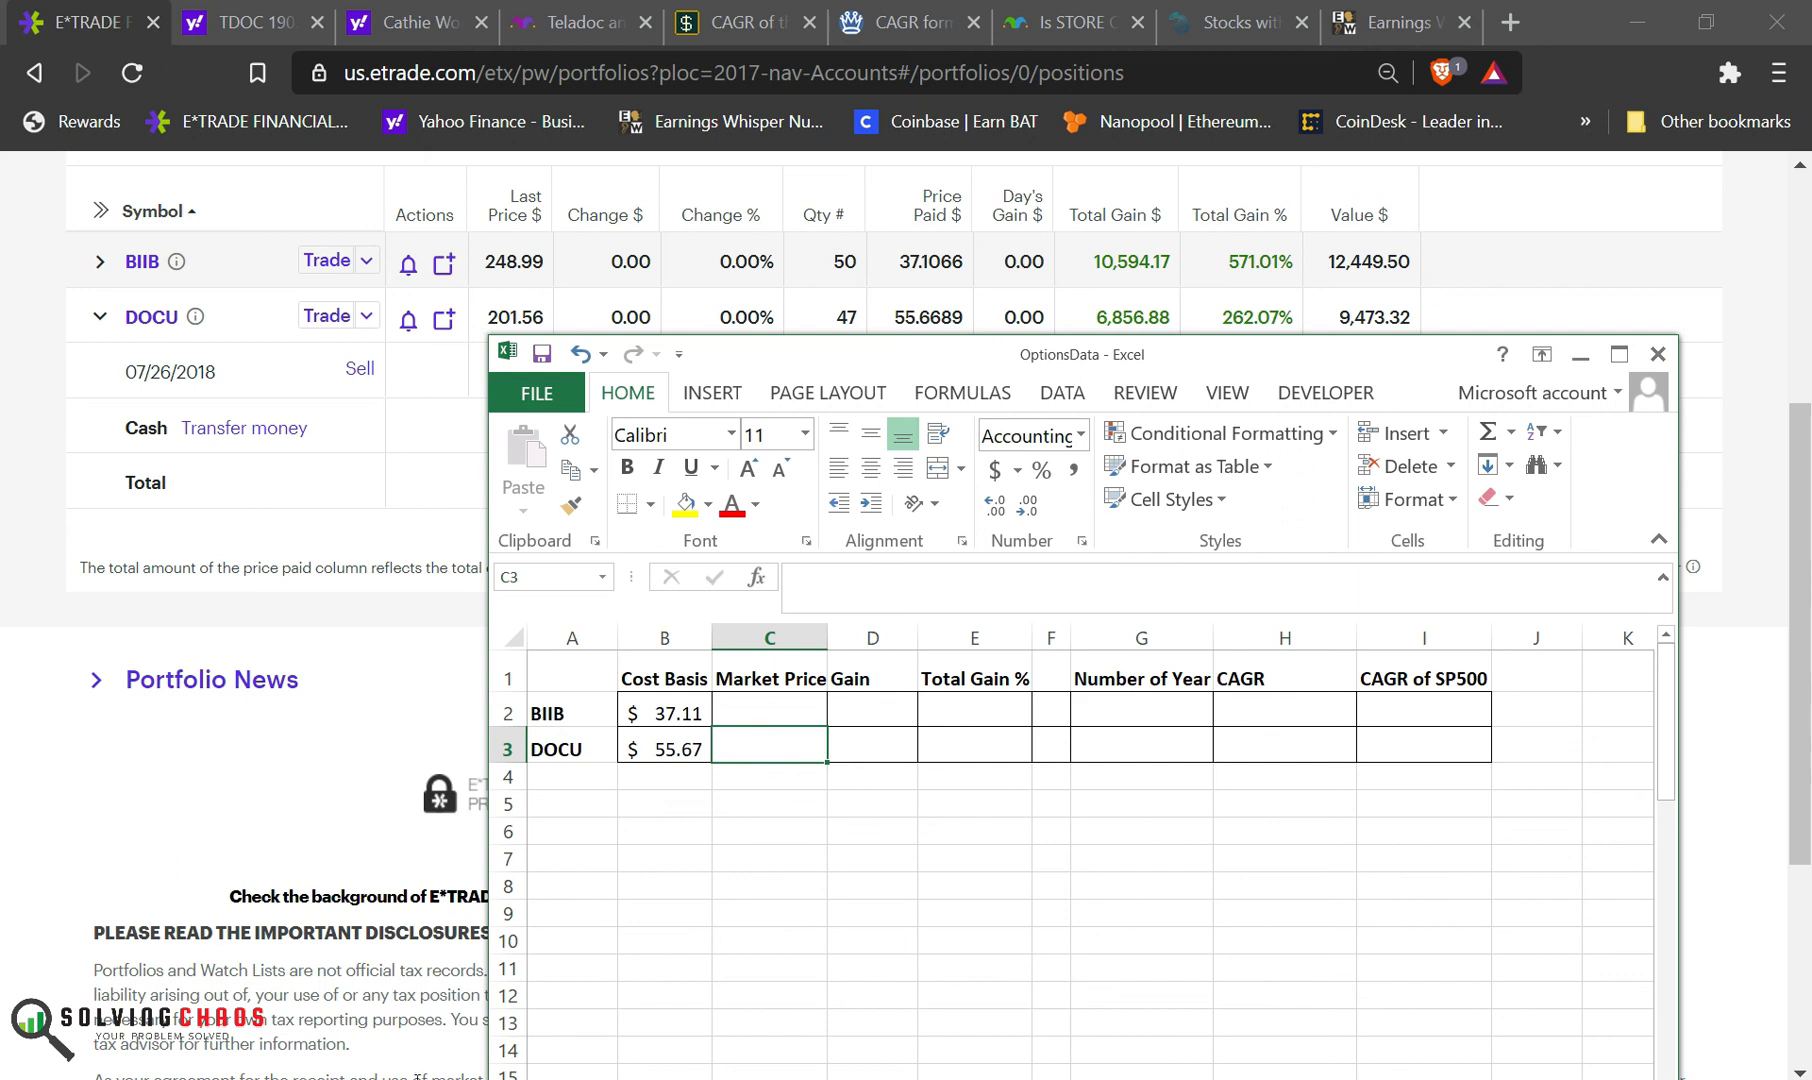
left_click(871, 713)
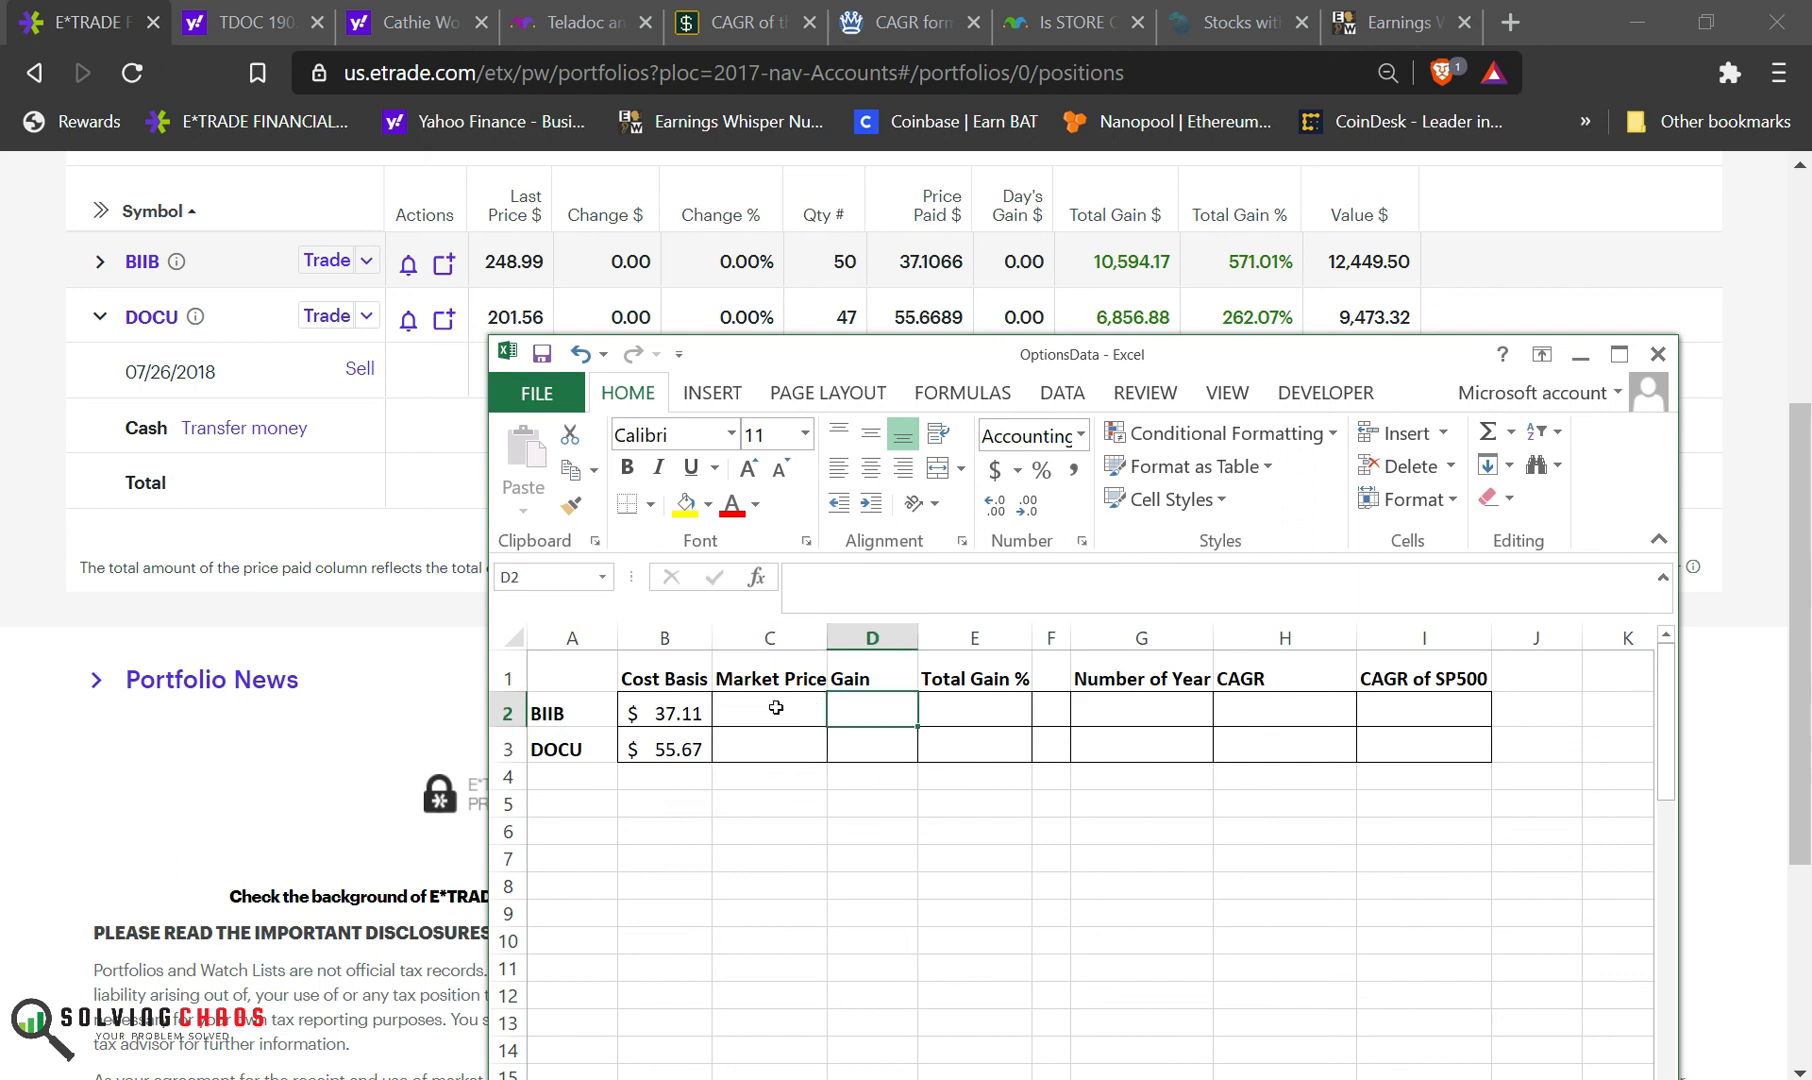
left_click(768, 712)
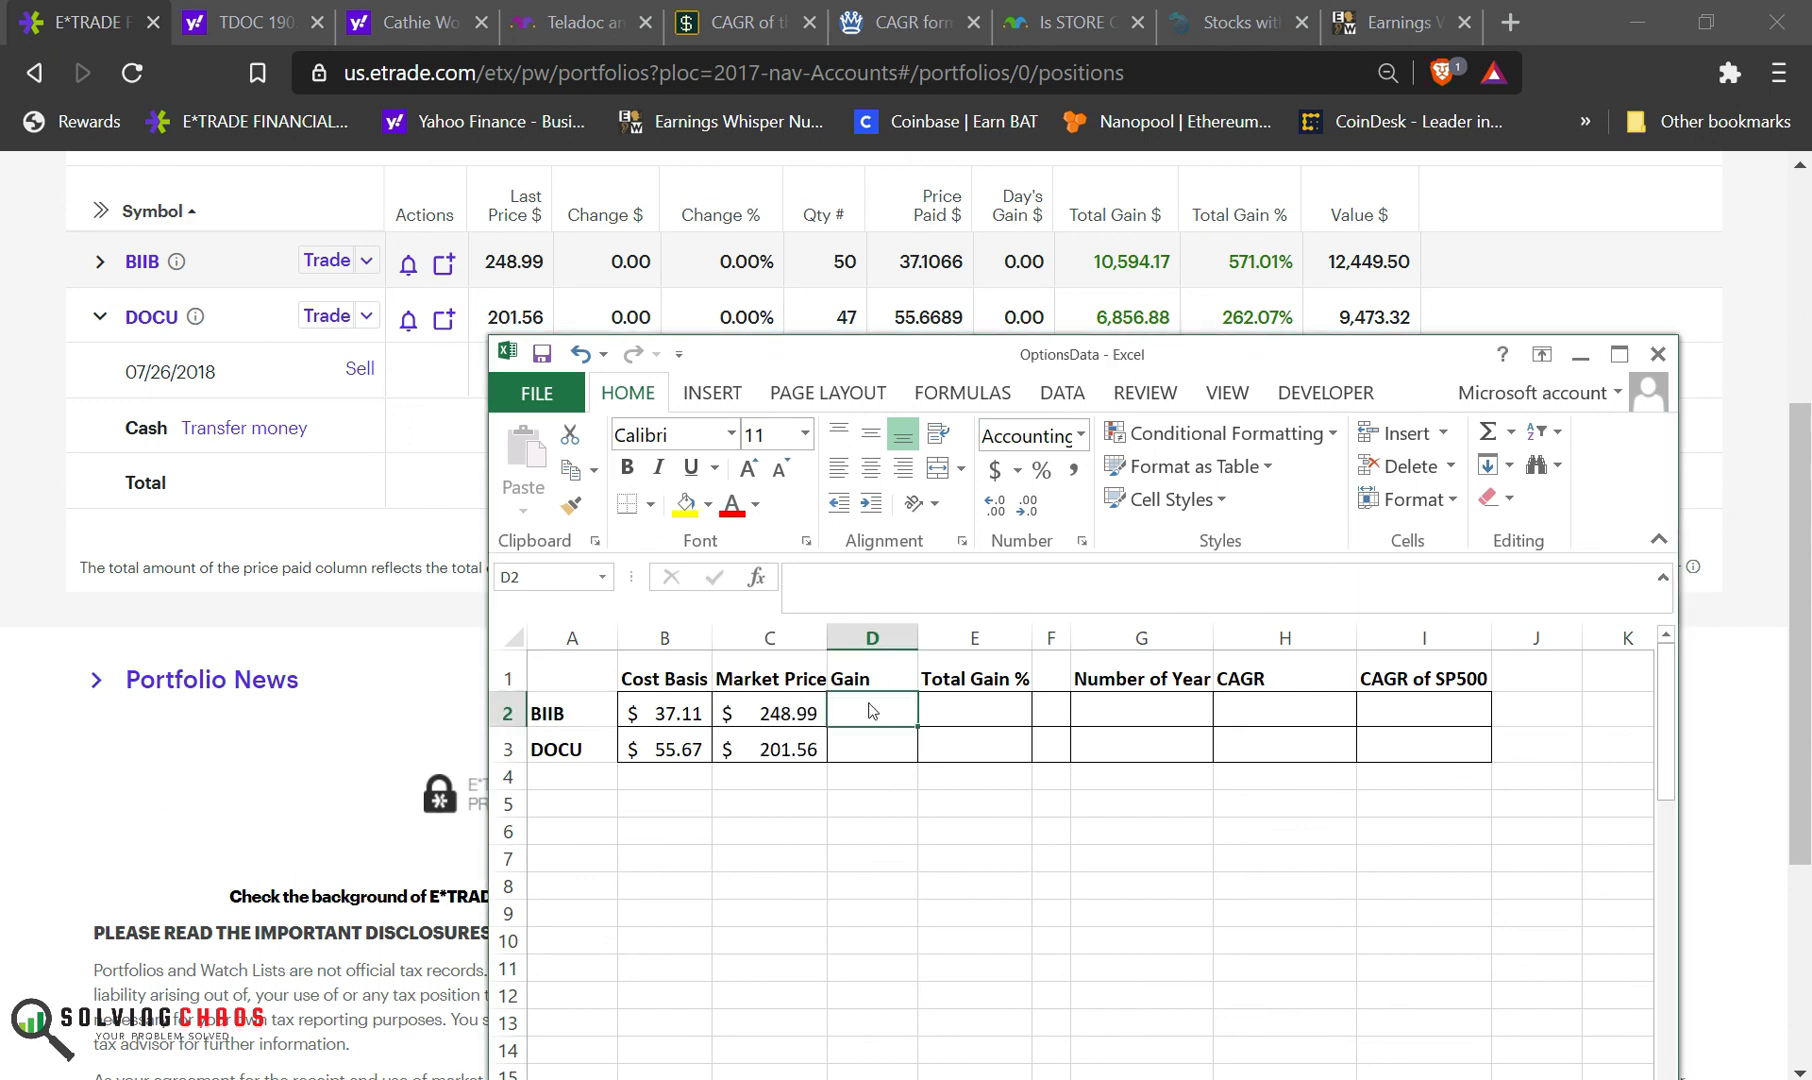
type("=")
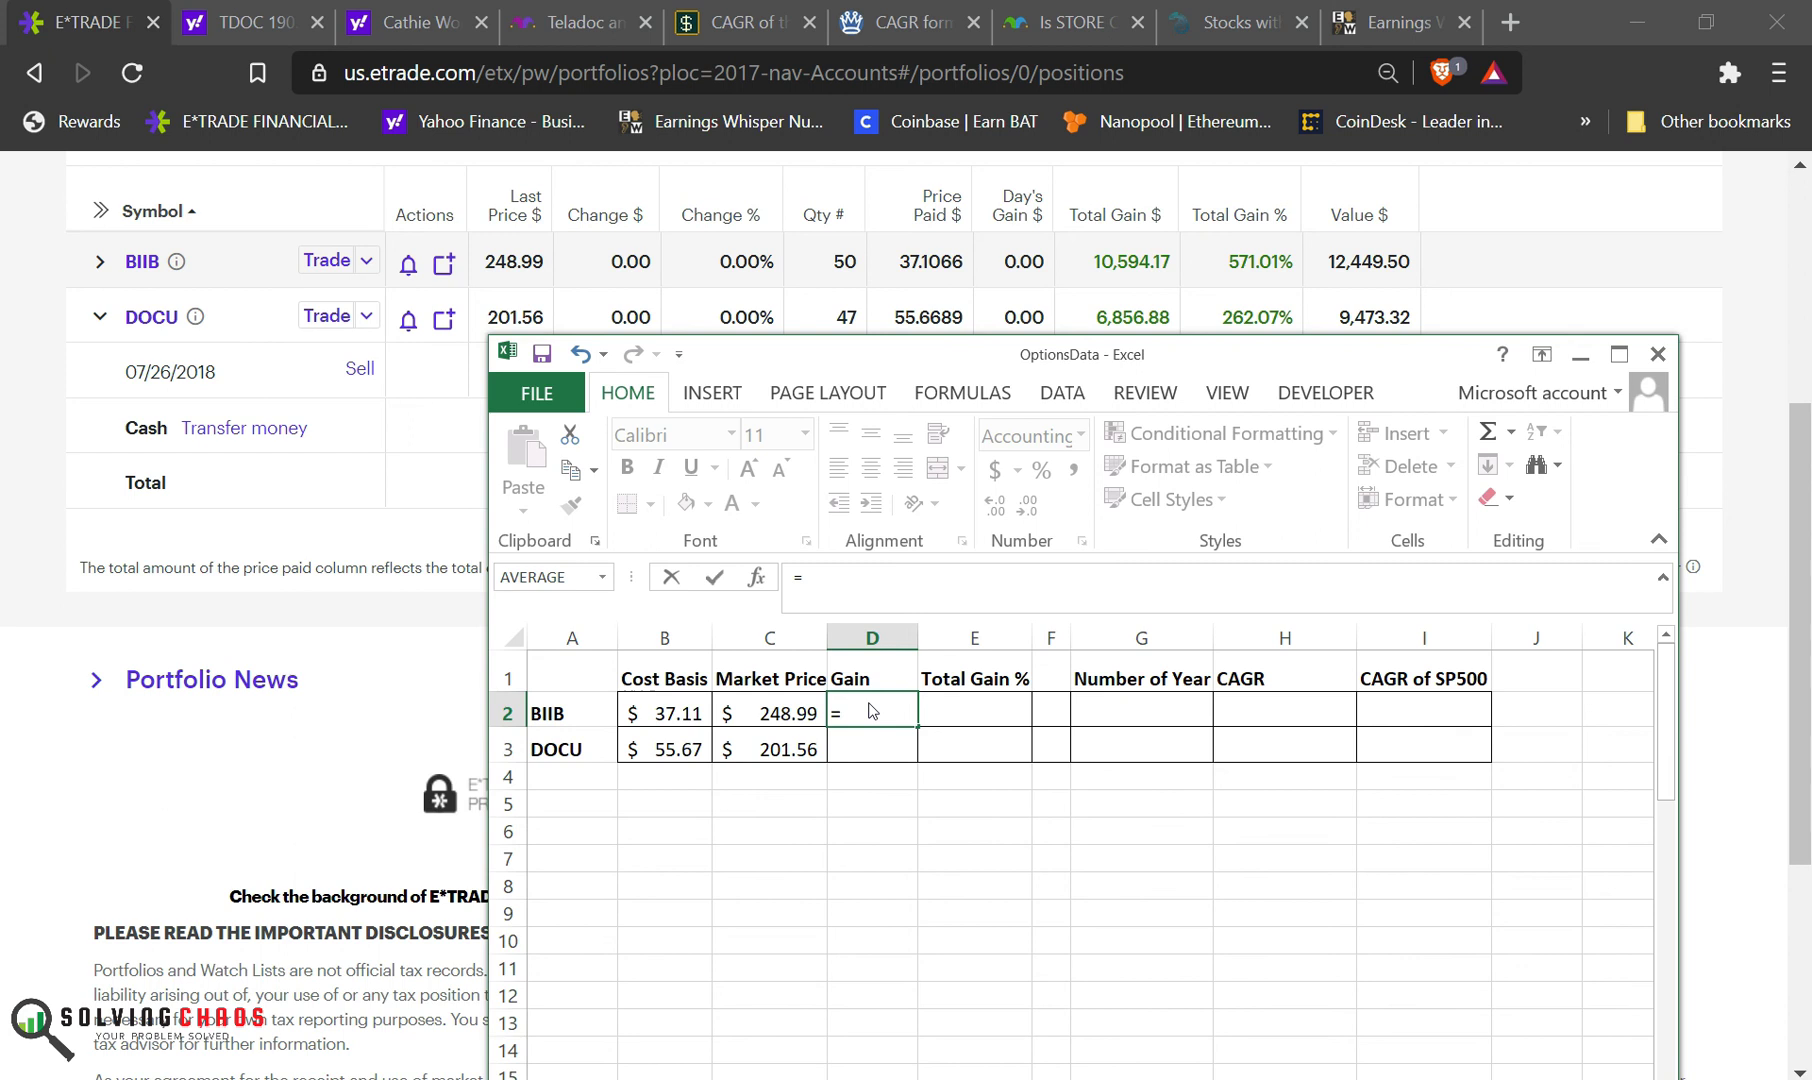
type("C2-B2")
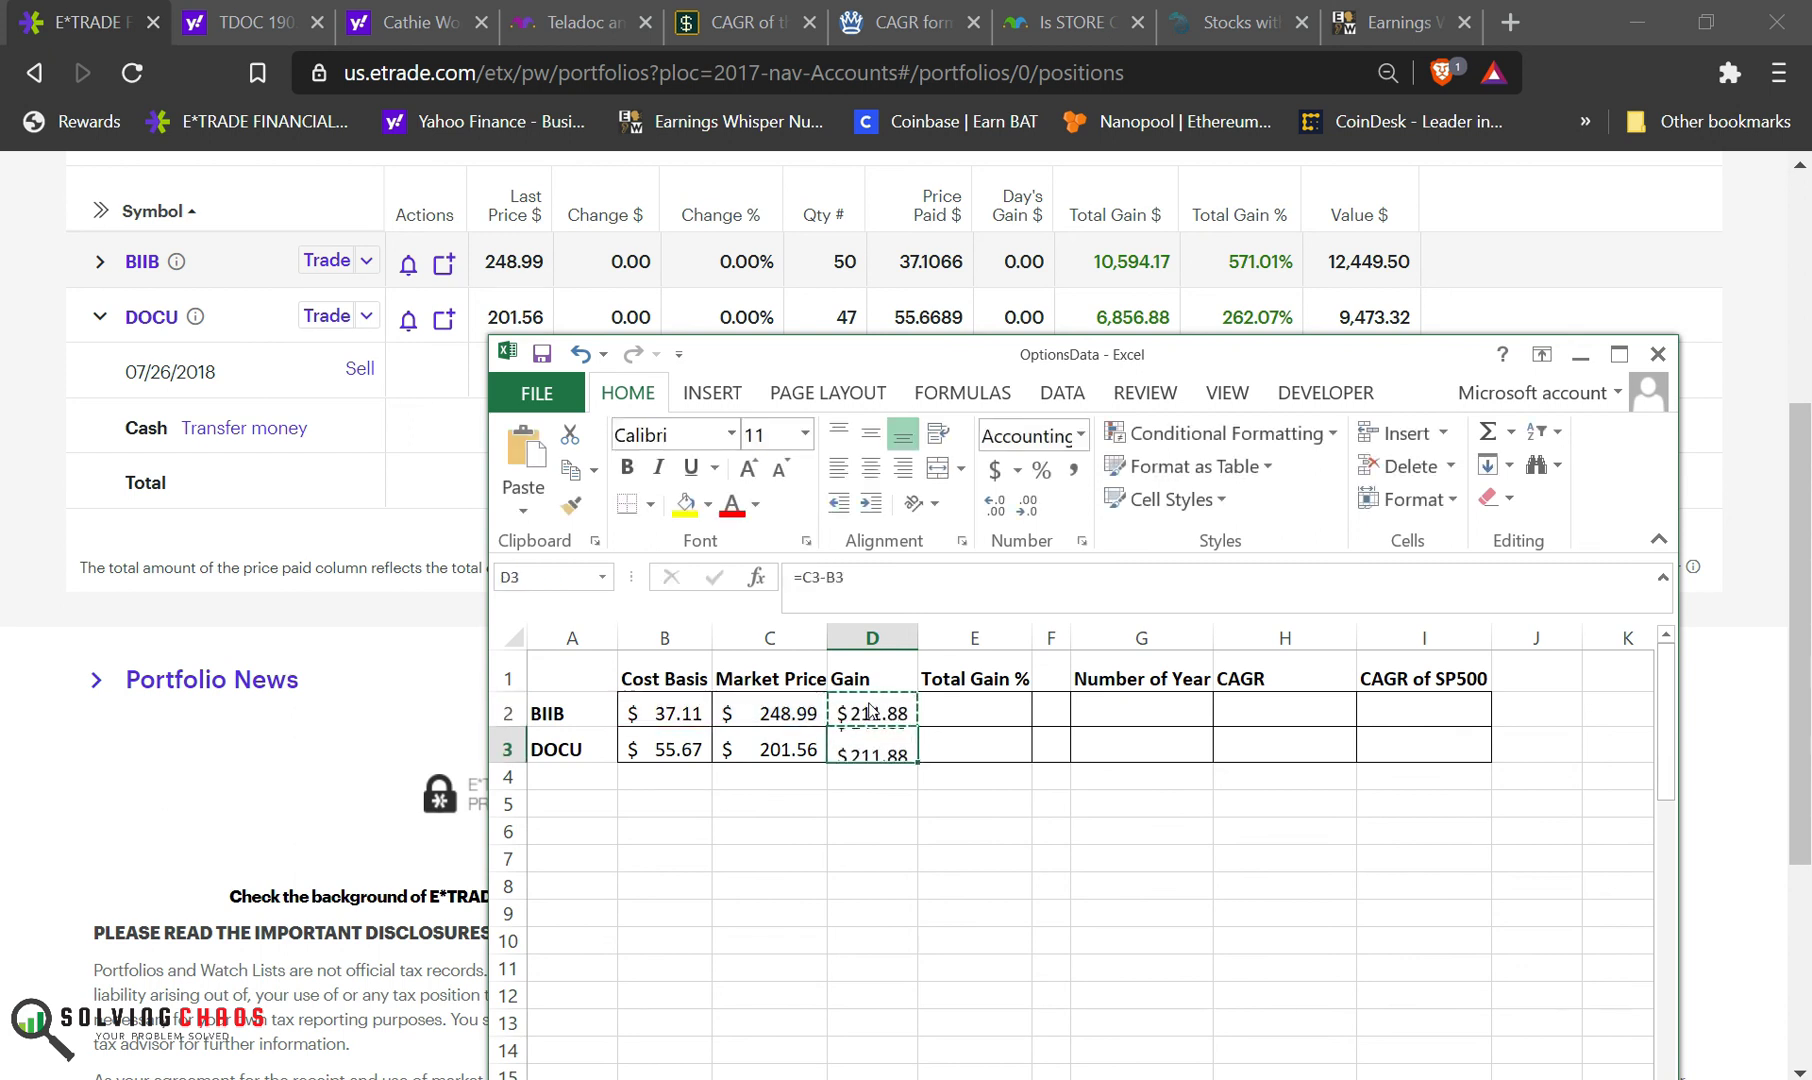
Step: Create BIIB's total gain percentage formula =D2/B2 from its gain and cost basis
left_click(974, 713)
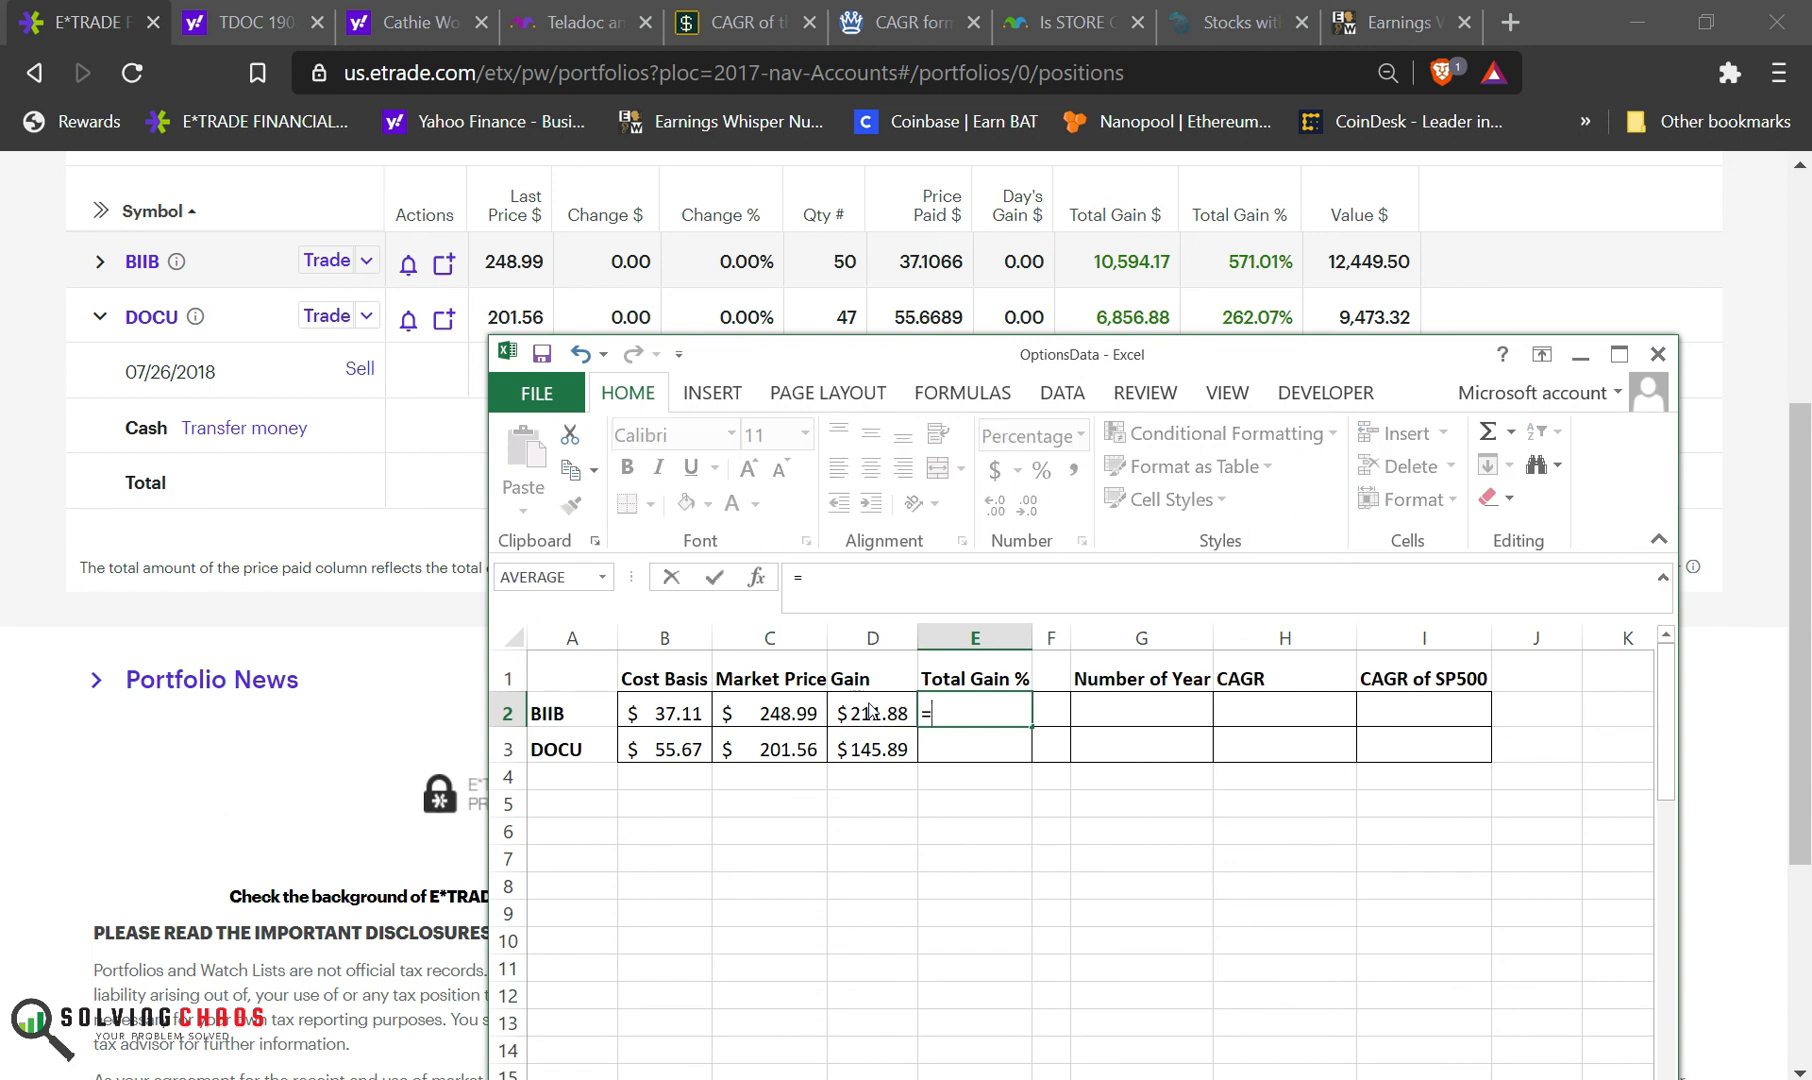
left_click(770, 713)
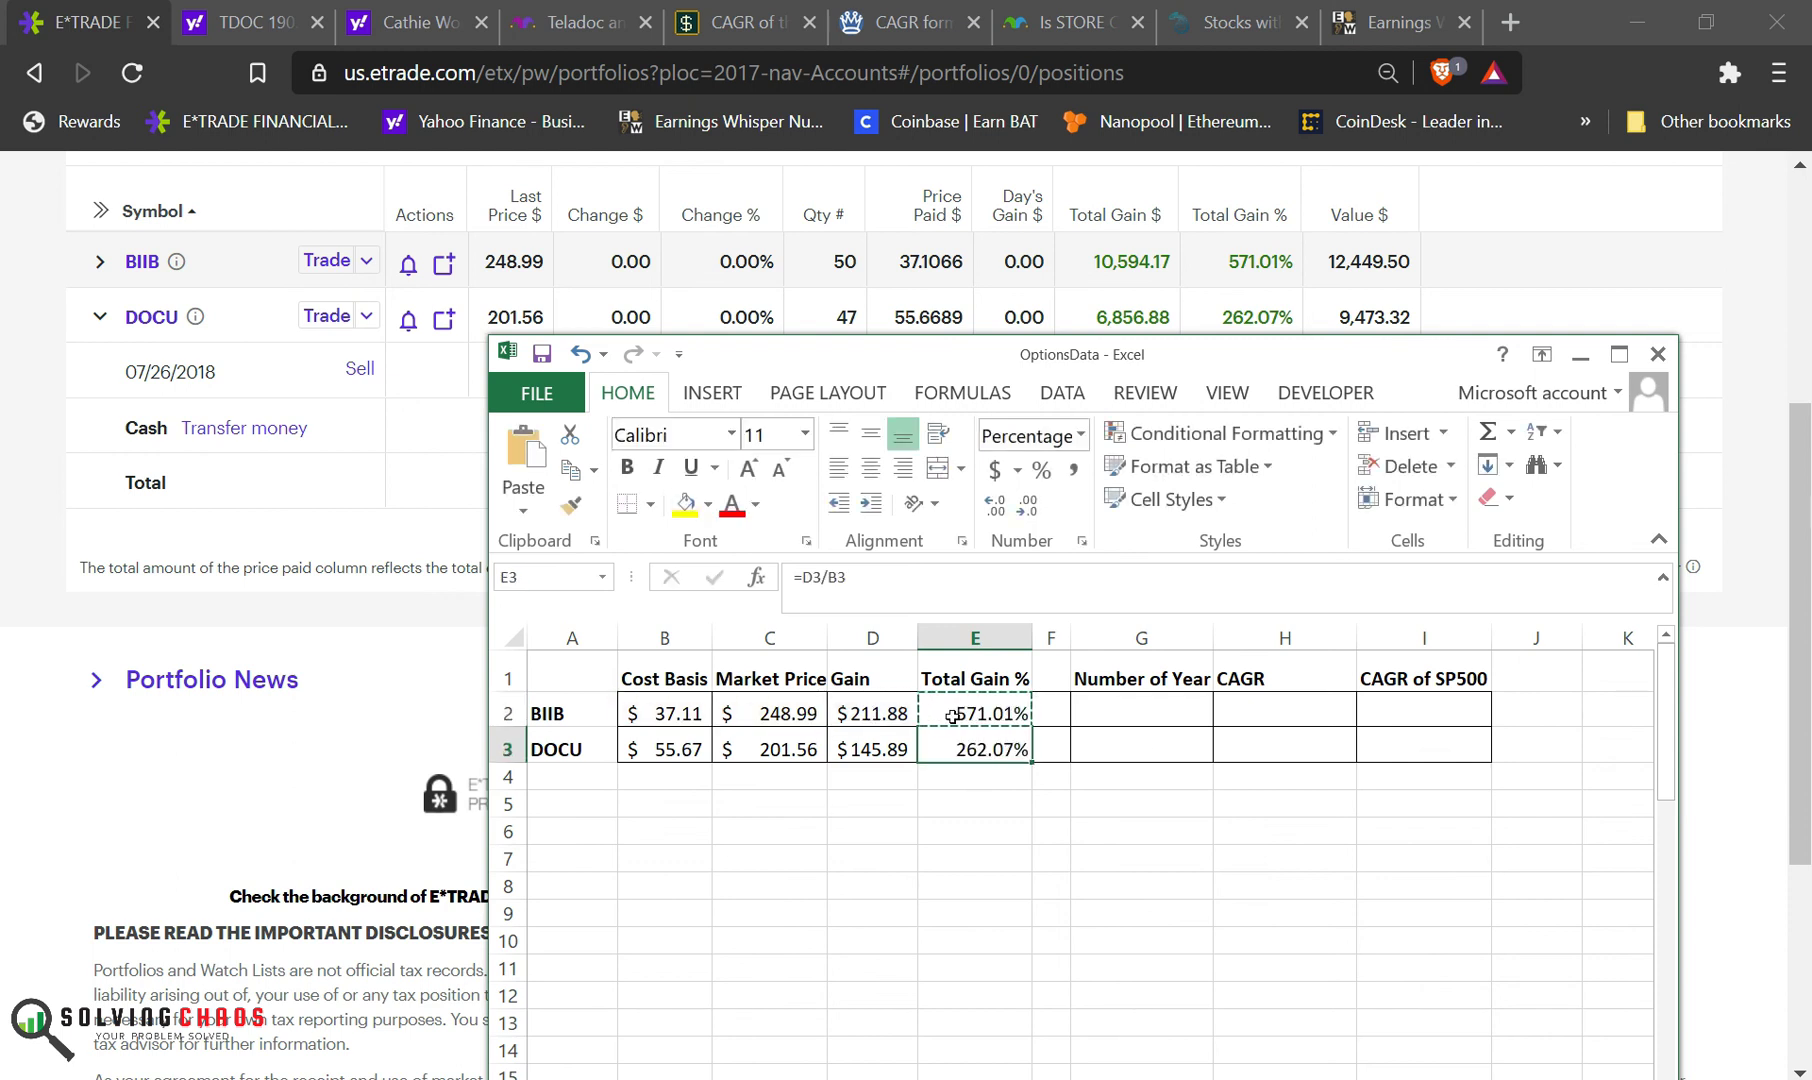
left_click(974, 713)
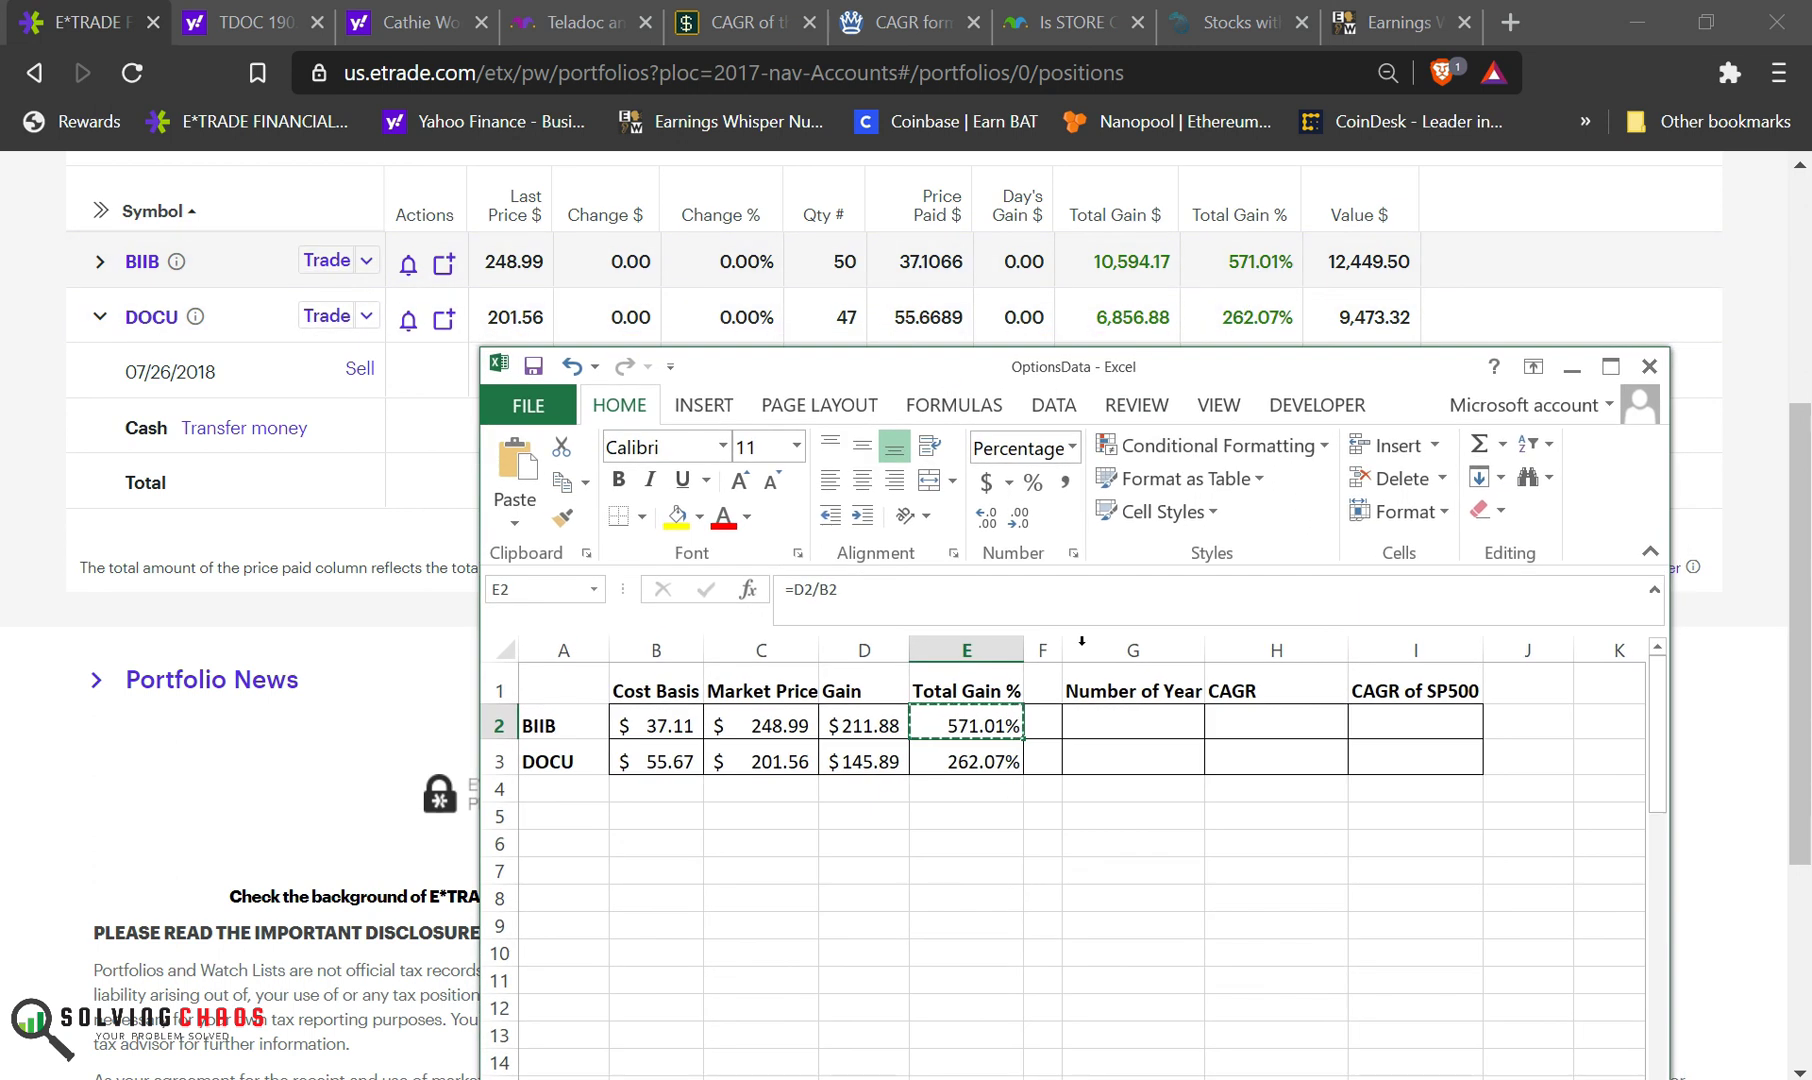
left_click(1130, 725)
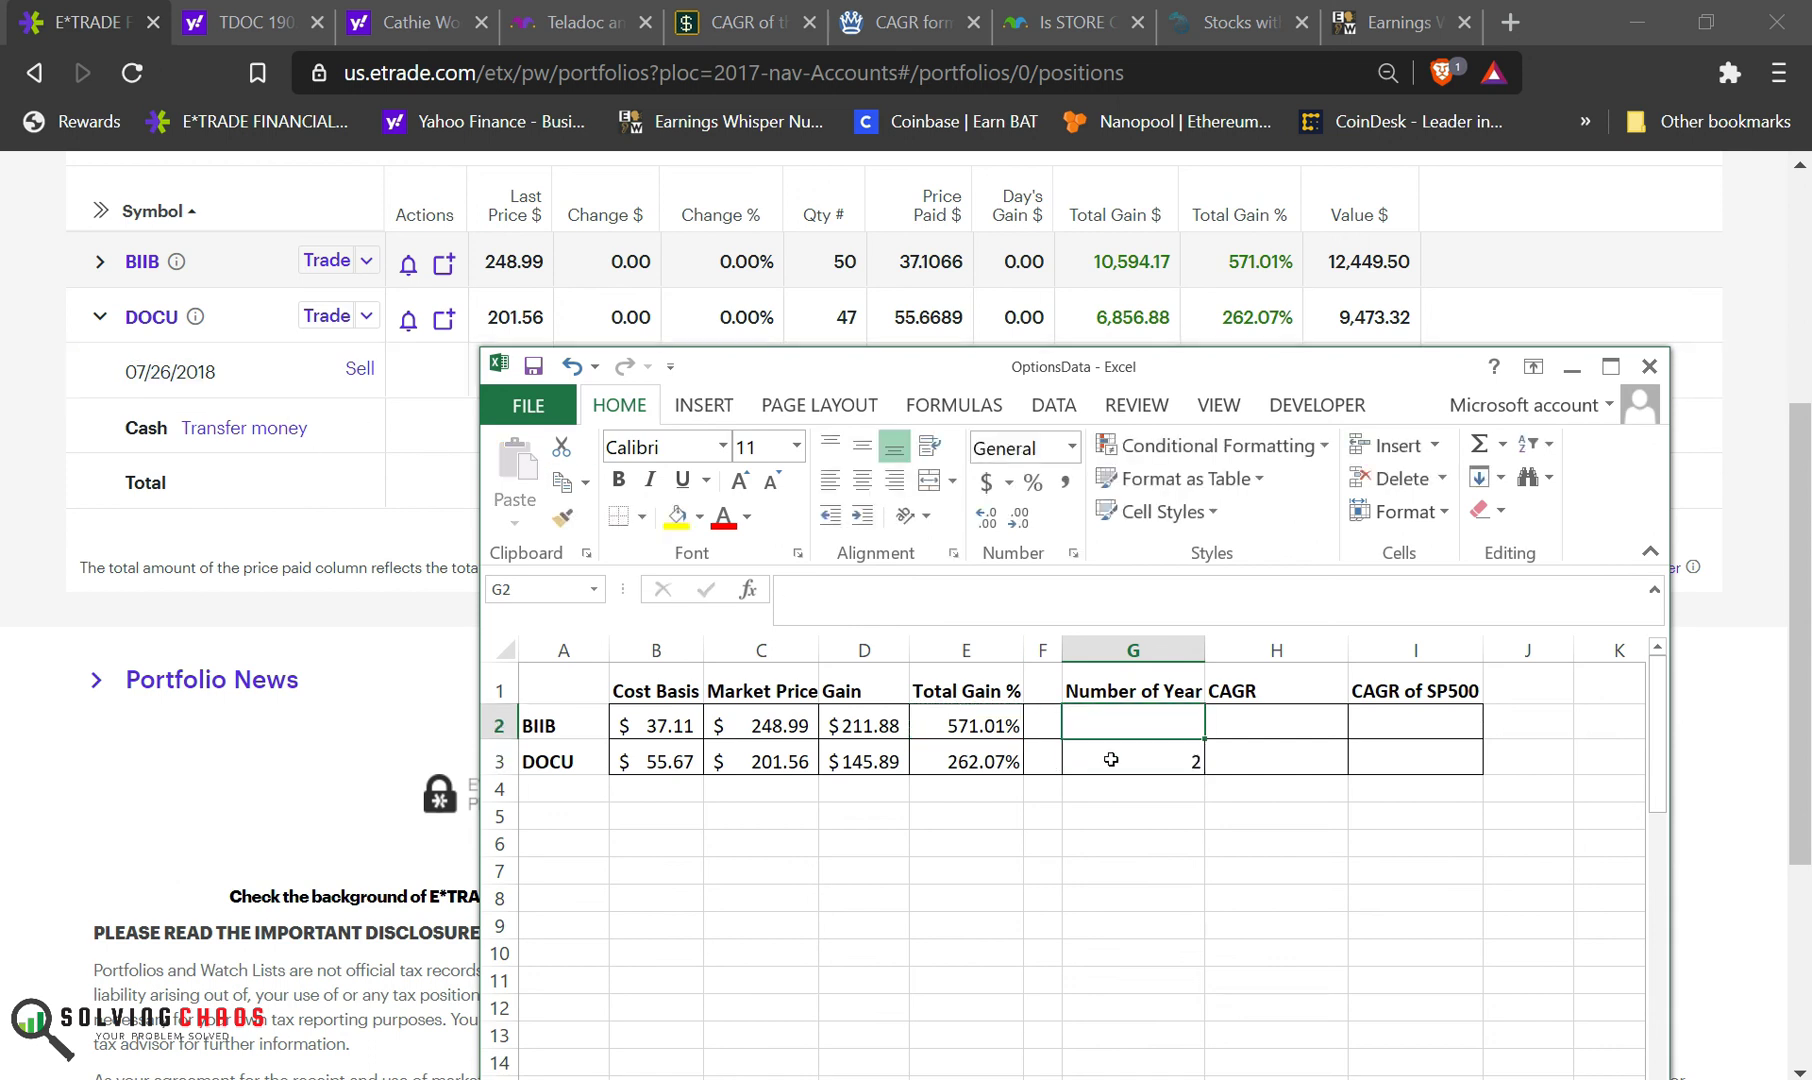
Step: Enter 20 as BIIB's years held in column G
left_click(1131, 760)
type("3")
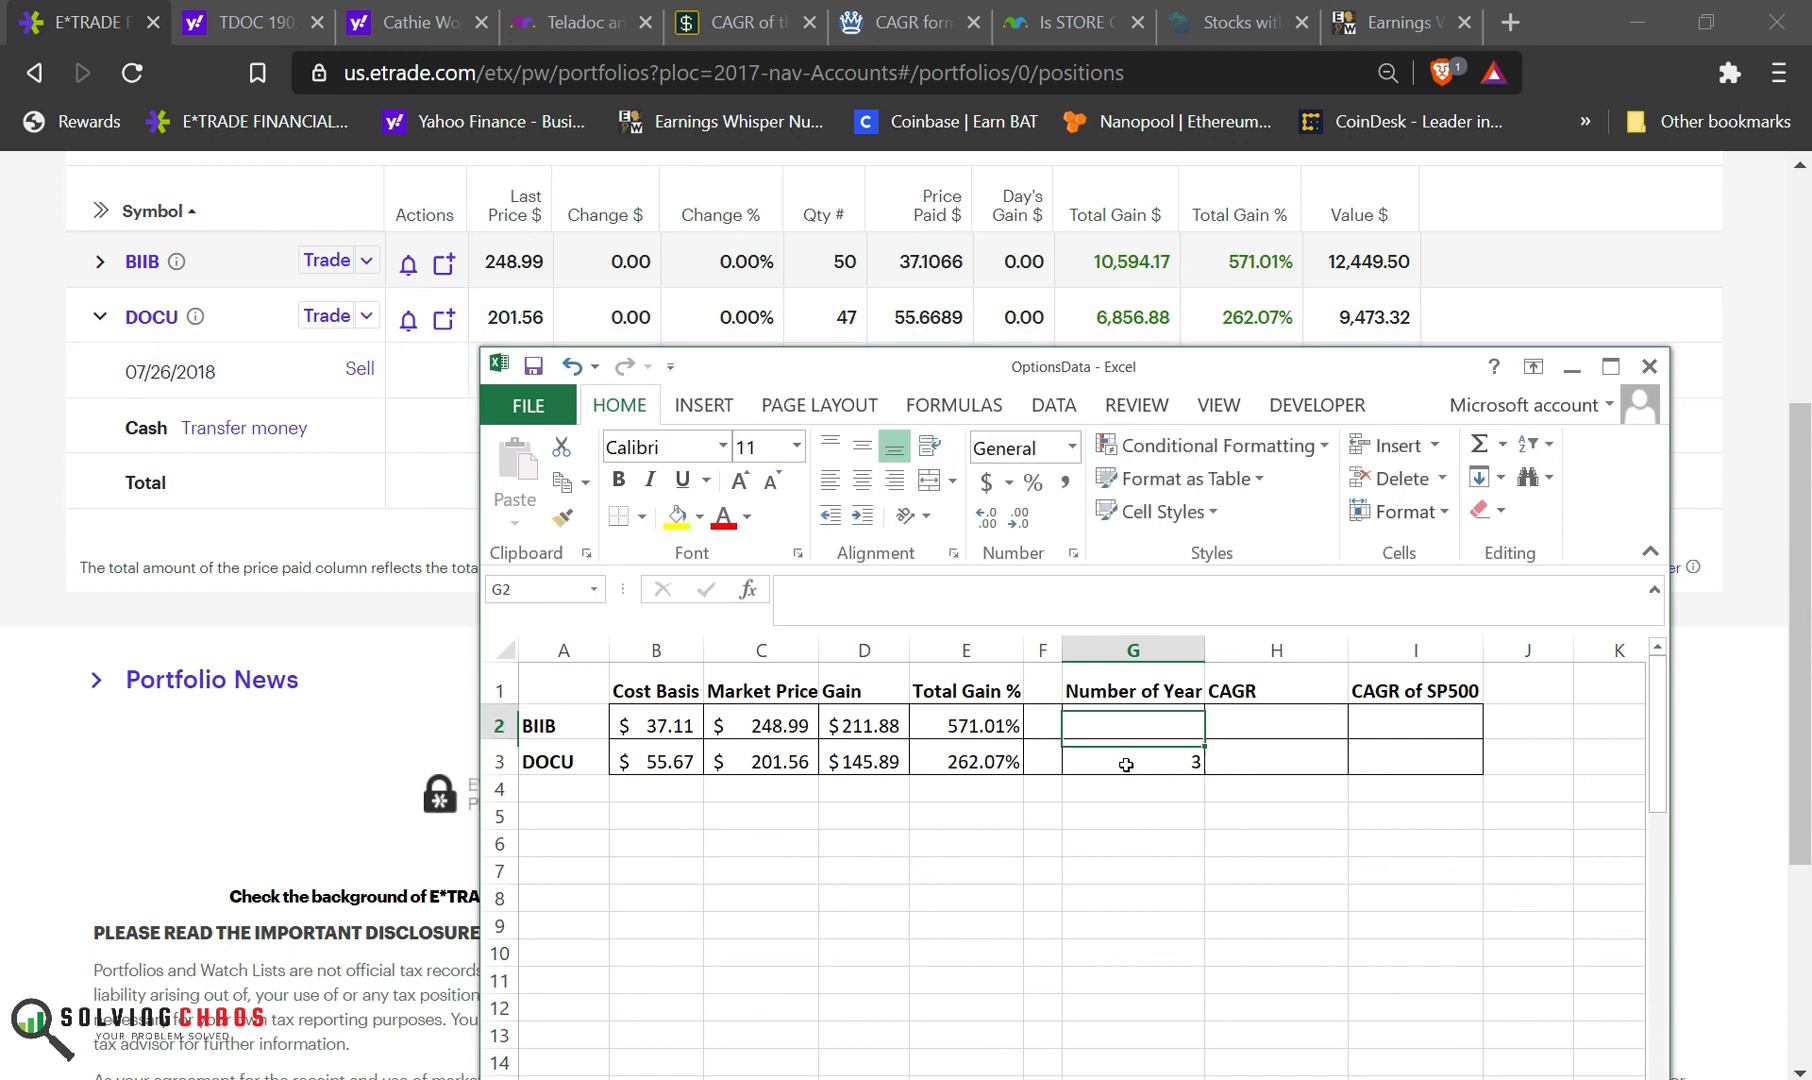
type("20")
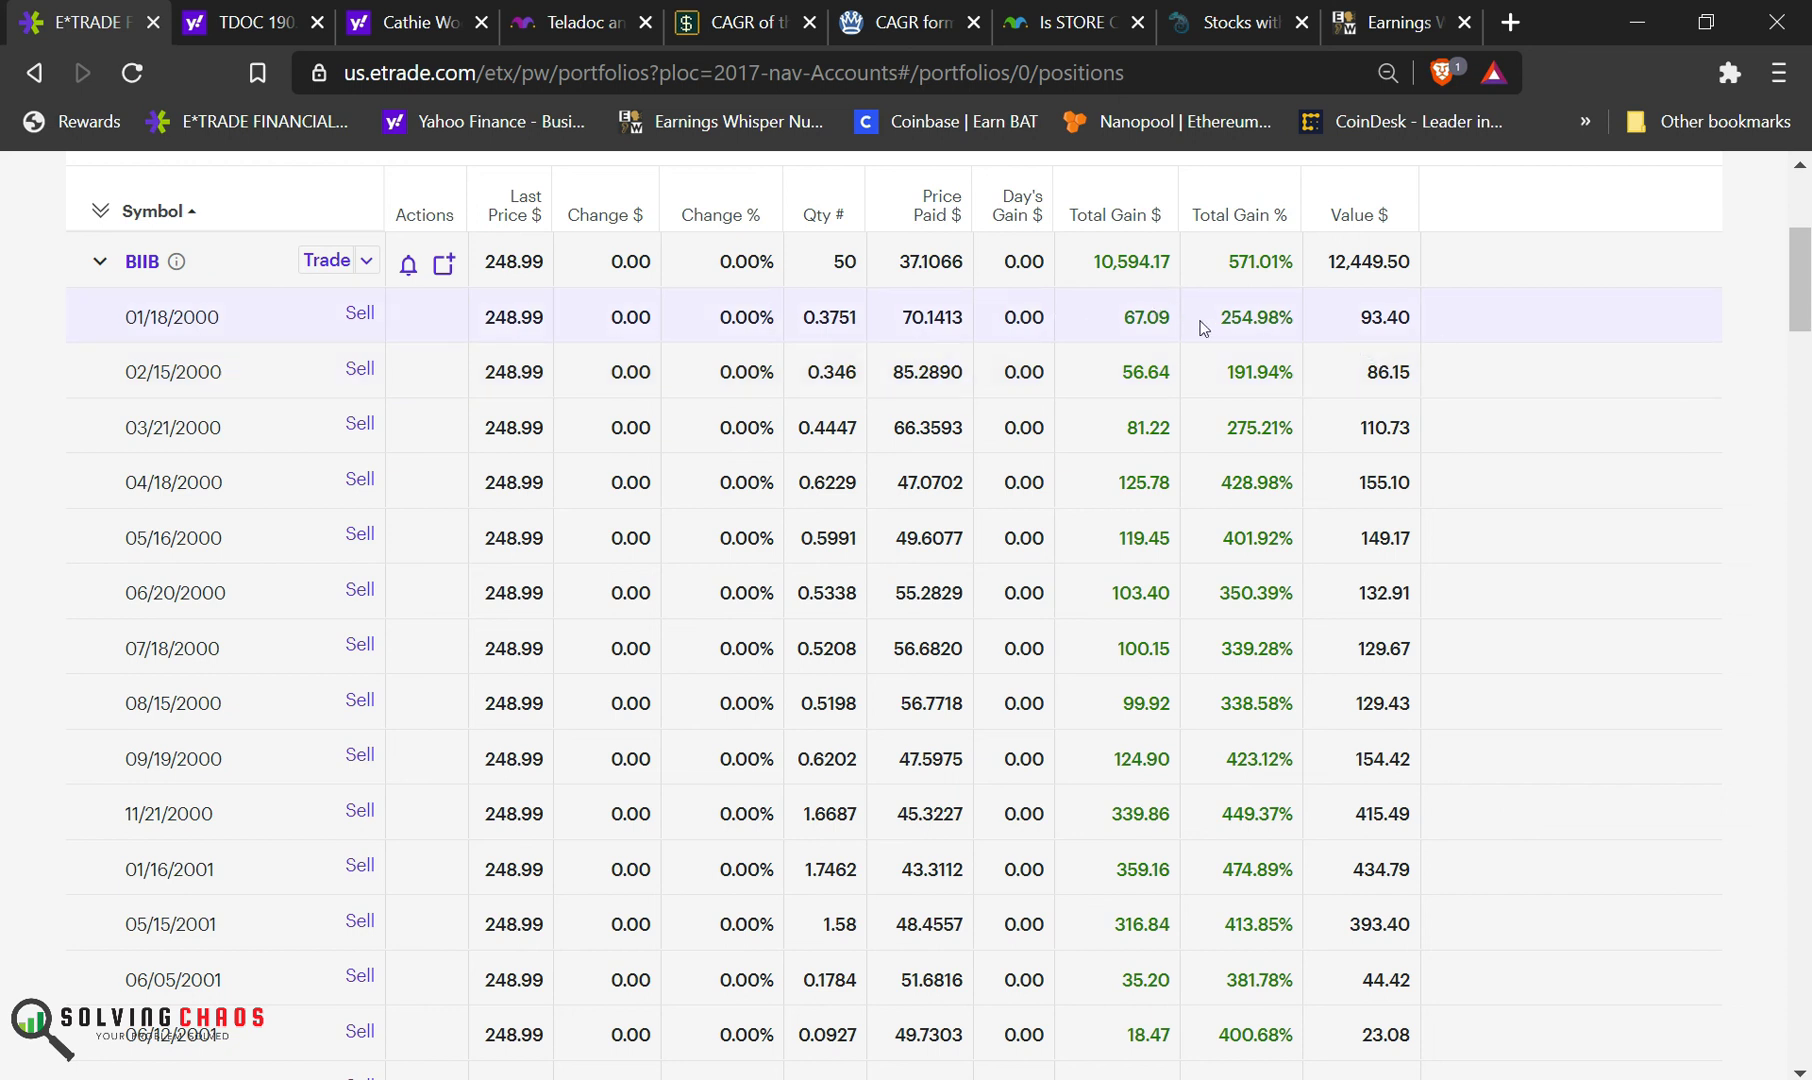
mouse_move(1345, 643)
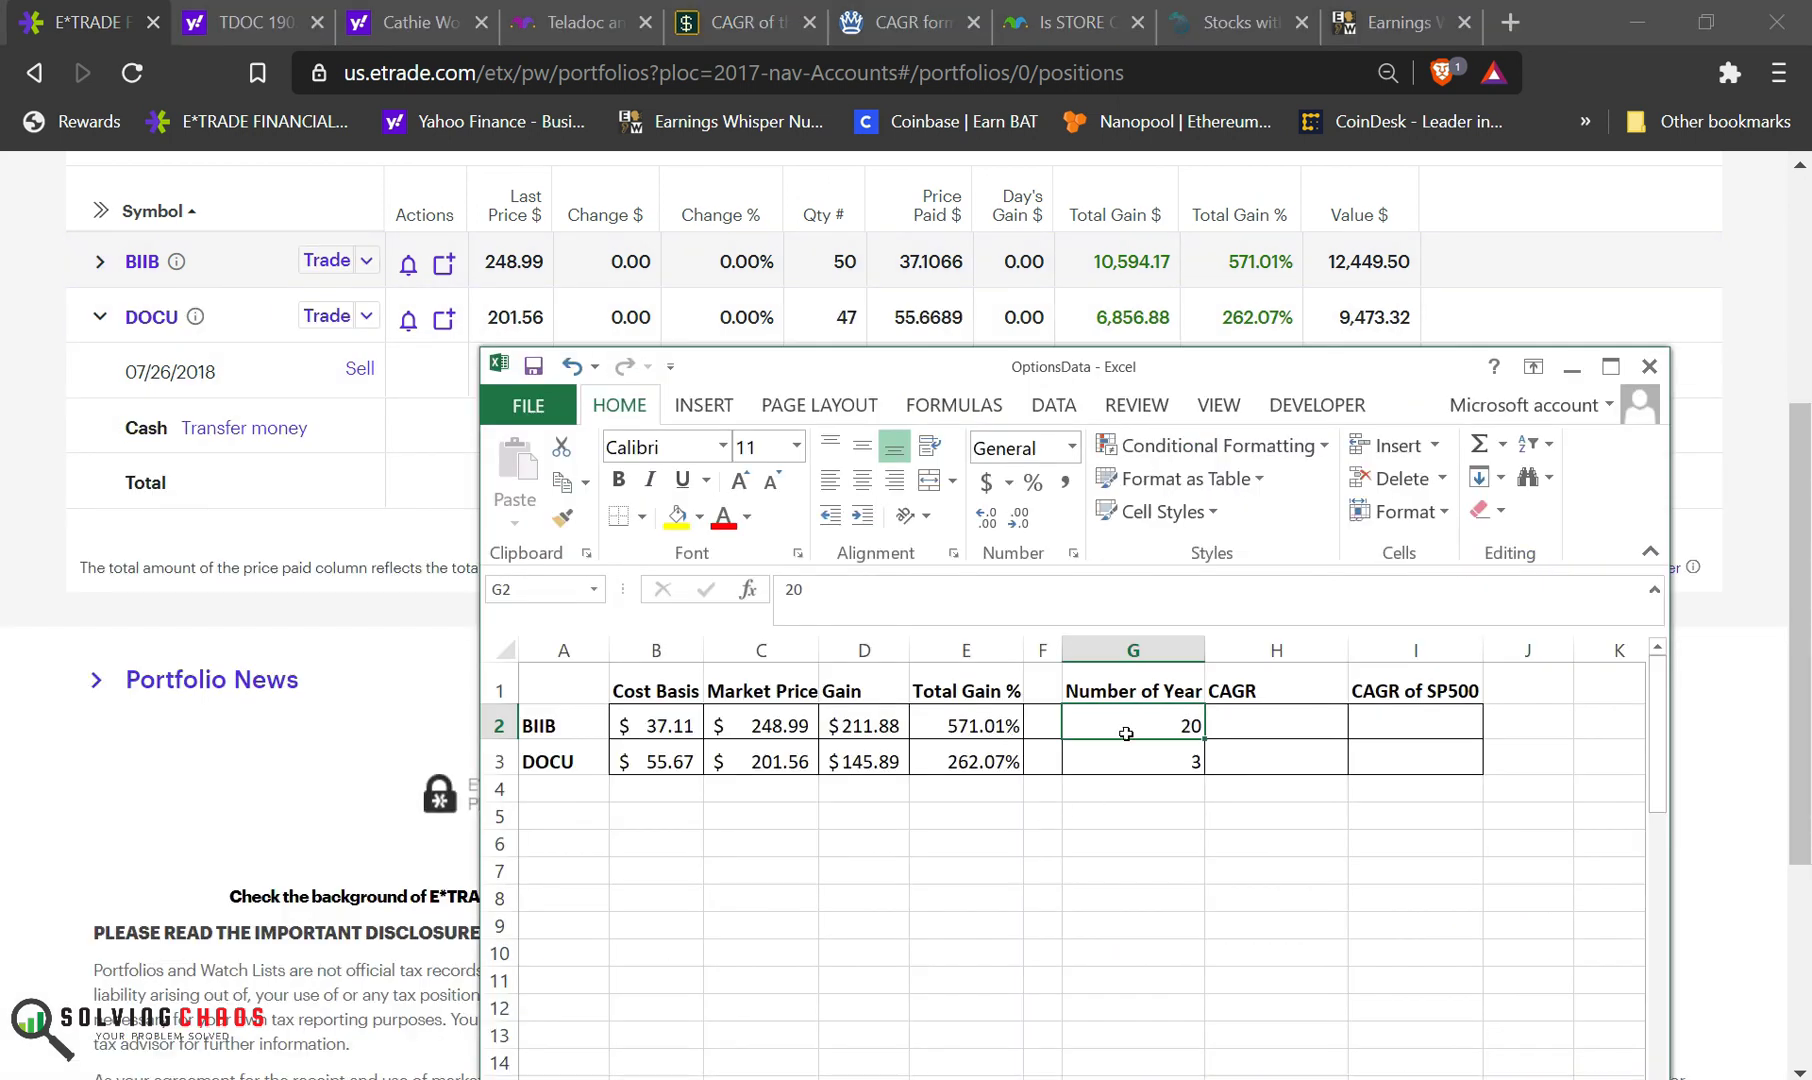
left_click(1275, 725)
type("=")
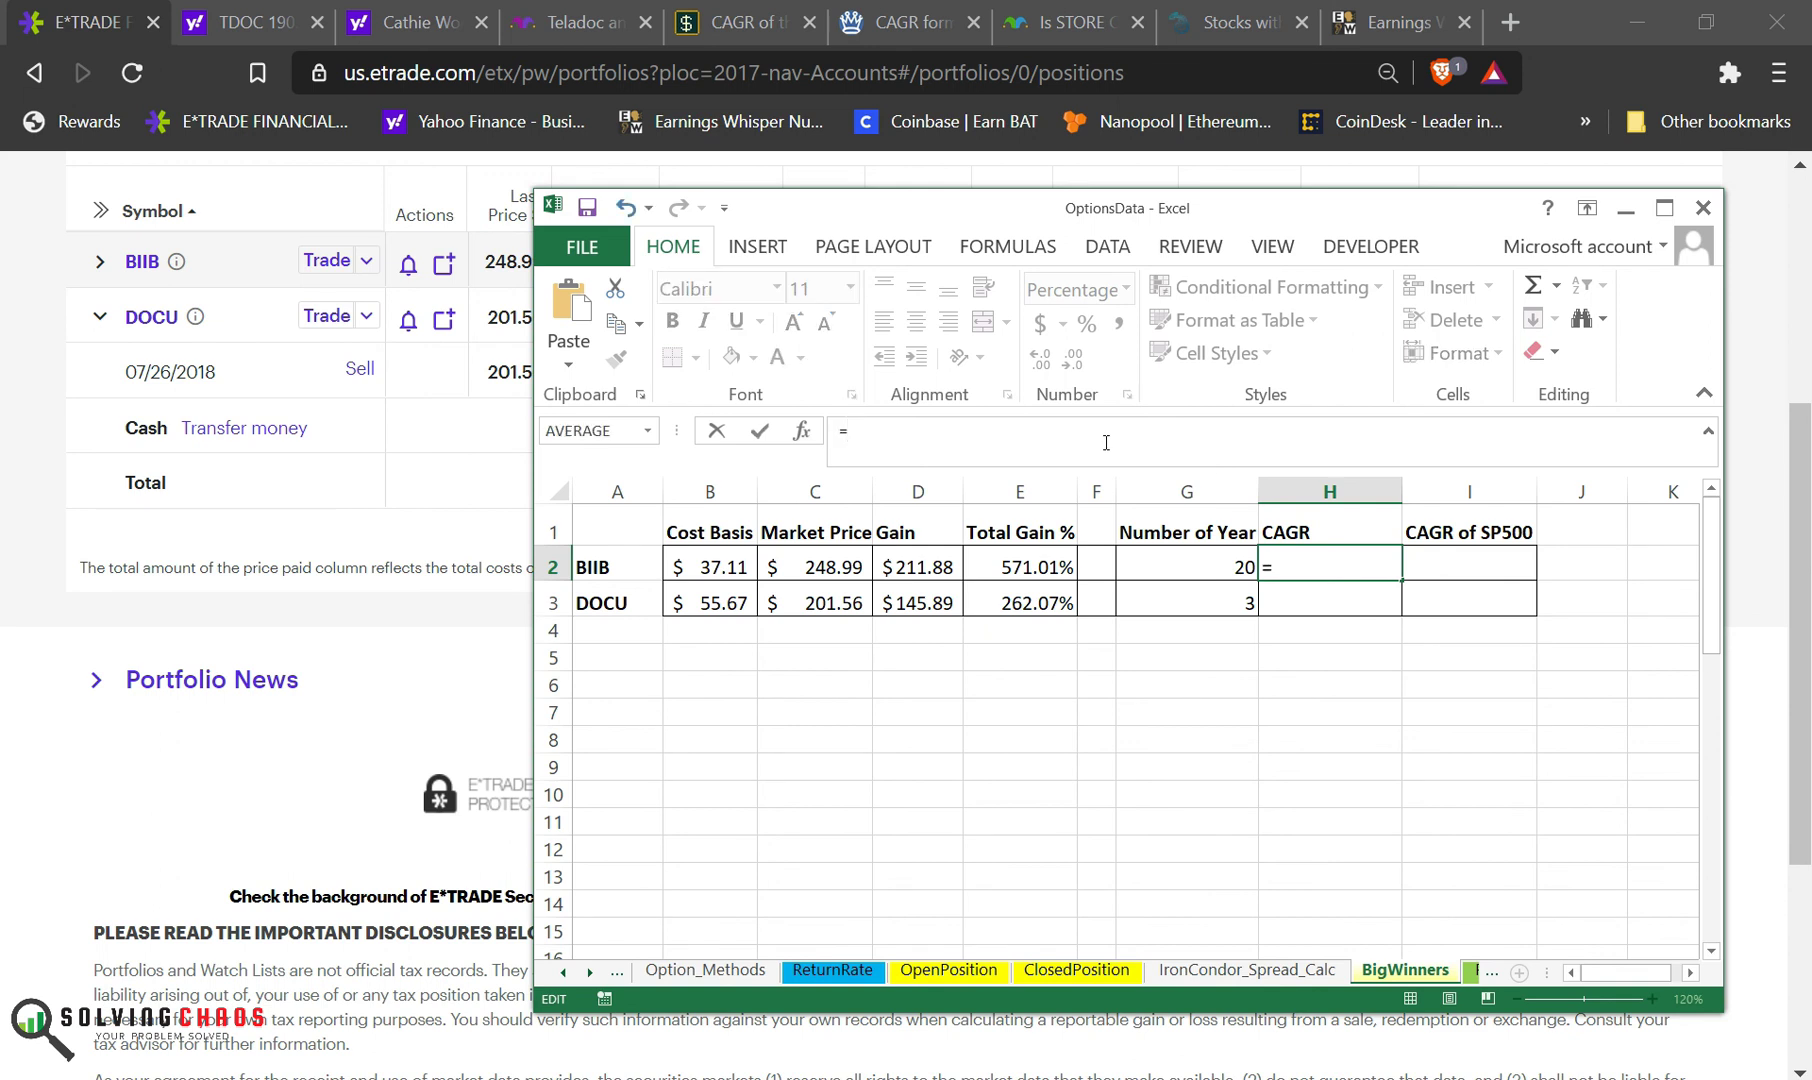
Step: Type BIIB's CAGR formula =(C2/B2)^(1/G...) into H2
type("(")
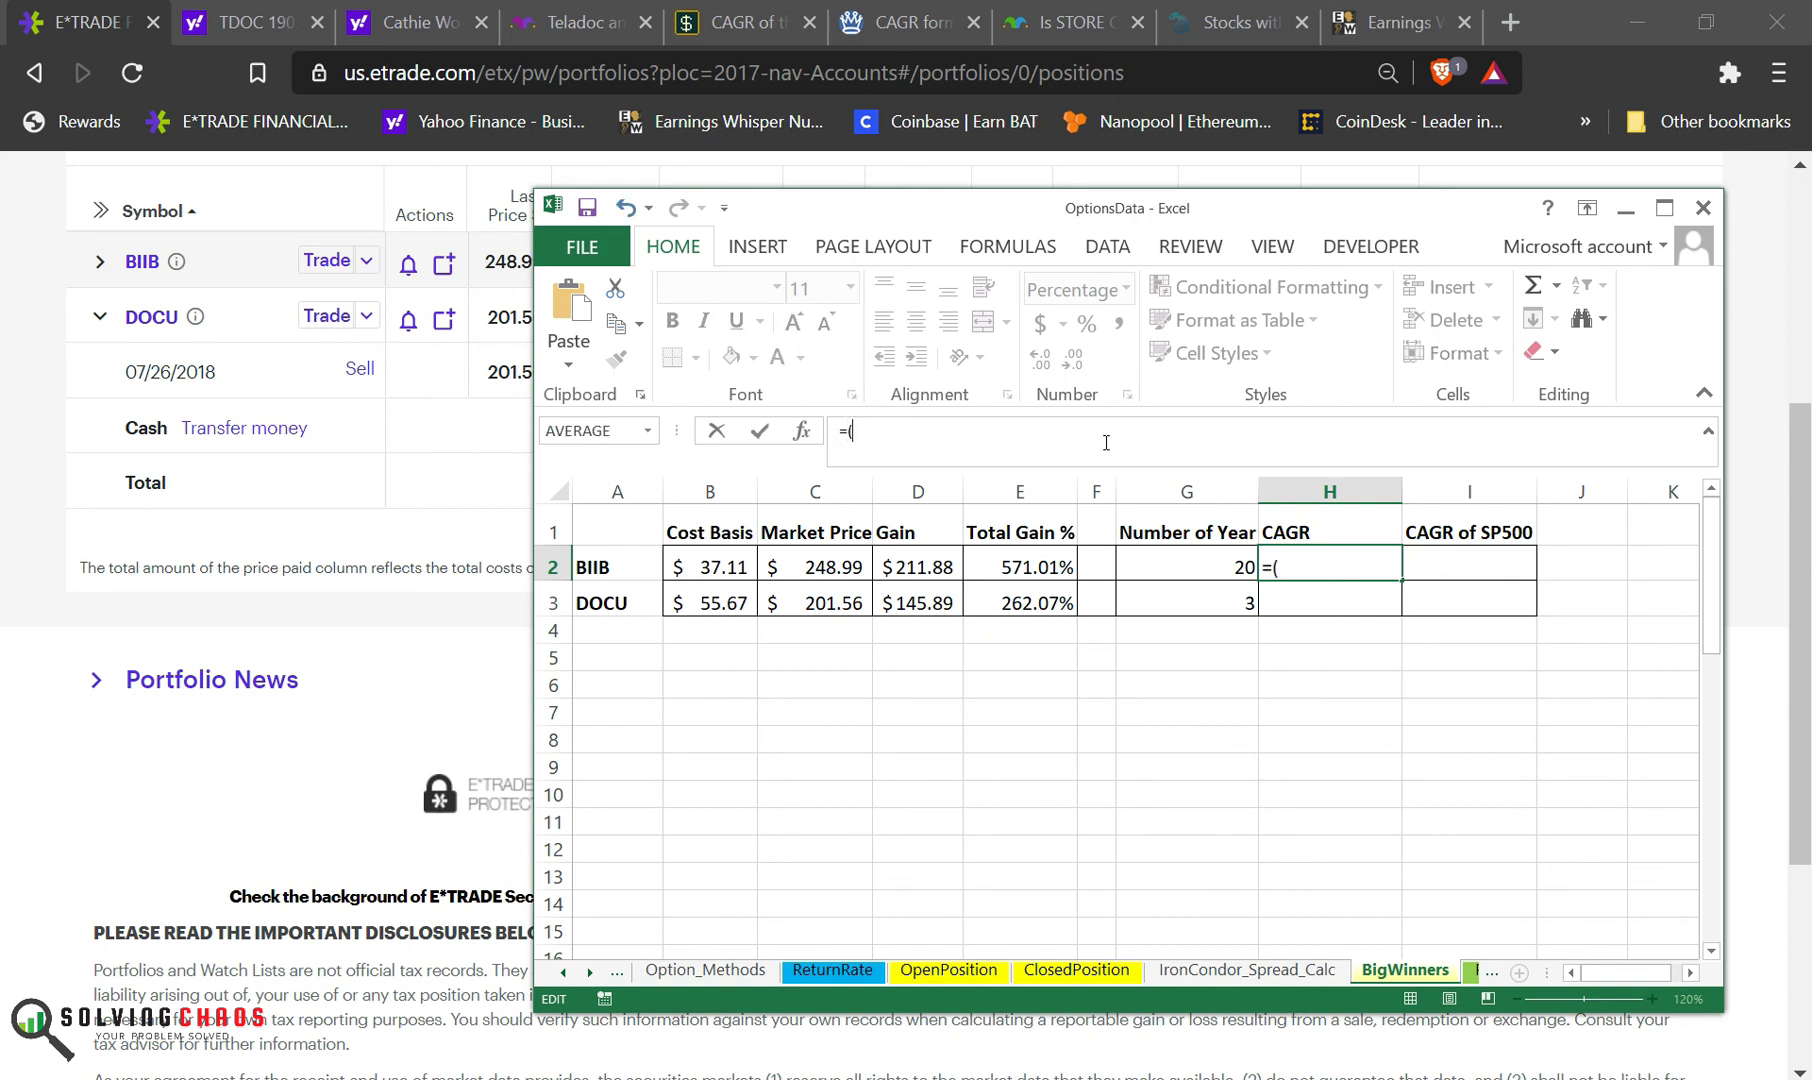
type("C")
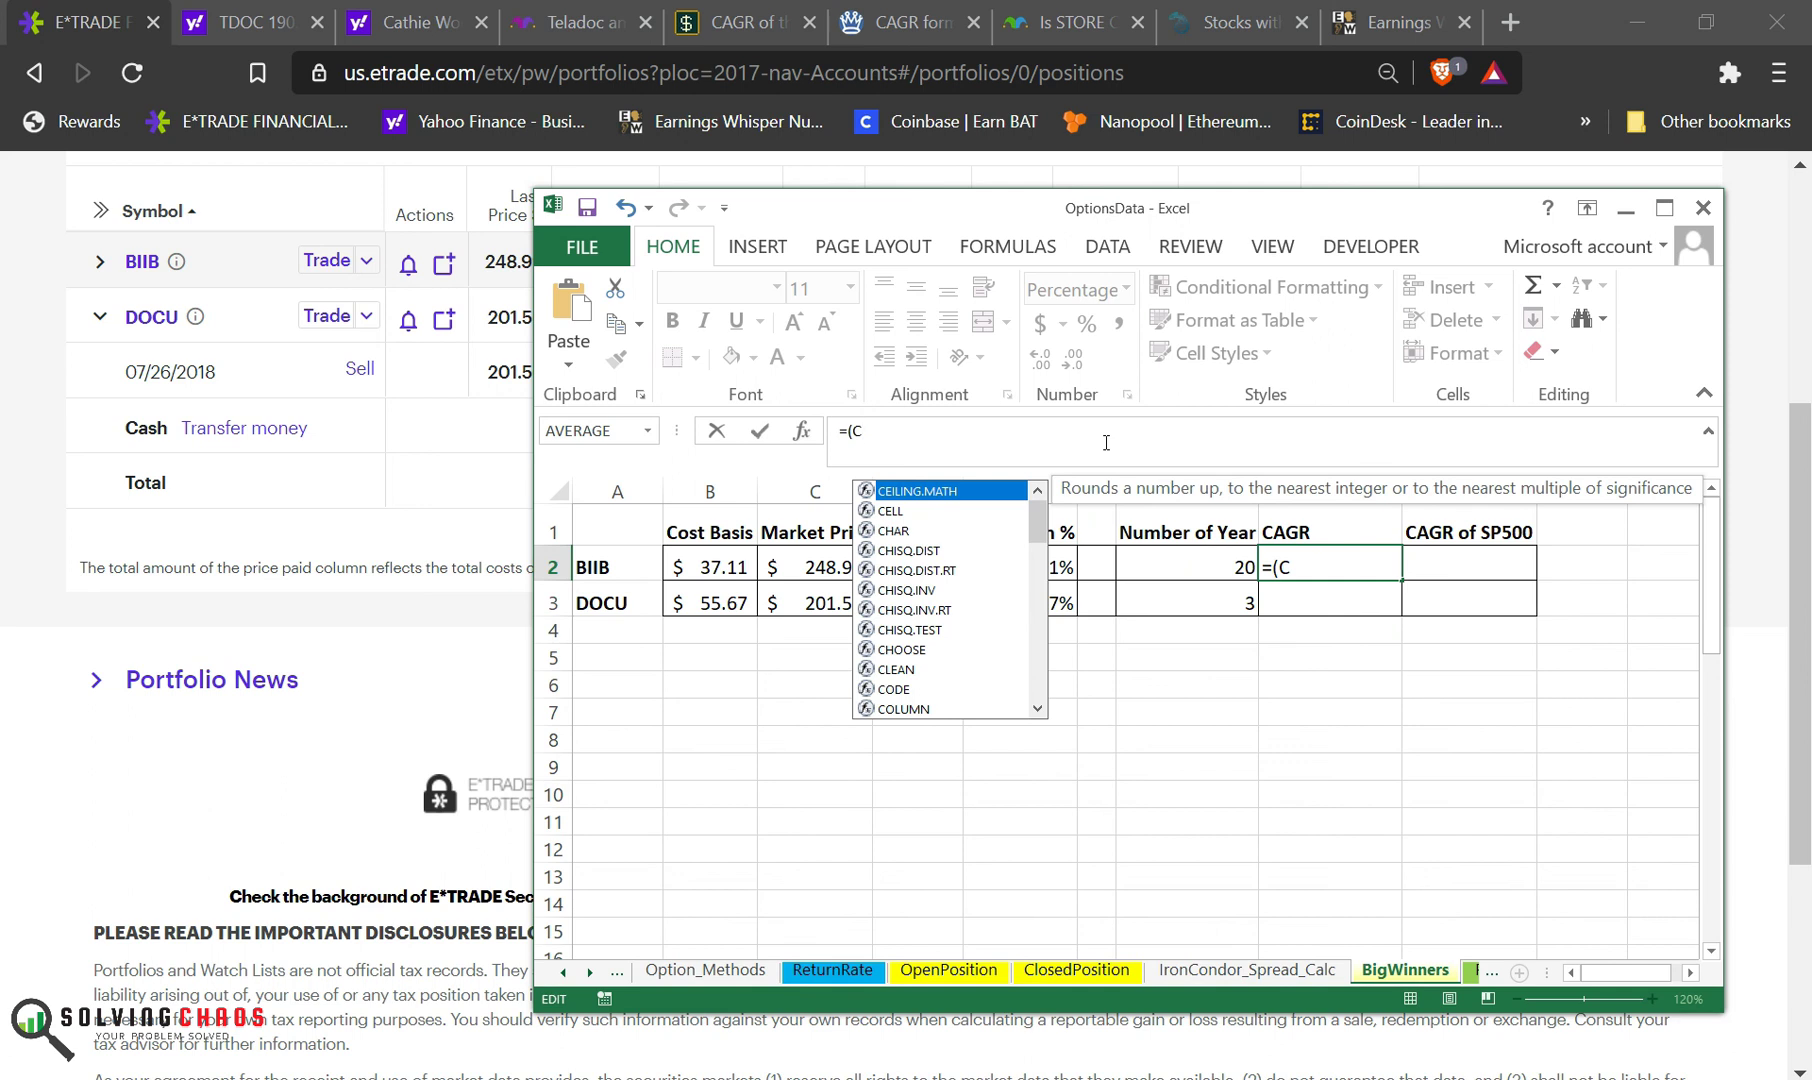
left_click(815, 566)
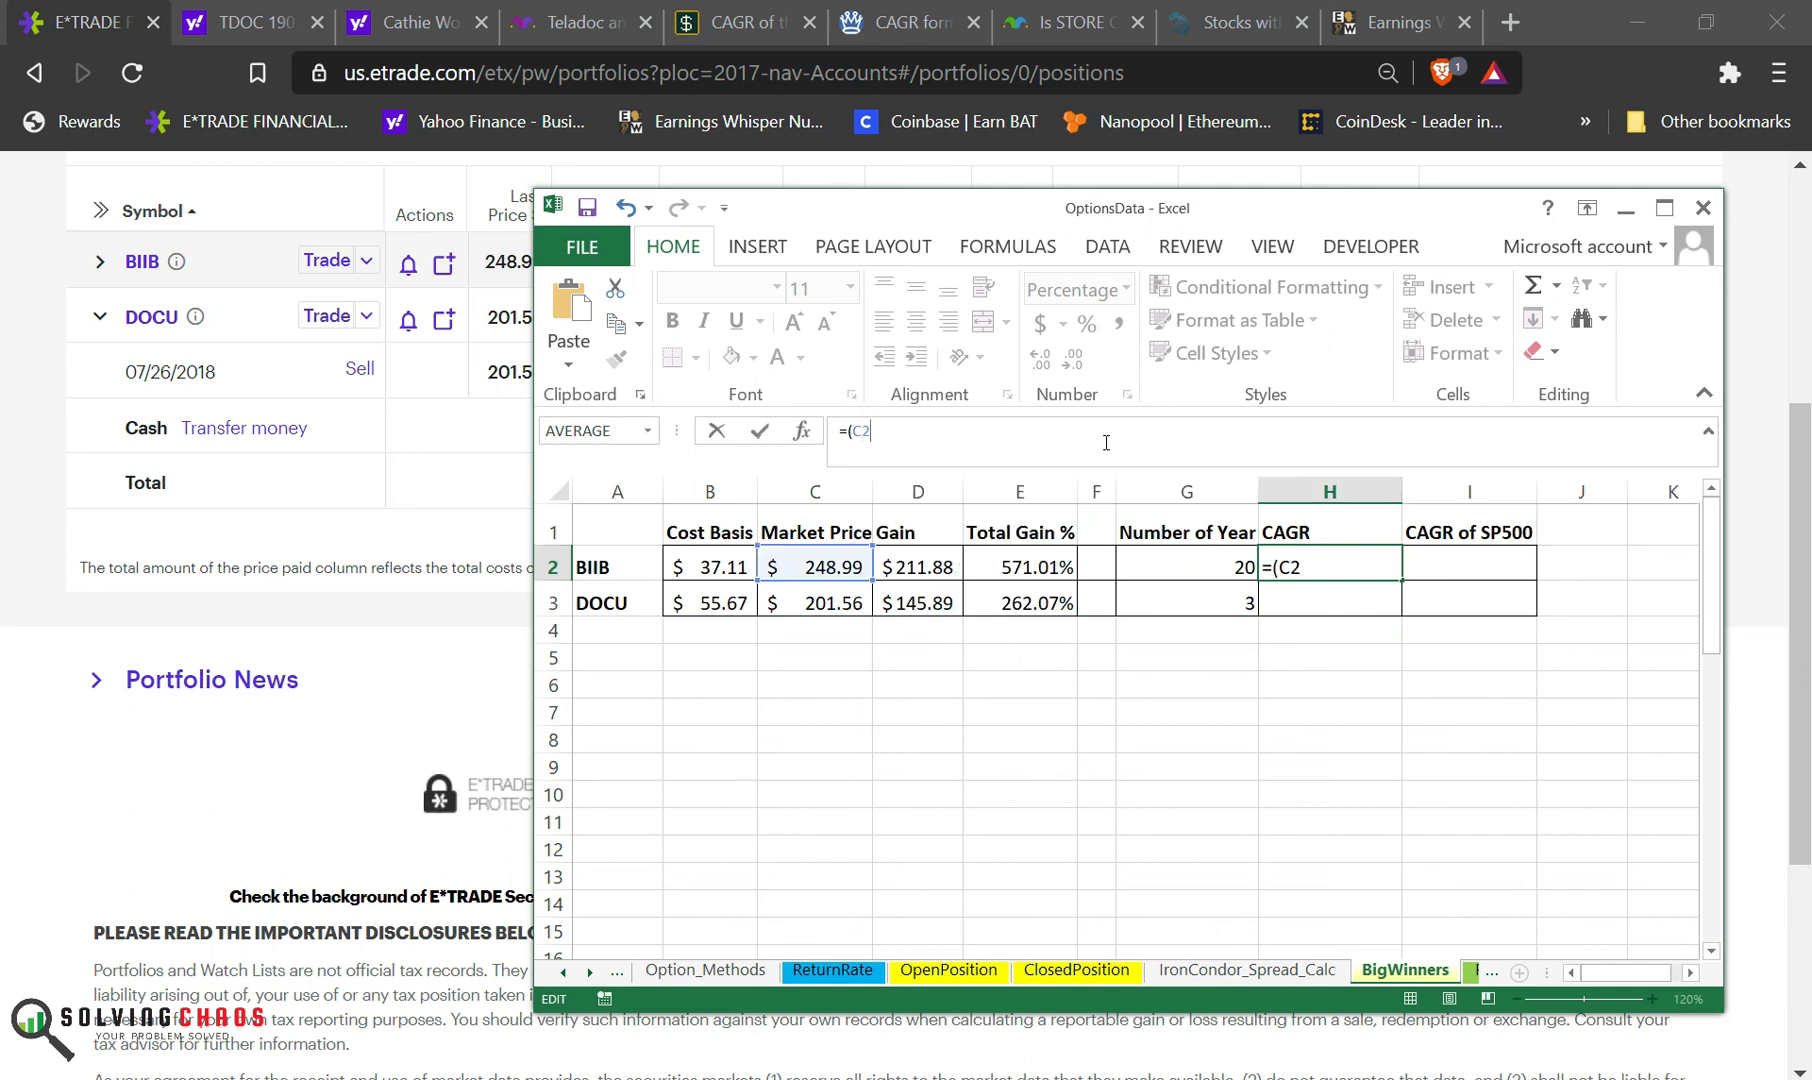
type("/b")
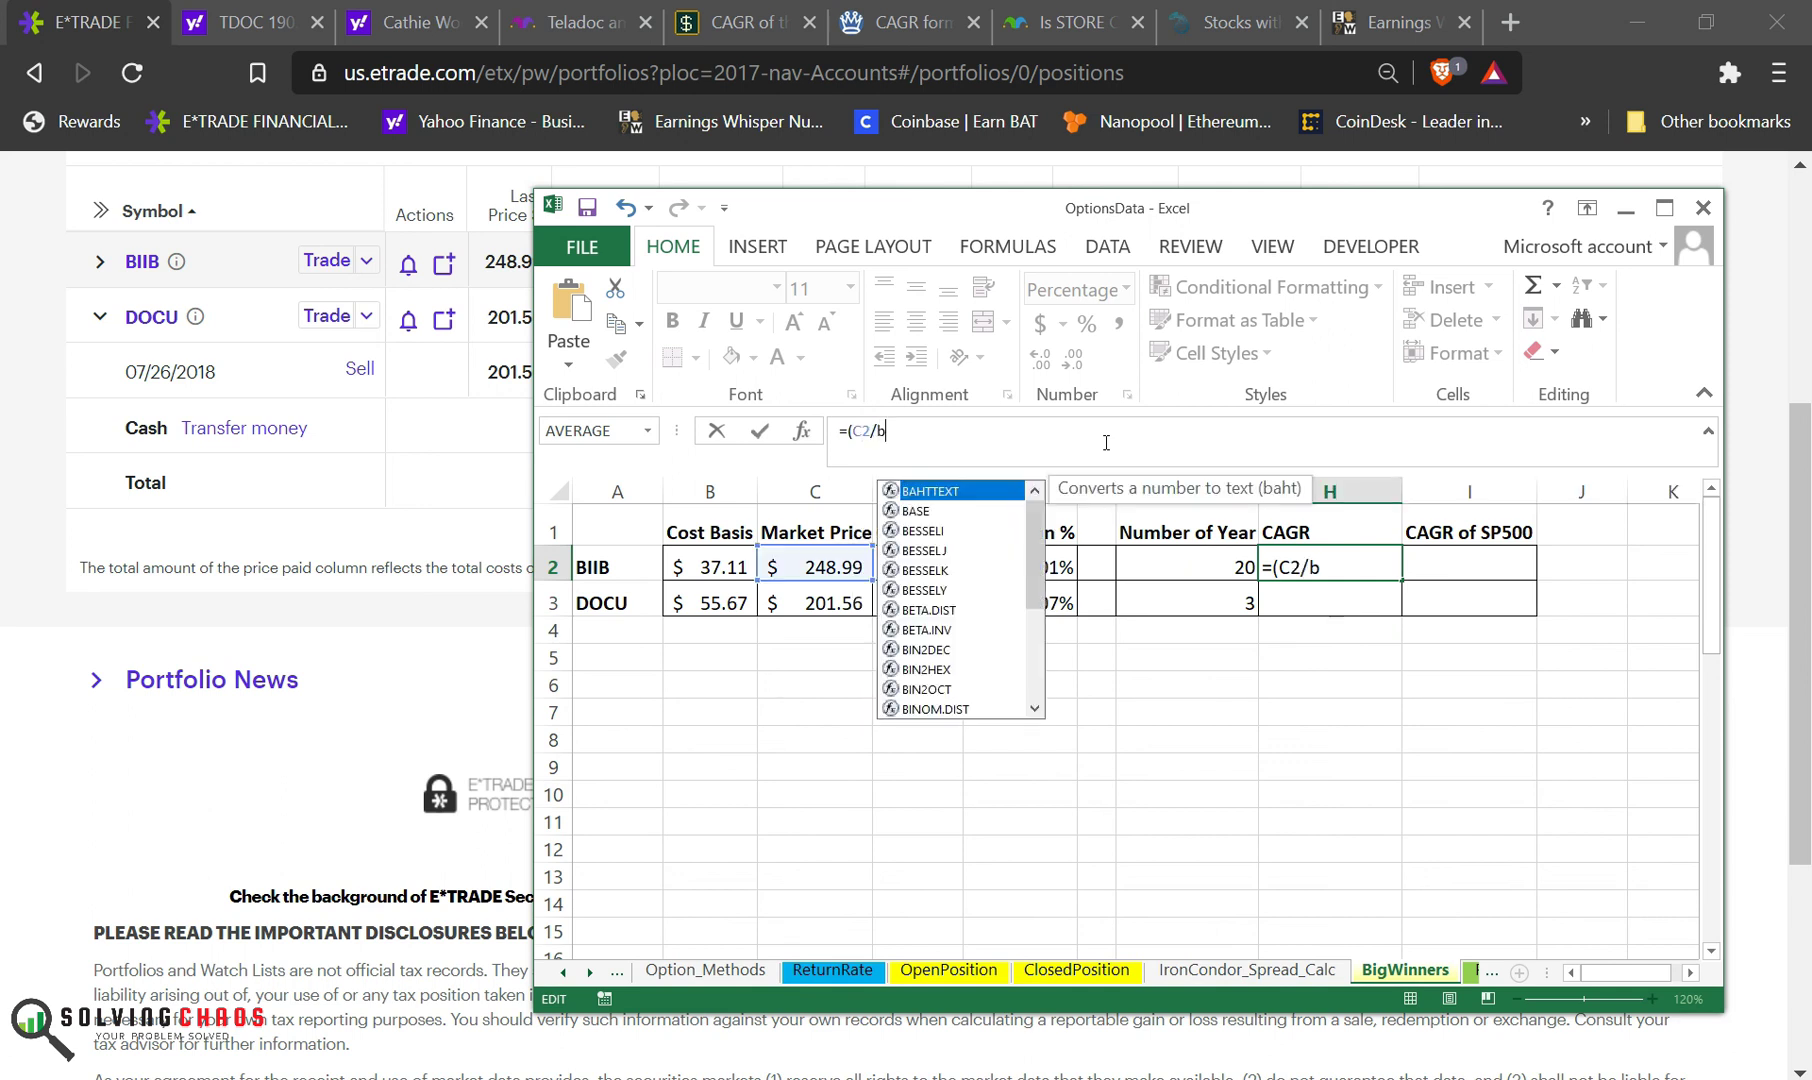
type("2)")
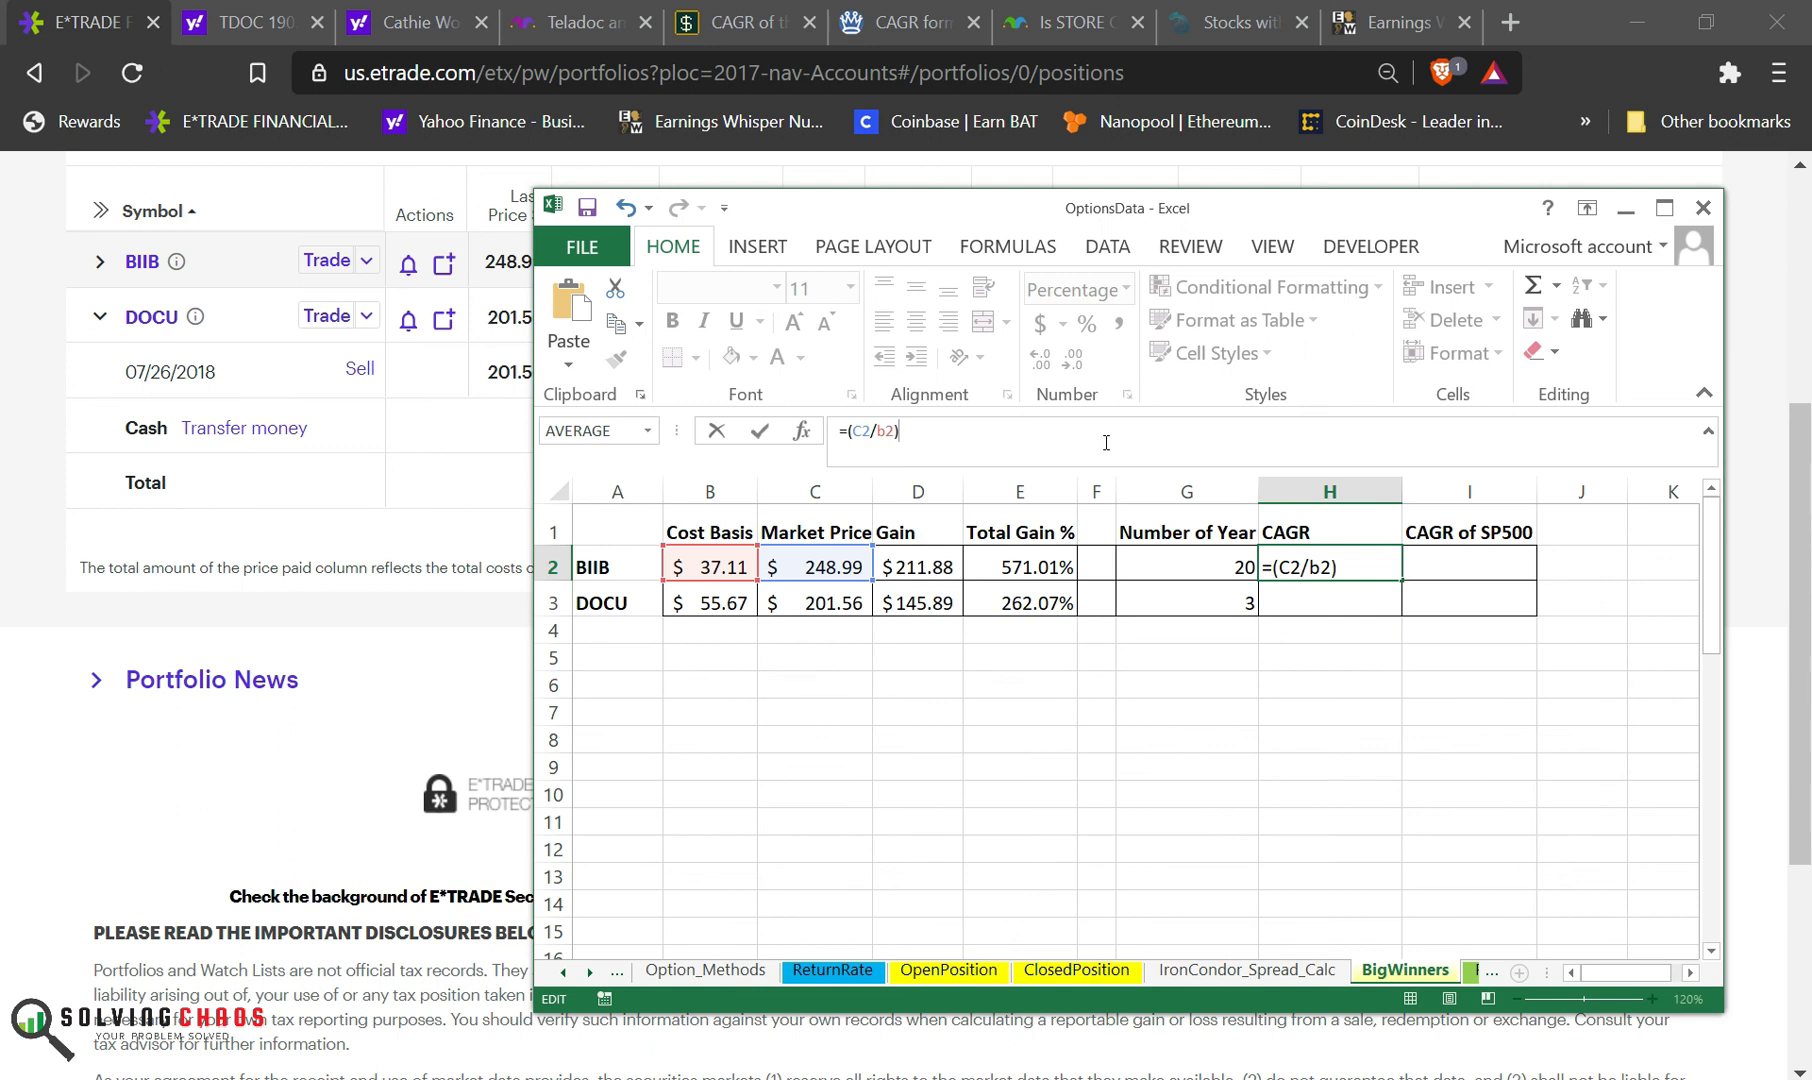
type("^(")
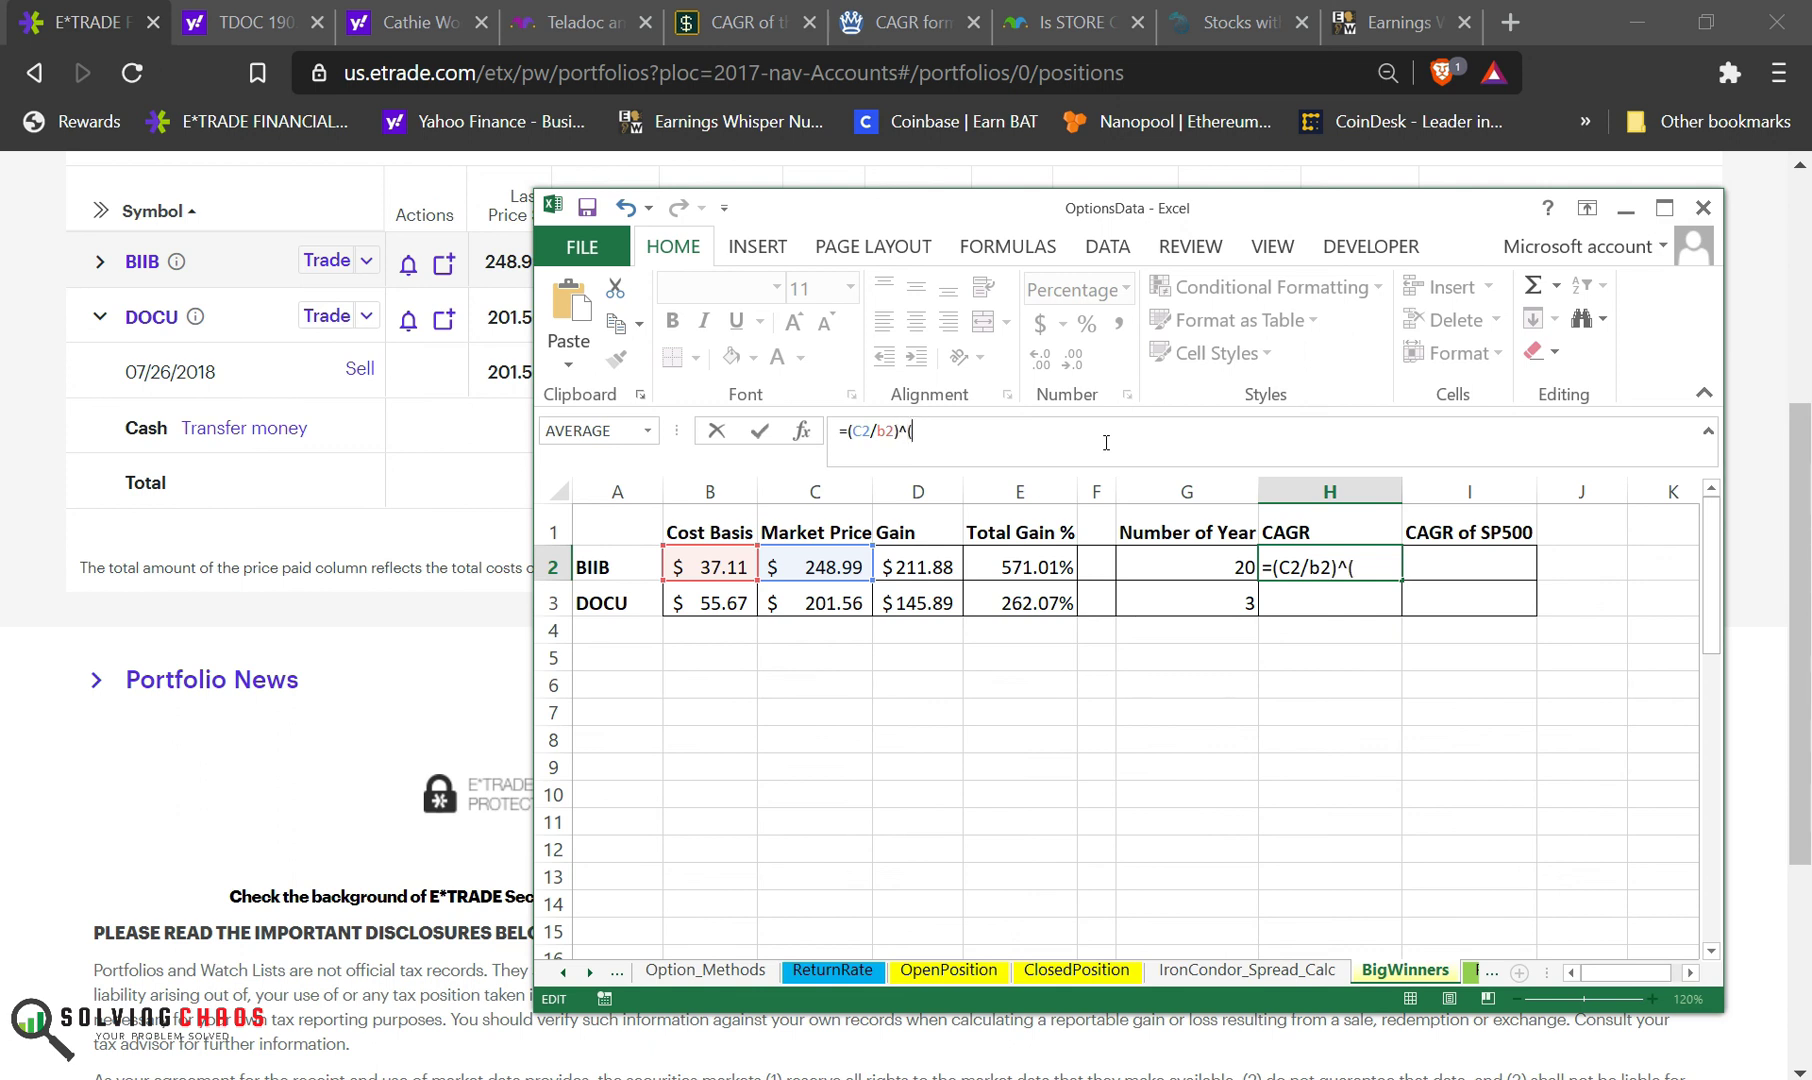
type("1/g")
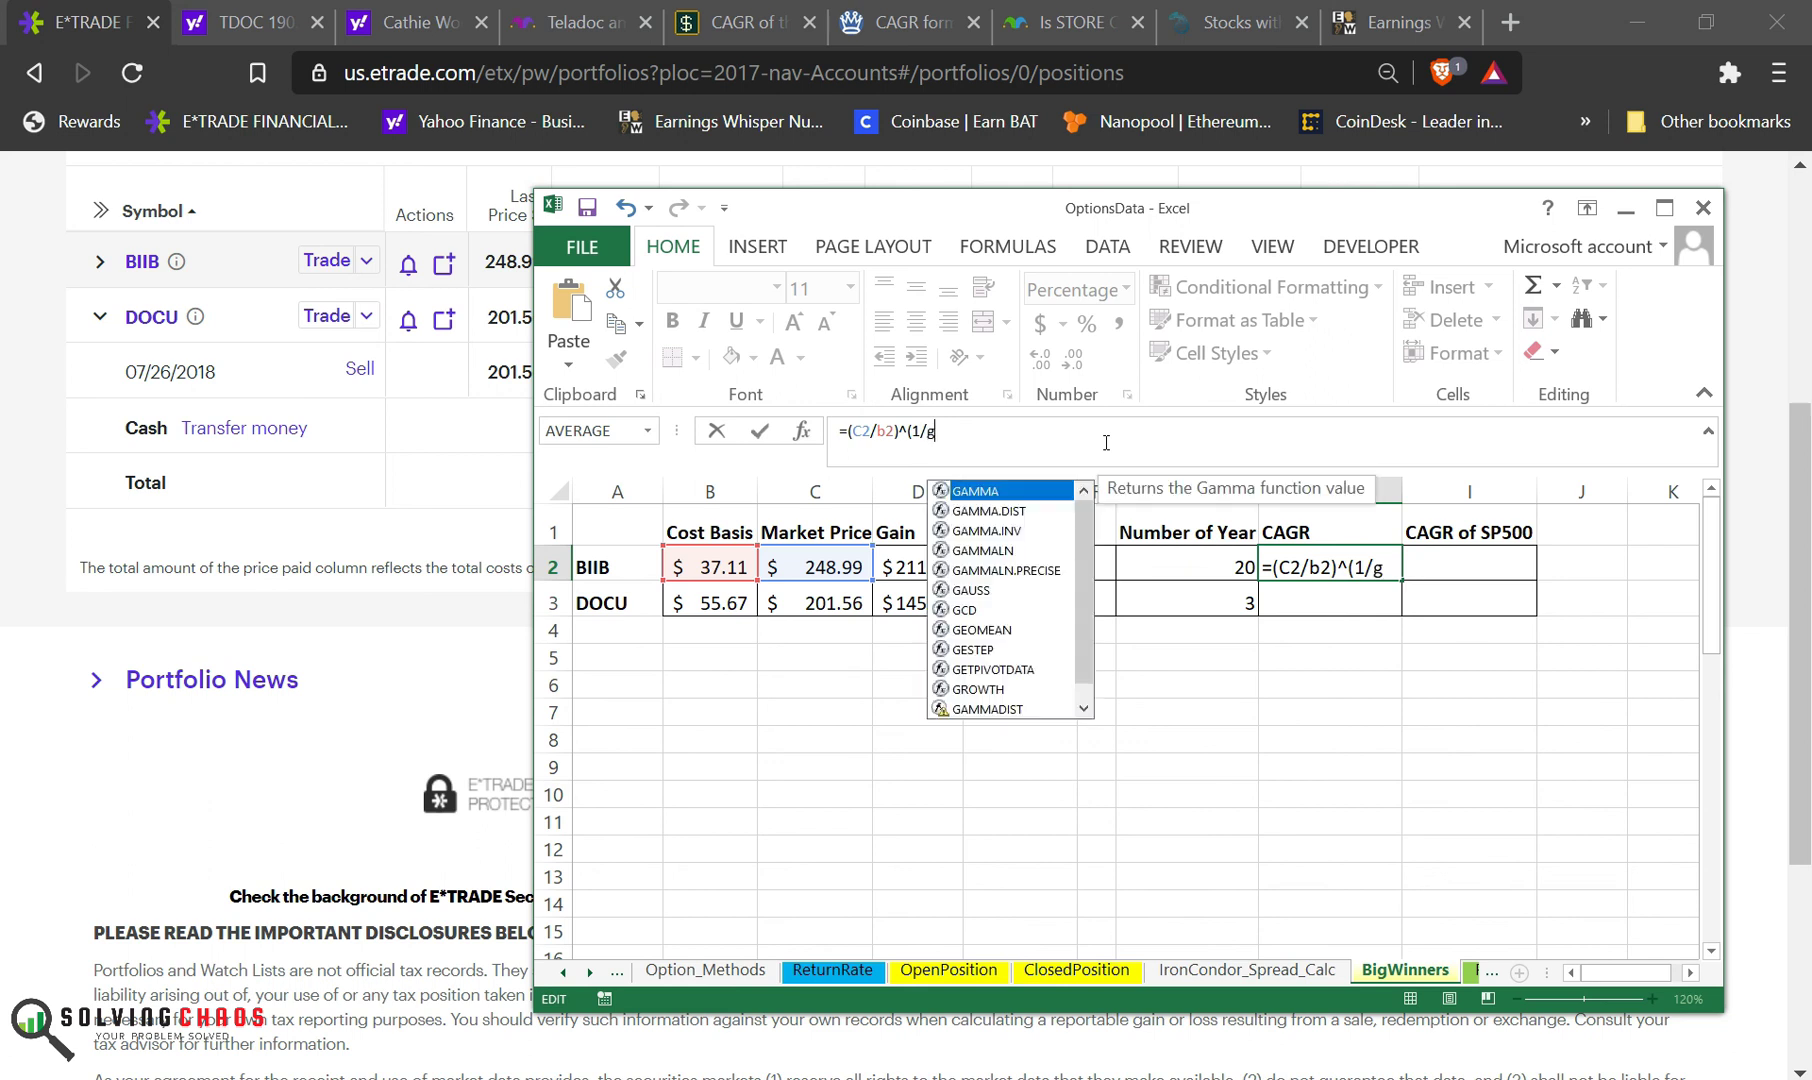
type("20")
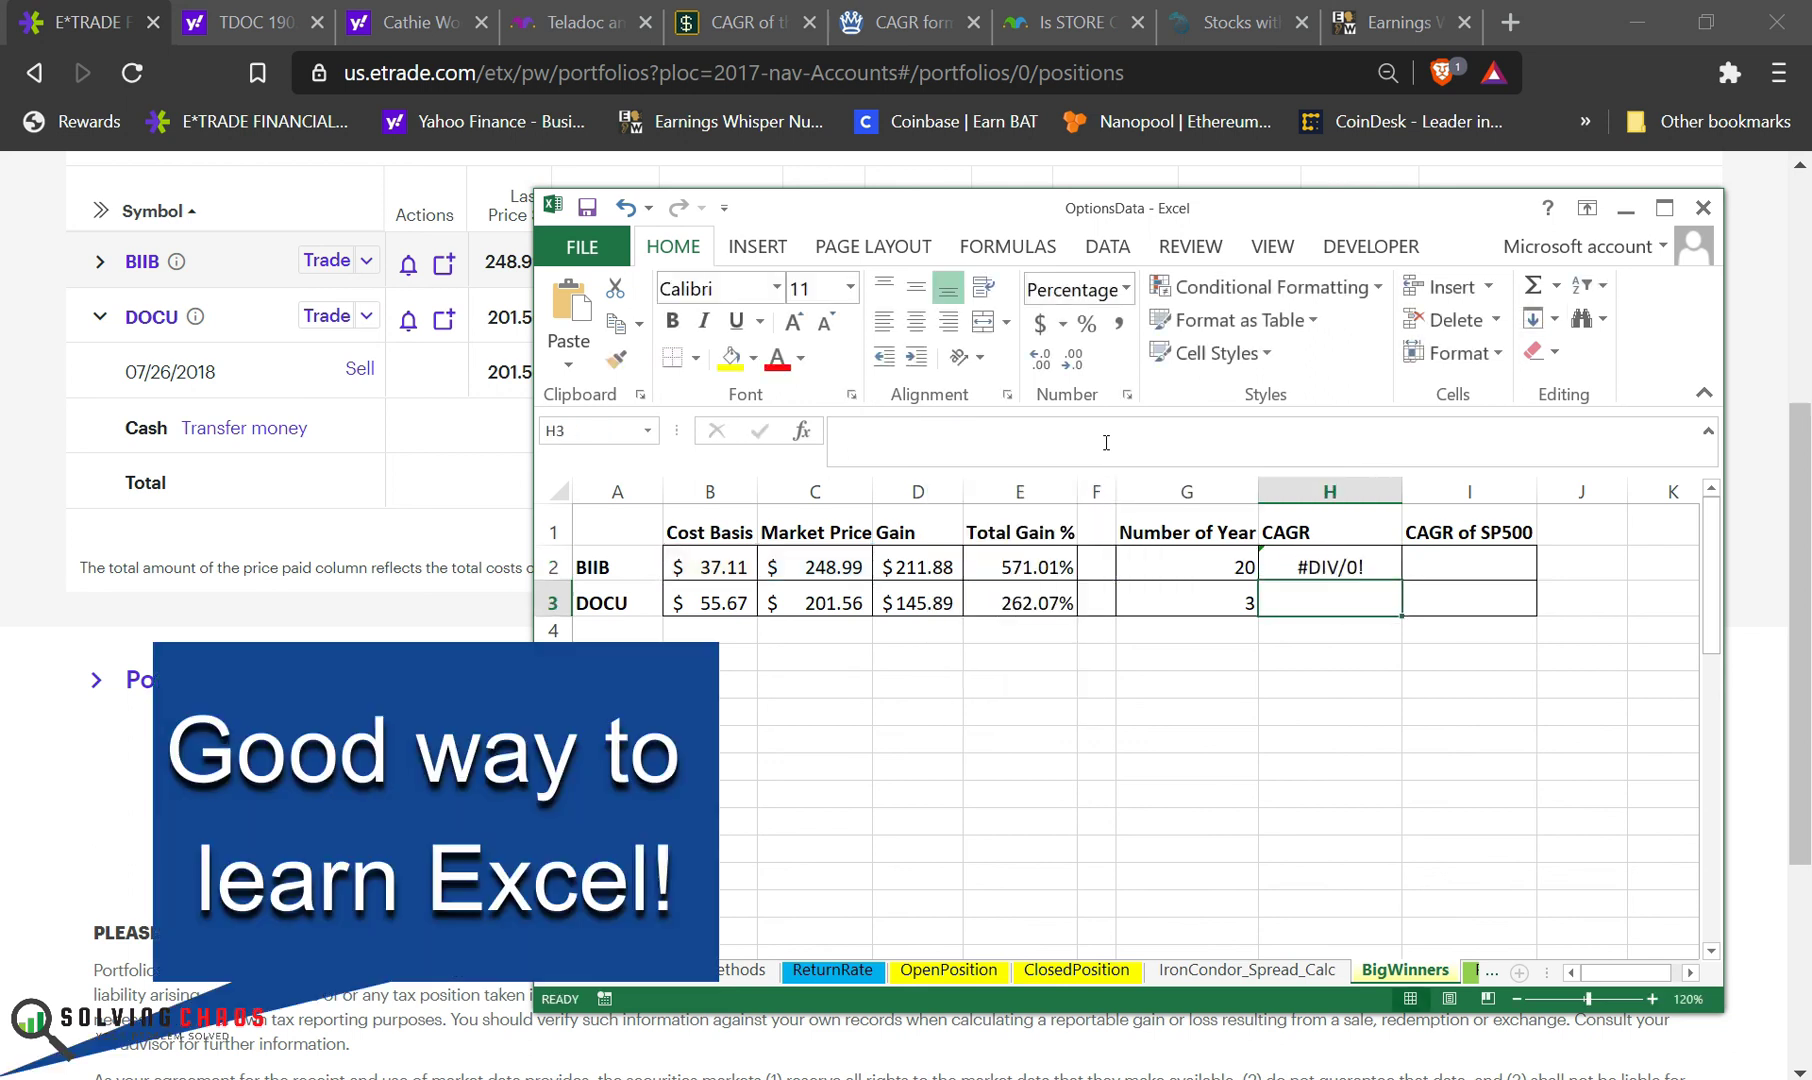
Step: Fix the #DIV/0! G20 reference and extend CAGR to DOCU (9.99%, 53.55%)
left_click(1329, 566)
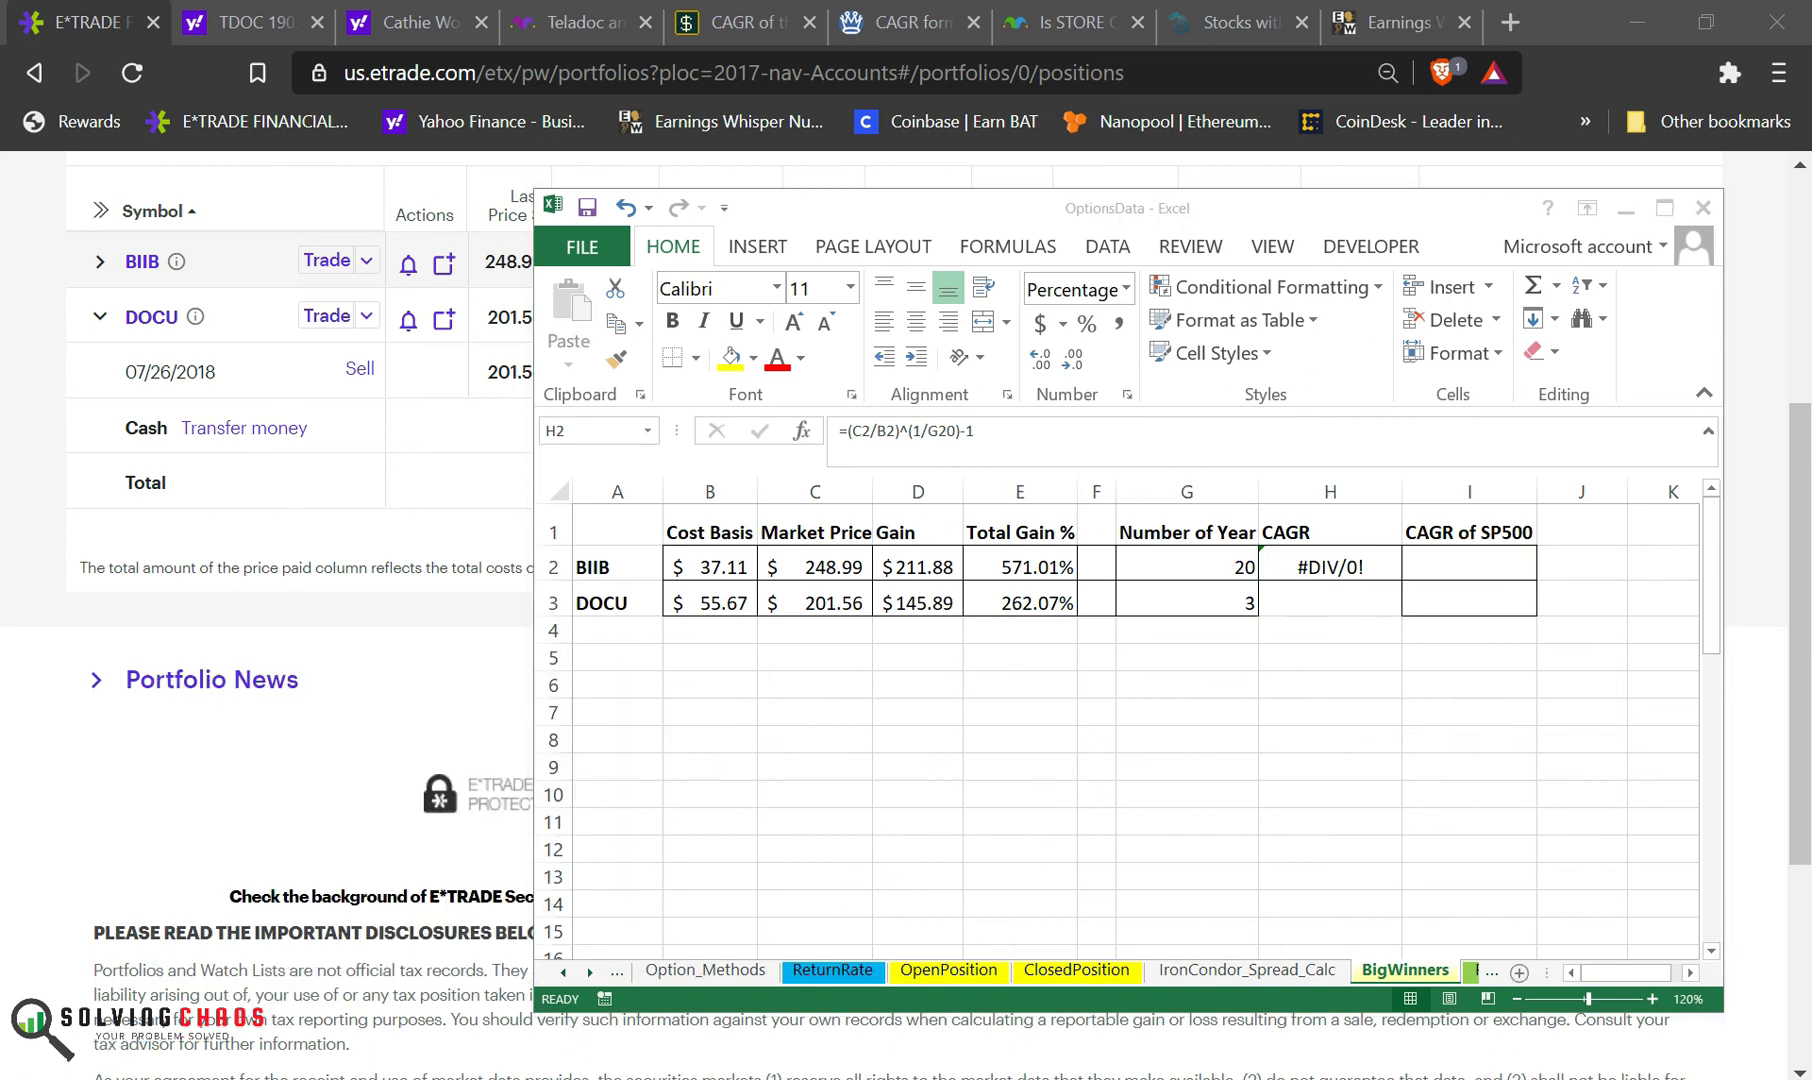
left_click(1329, 566)
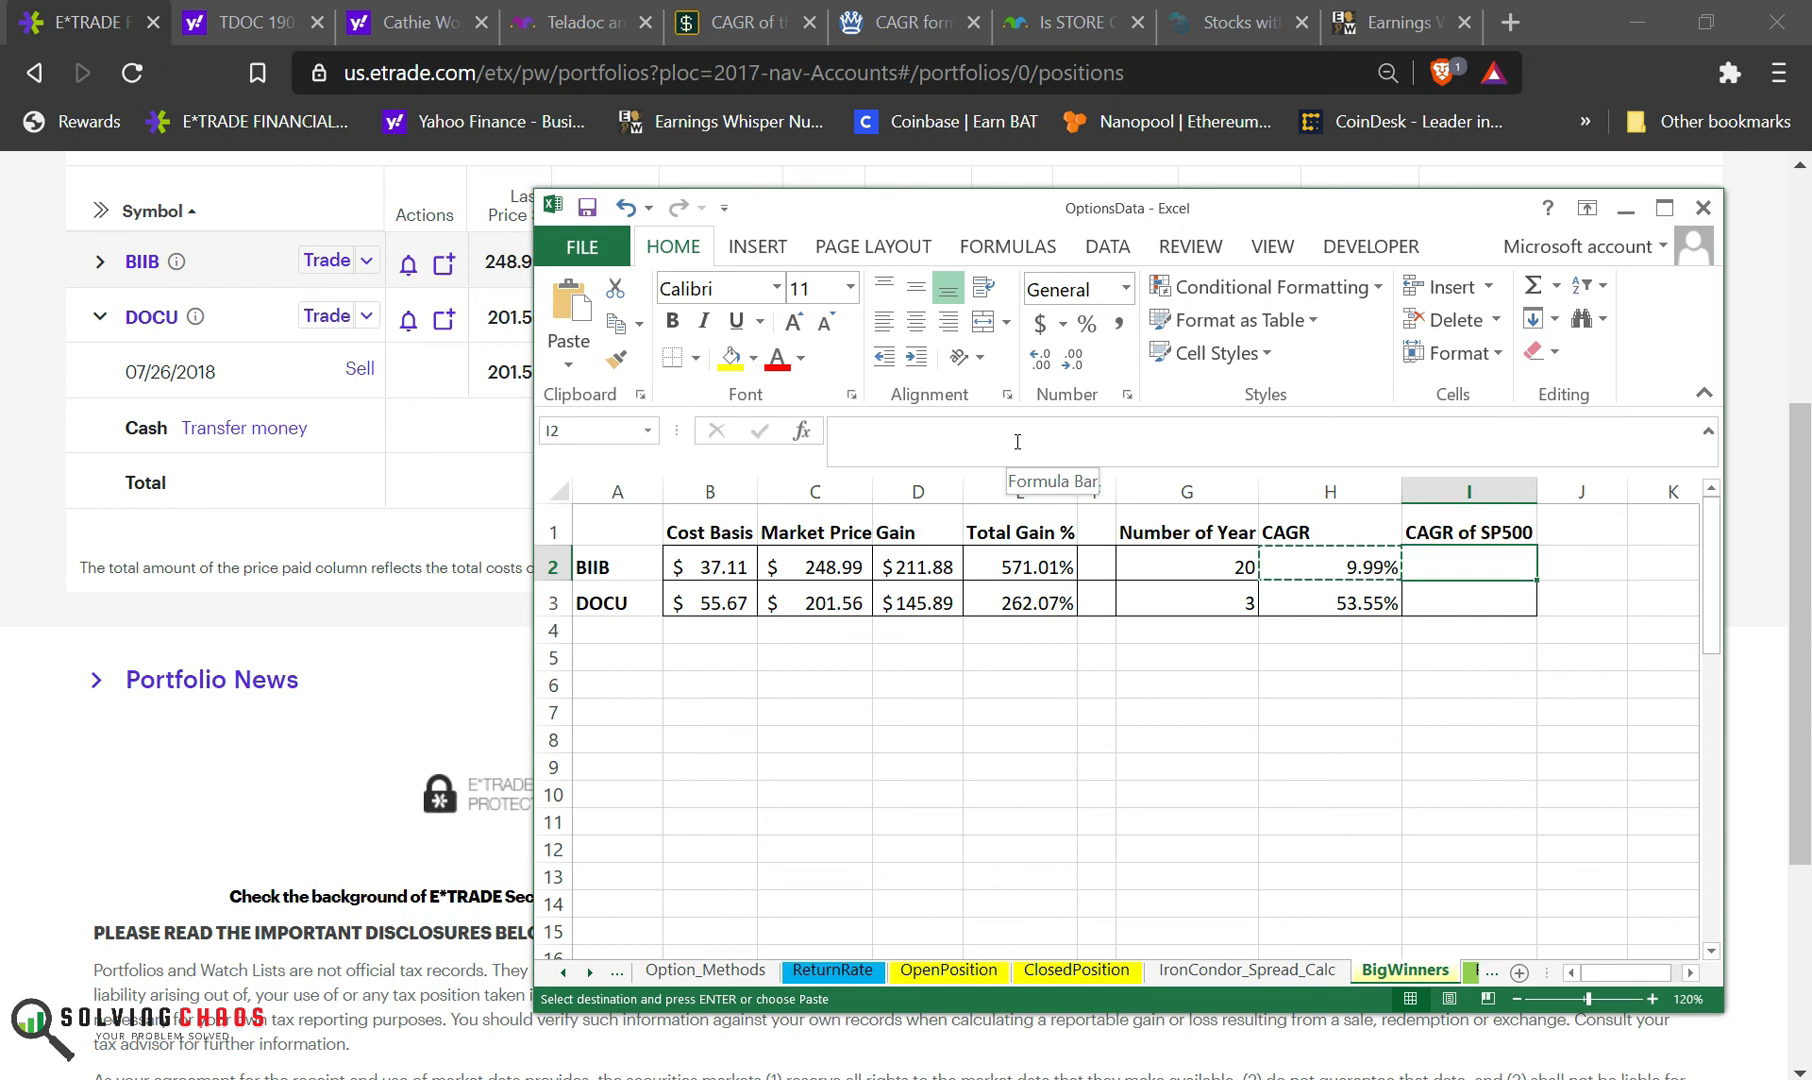
left_click(1186, 602)
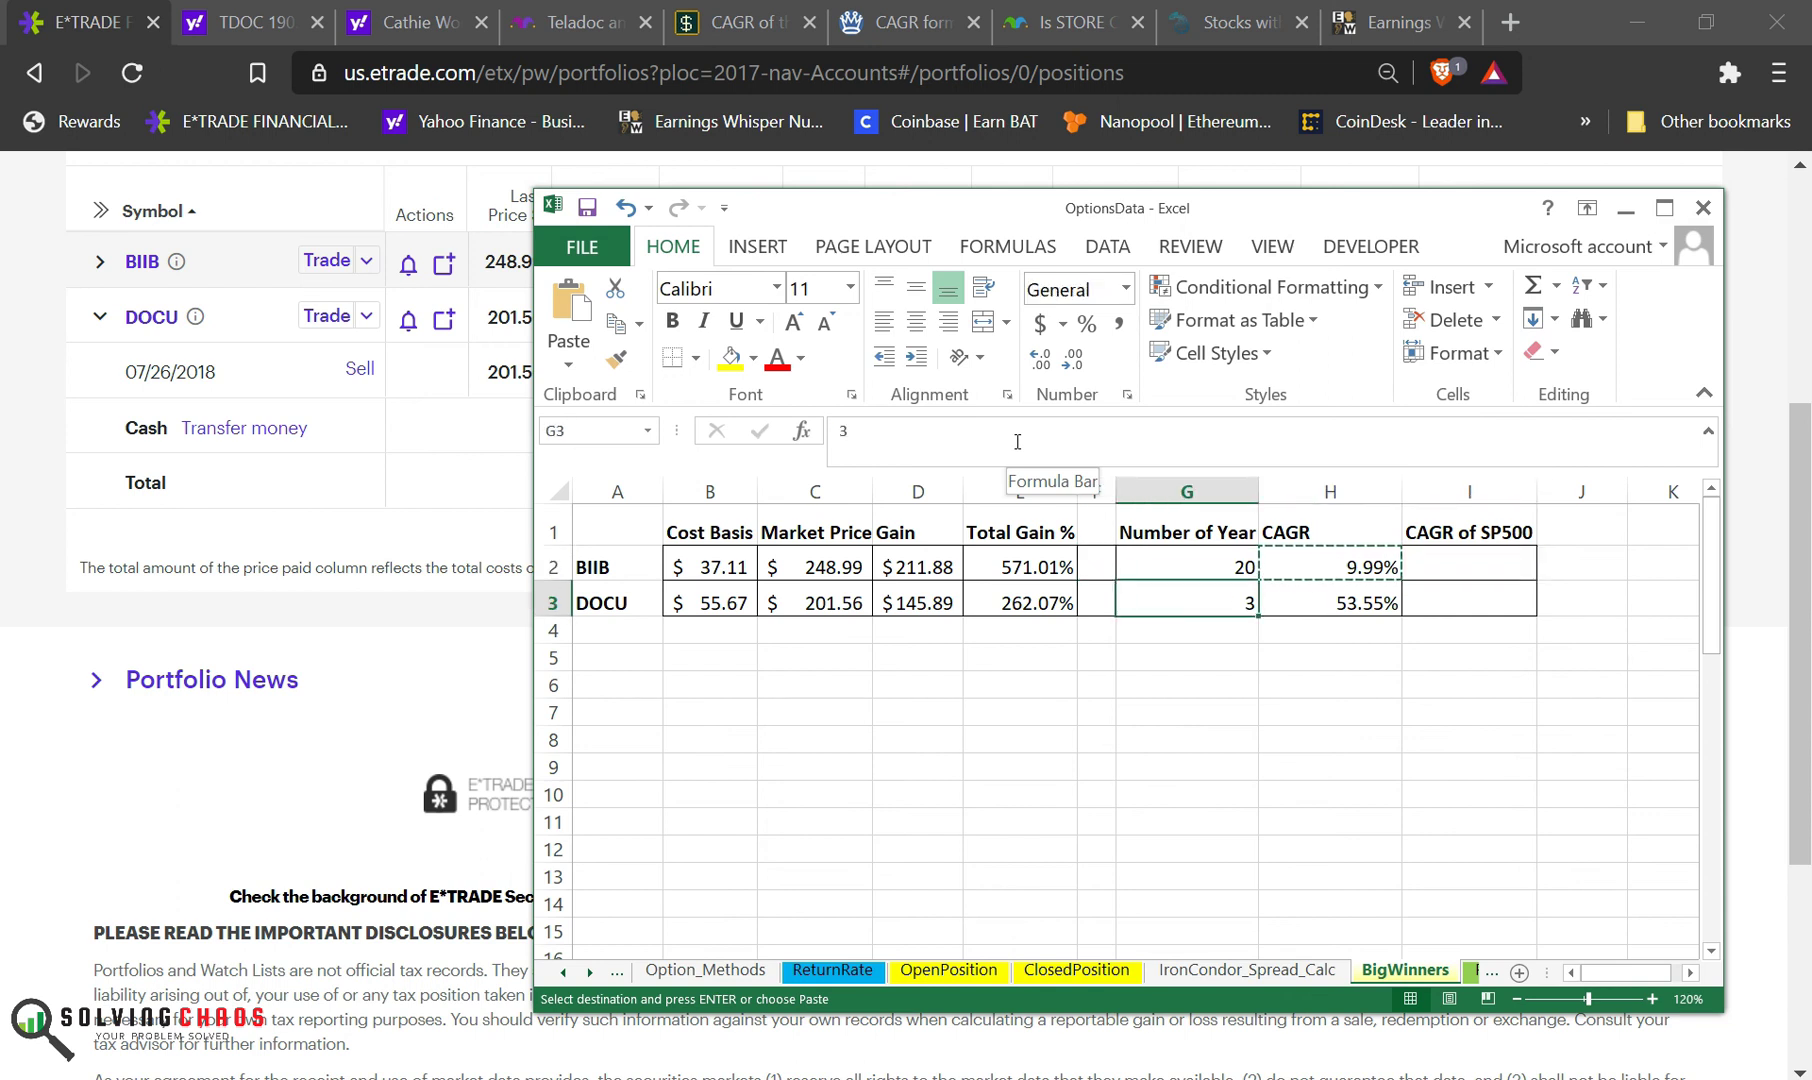
key("Escape")
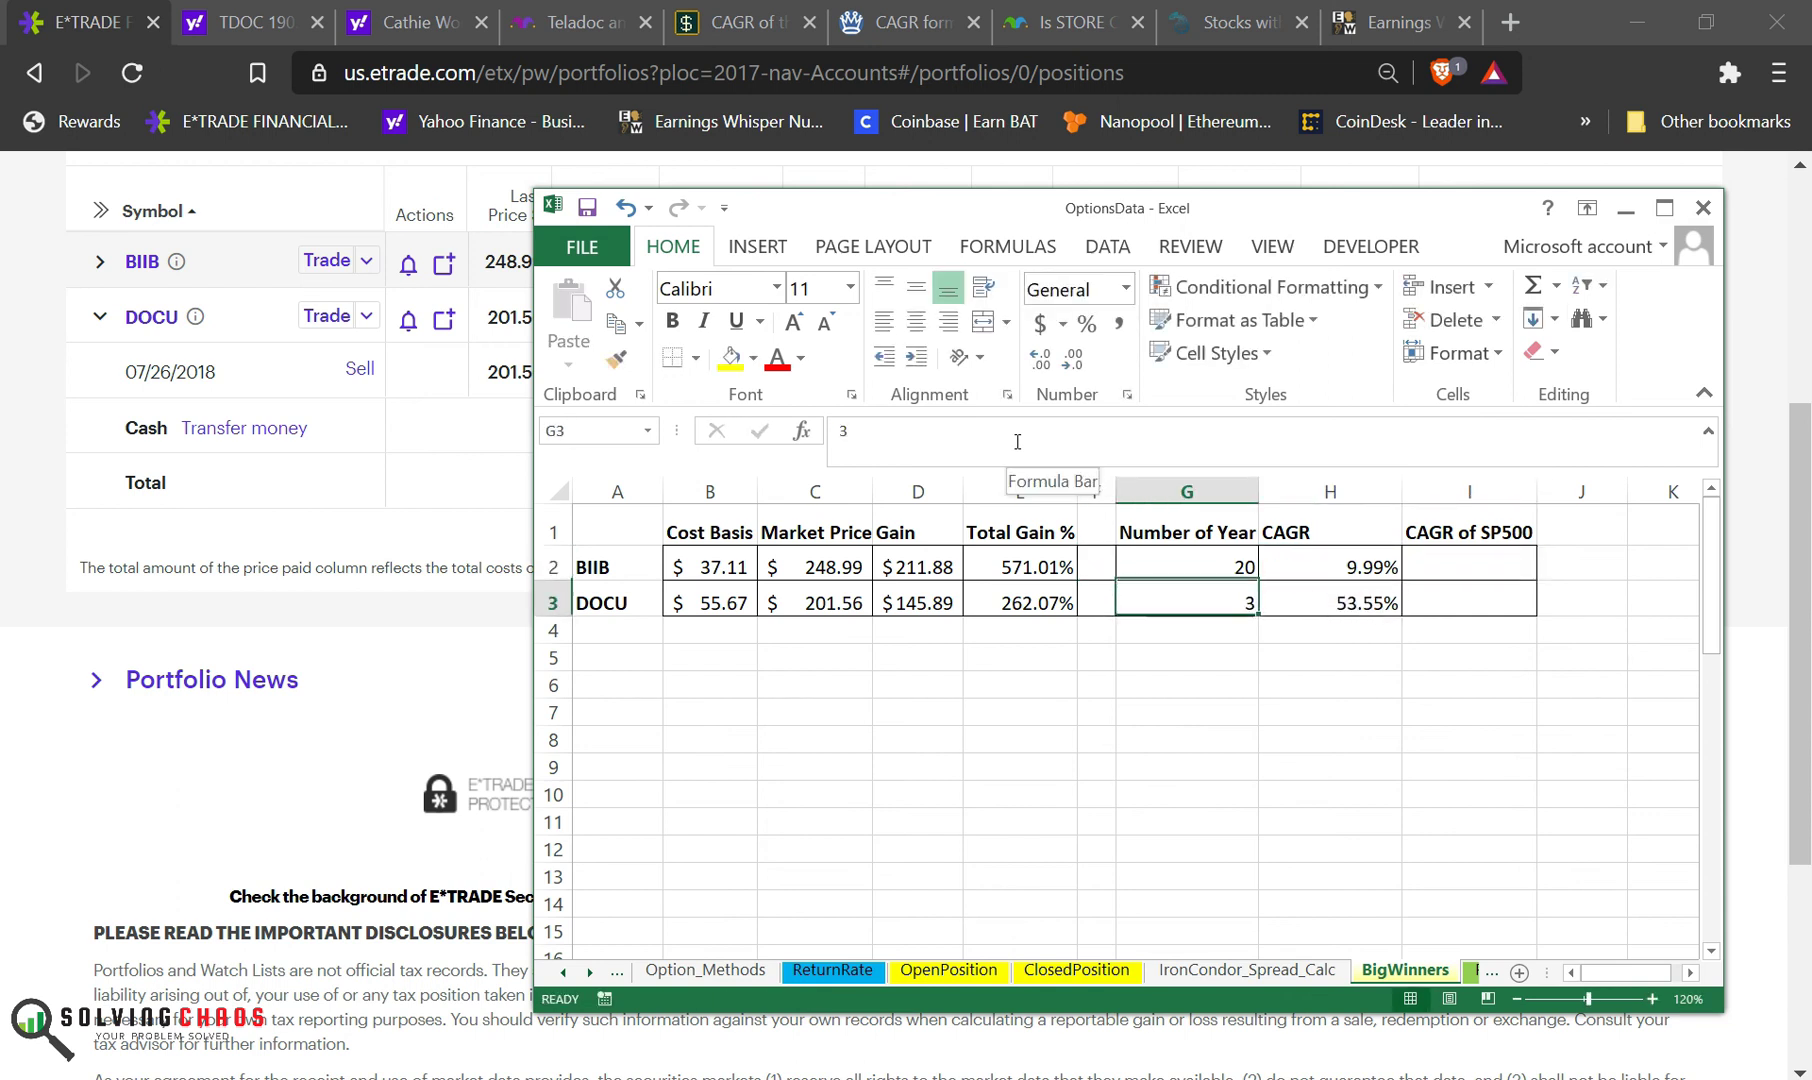
type("10")
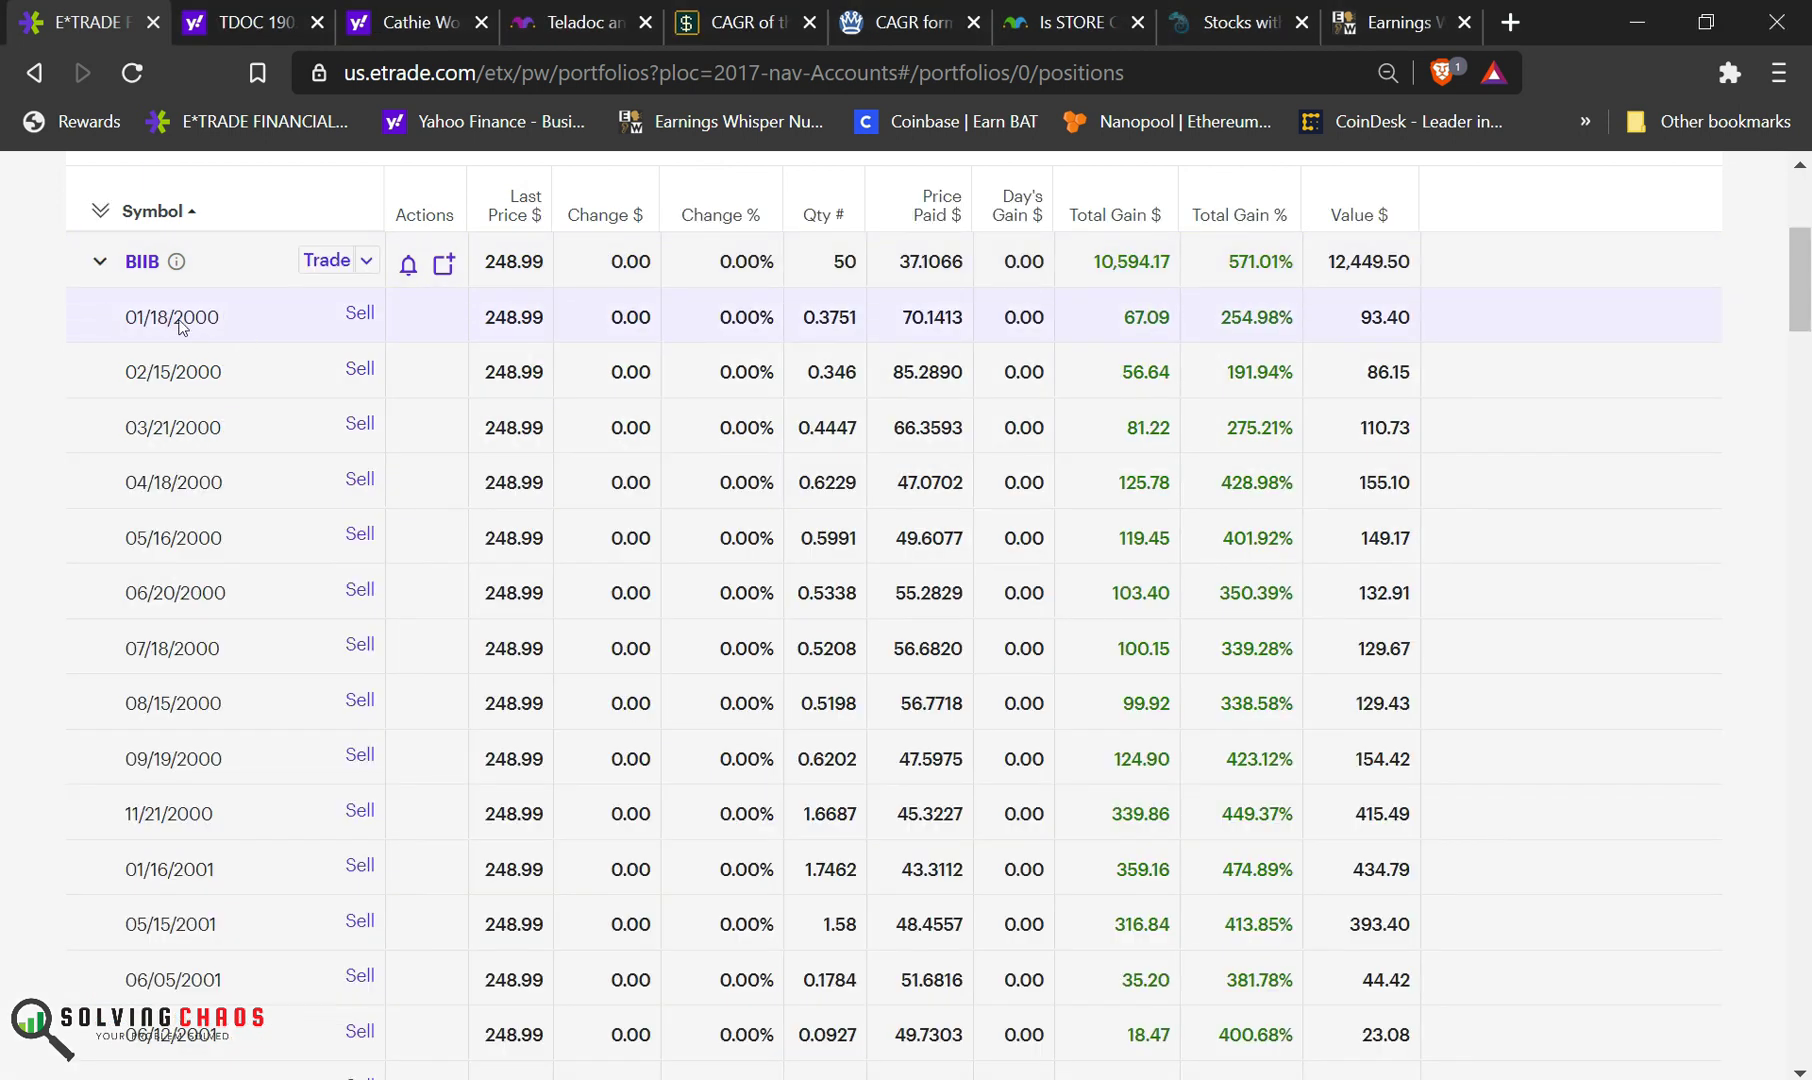
mouse_move(1306, 335)
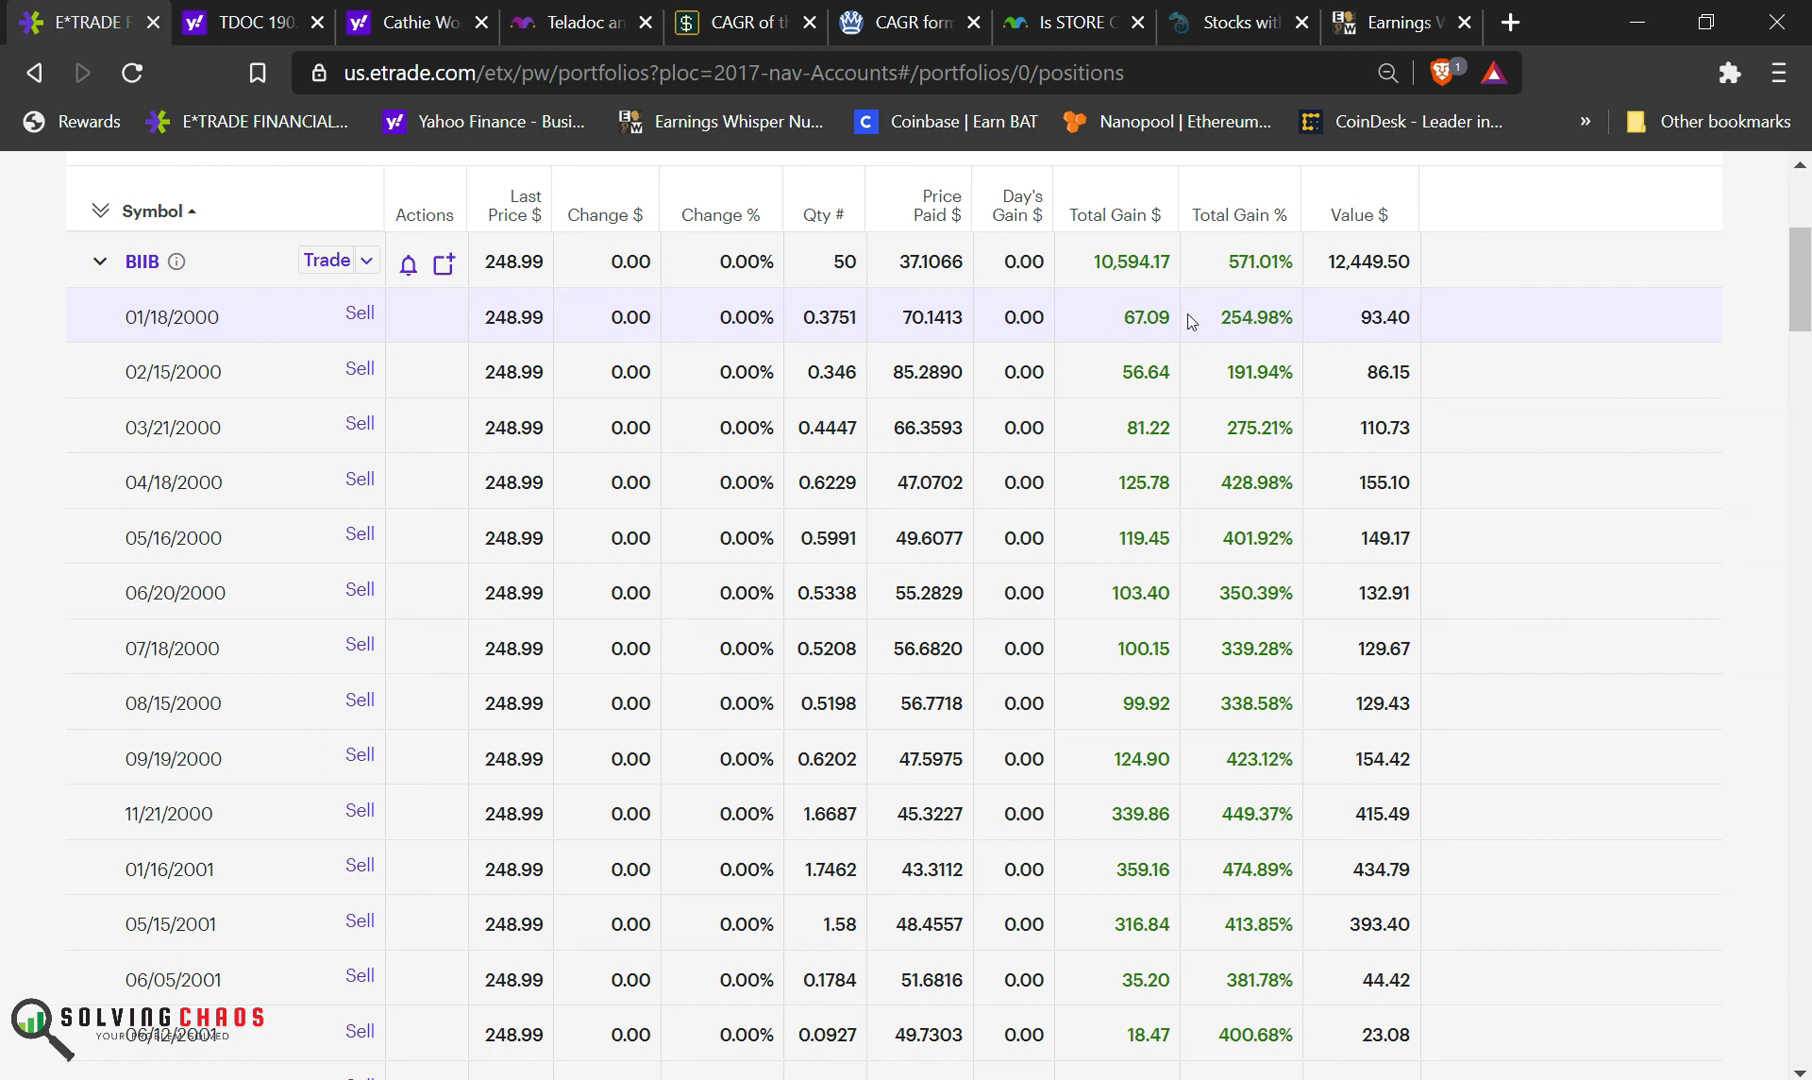
Step: Scroll through BIIB's 2000–2003 purchase lots down to the portfolio totals
scroll("down", 3)
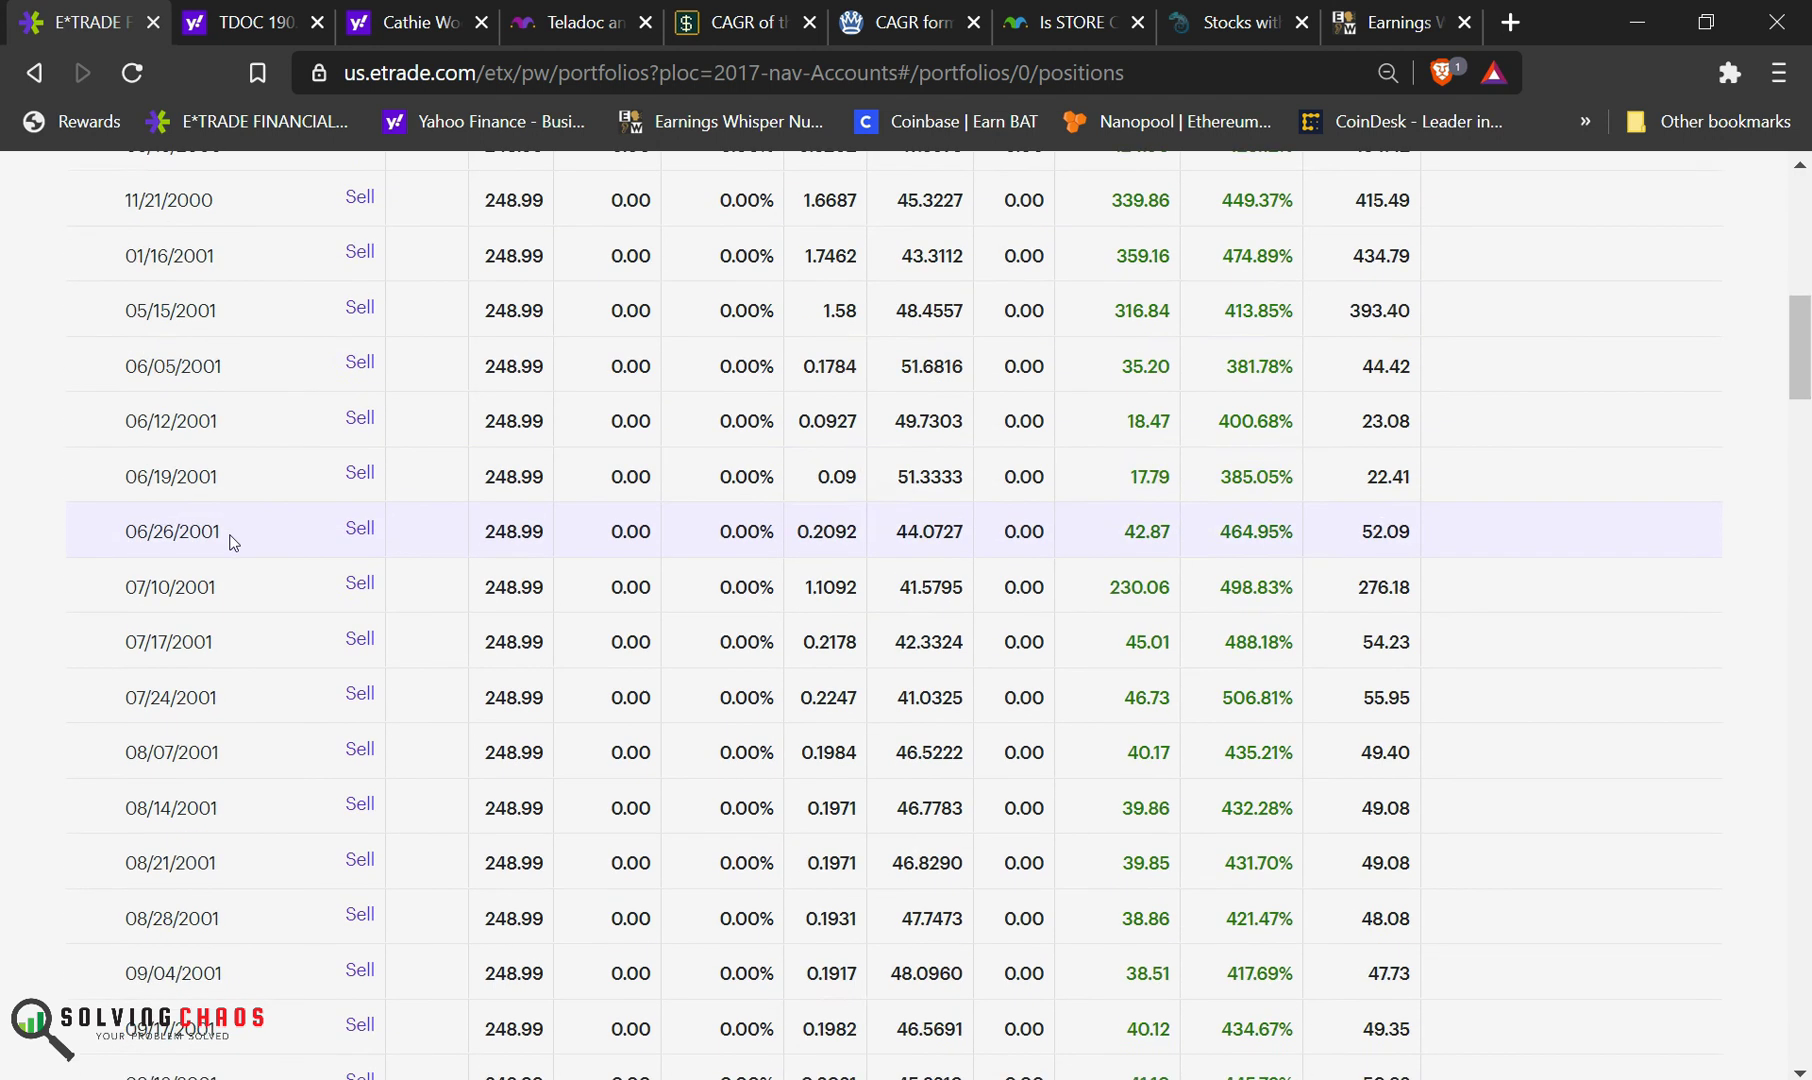
scroll("down", 3)
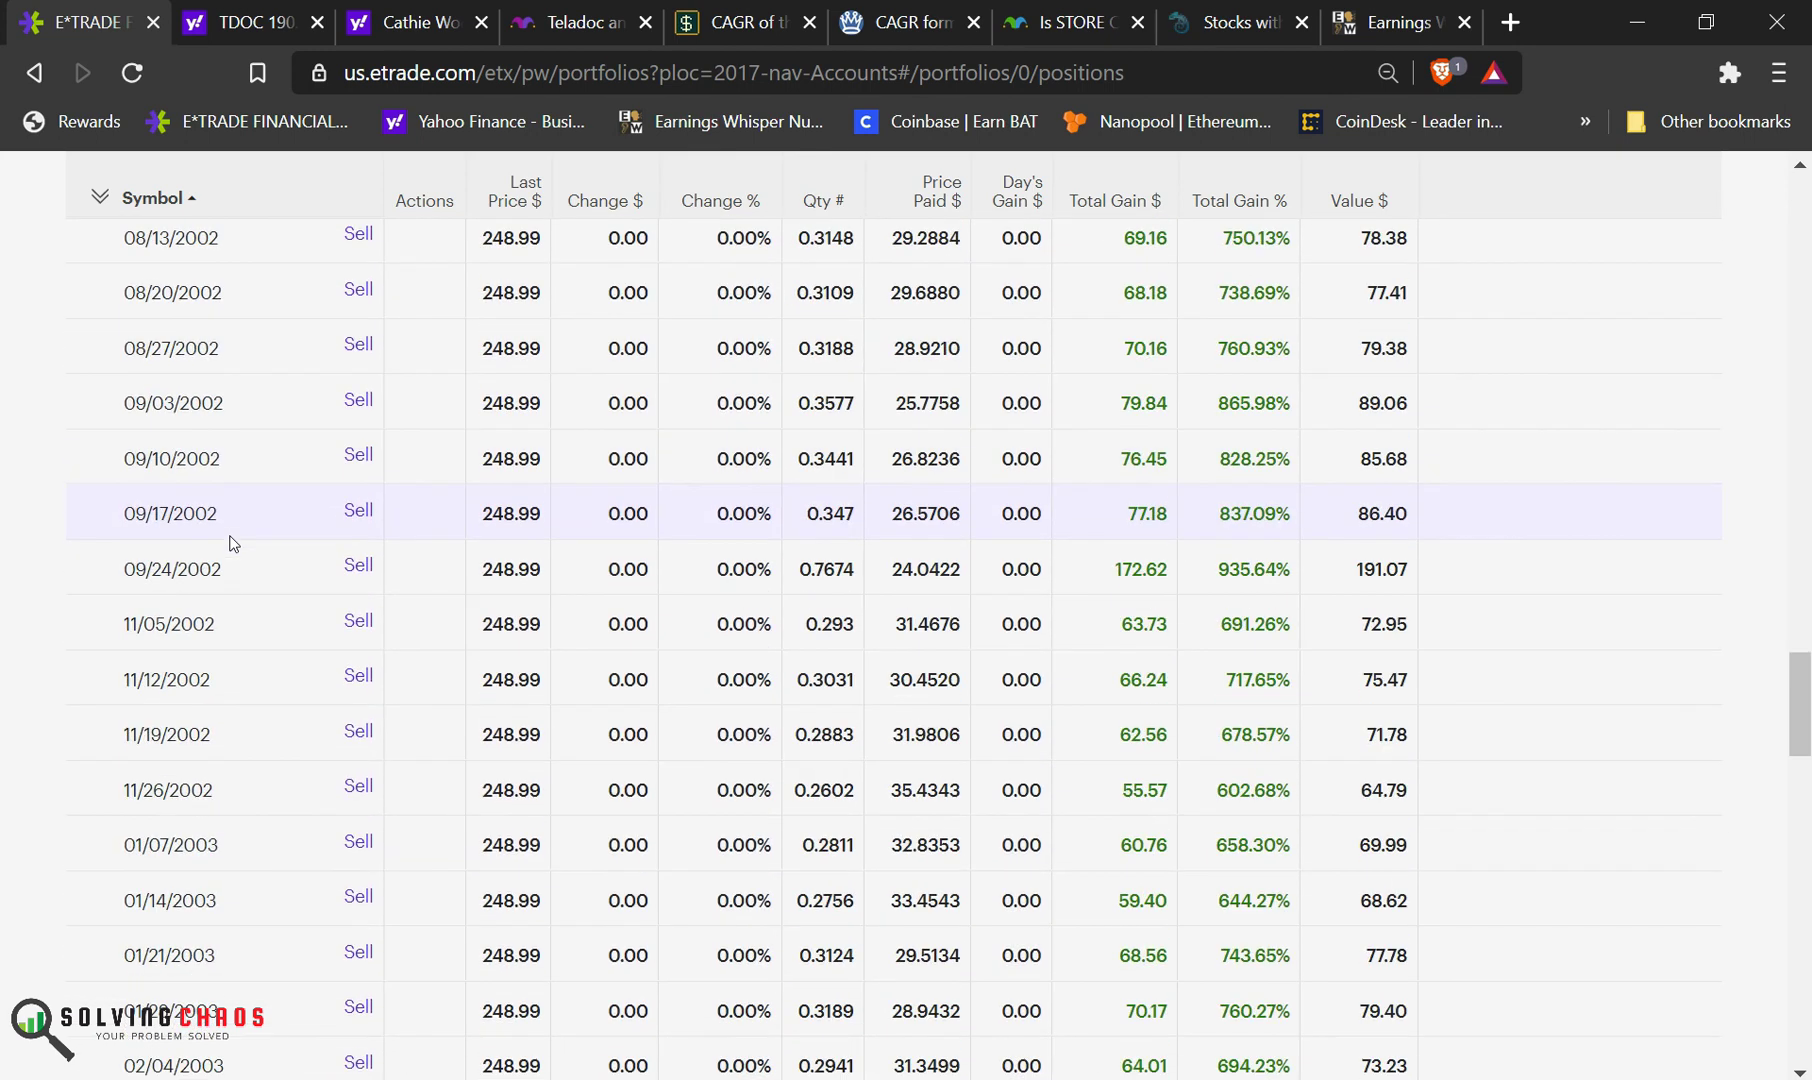
scroll("down", 3)
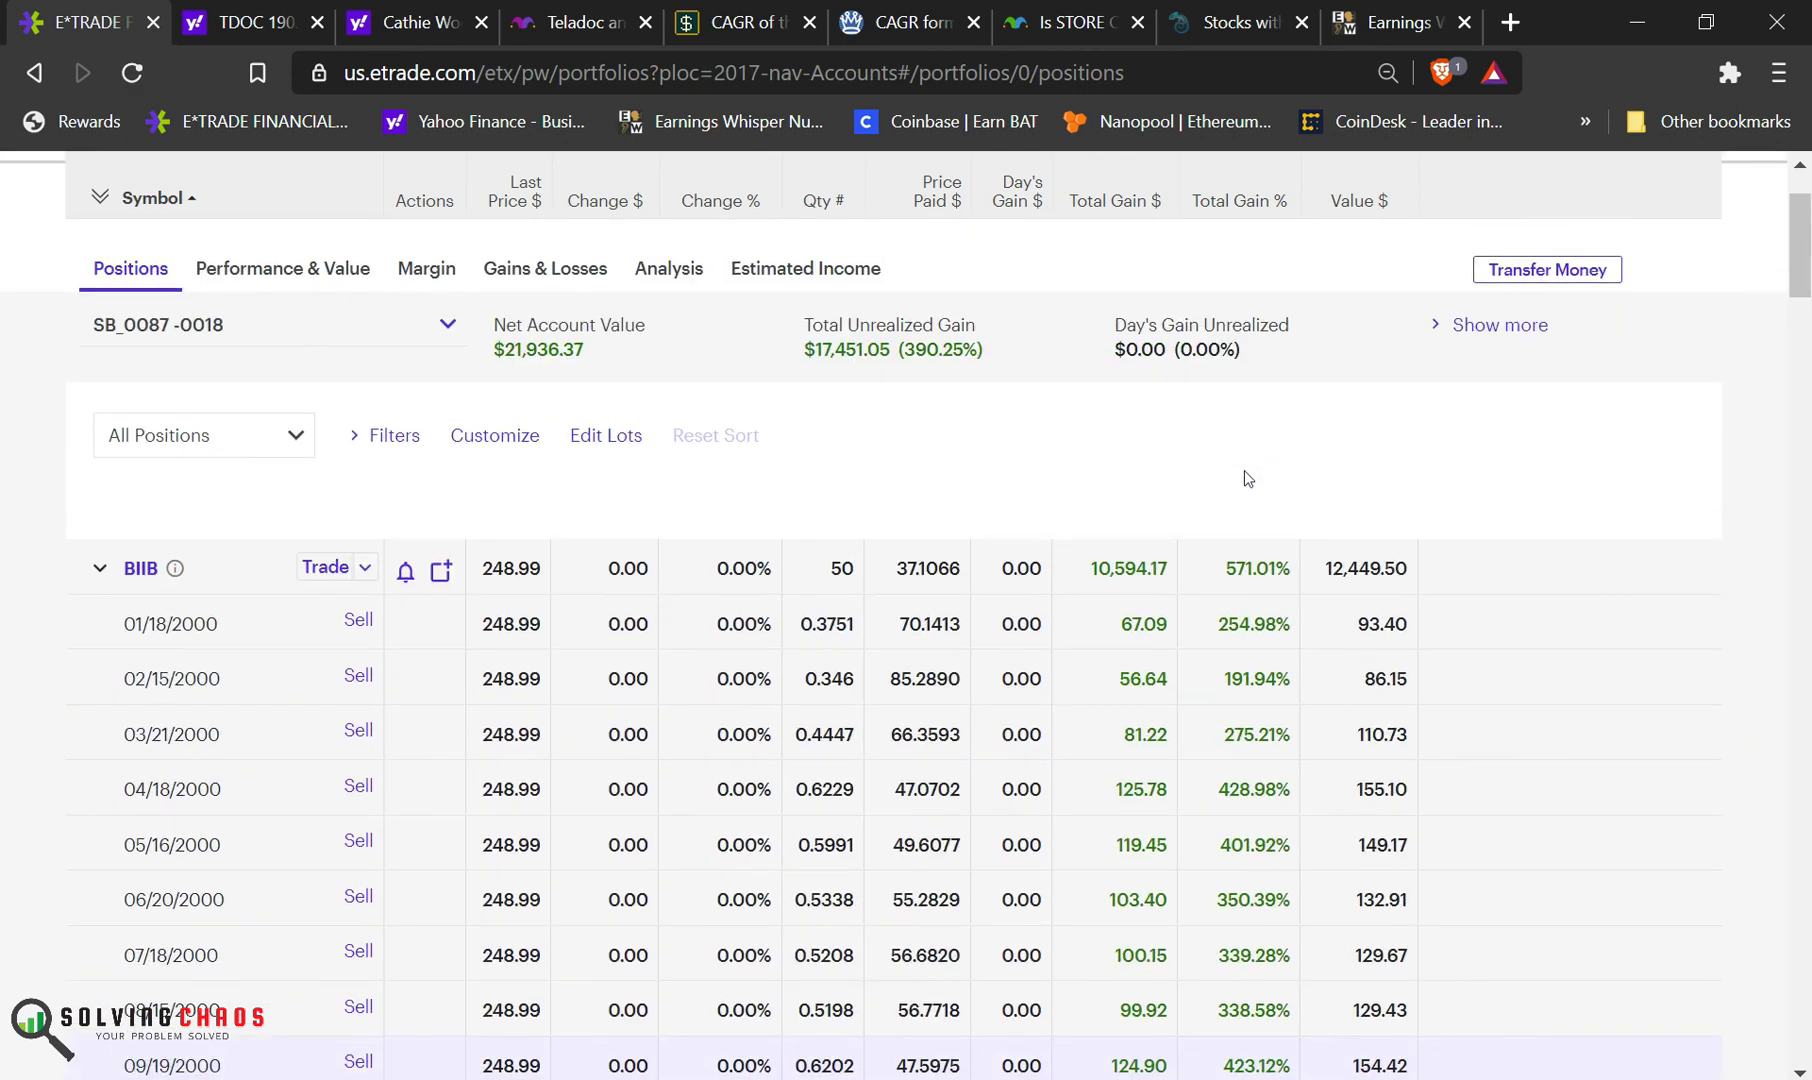
scroll("down", 3)
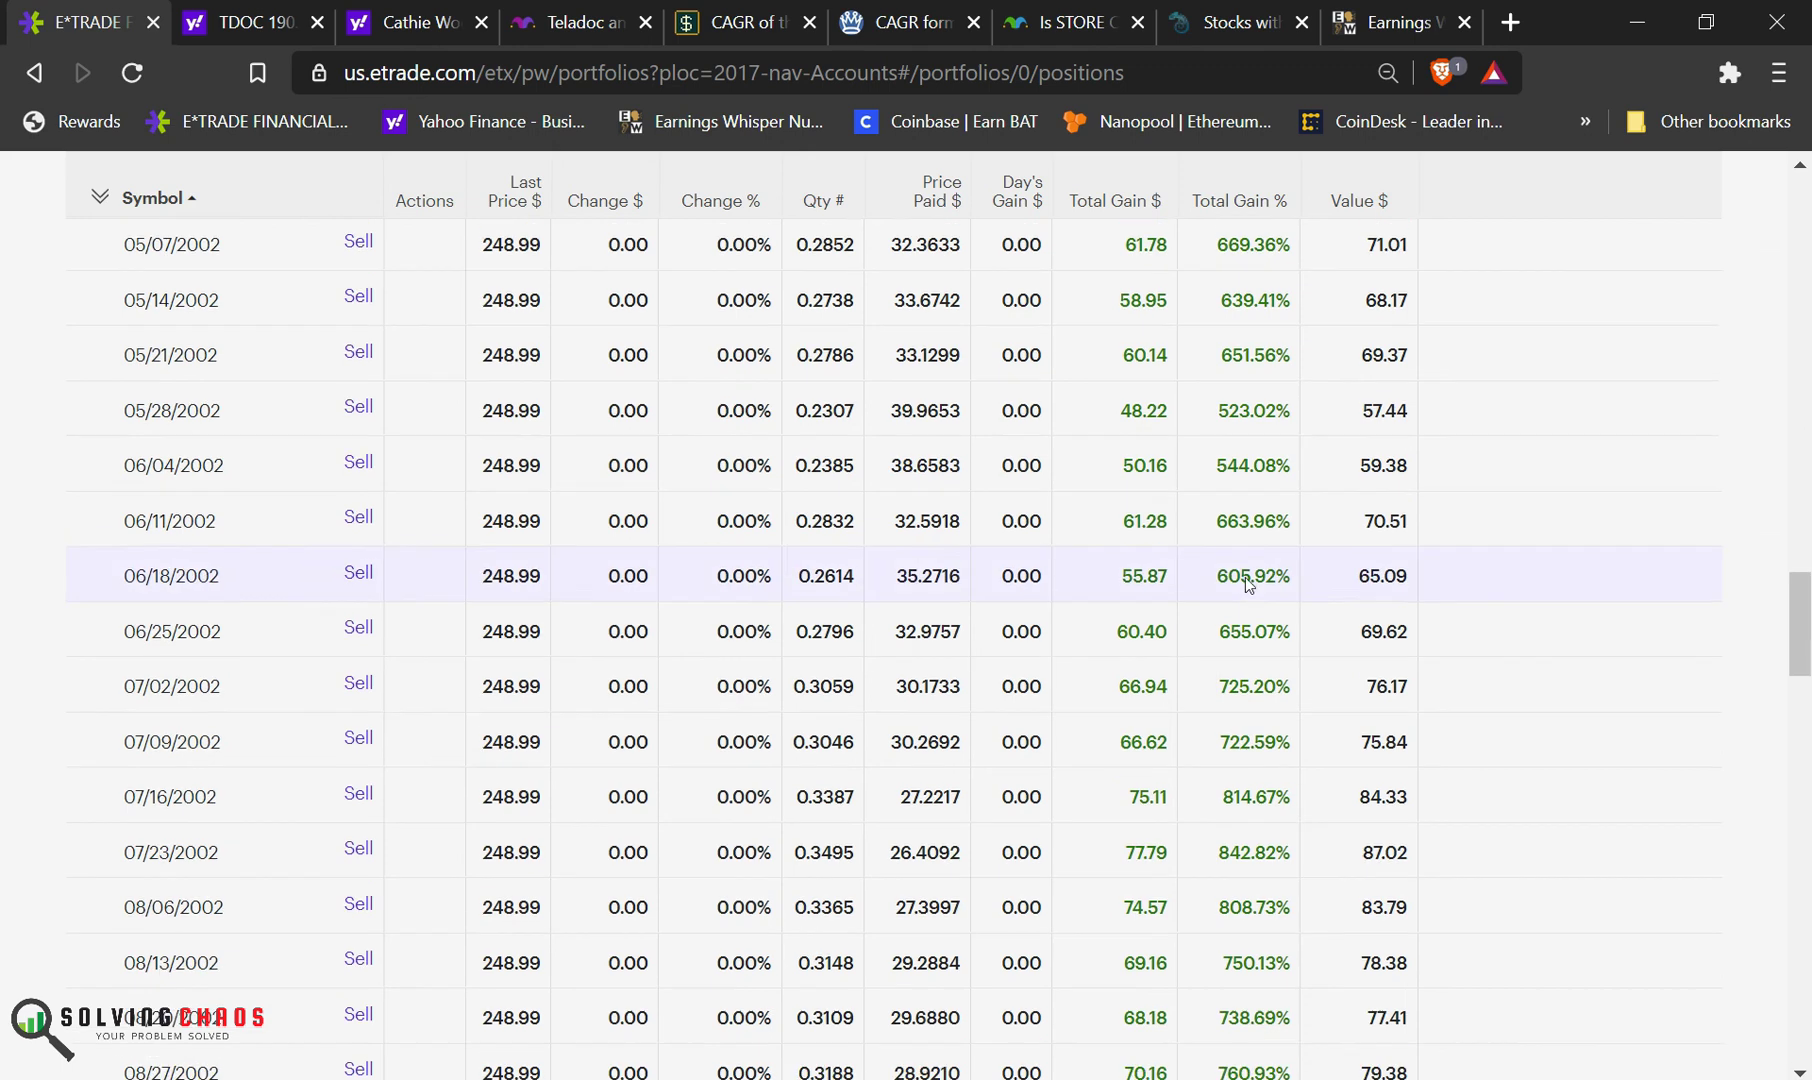
scroll("down", 3)
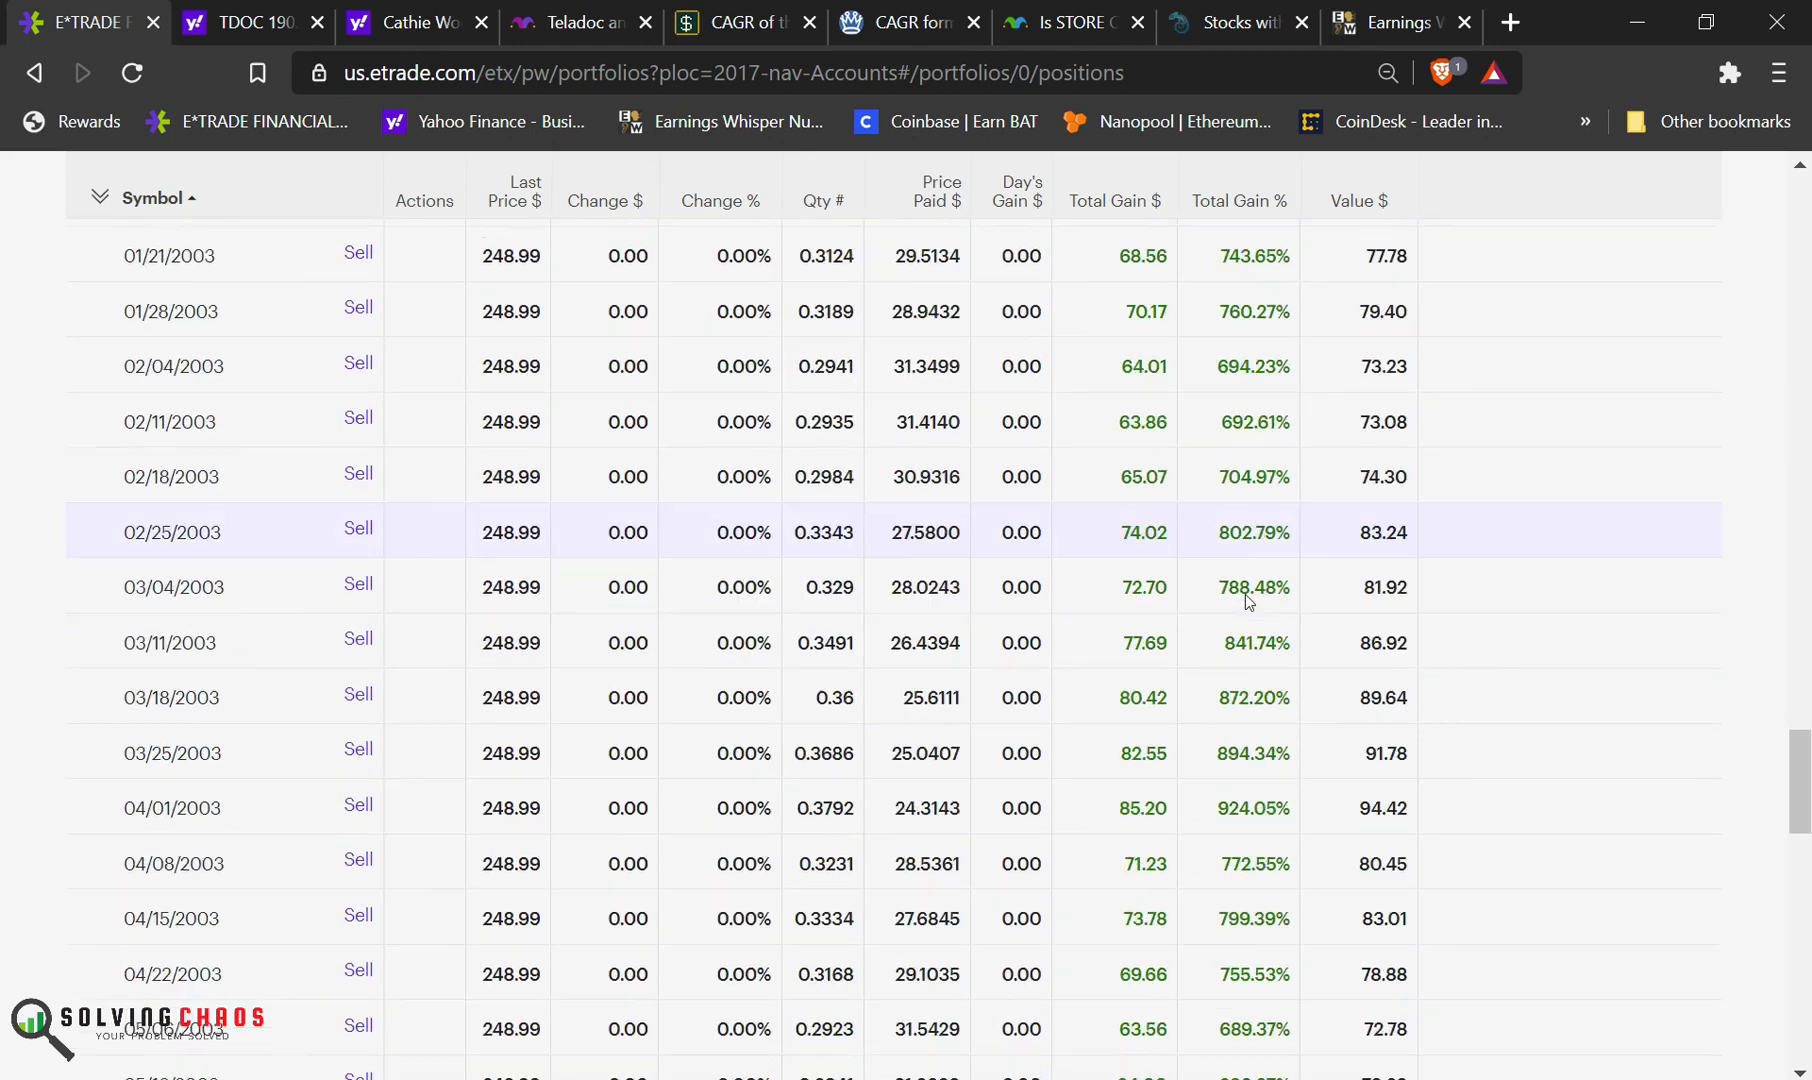
scroll("down", 3)
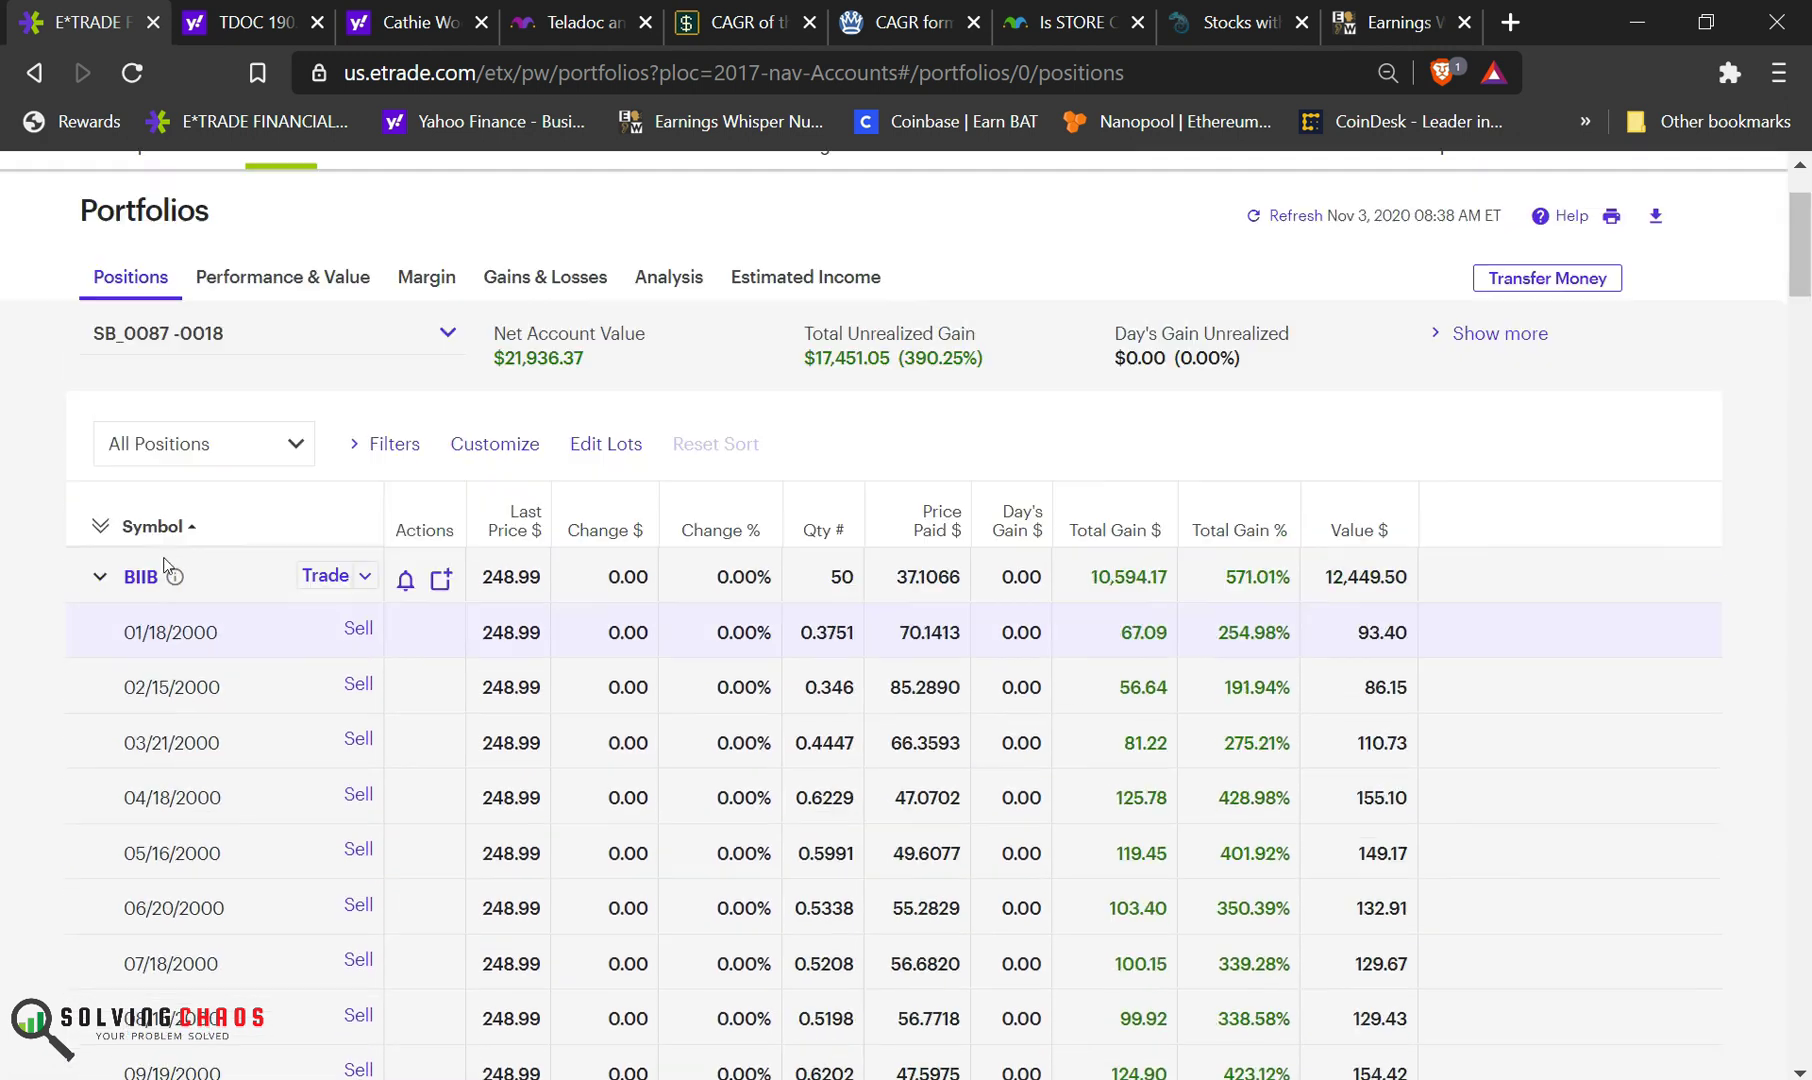
scroll("down", 3)
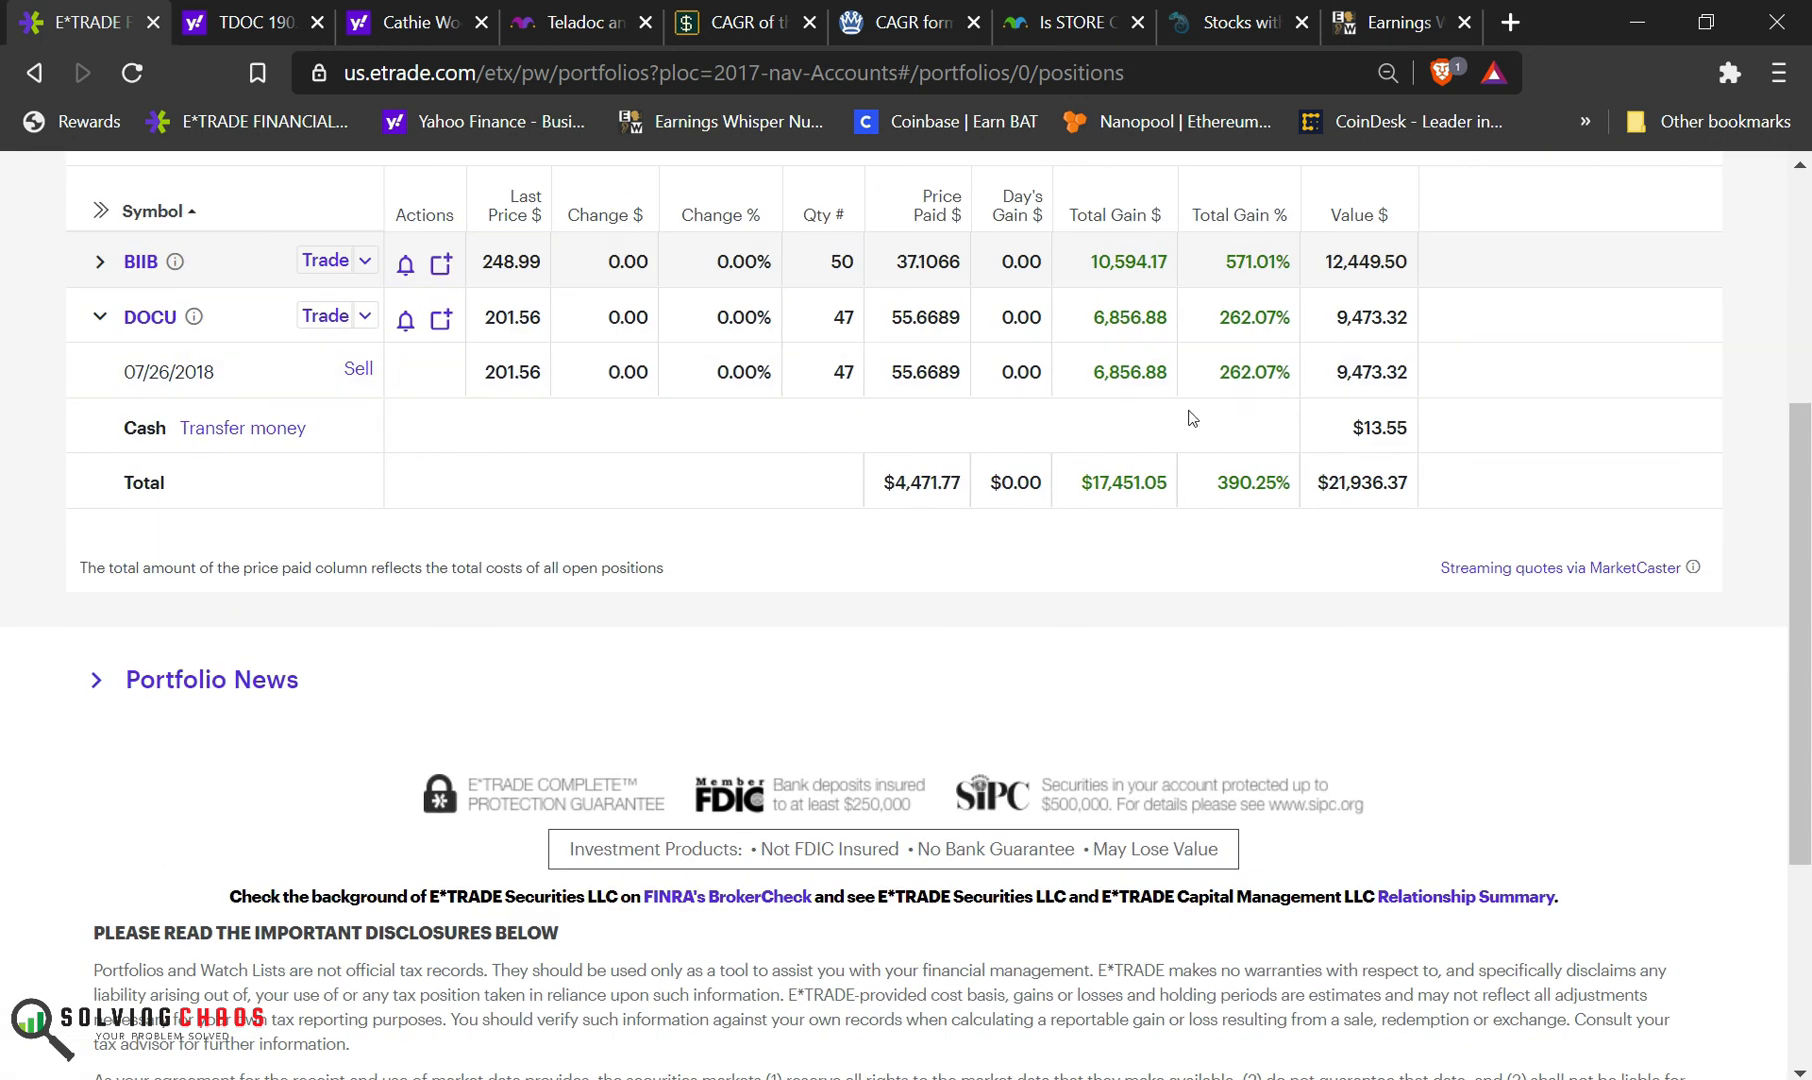
mouse_move(263, 379)
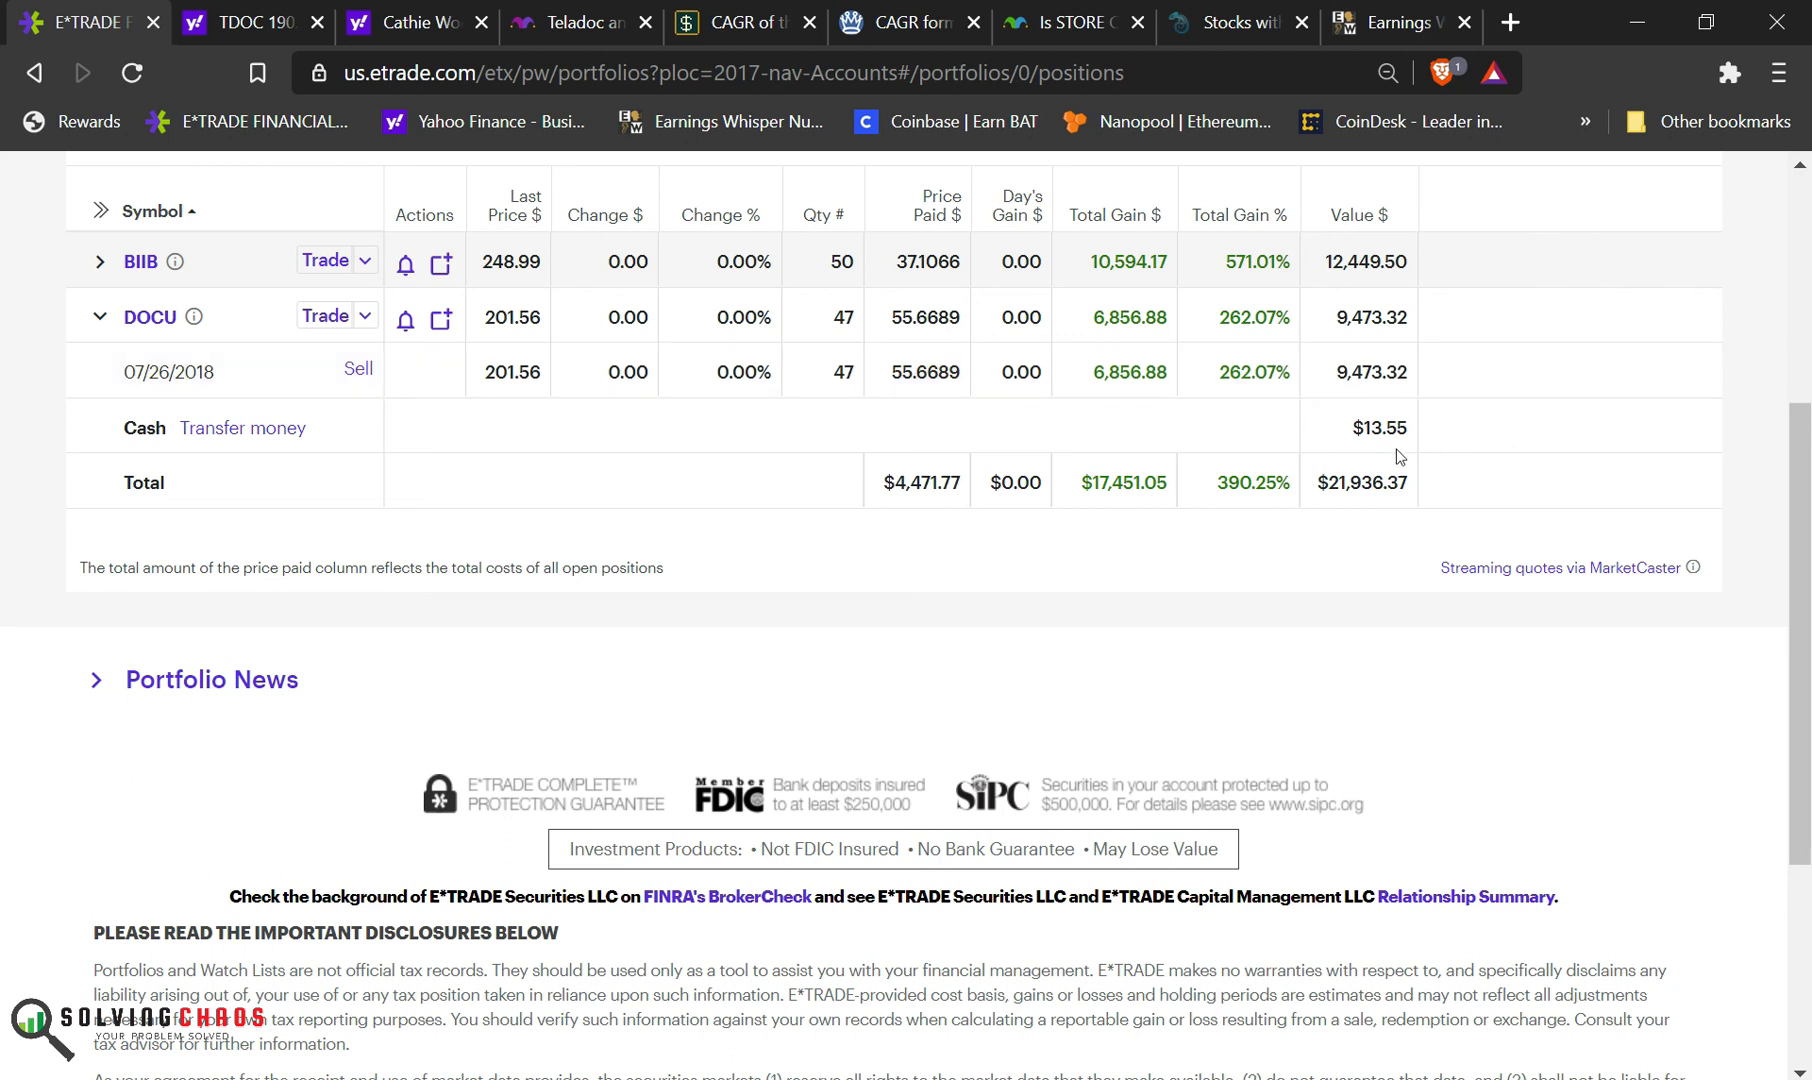
mouse_move(1383, 442)
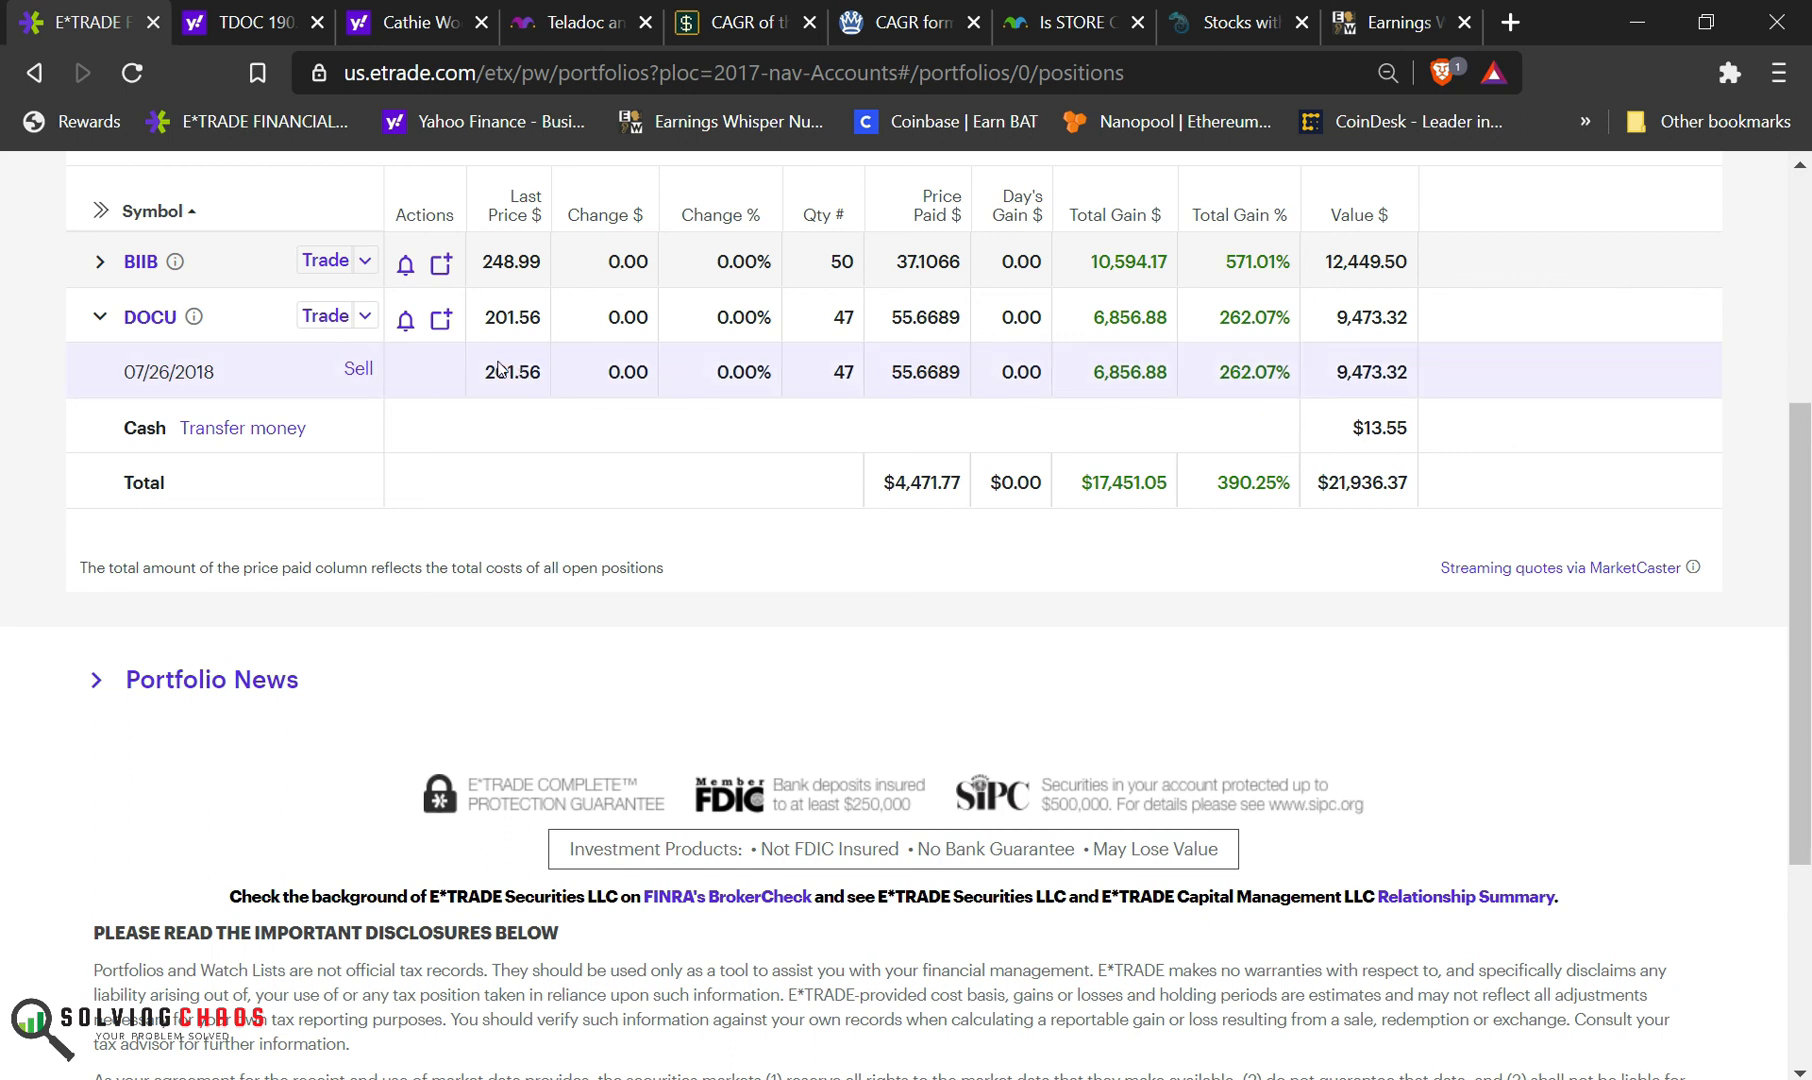
mouse_move(578, 439)
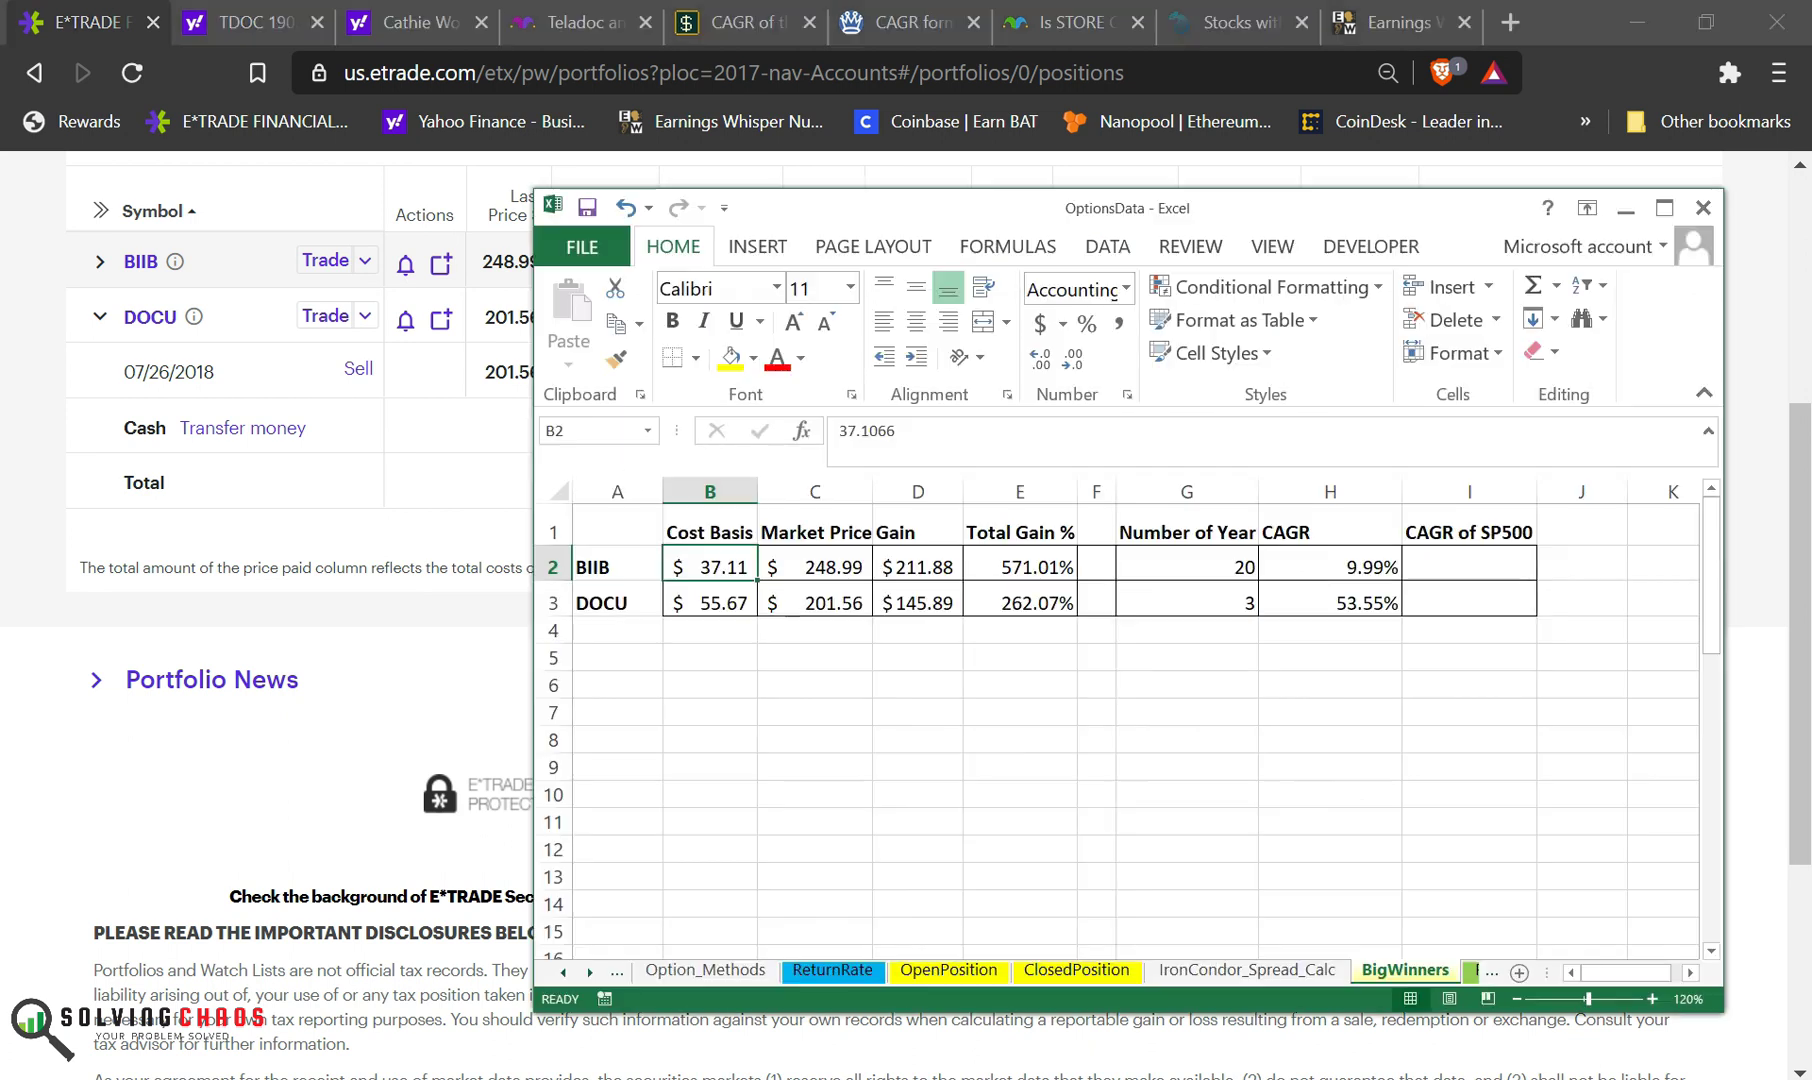
Step: Copy moneychimp's 6.01% S&P 500 CAGR for 2000–2019 into BIIB's cell I2
left_click(1019, 759)
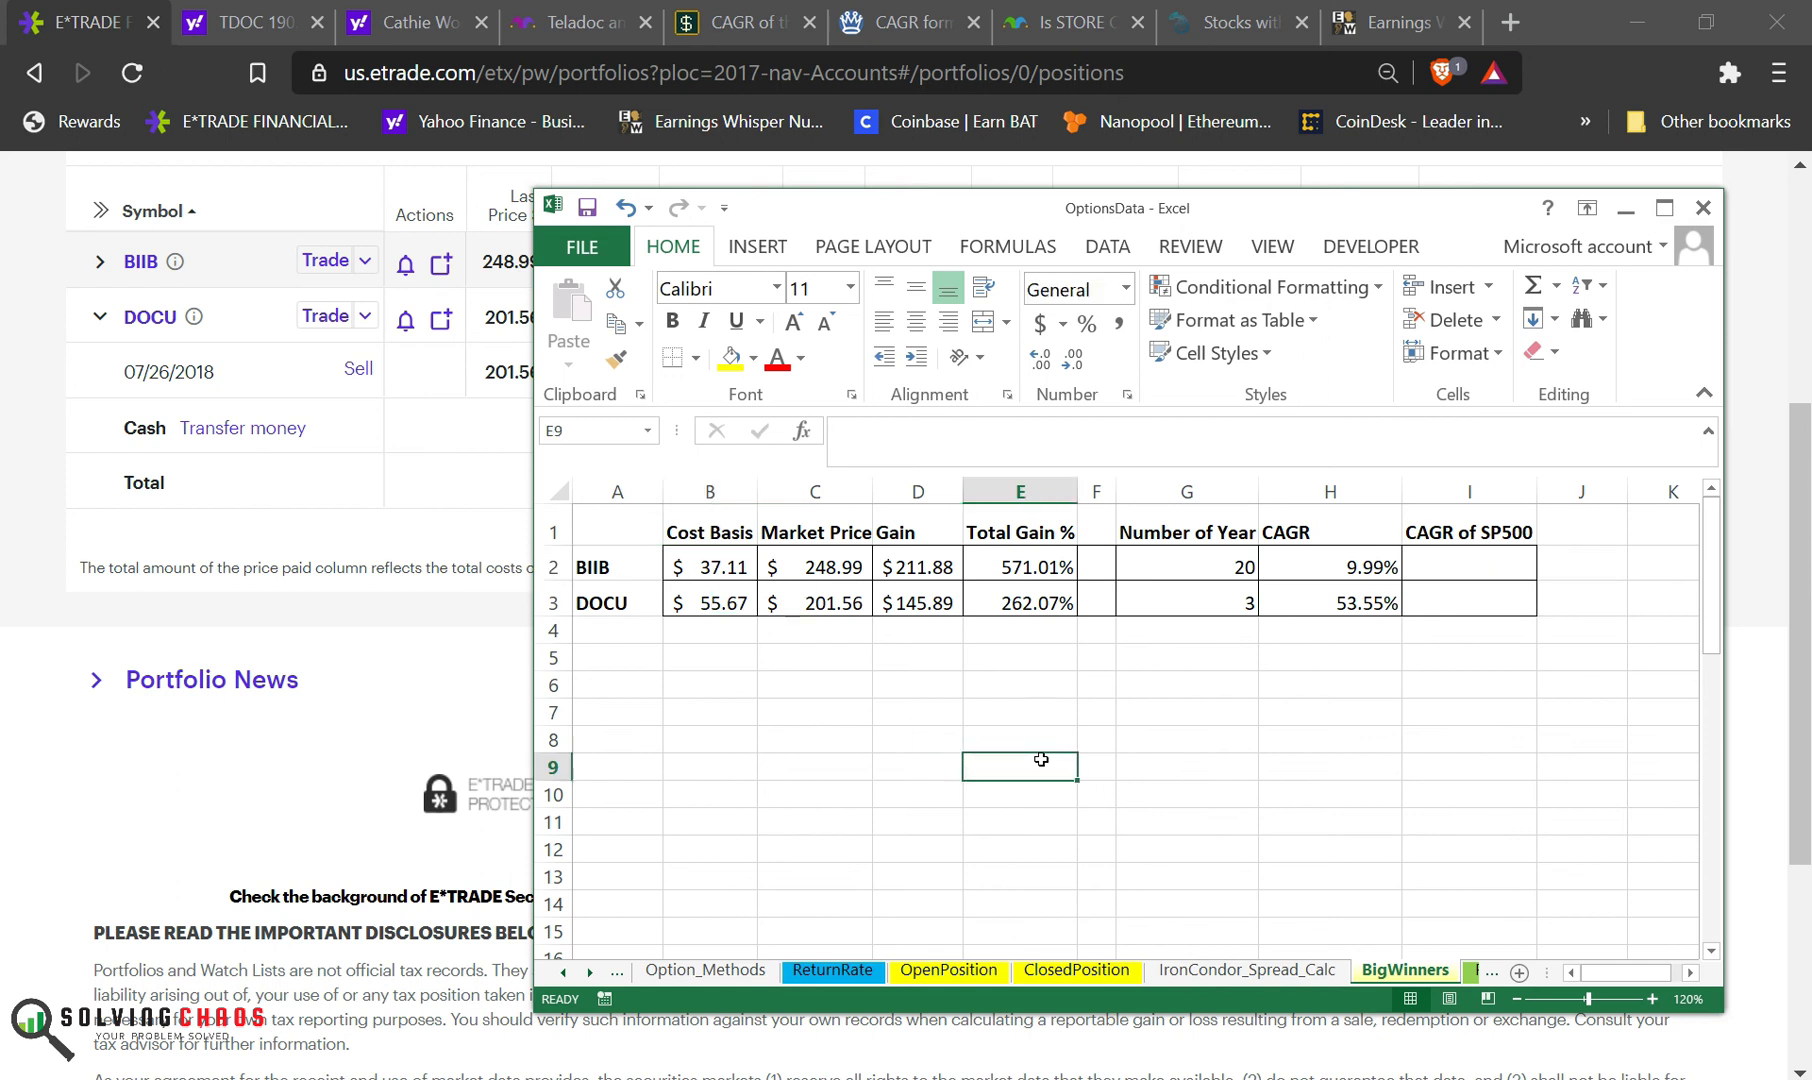
left_click(740, 22)
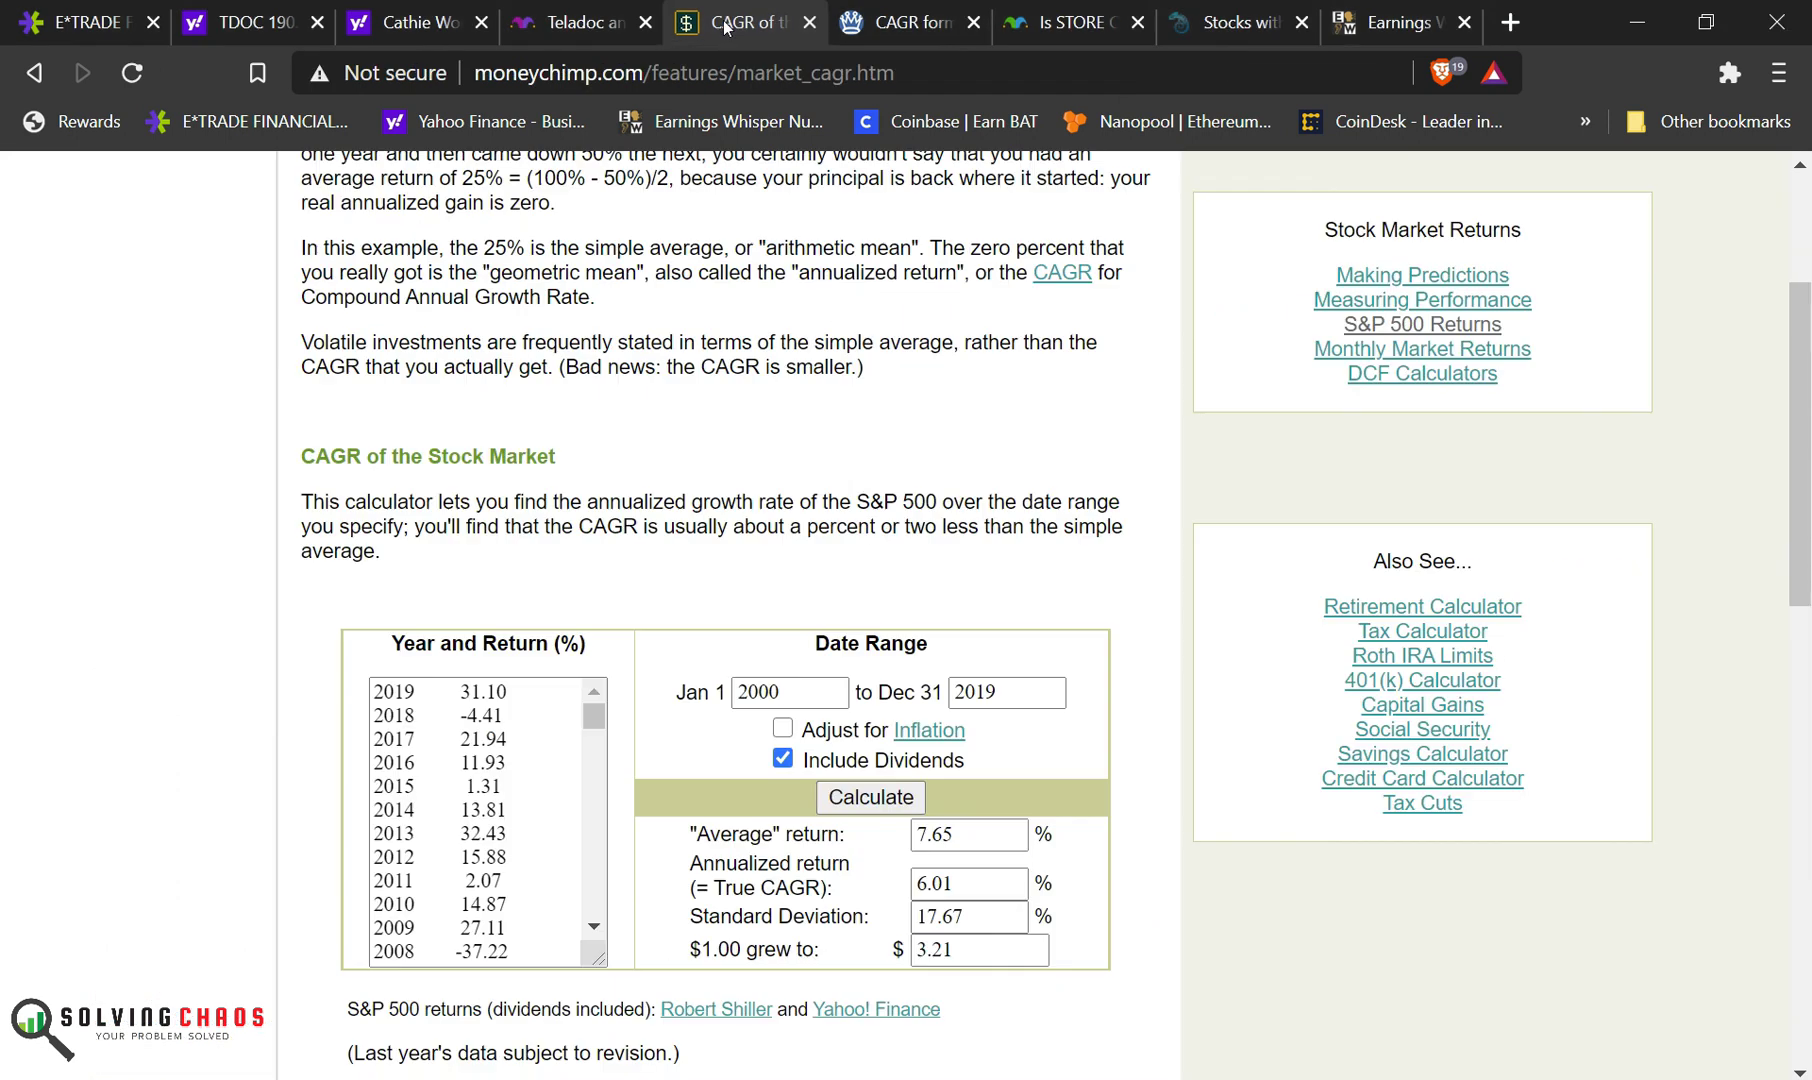
left_click(789, 692)
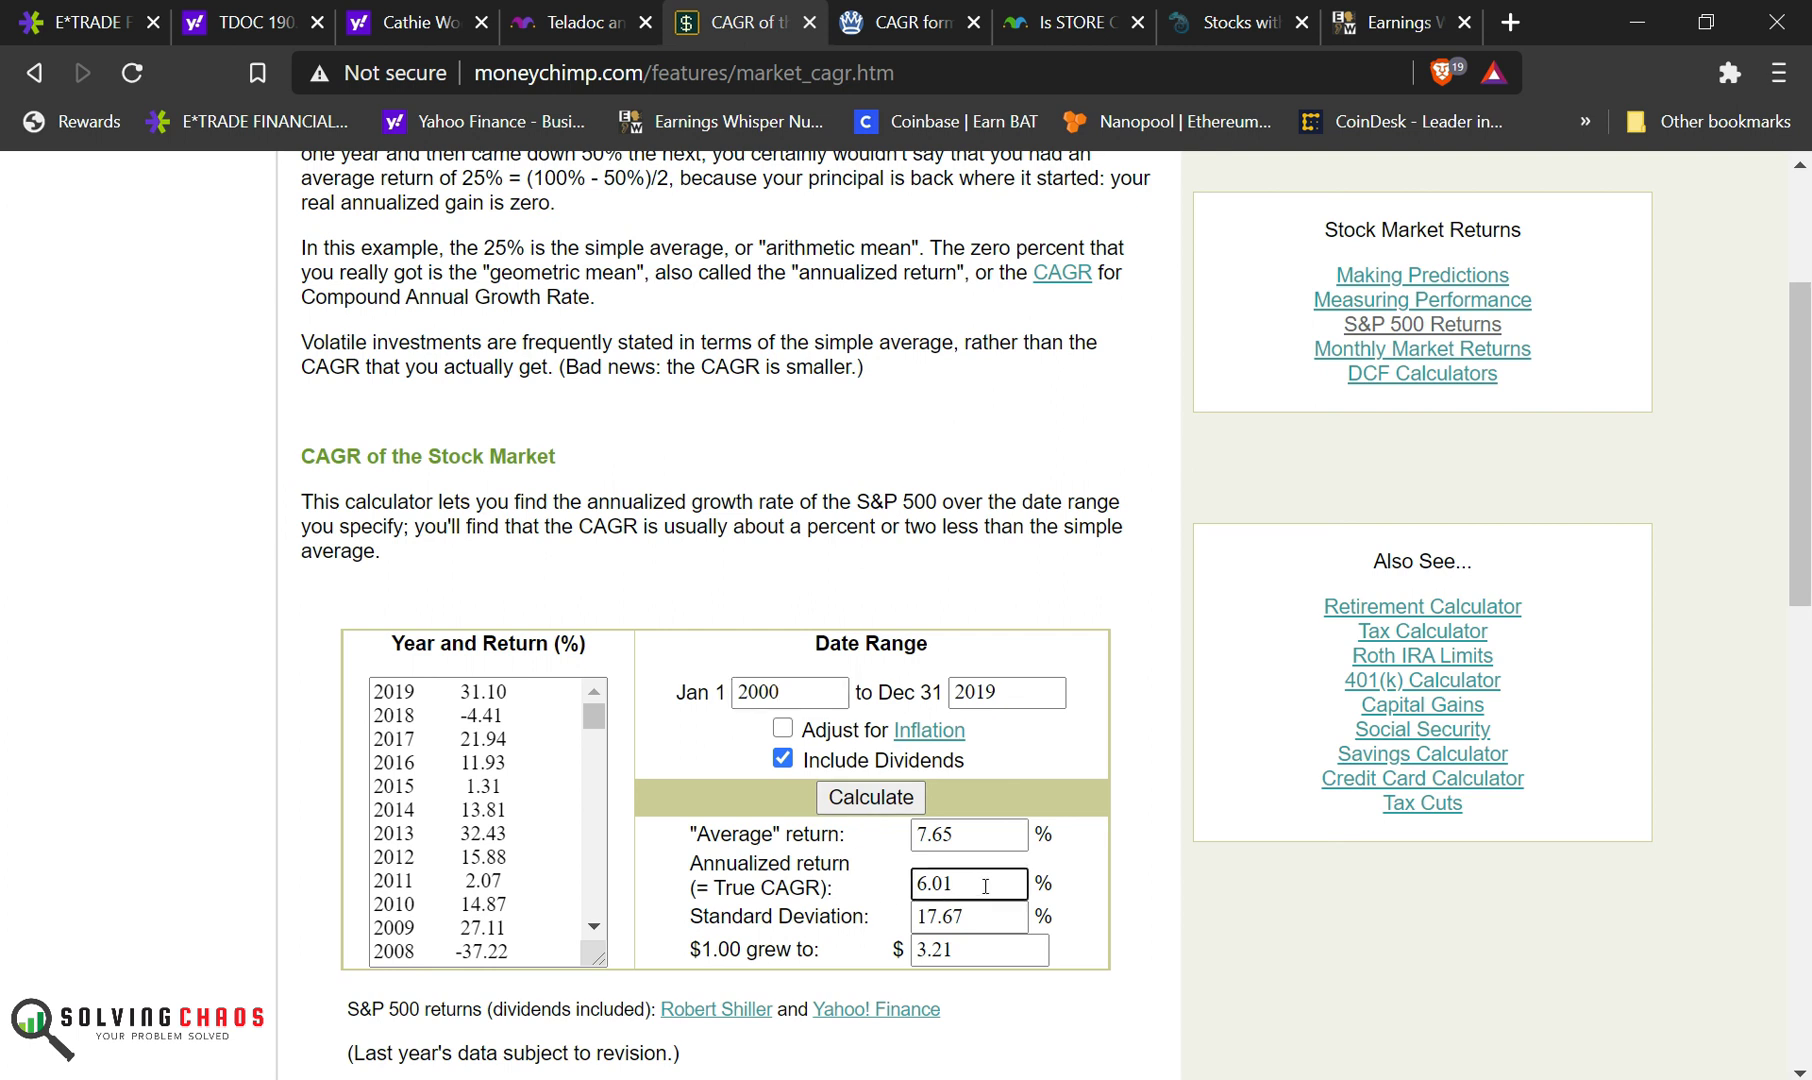
double_click(794, 888)
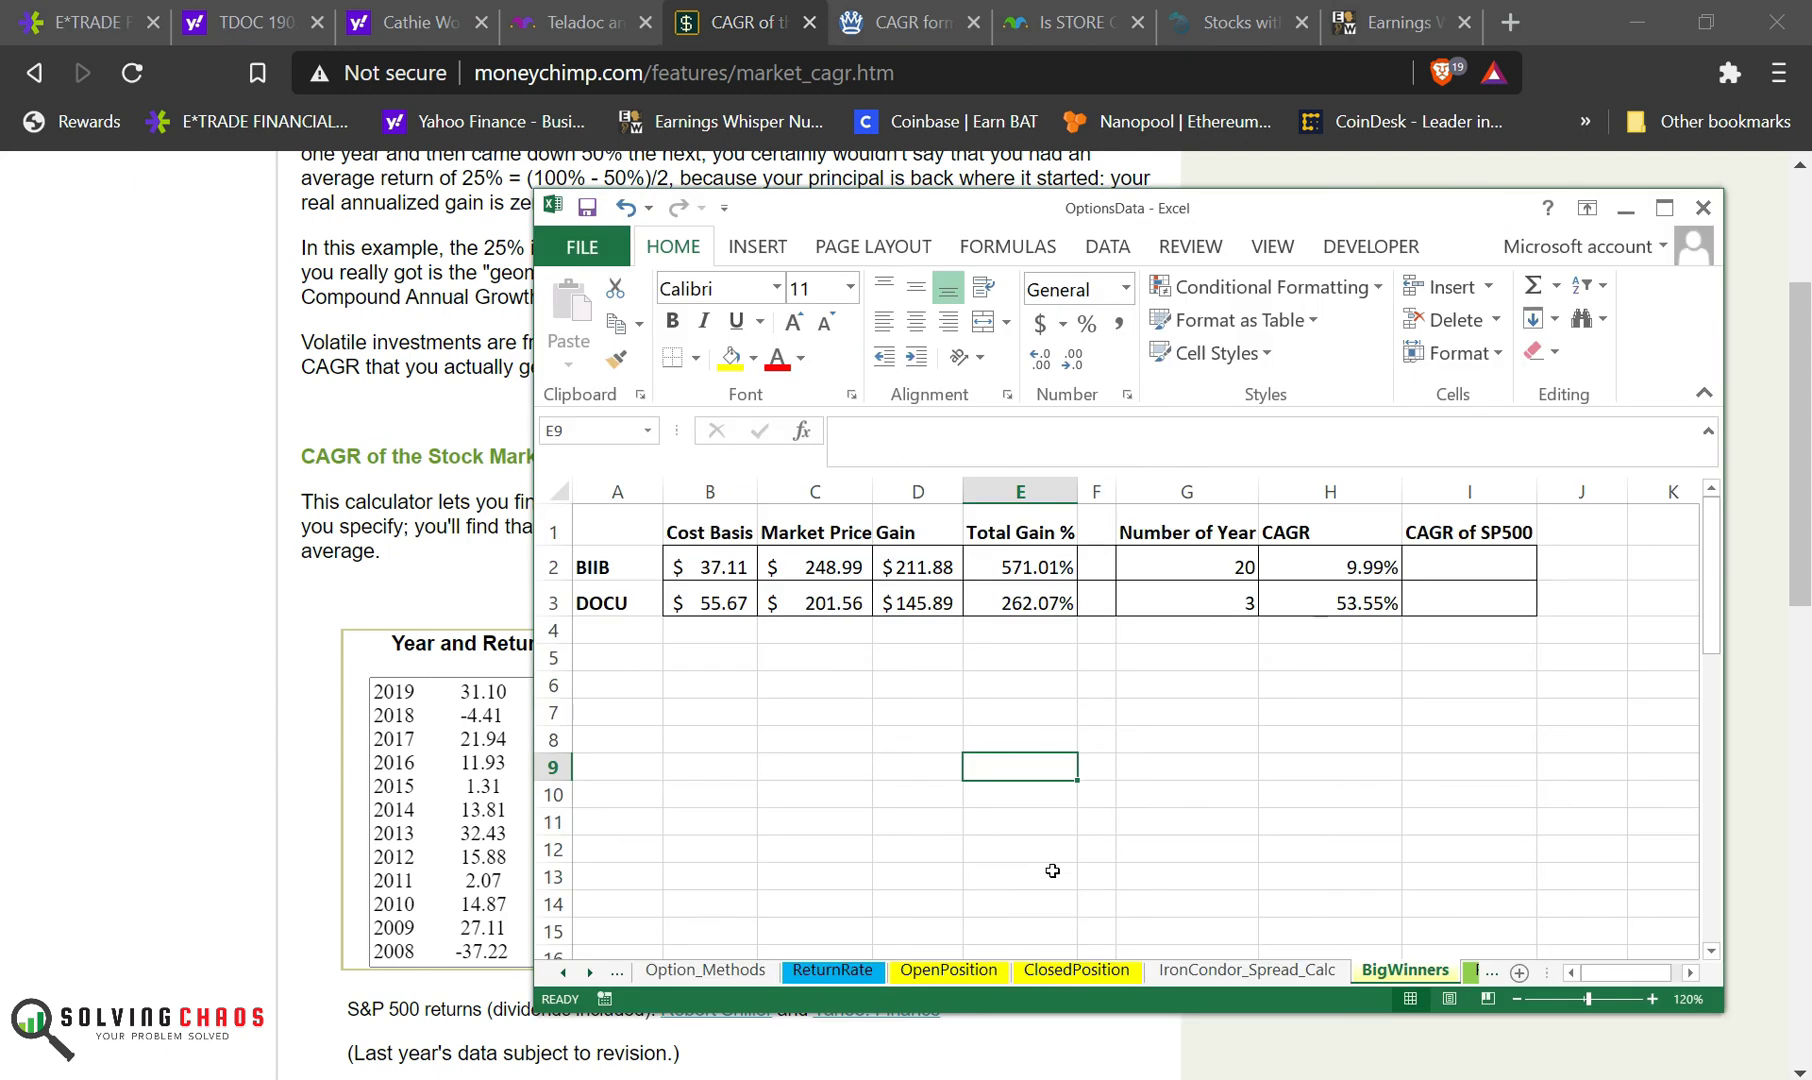
left_click(1470, 567)
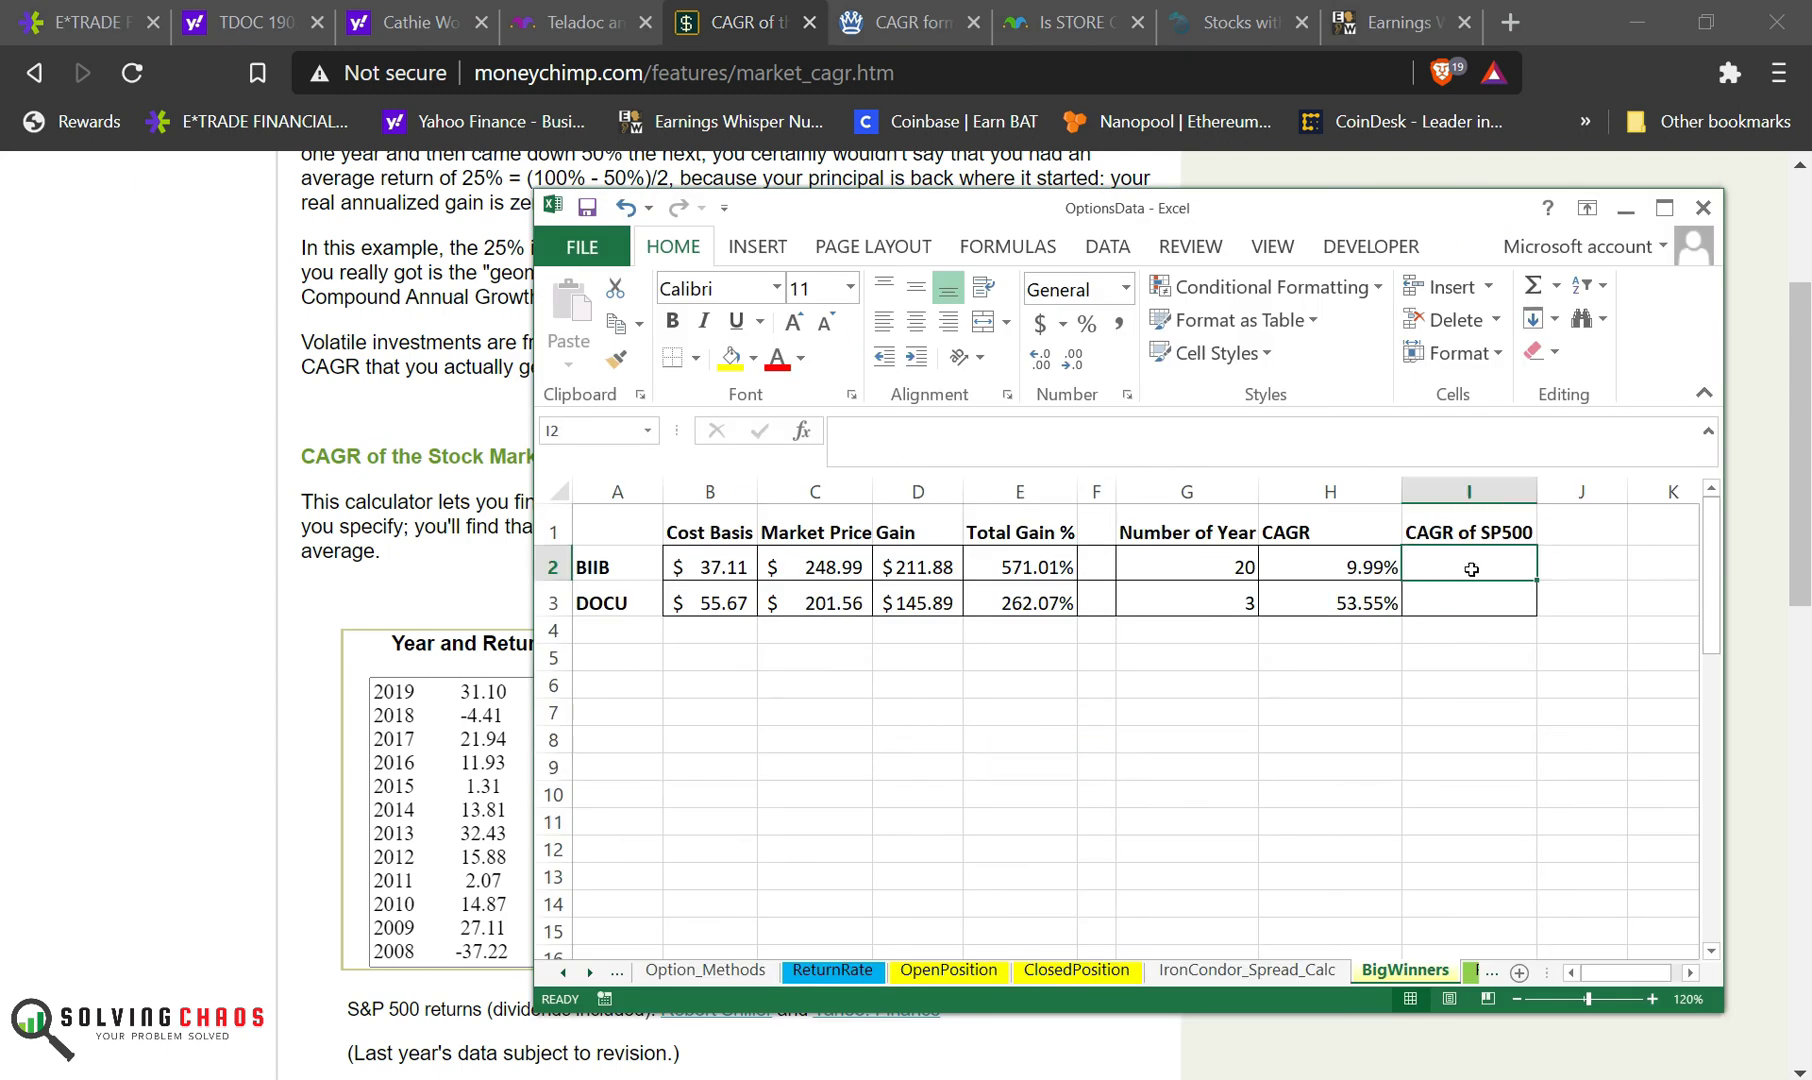
type("6%")
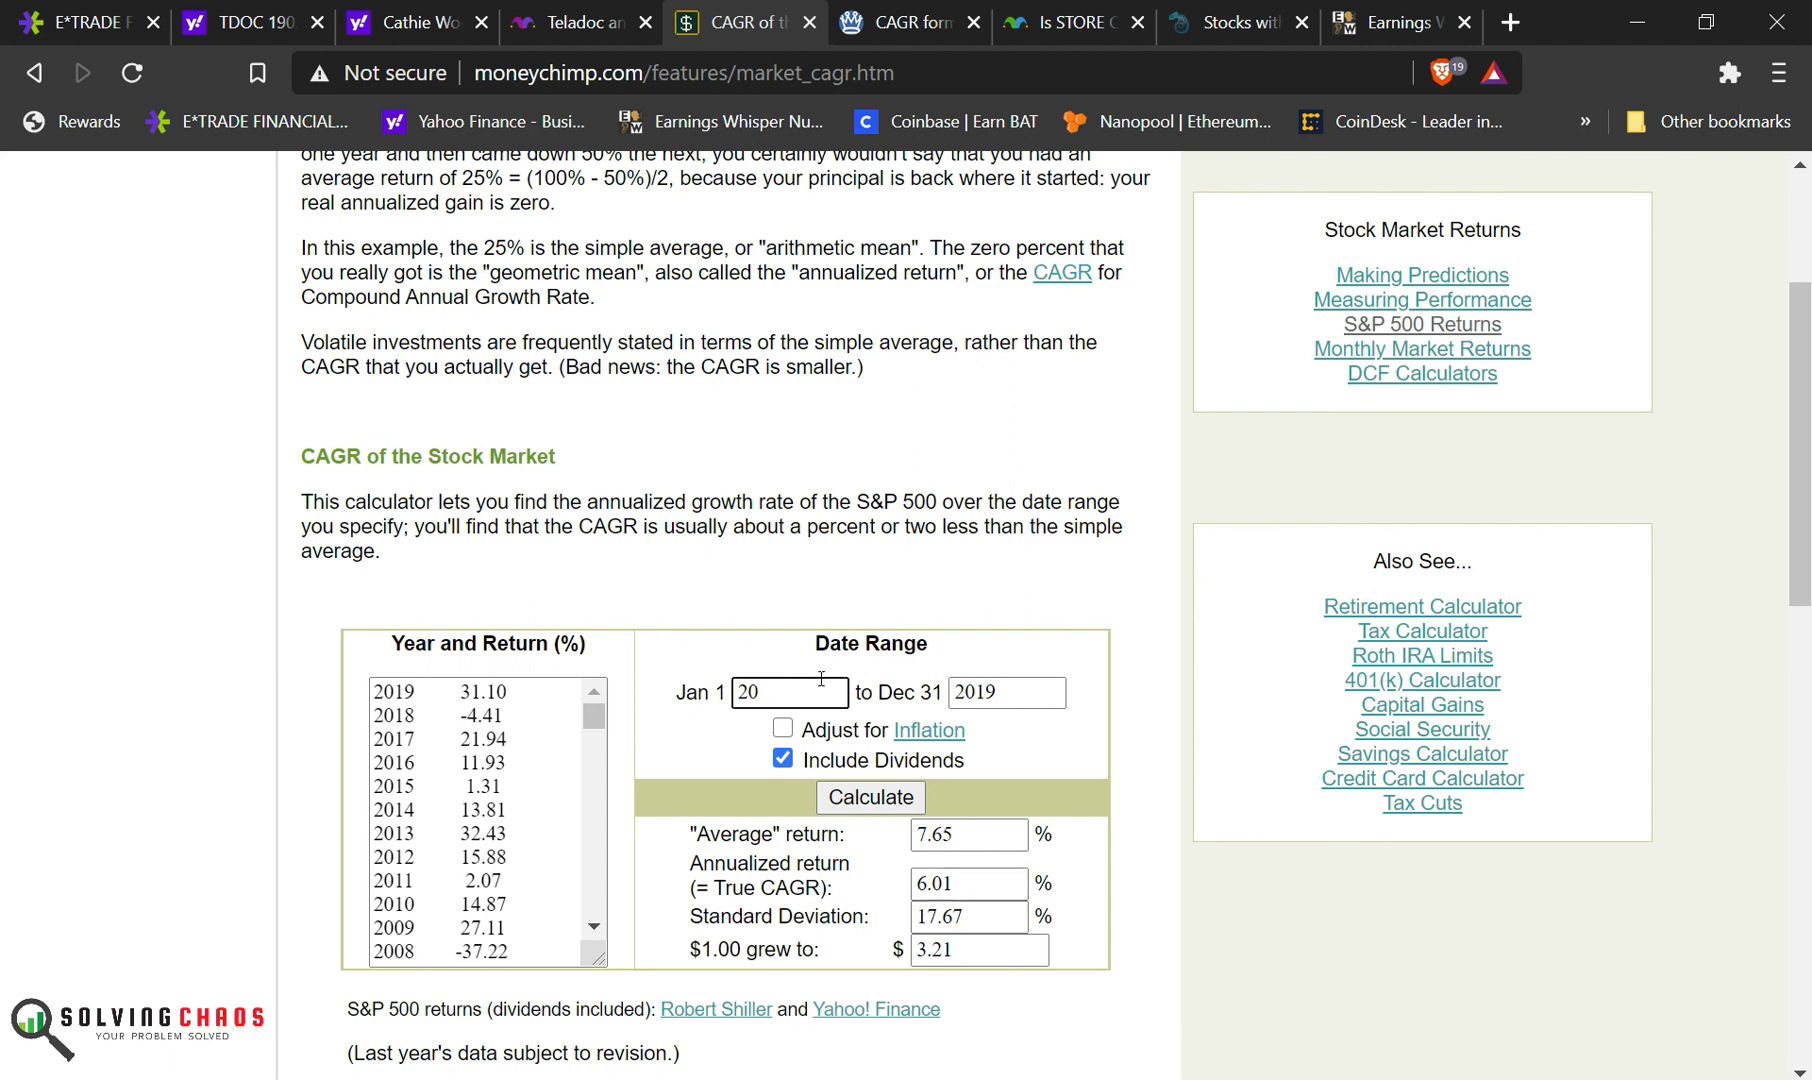
Step: Recalculate the S&P 500 CAGR from 2018 and enter 11.95% in DOCU's I3
type("2018")
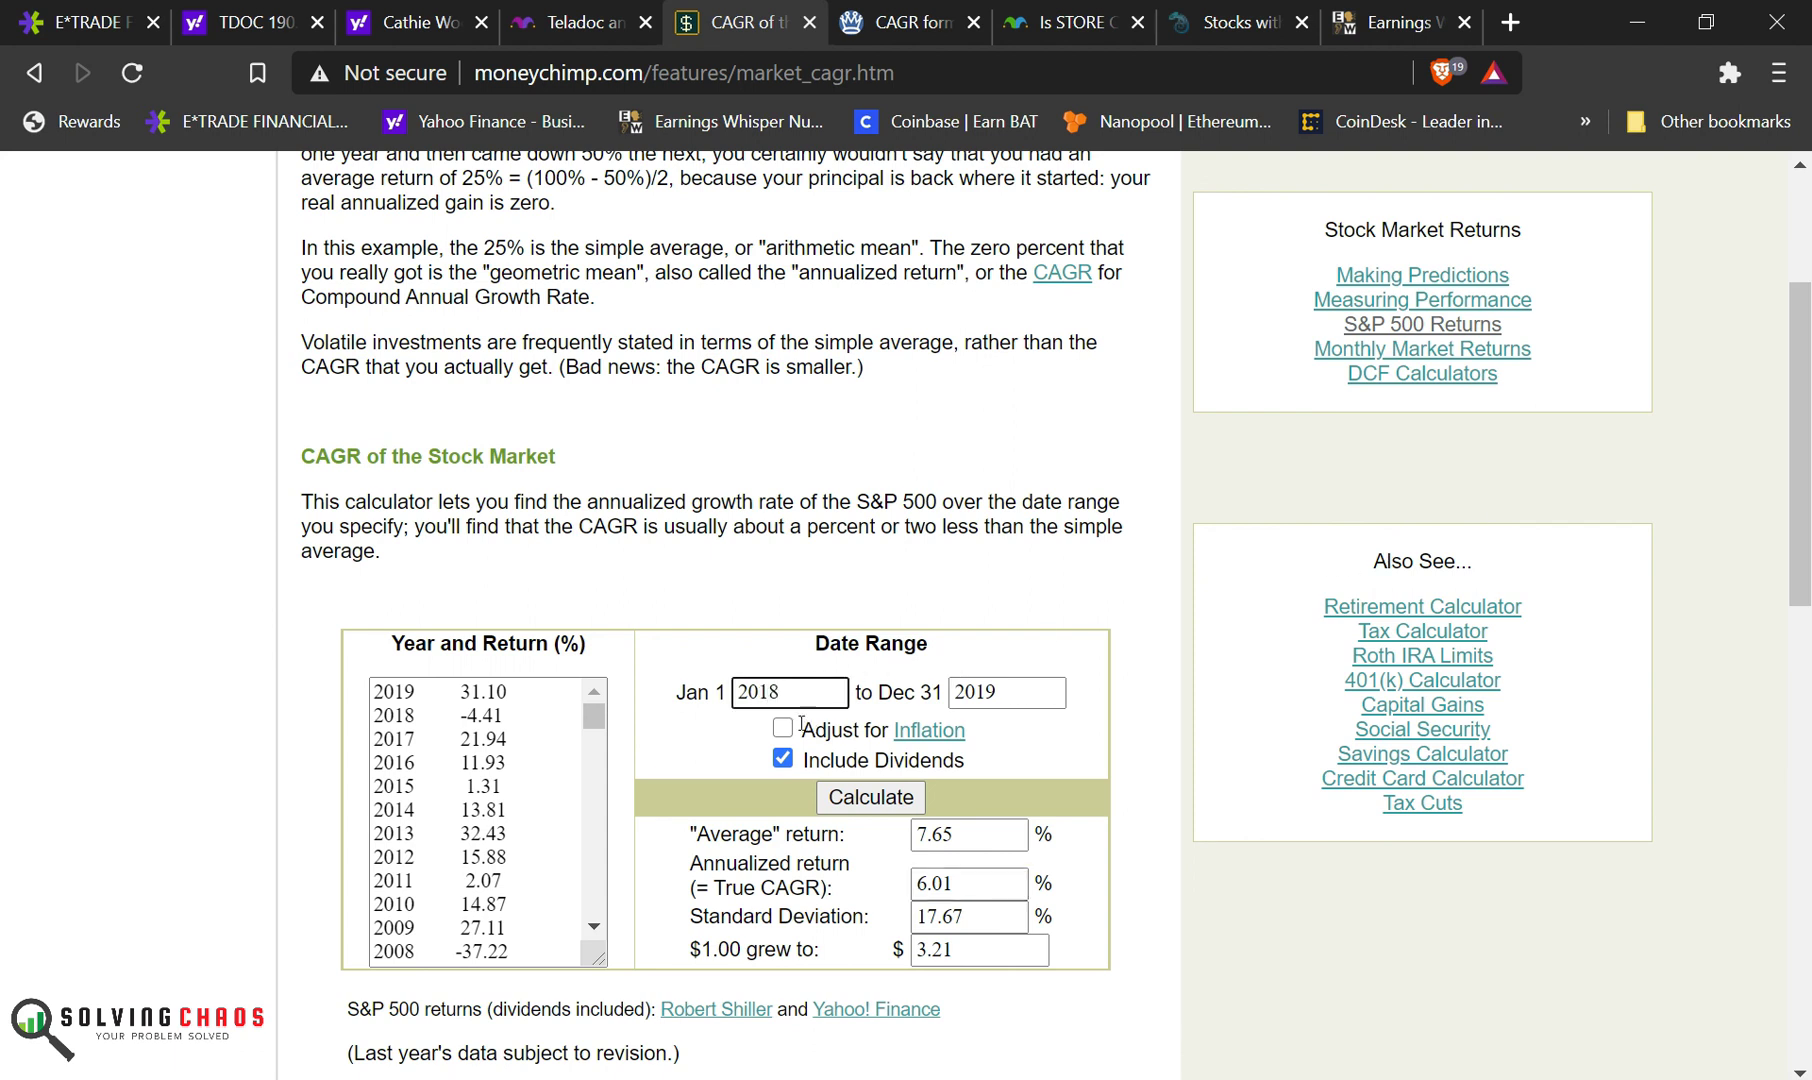
left_click(869, 797)
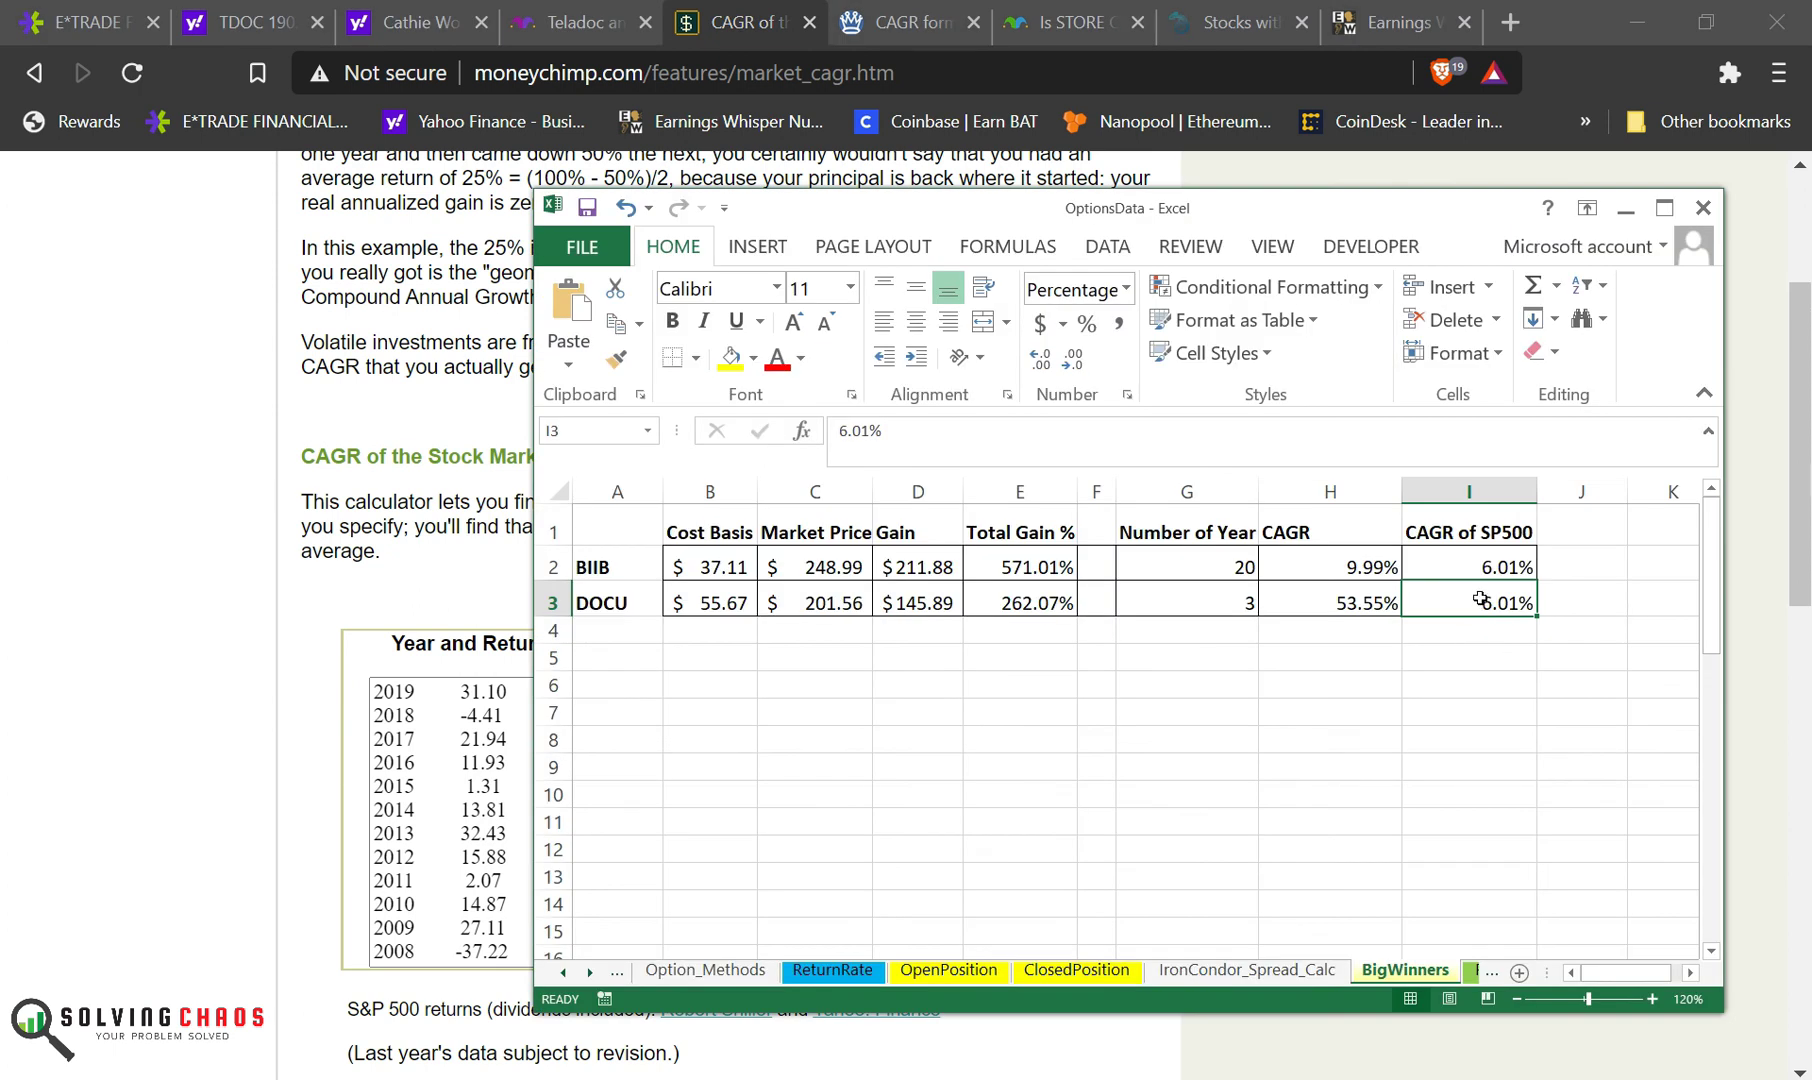
type("1195")
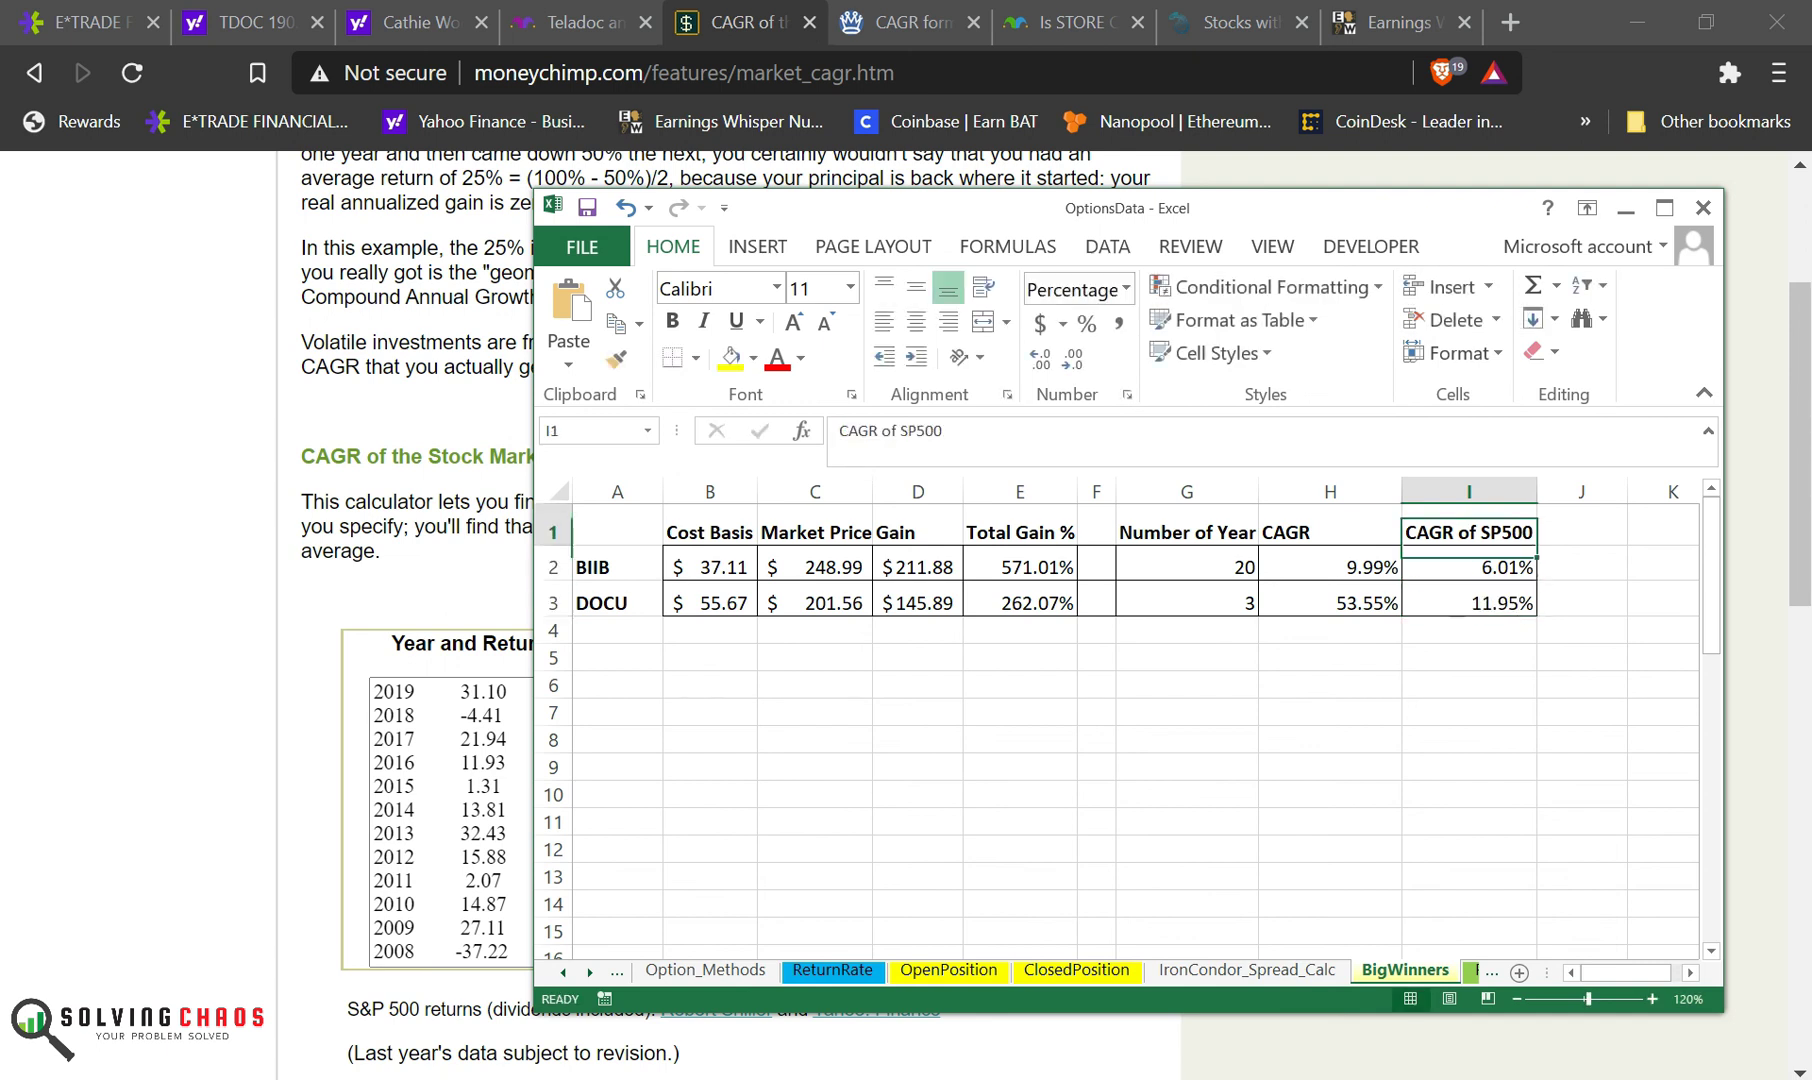
left_click(1468, 602)
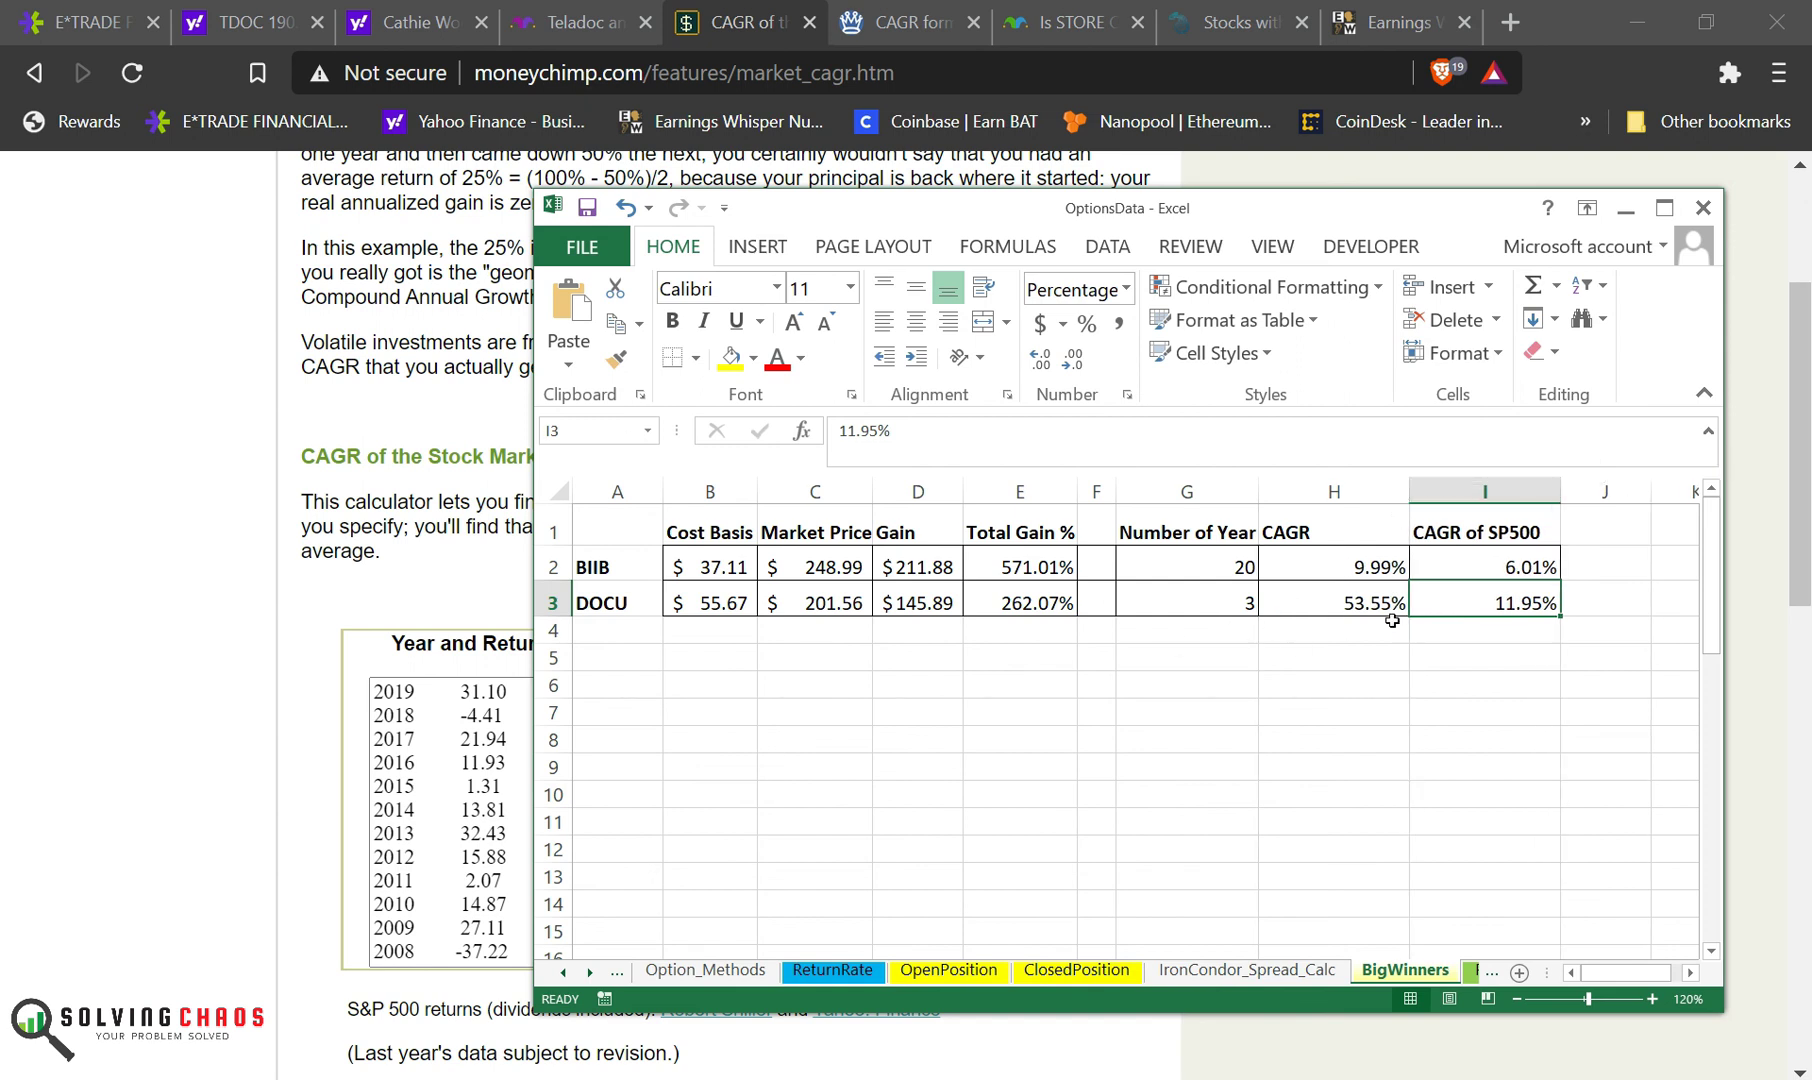
left_click(815, 713)
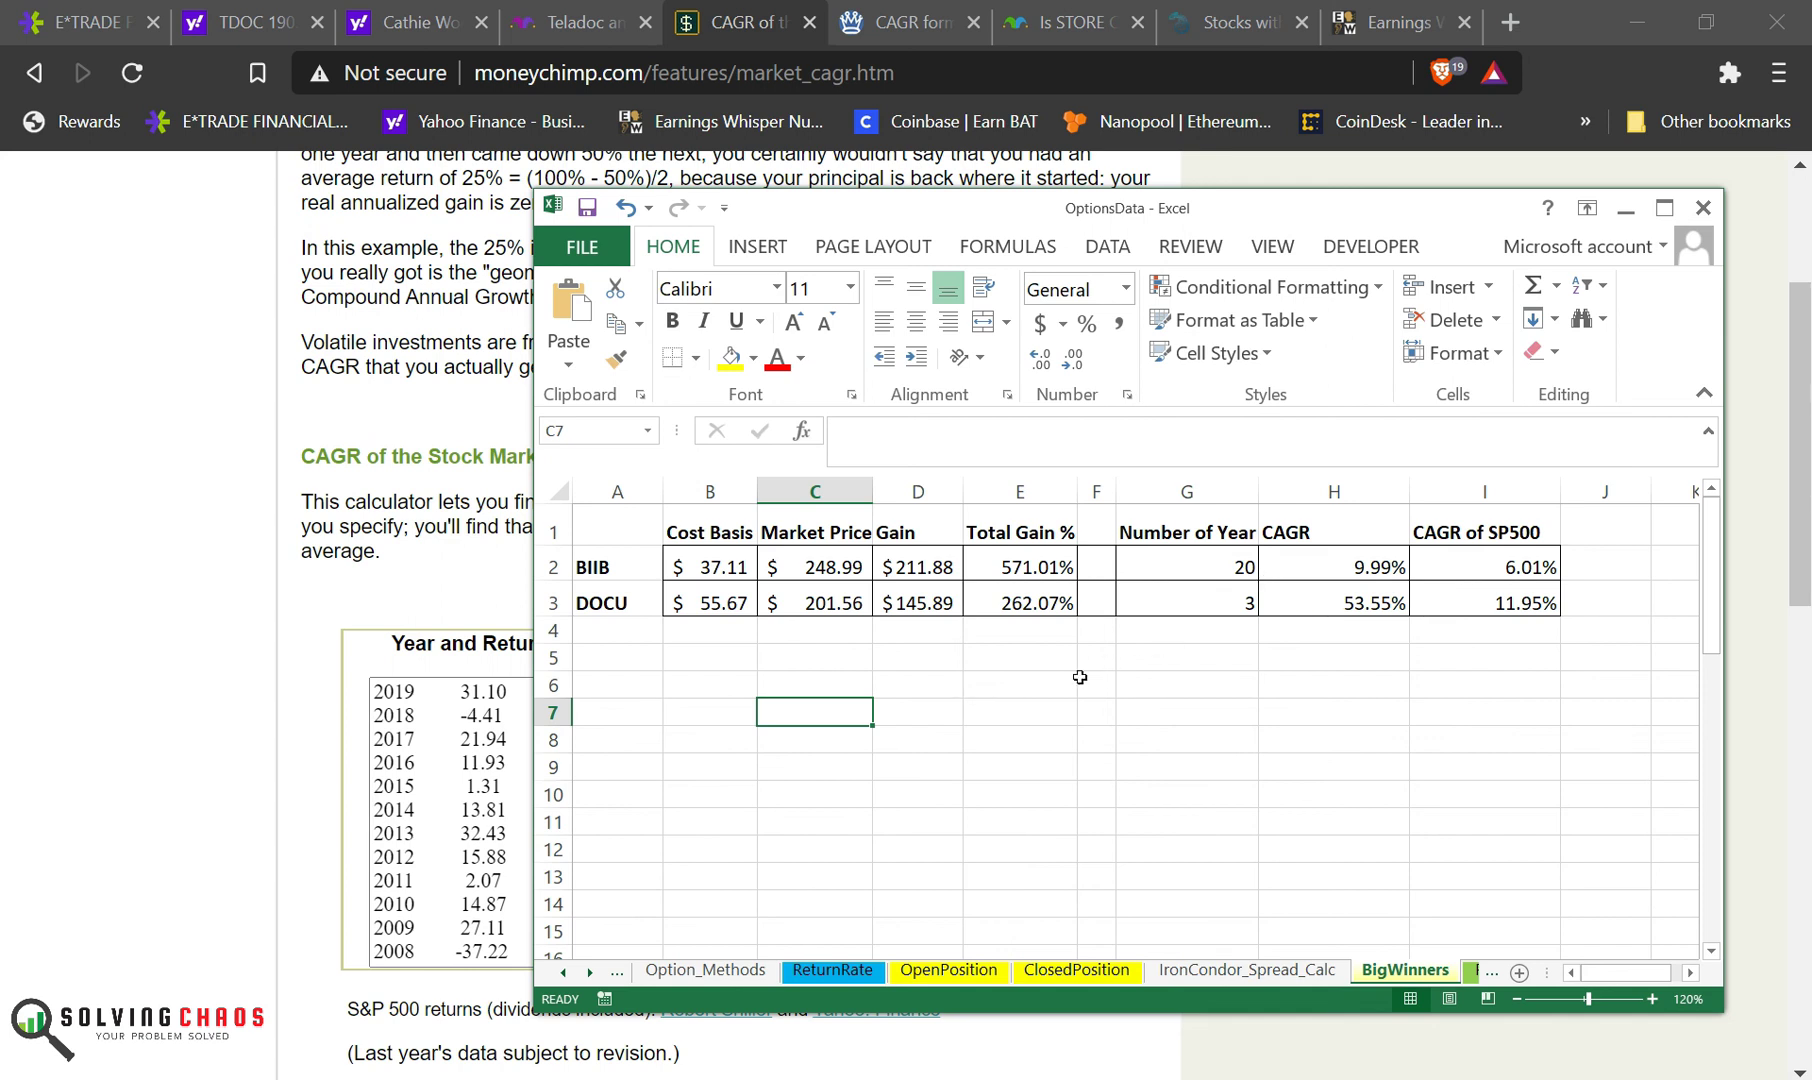
mouse_move(601, 223)
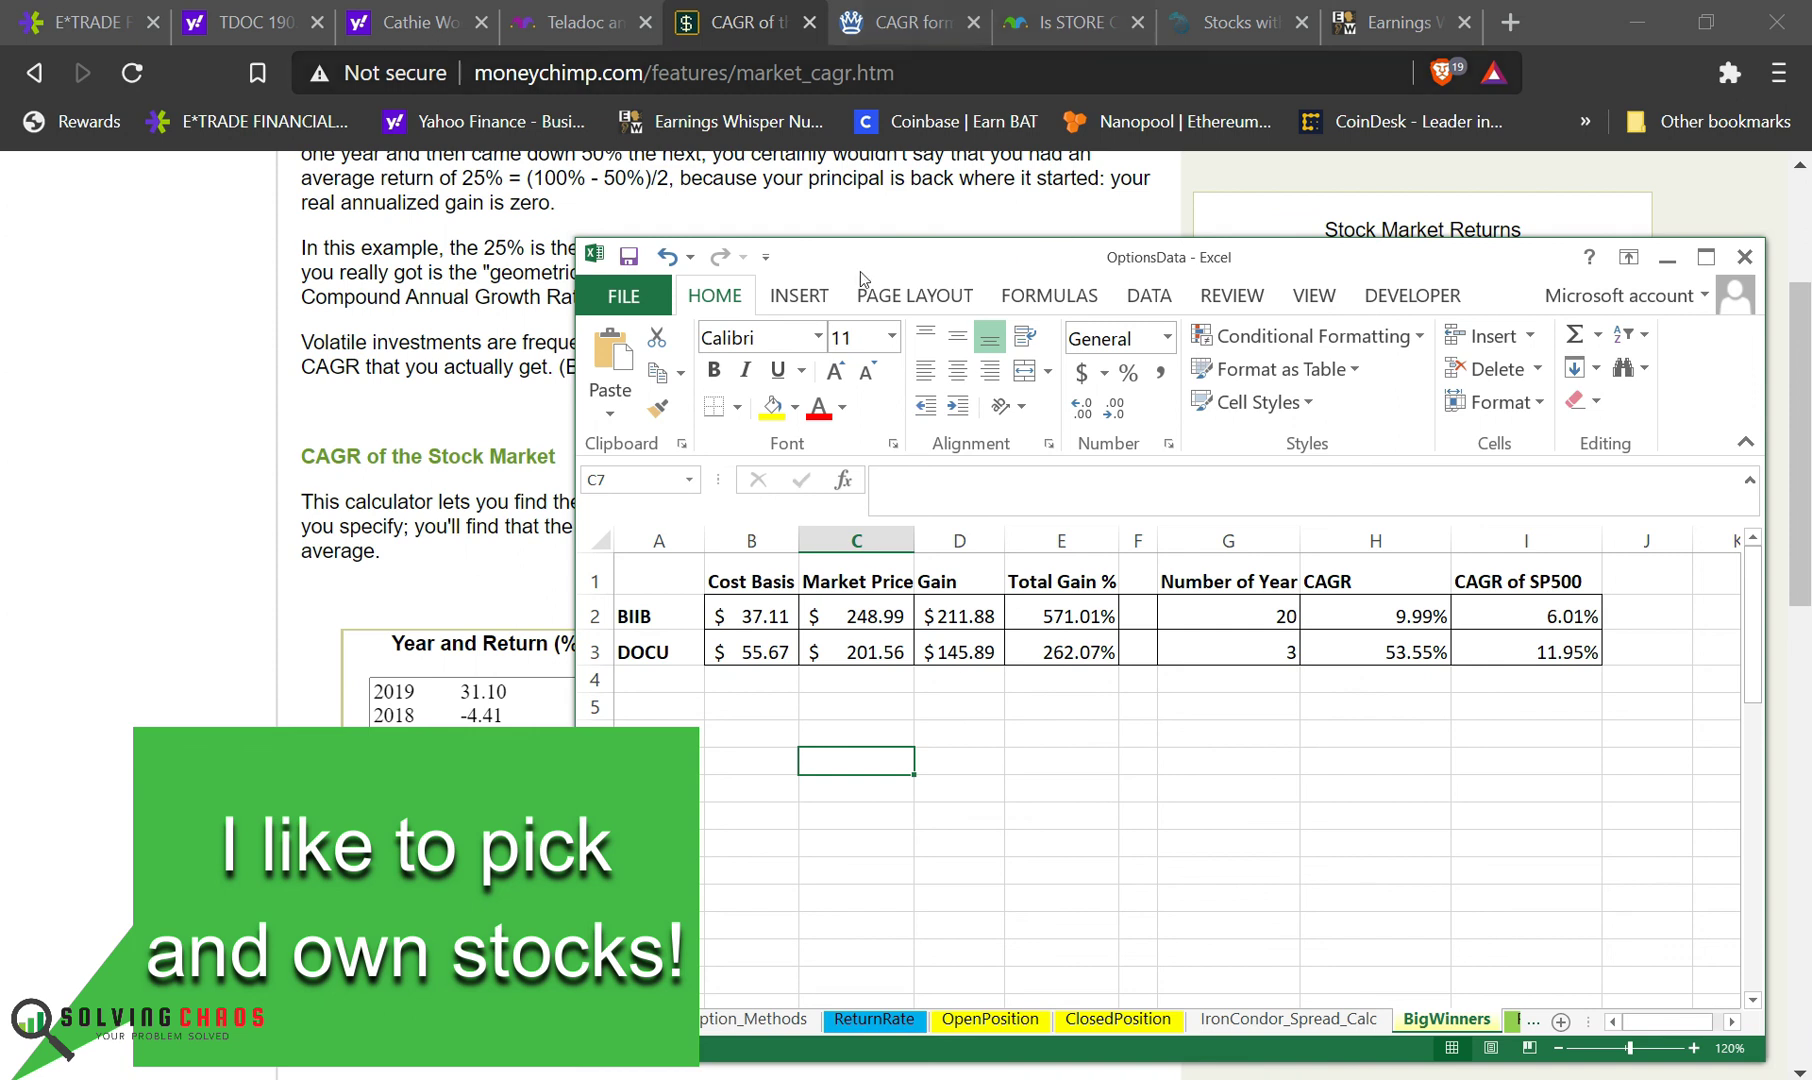
left_click_drag(659, 616, 1375, 650)
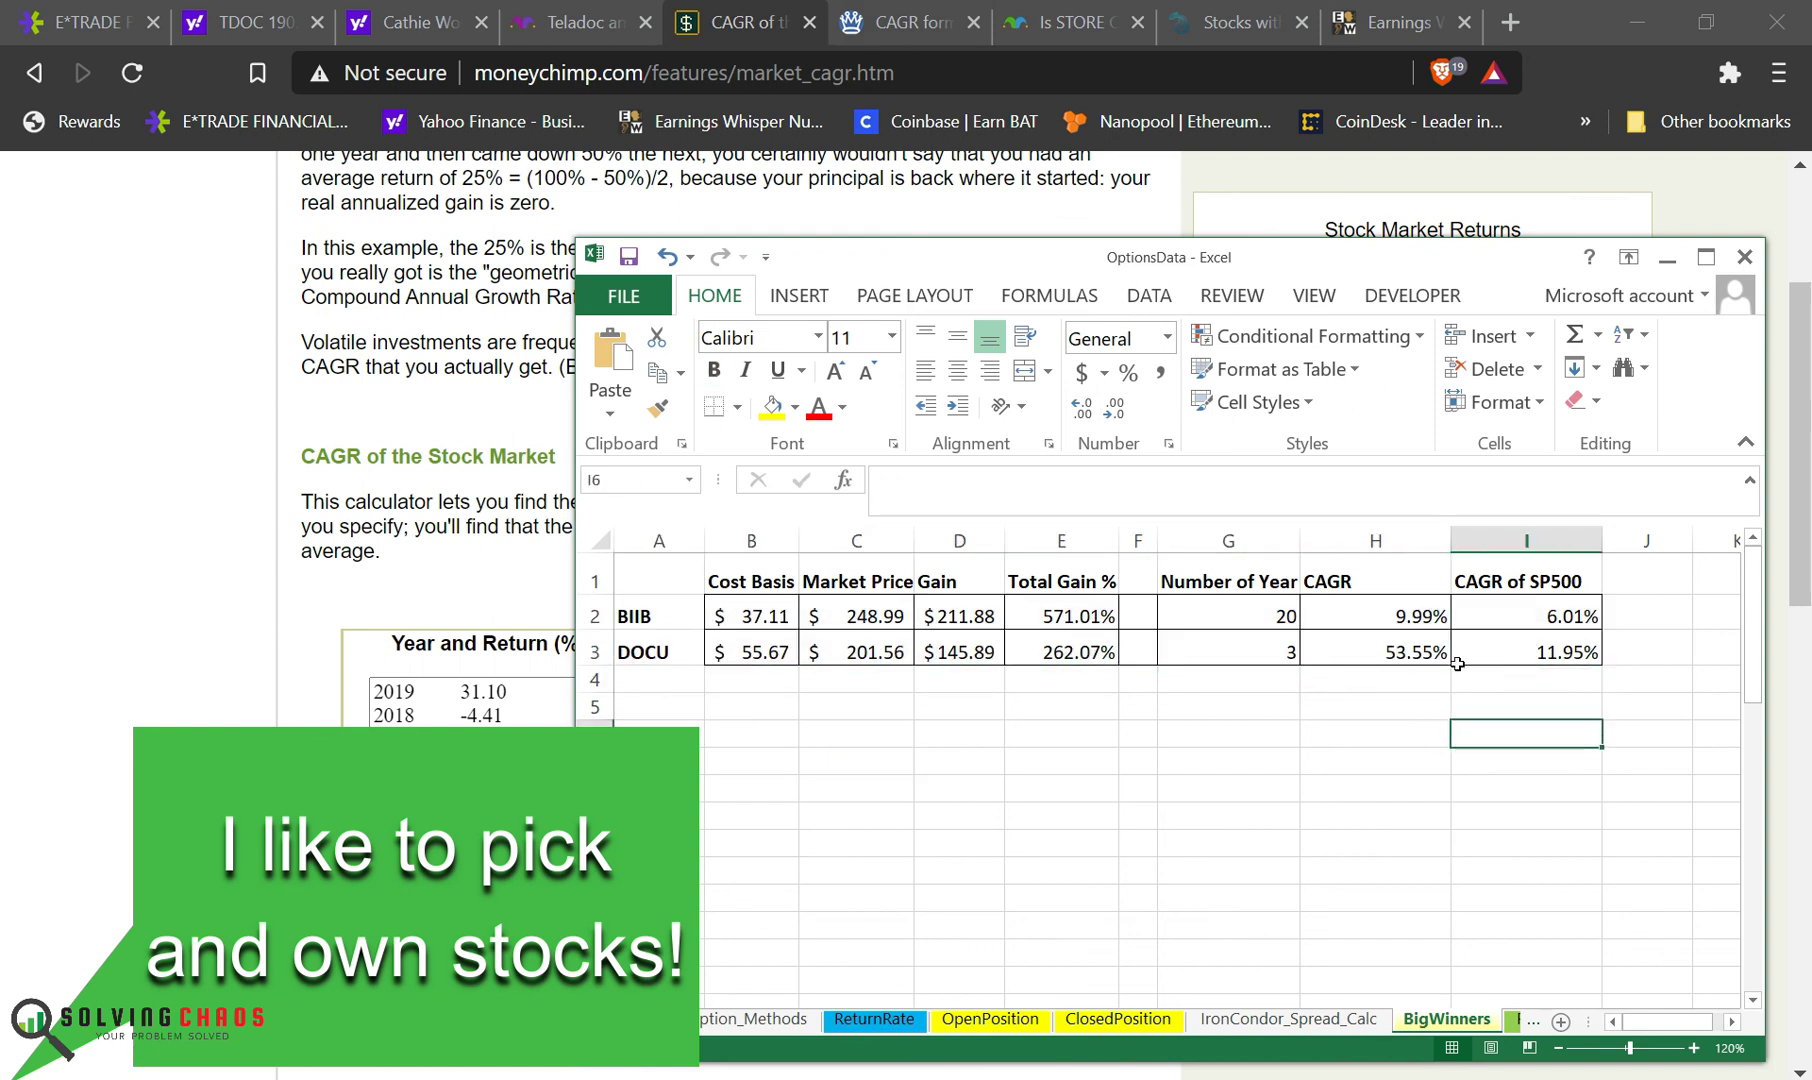
left_click(855, 760)
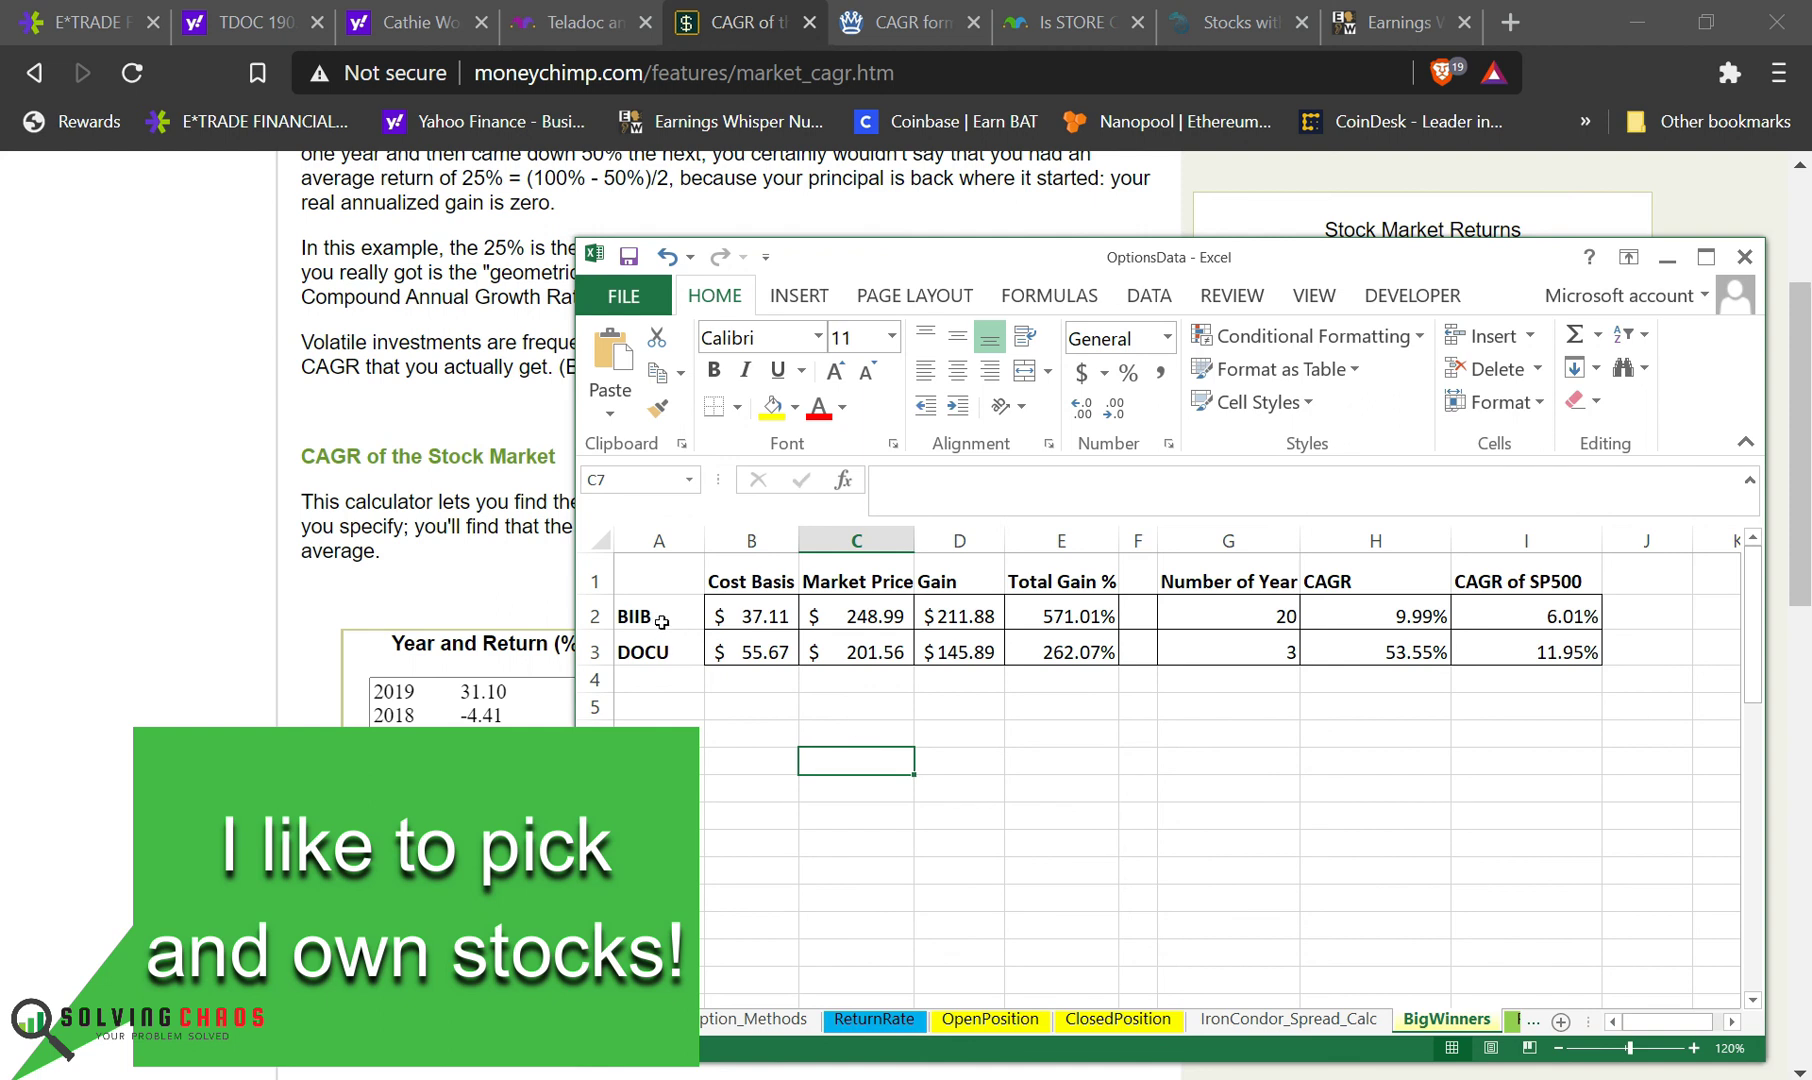
left_click(1060, 730)
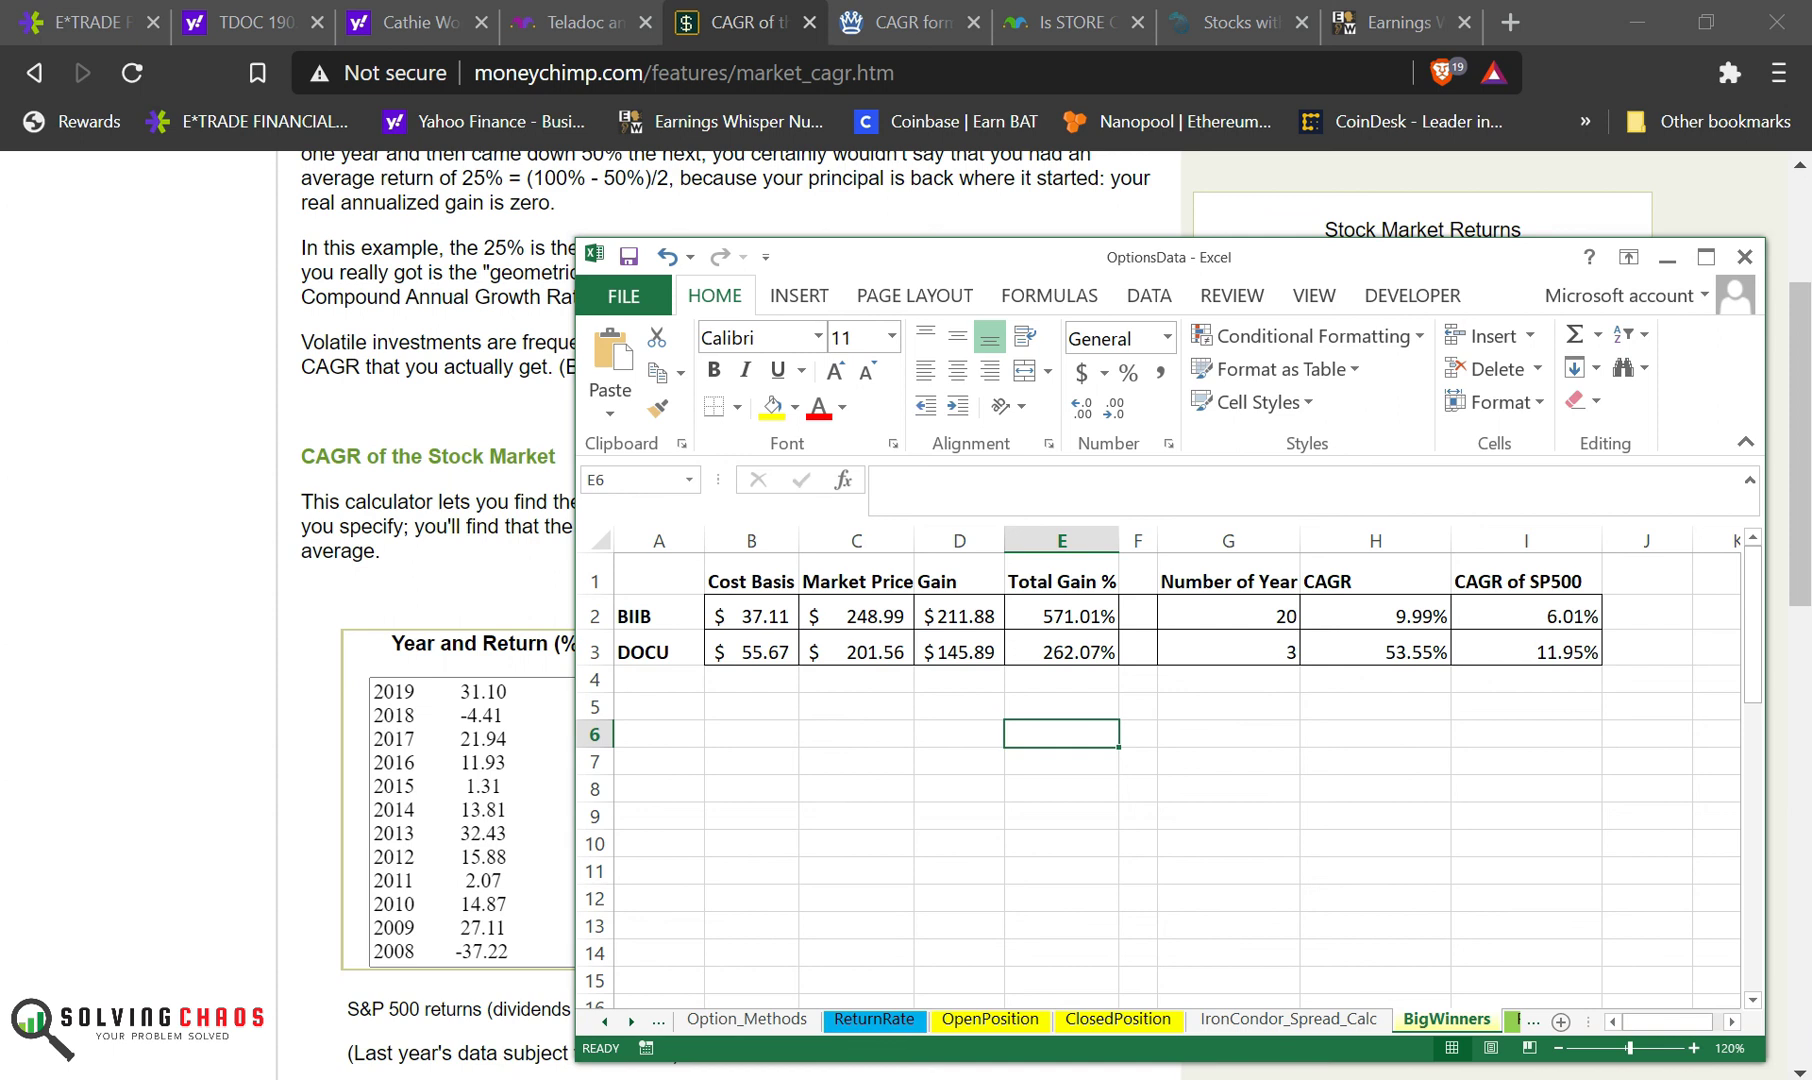
mouse_move(1454, 909)
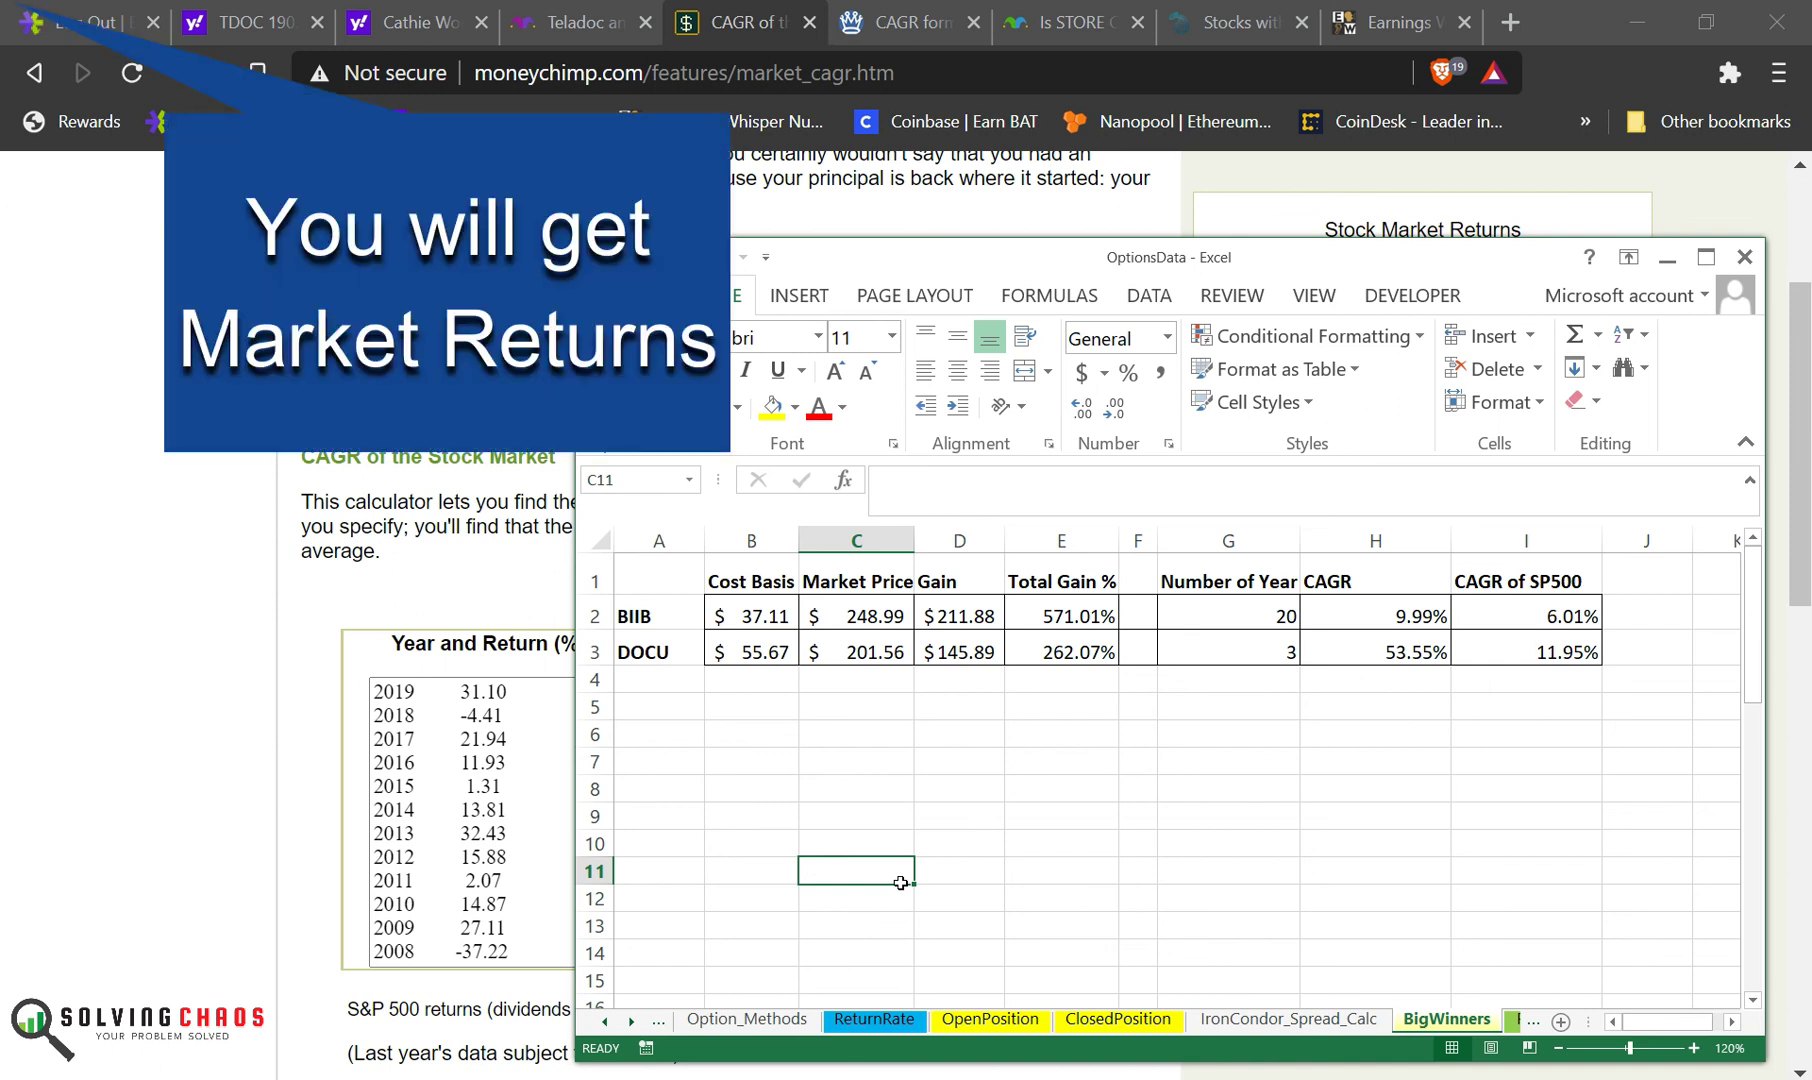
left_click(855, 789)
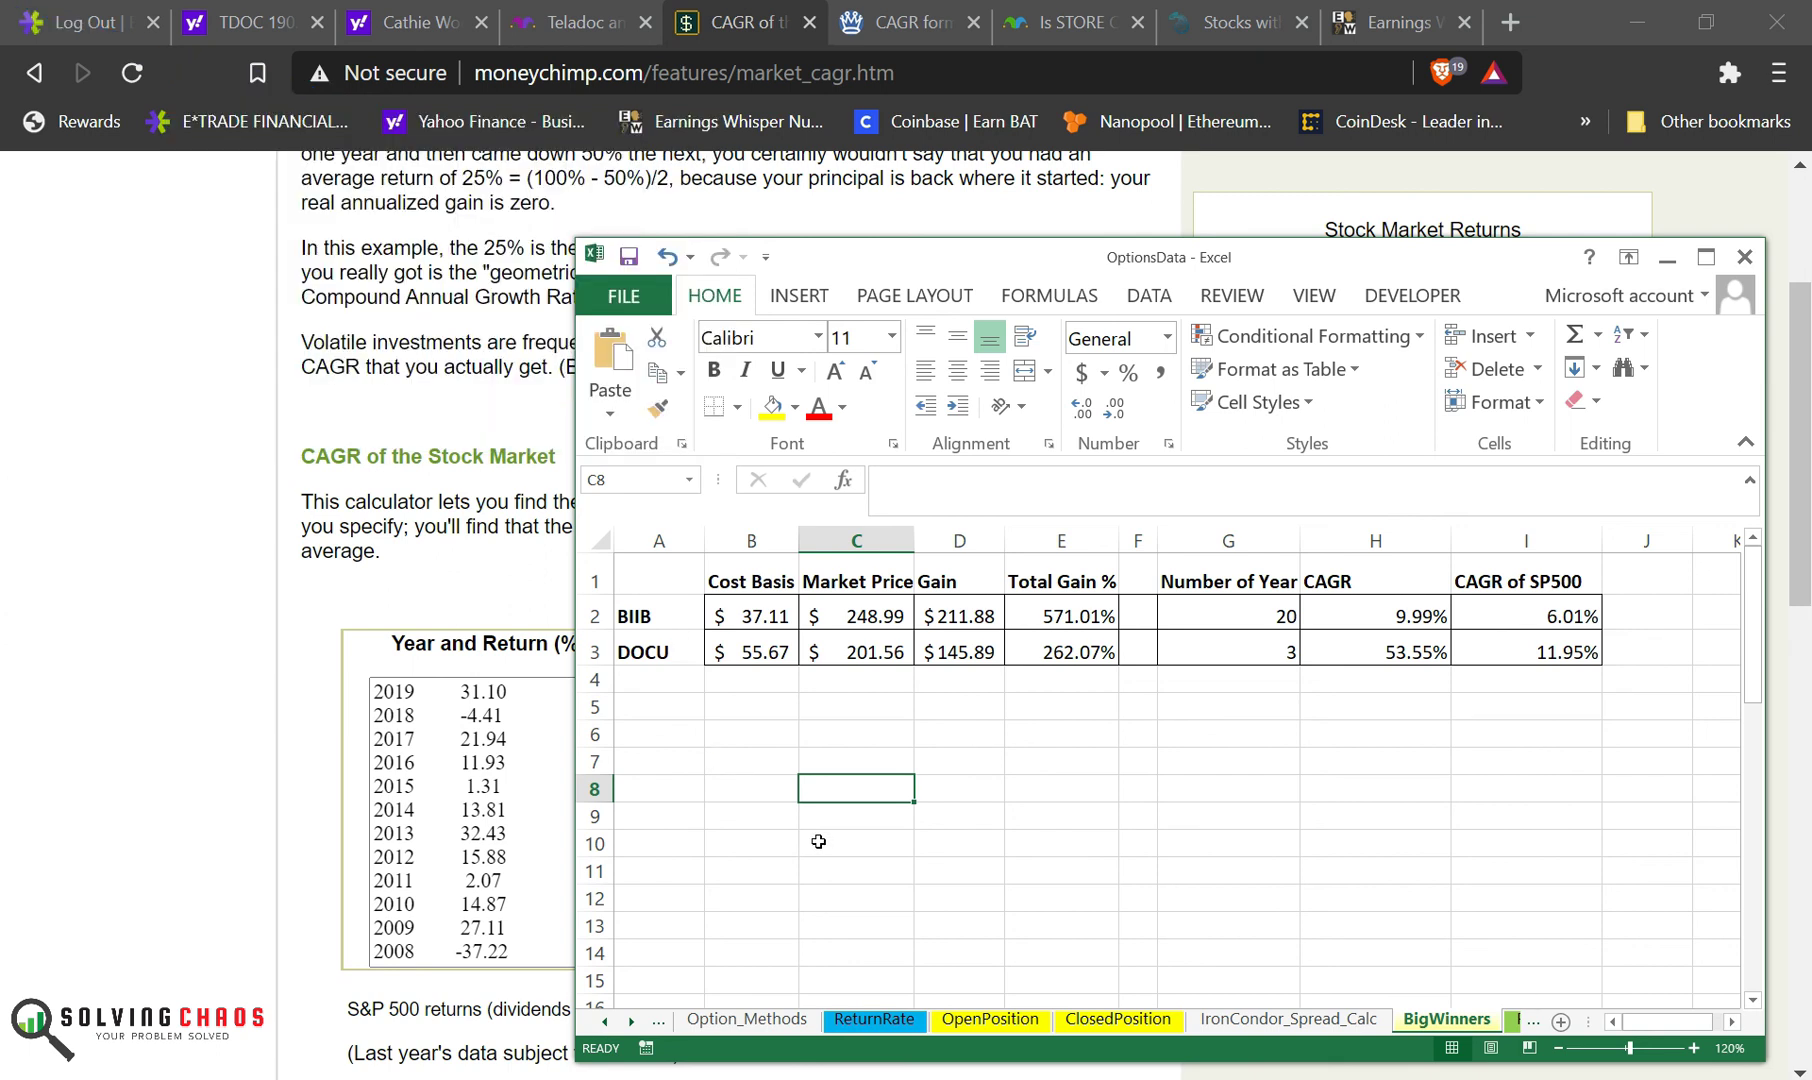
left_click(659, 616)
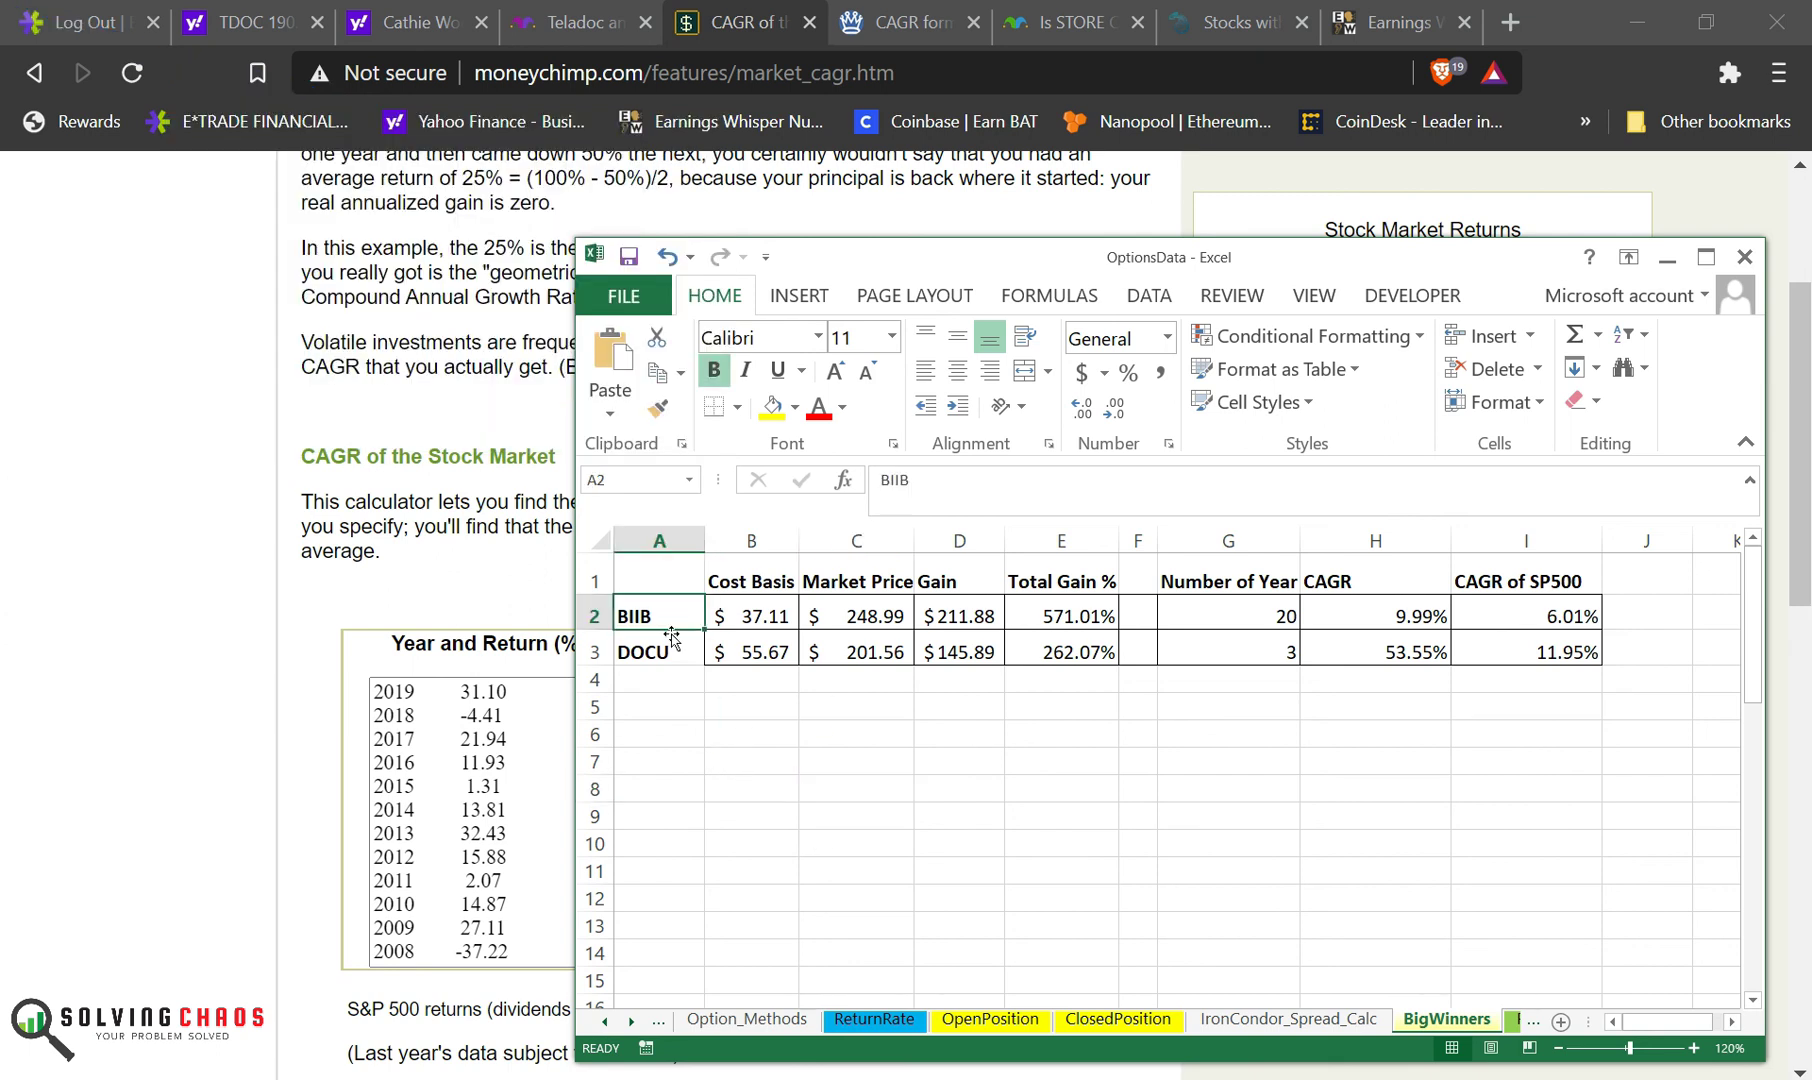
left_click_drag(659, 613, 1566, 678)
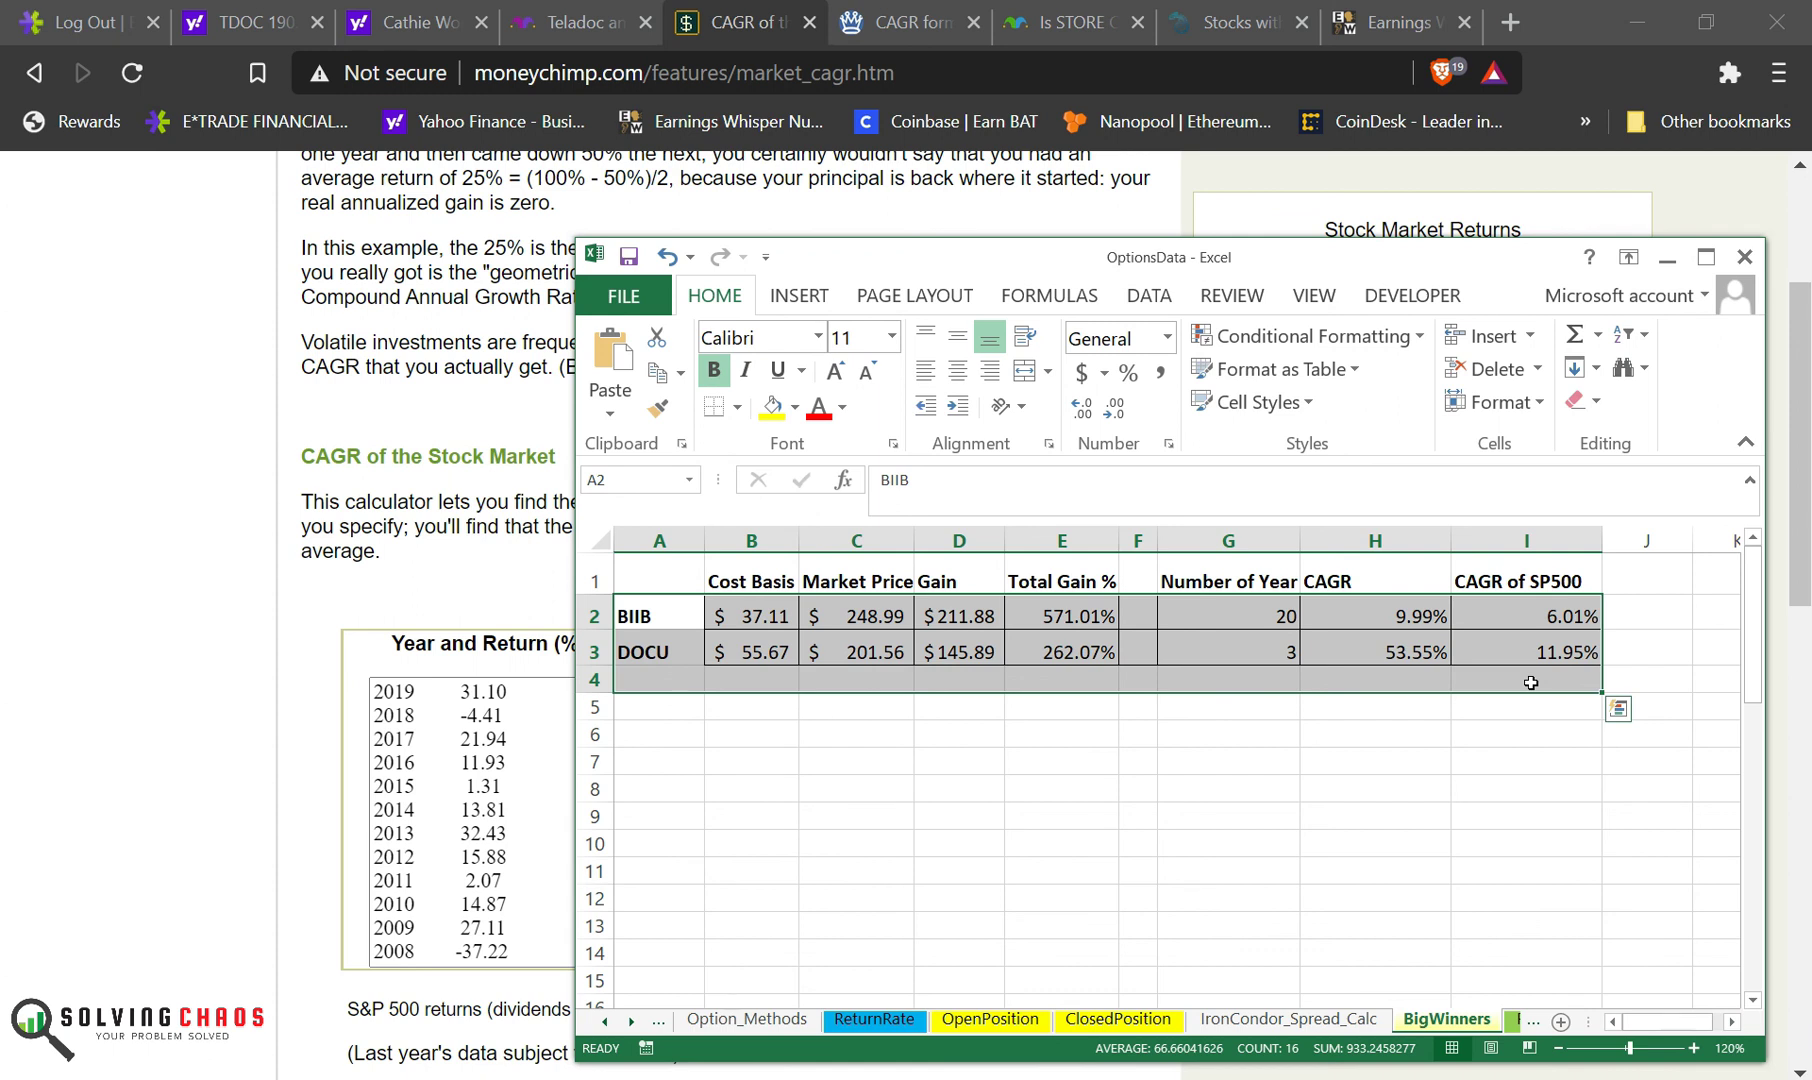
left_click(1374, 789)
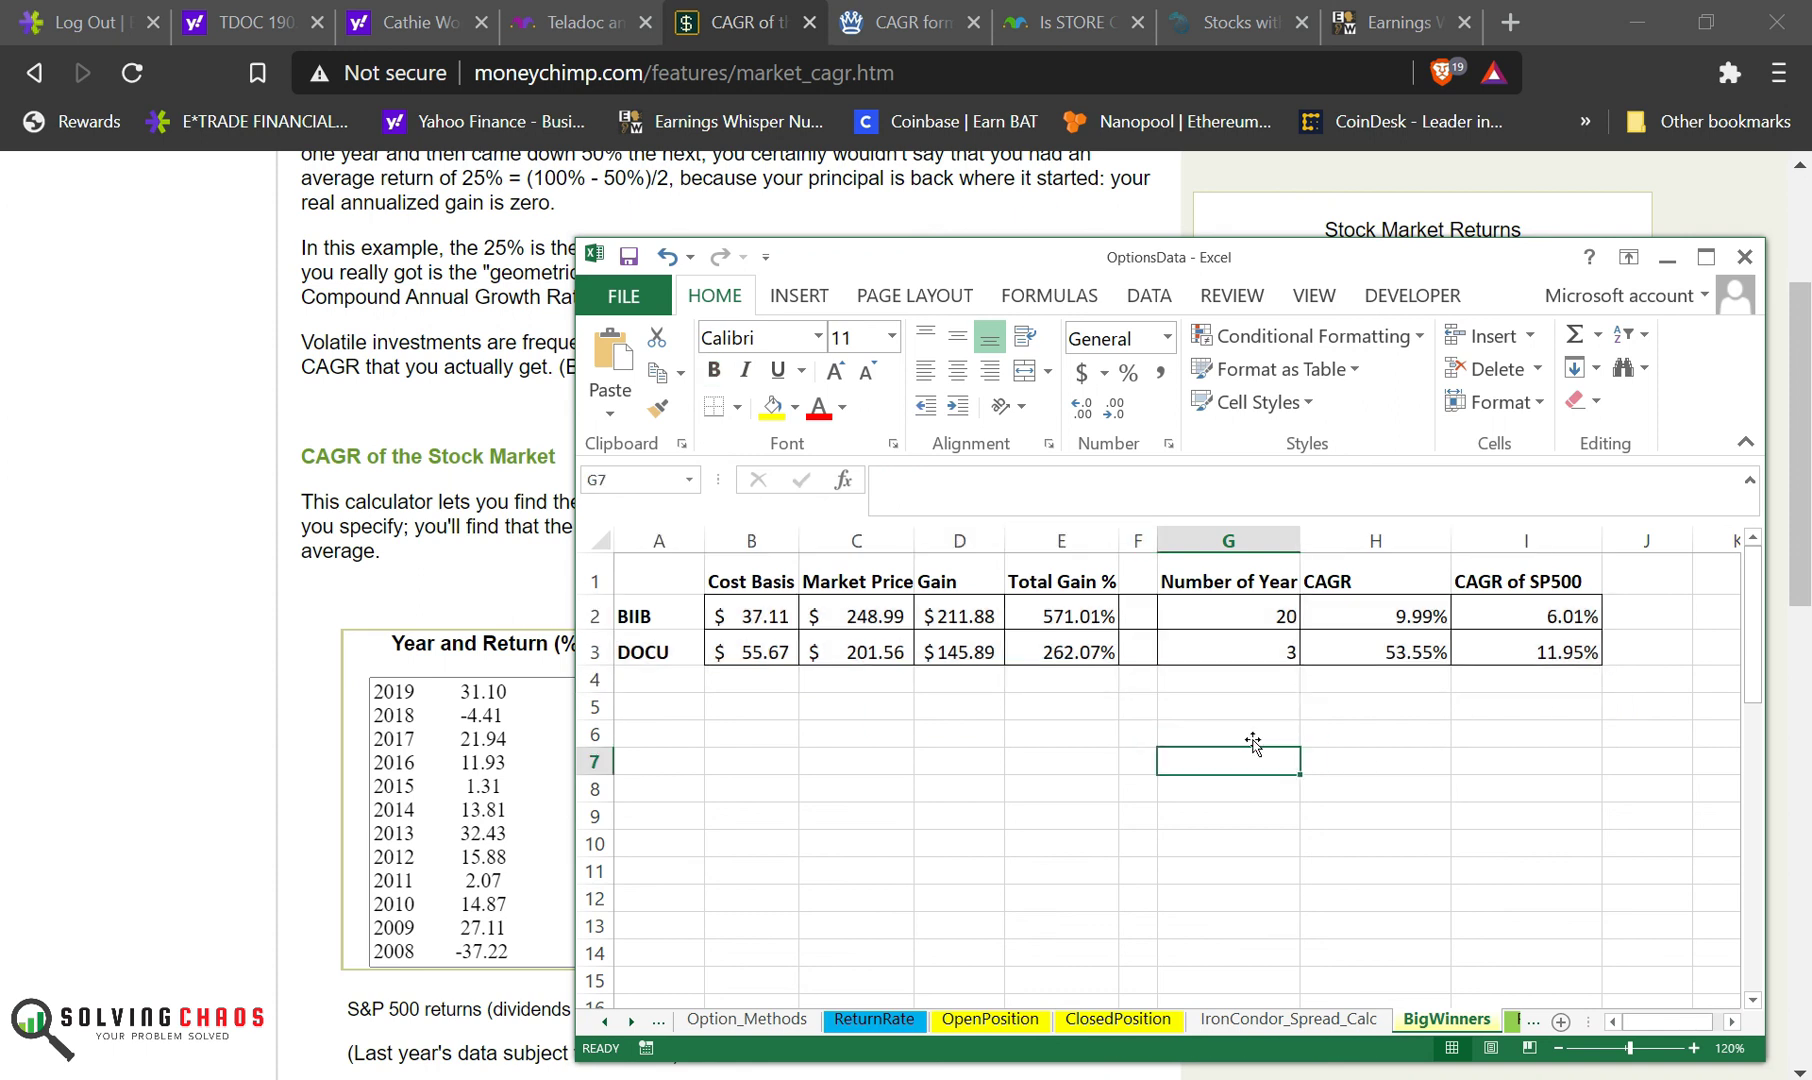
left_click_drag(659, 616, 1136, 650)
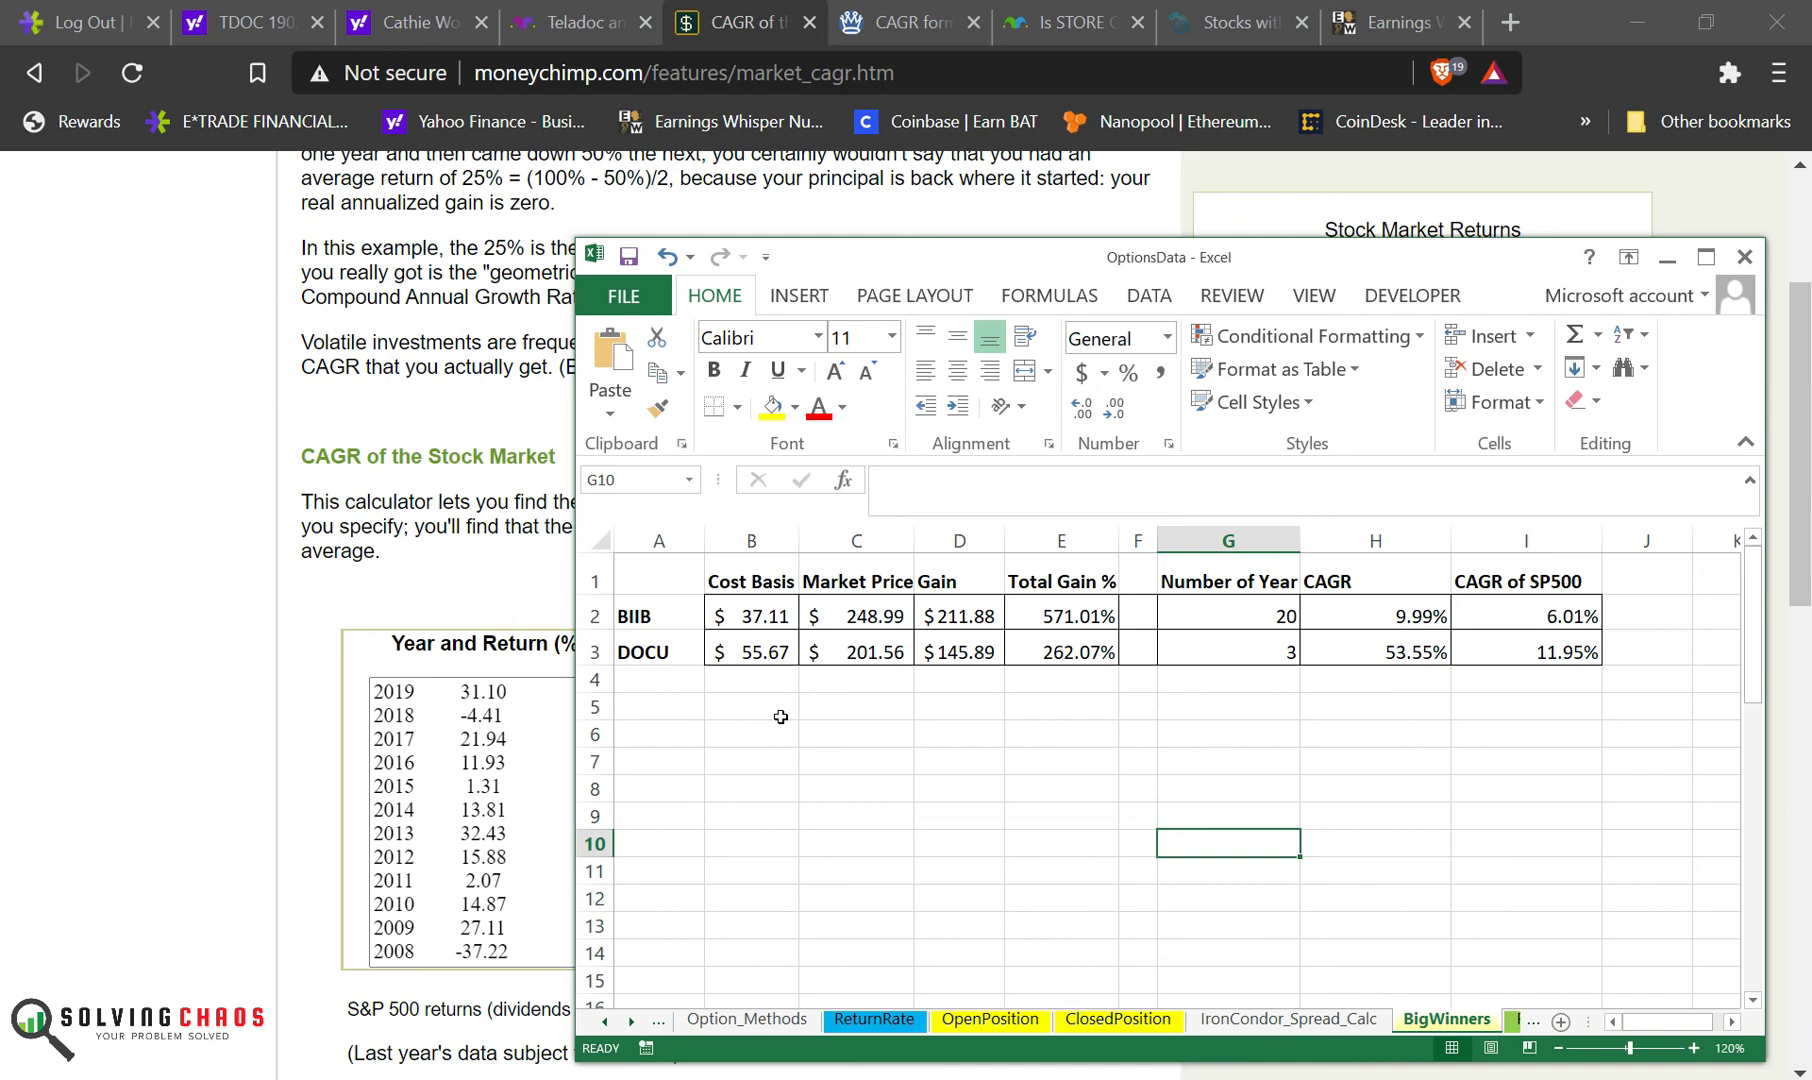
left_click(750, 706)
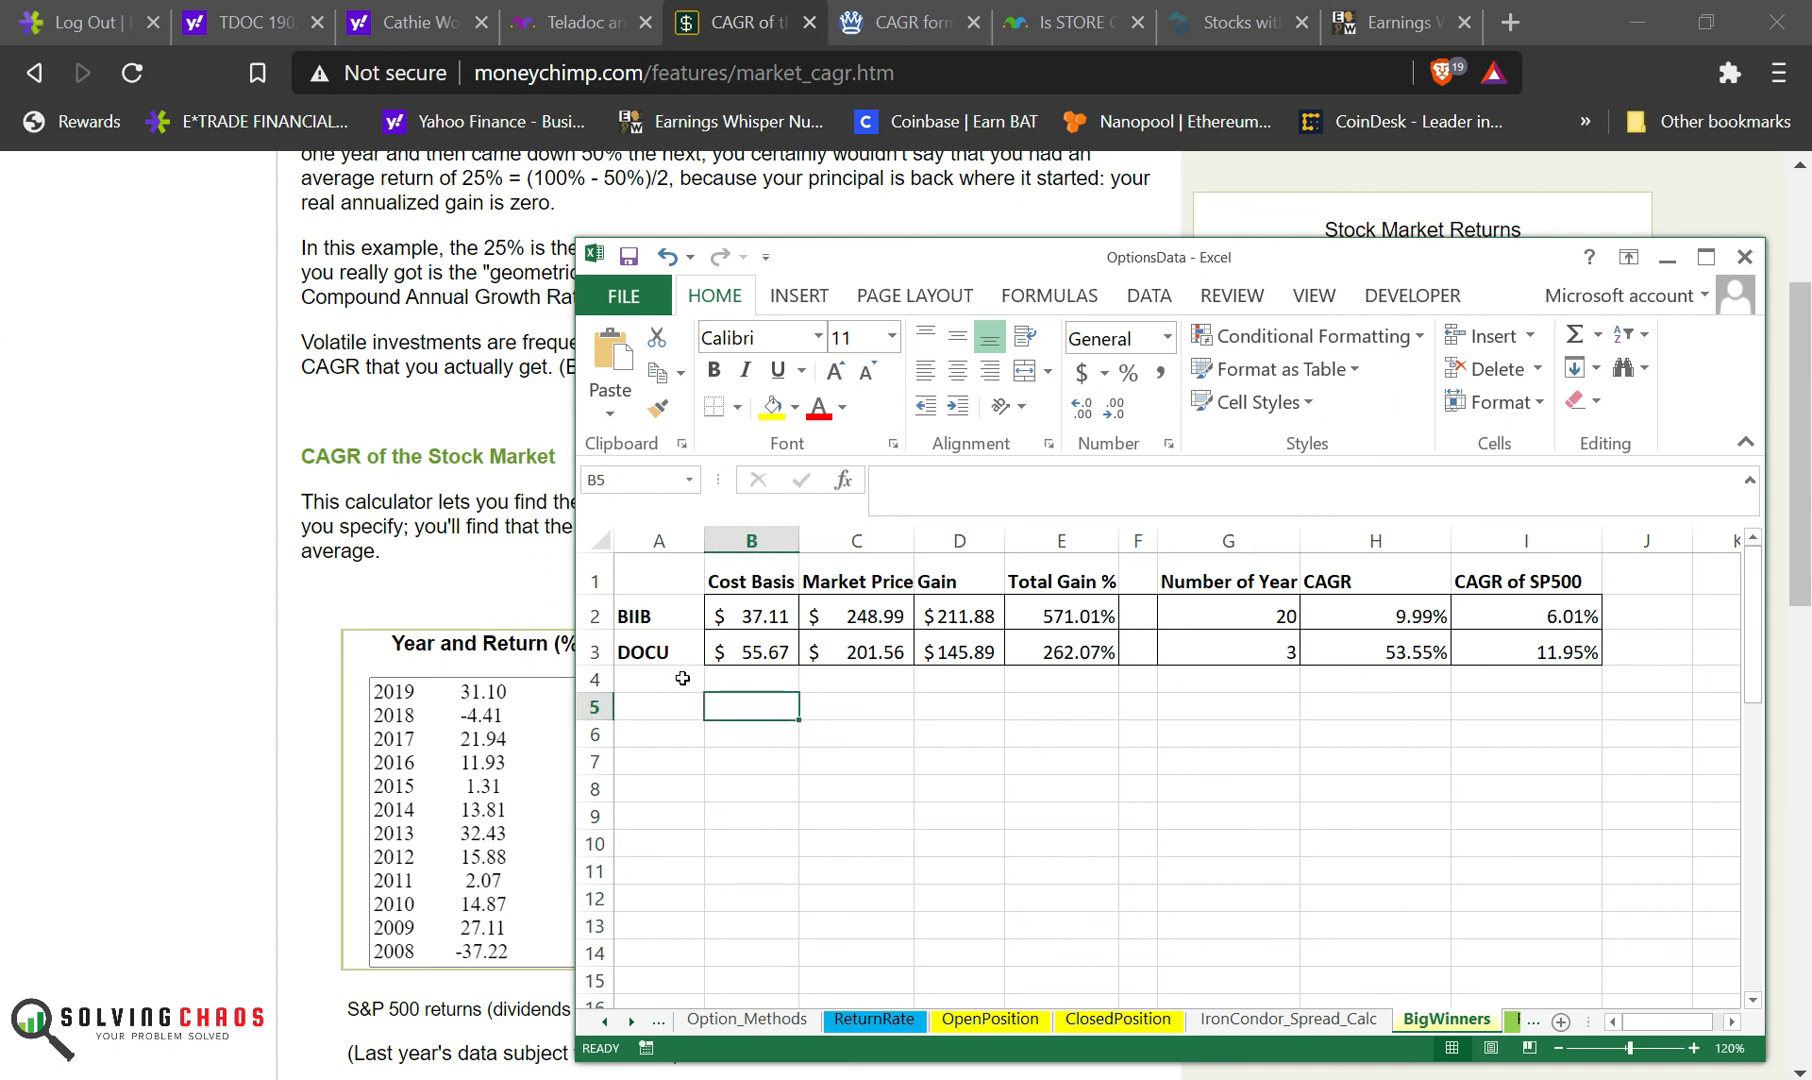
left_click(659, 733)
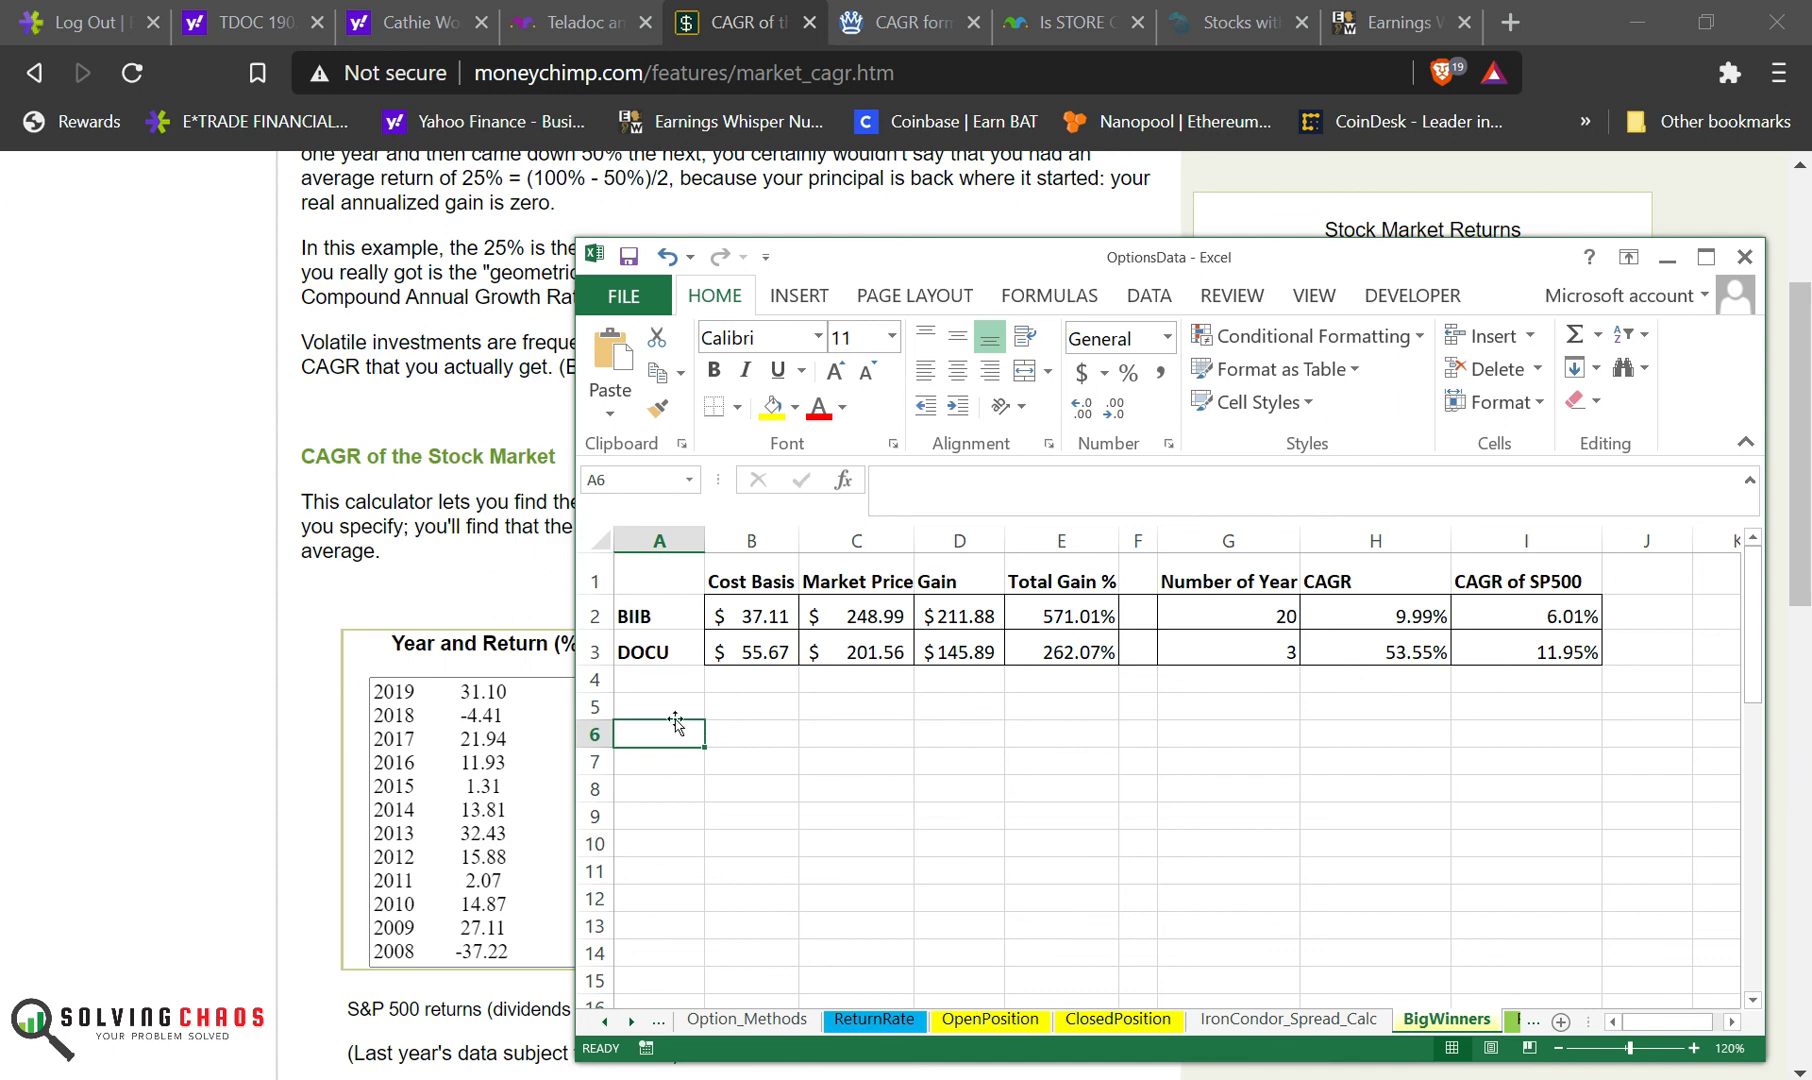
left_click(855, 733)
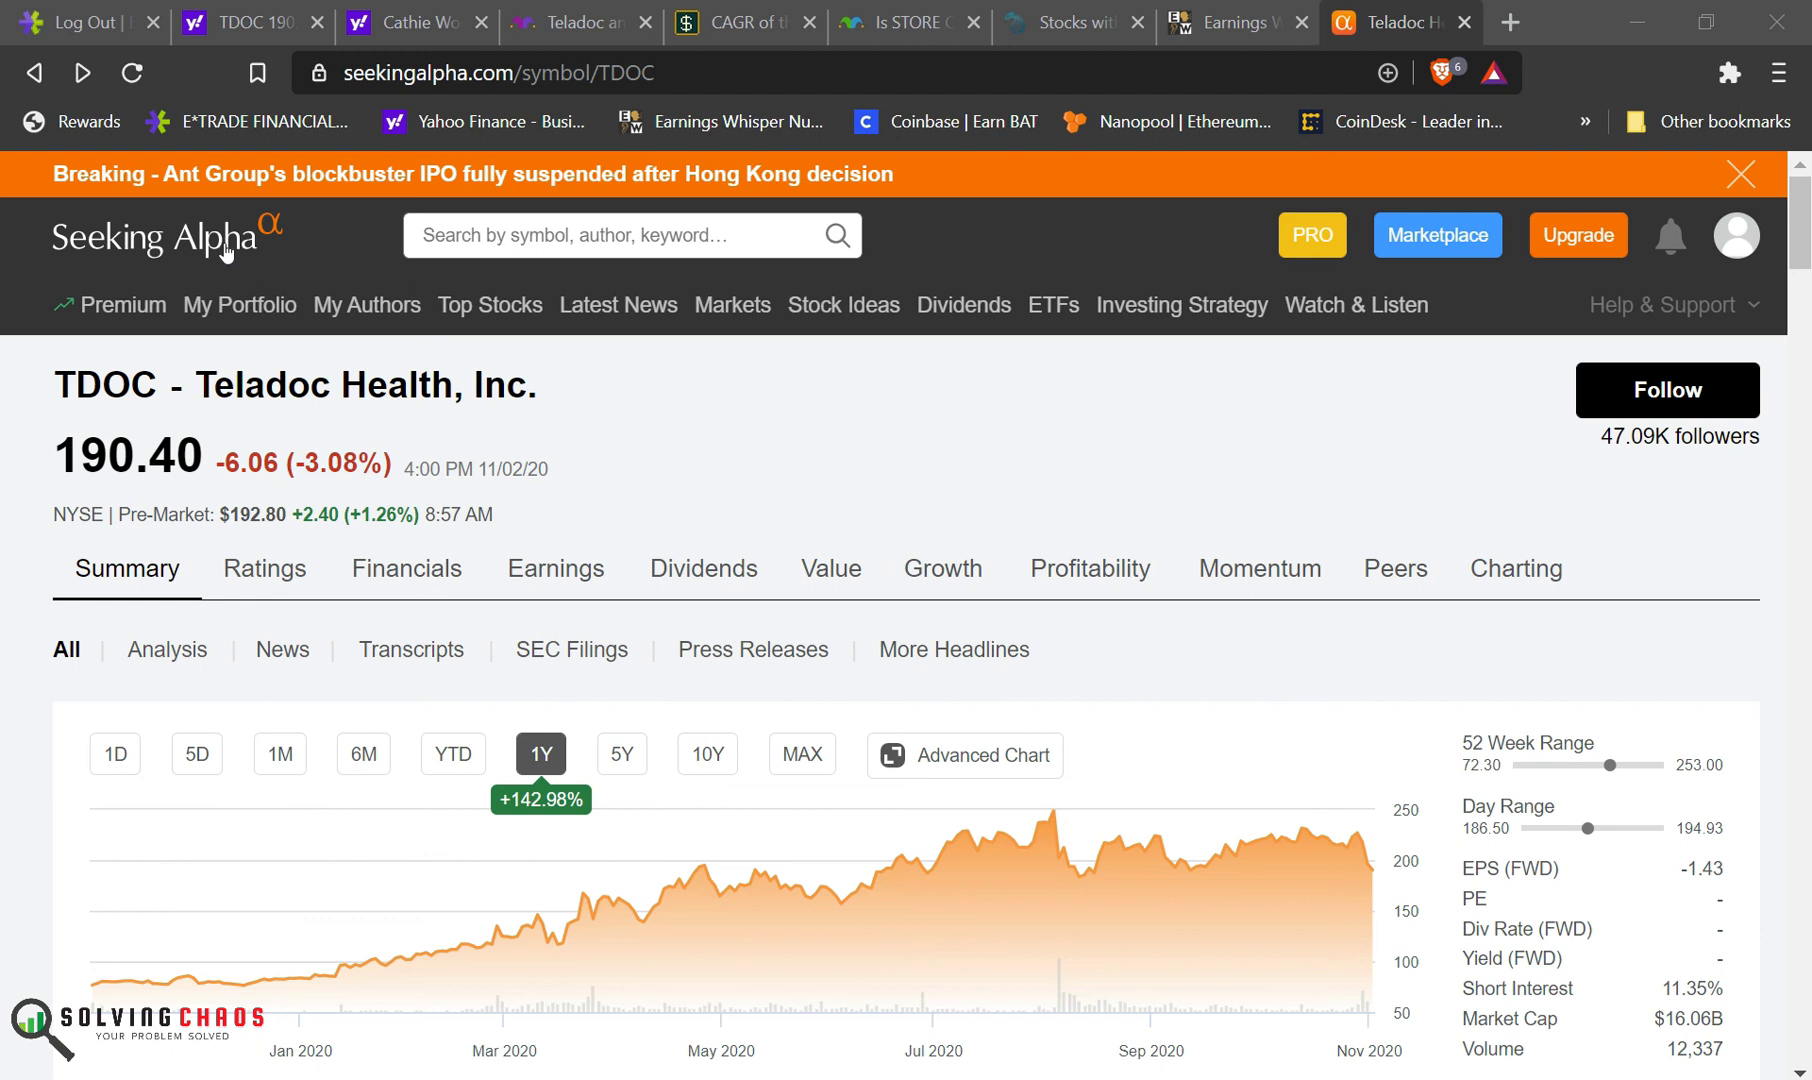
Step: Scroll TDOC's summary page to News and open 'Piper ultra-bullish on Teladoc'
scroll("down", 3)
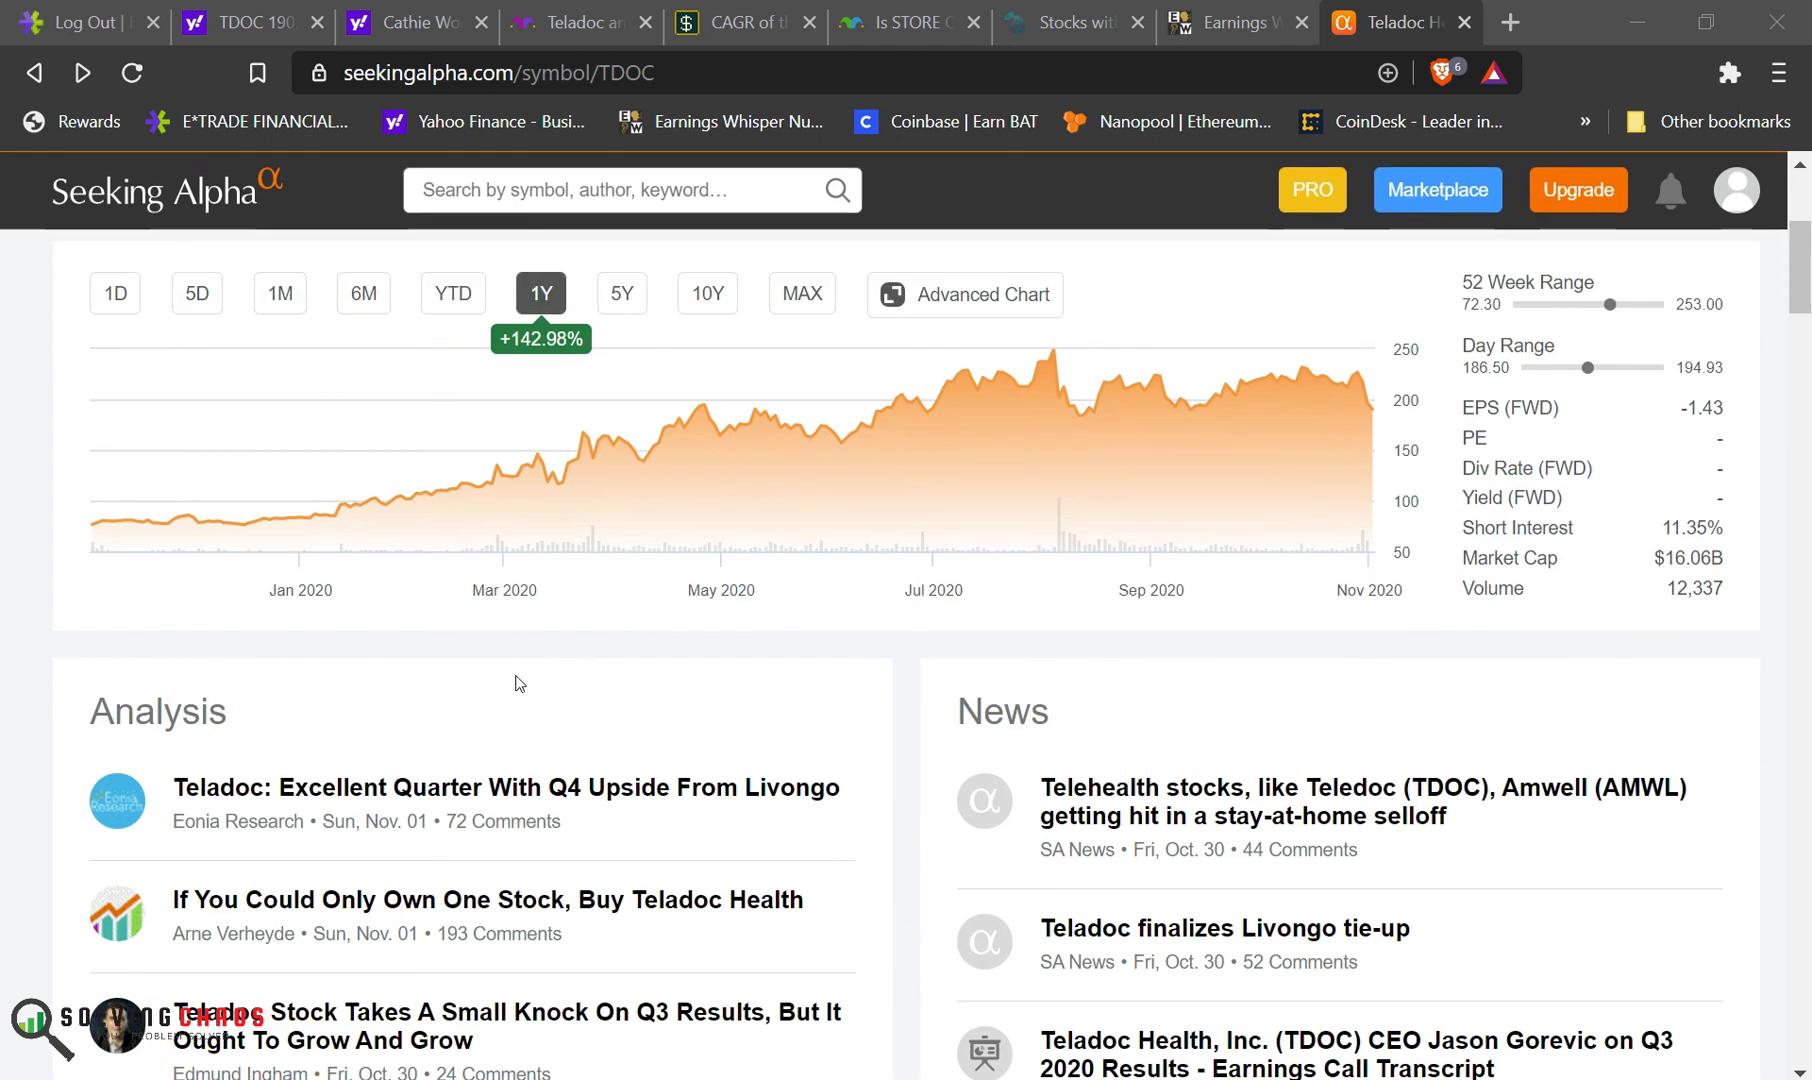
scroll("down", 3)
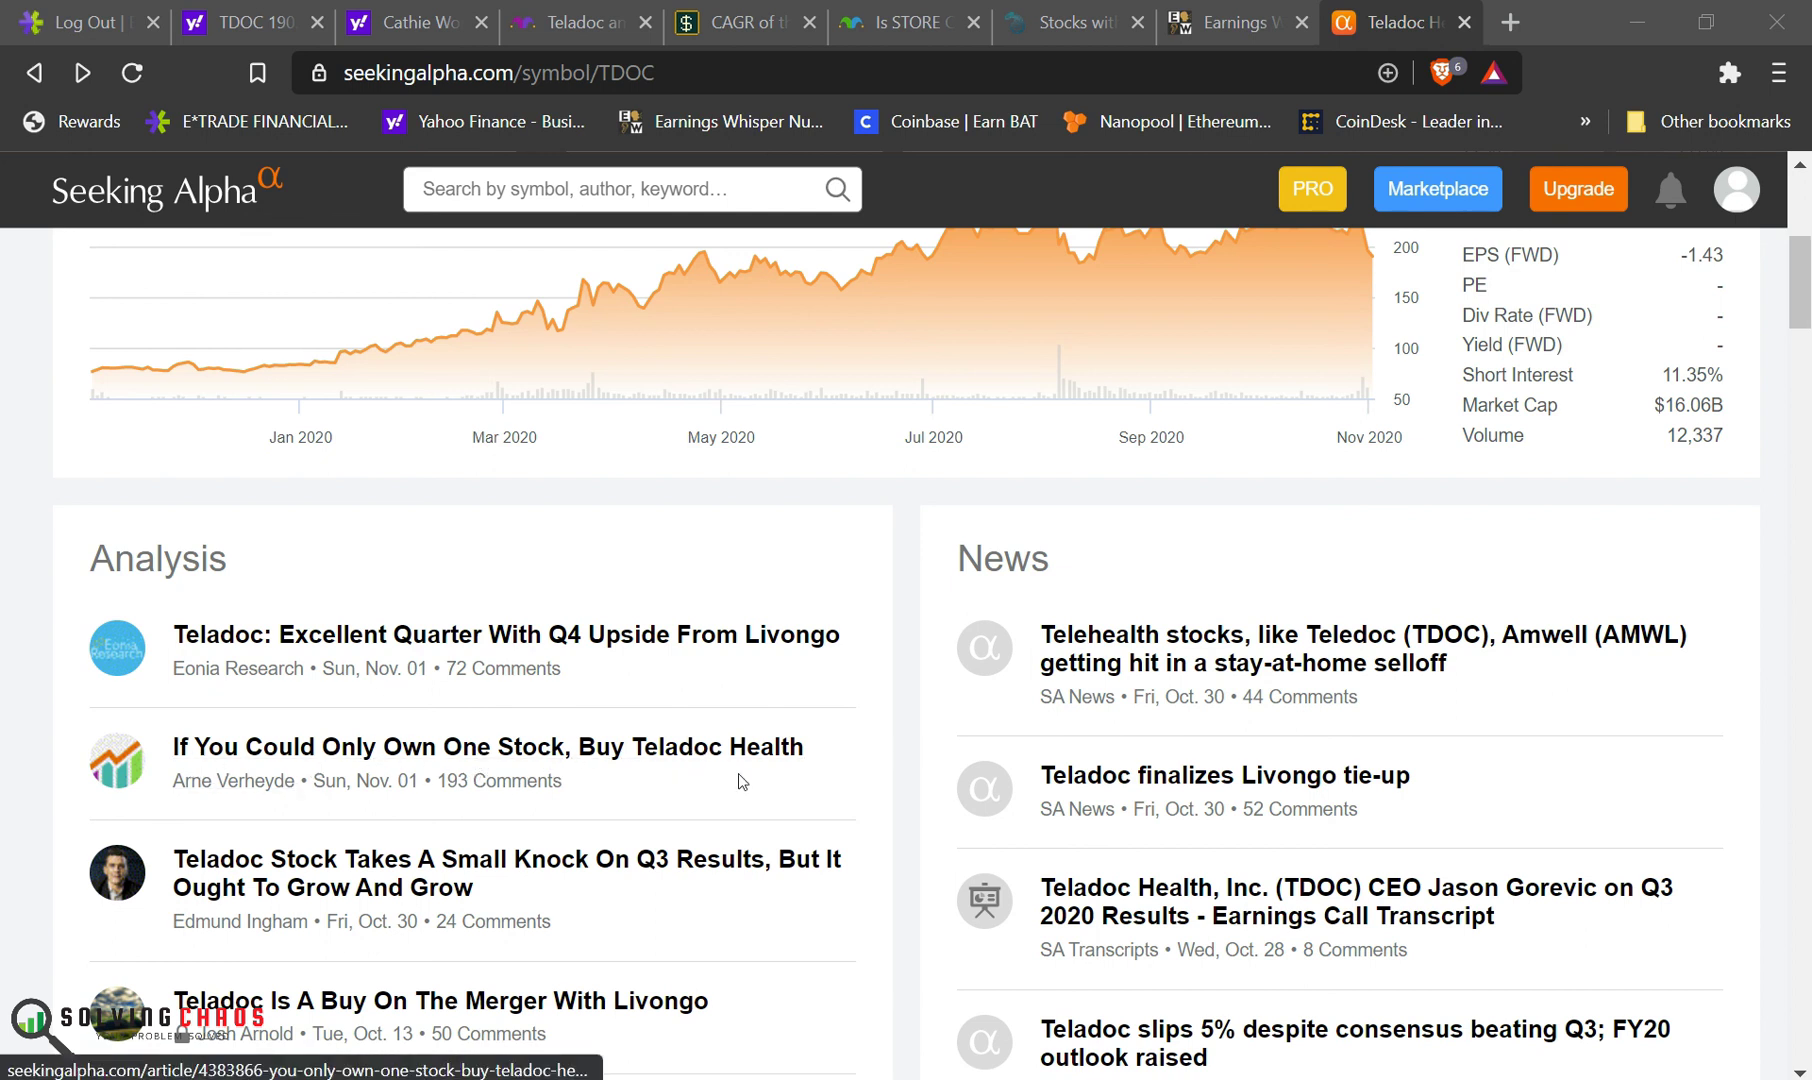
mouse_move(745, 759)
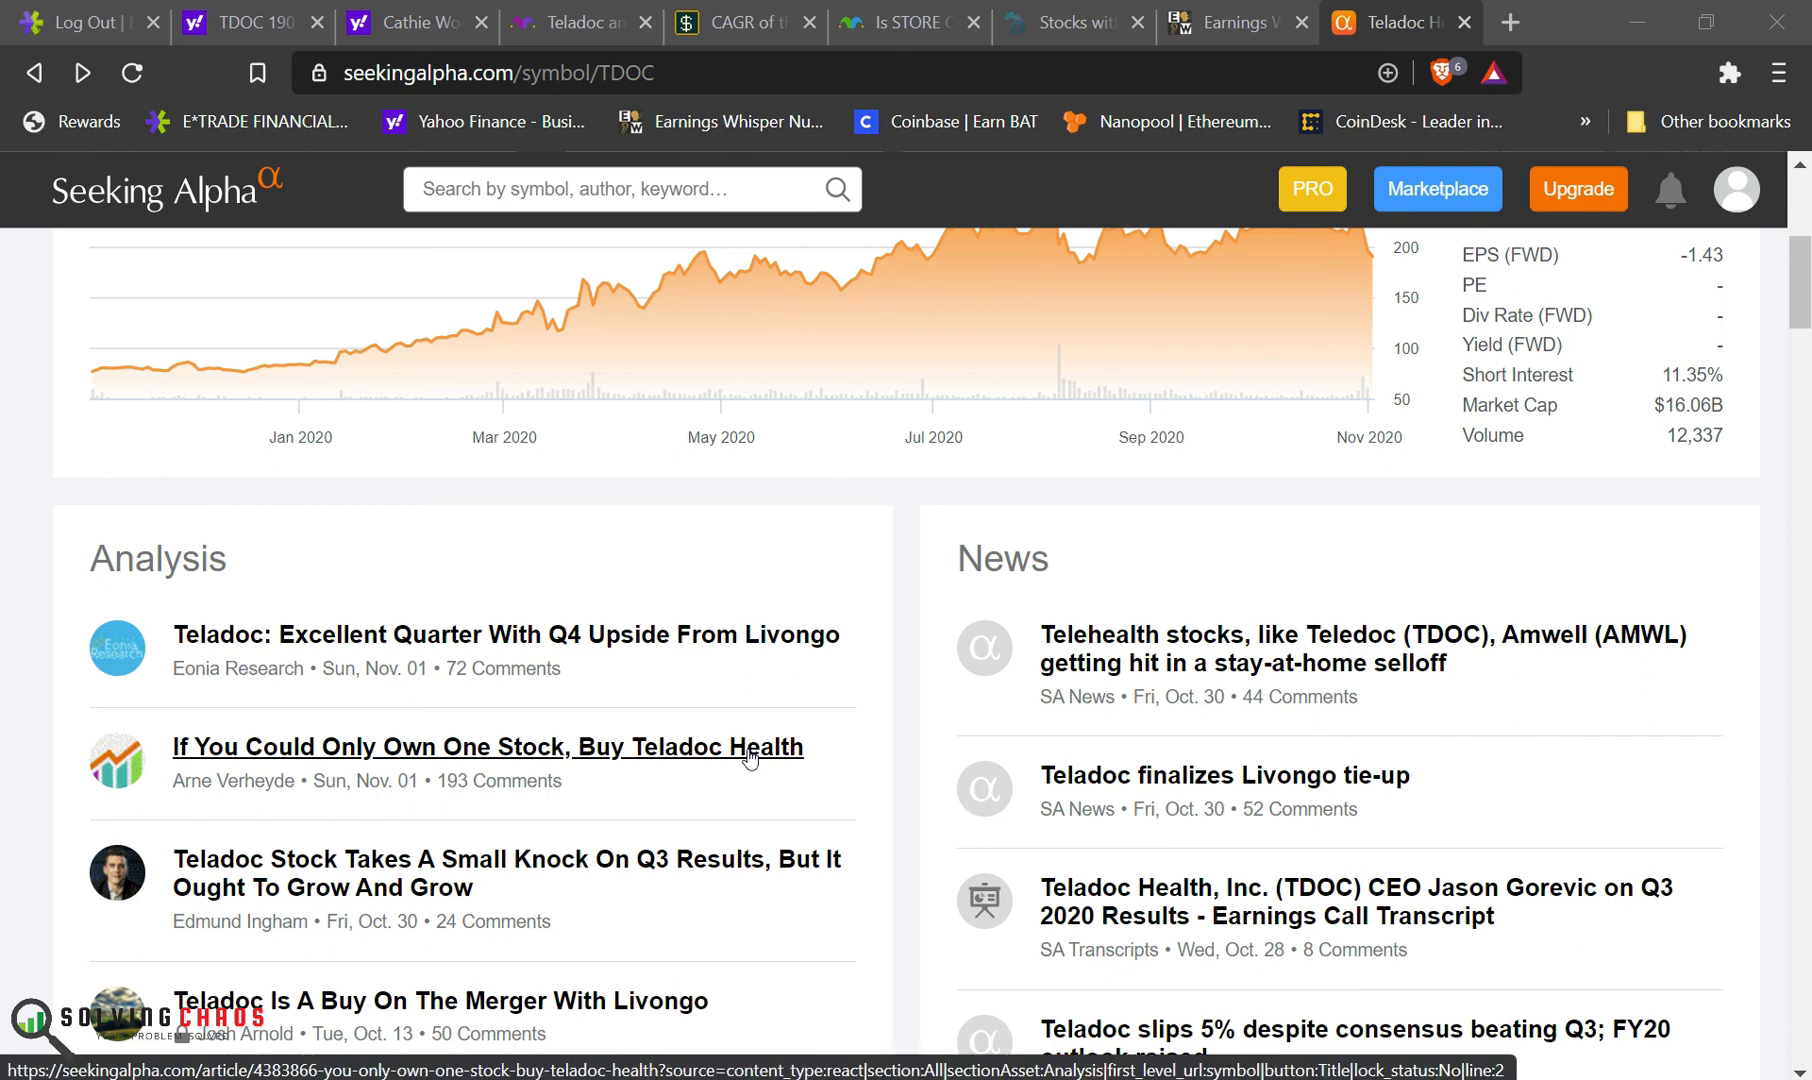
mouse_move(786, 764)
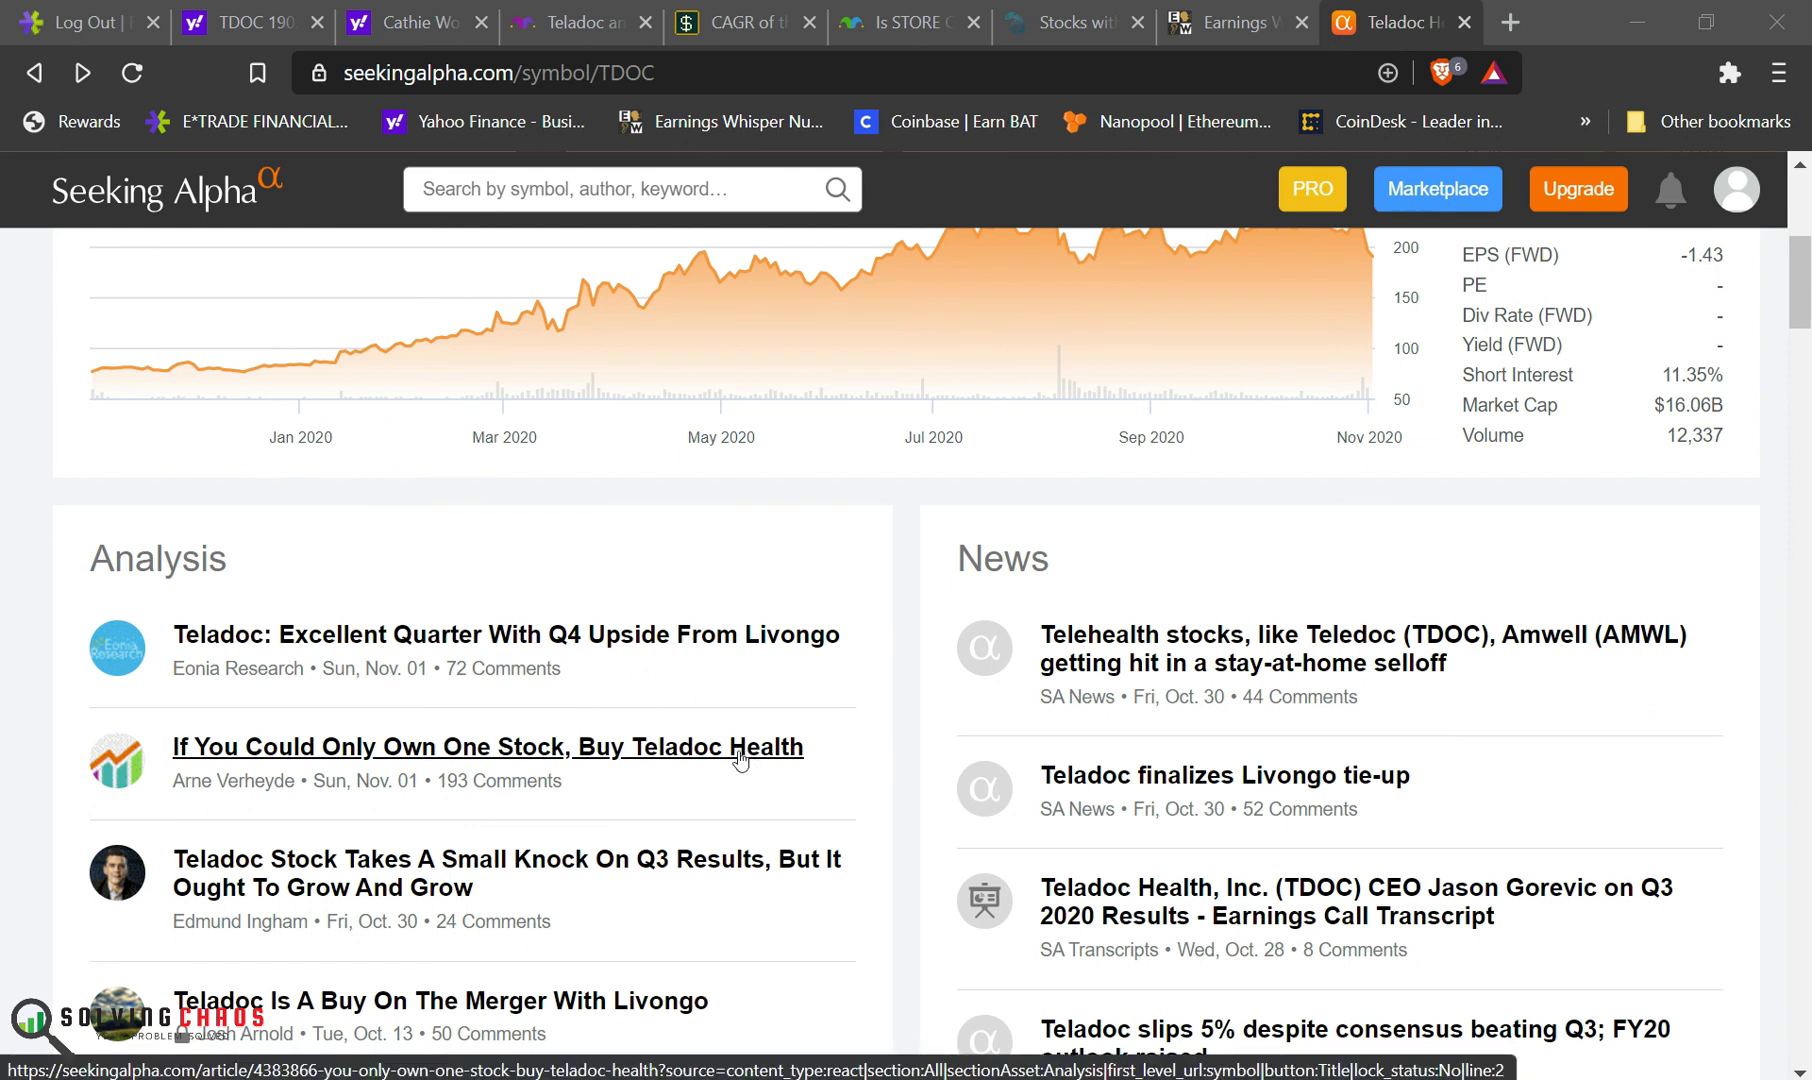
scroll("down", 3)
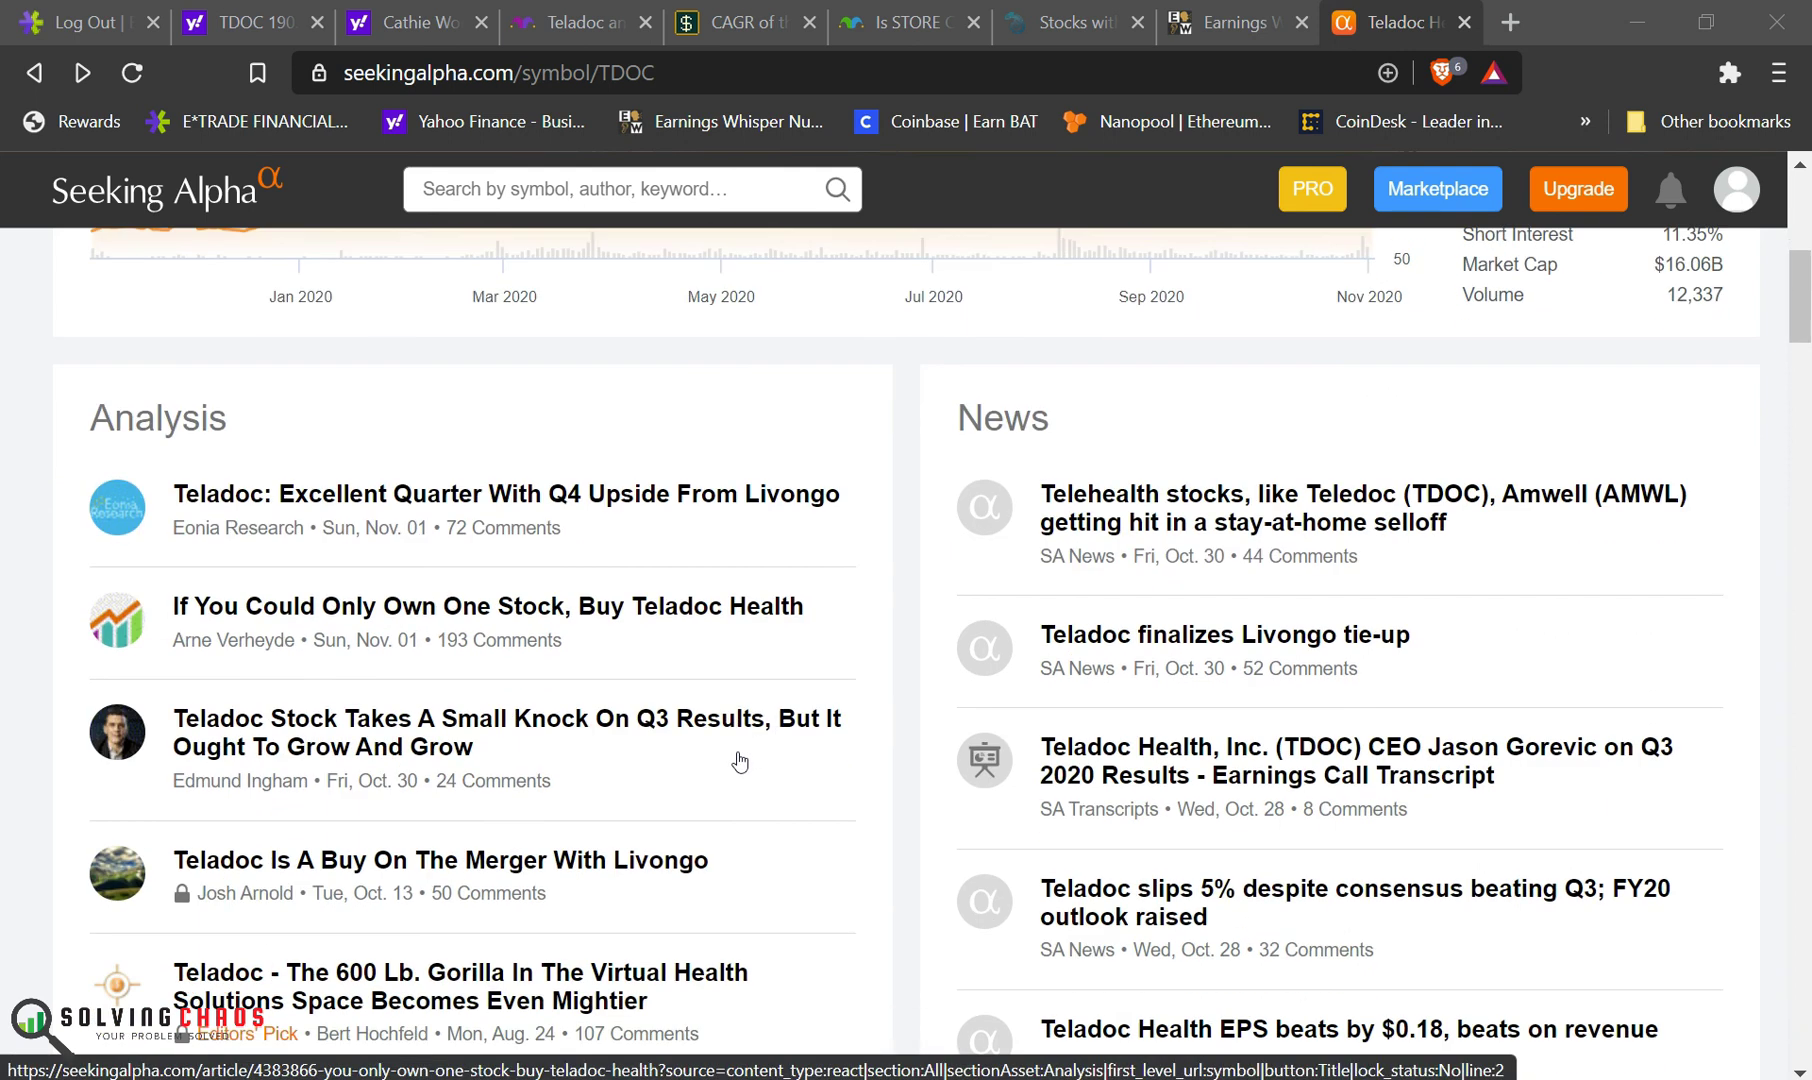
scroll("down", 3)
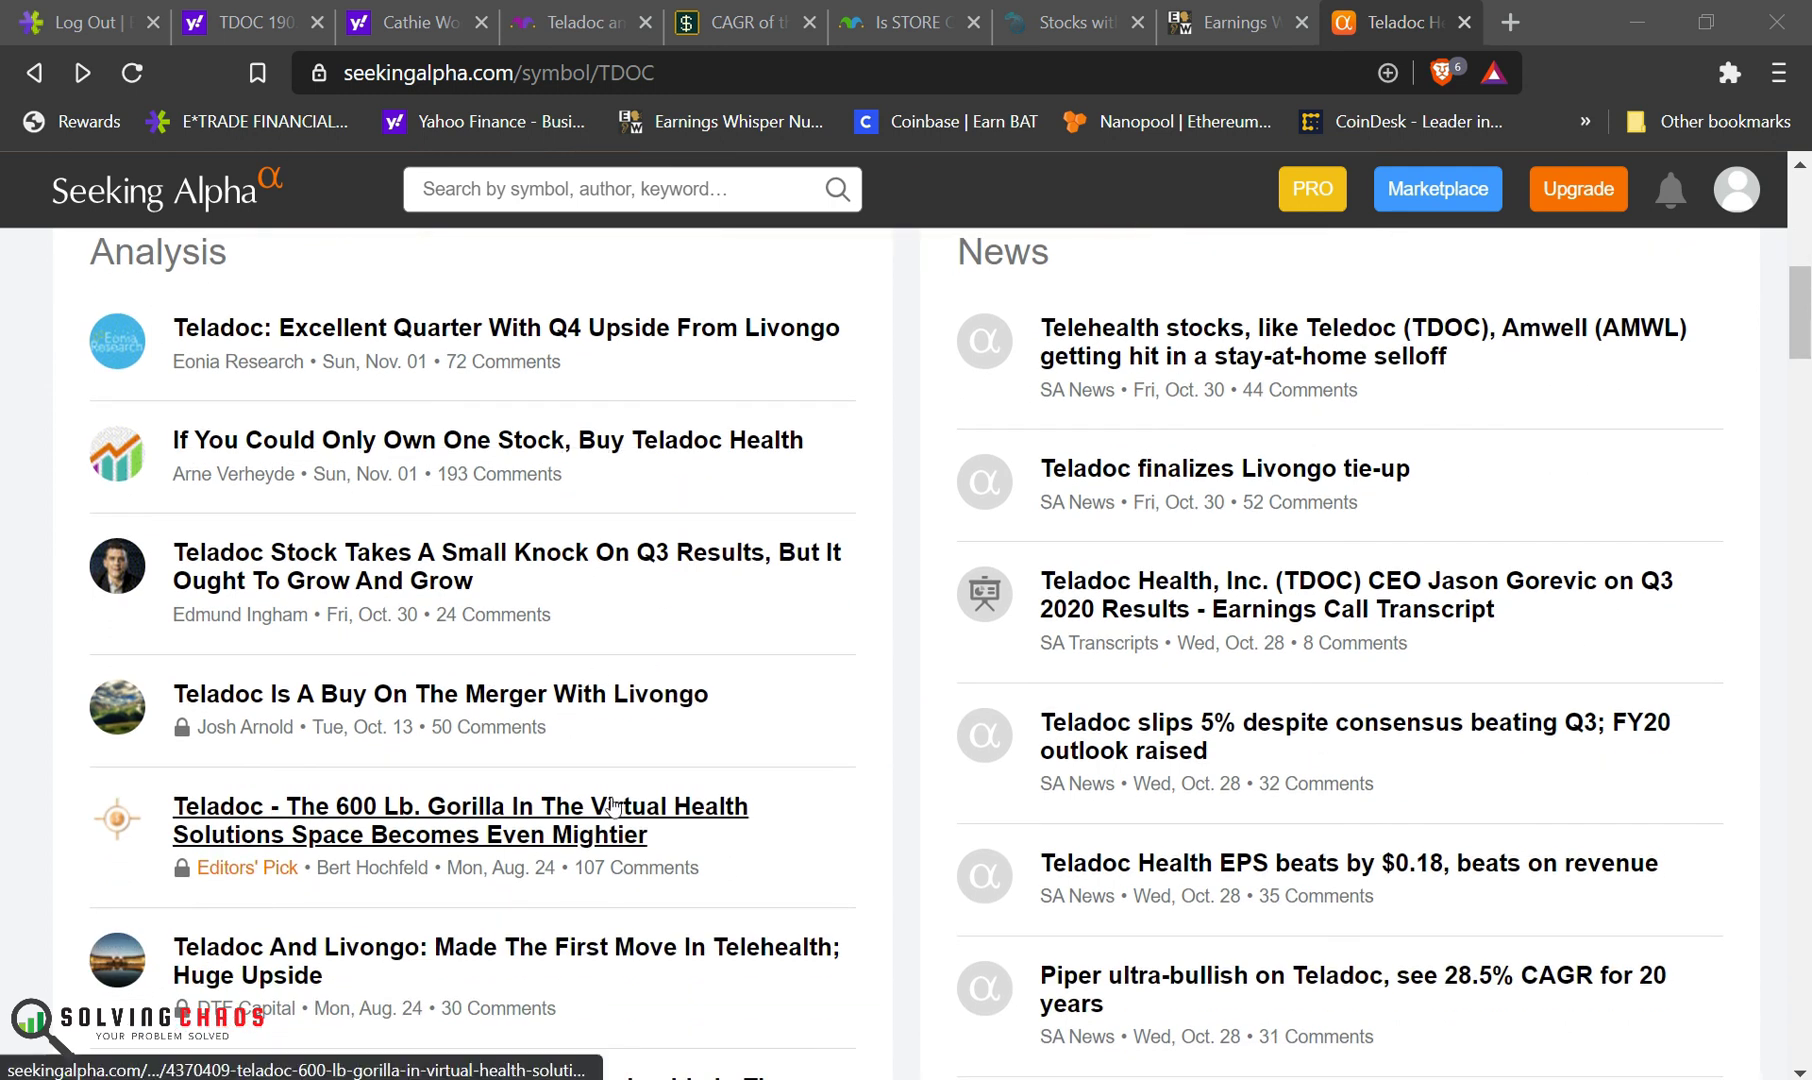
scroll("down", 3)
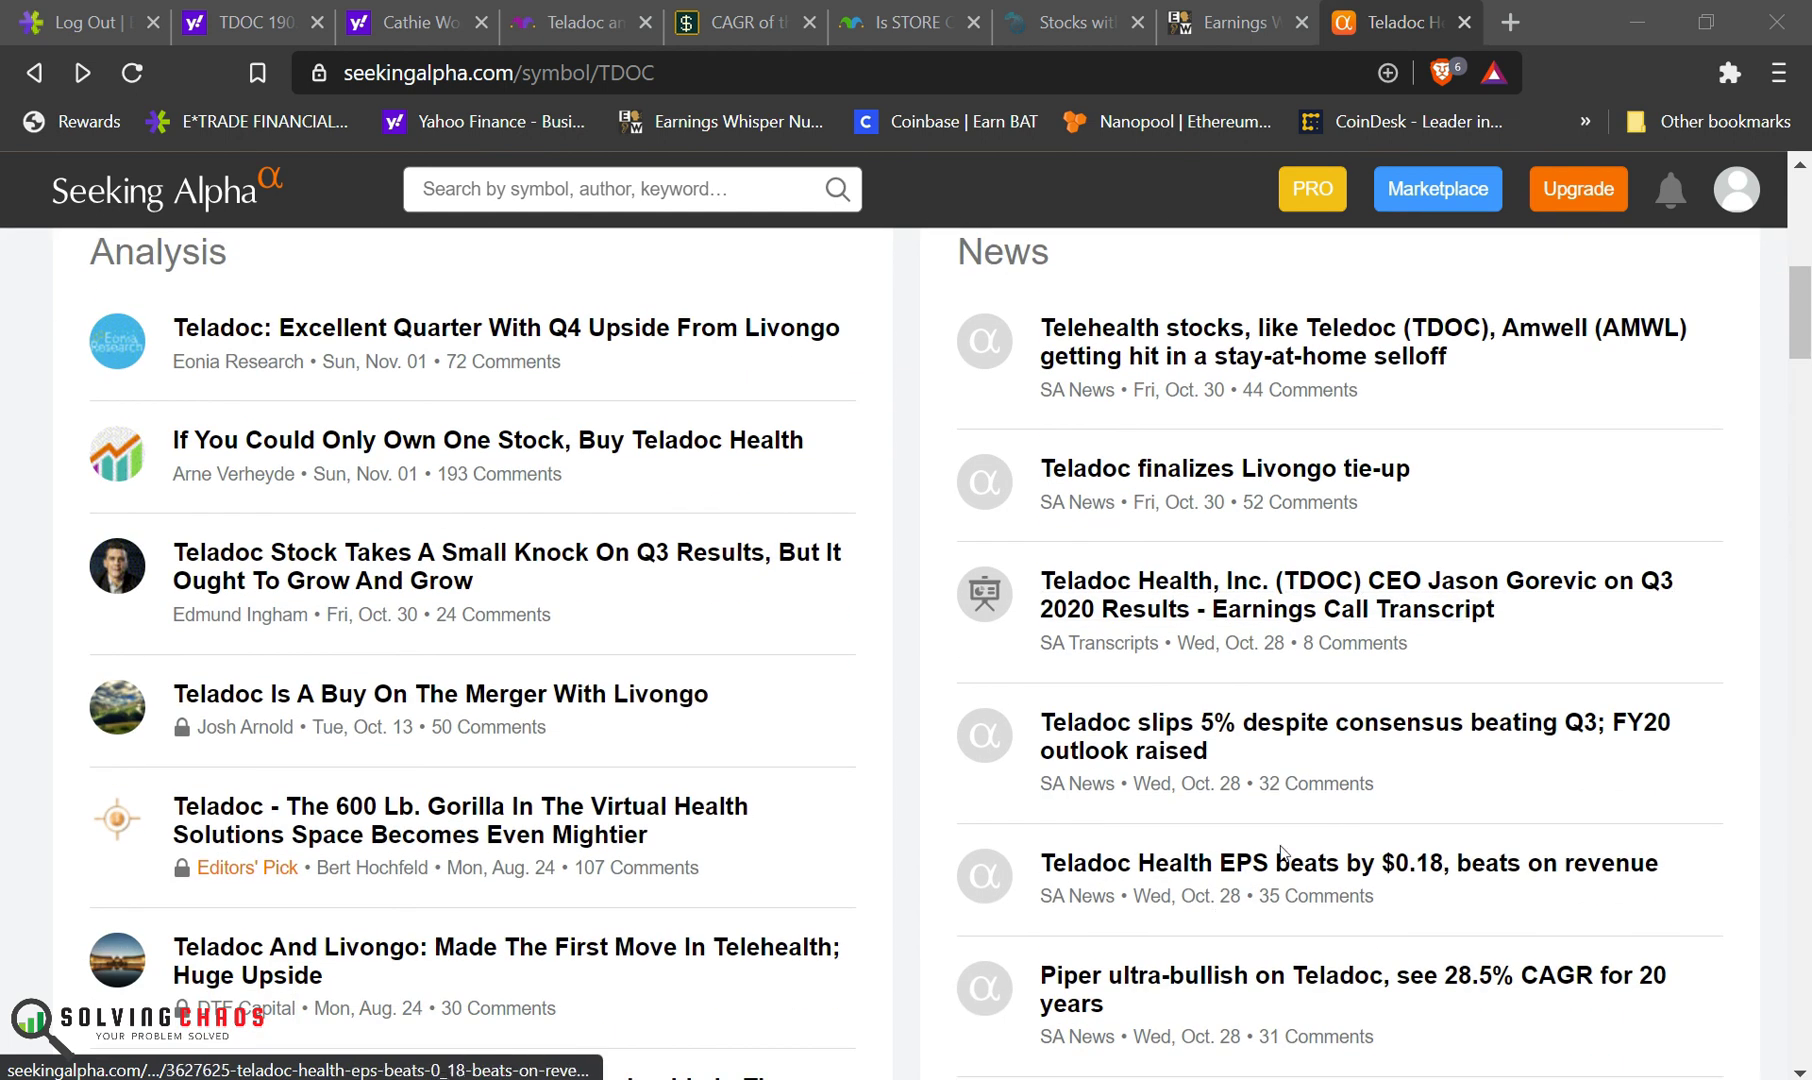
mouse_move(1247, 989)
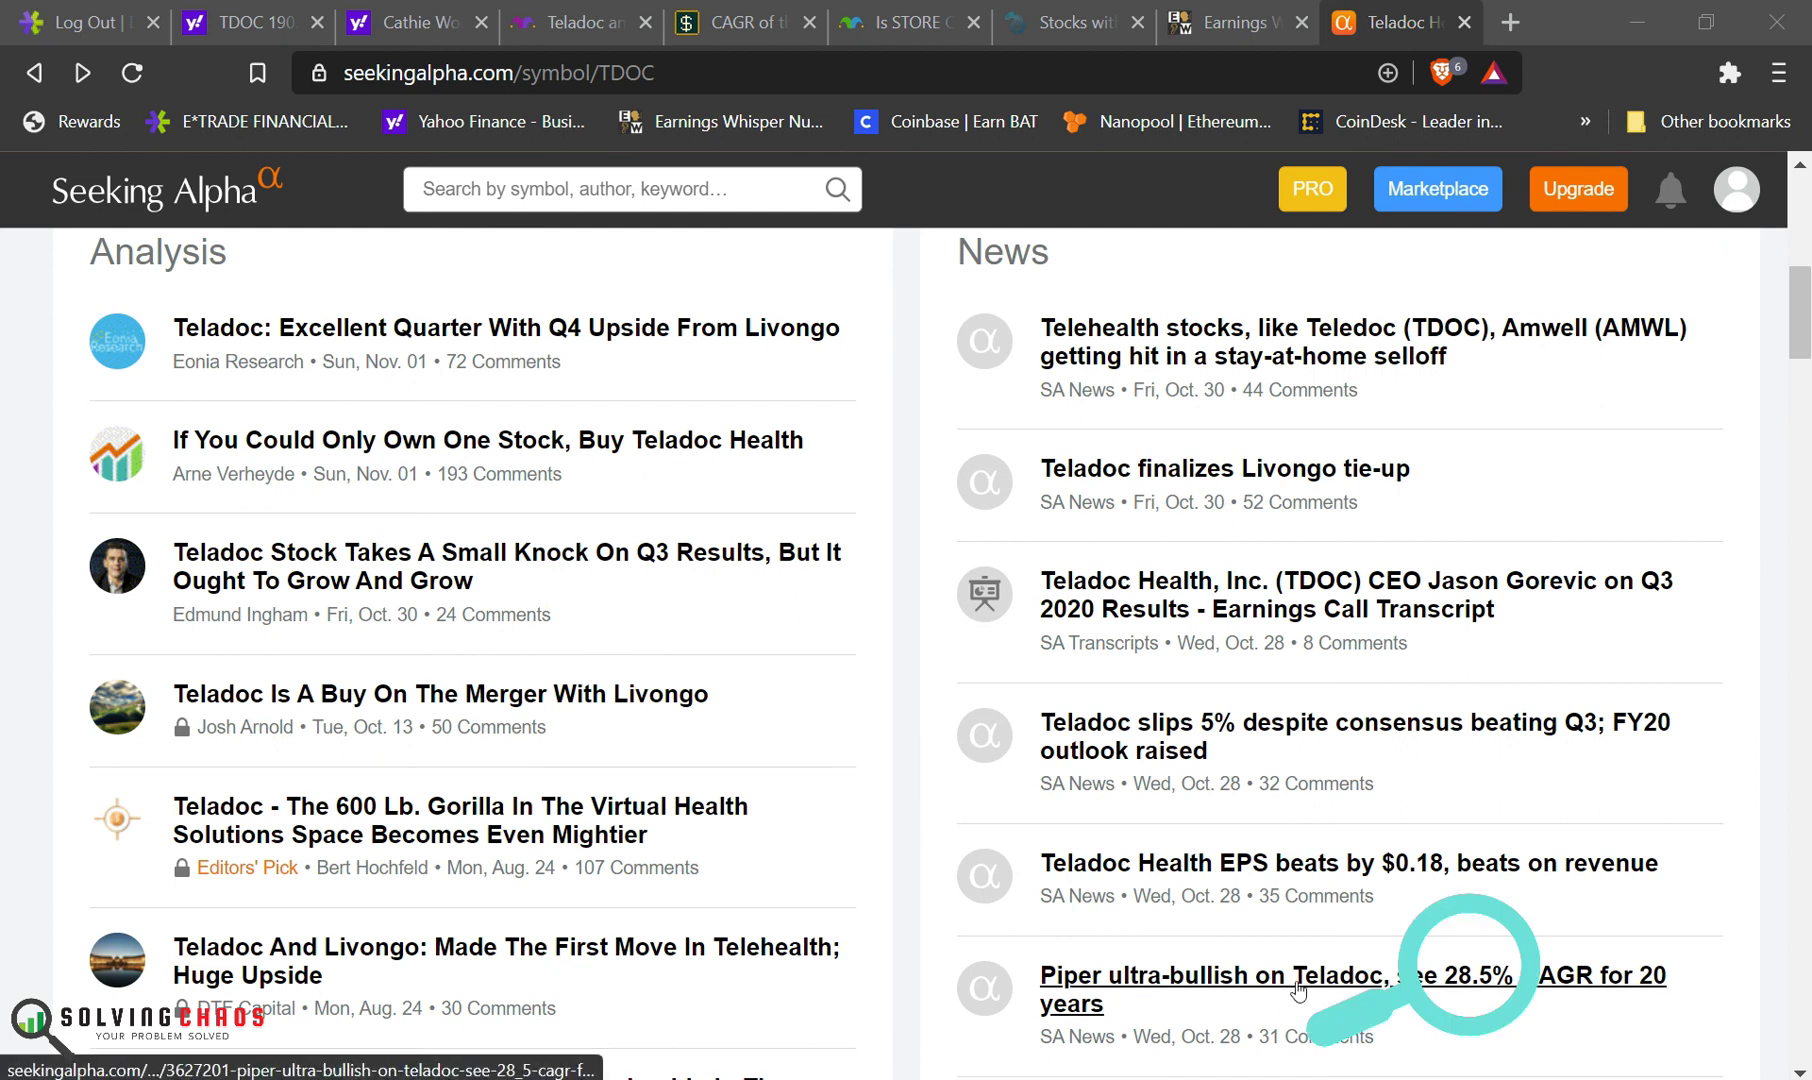
left_click(1187, 974)
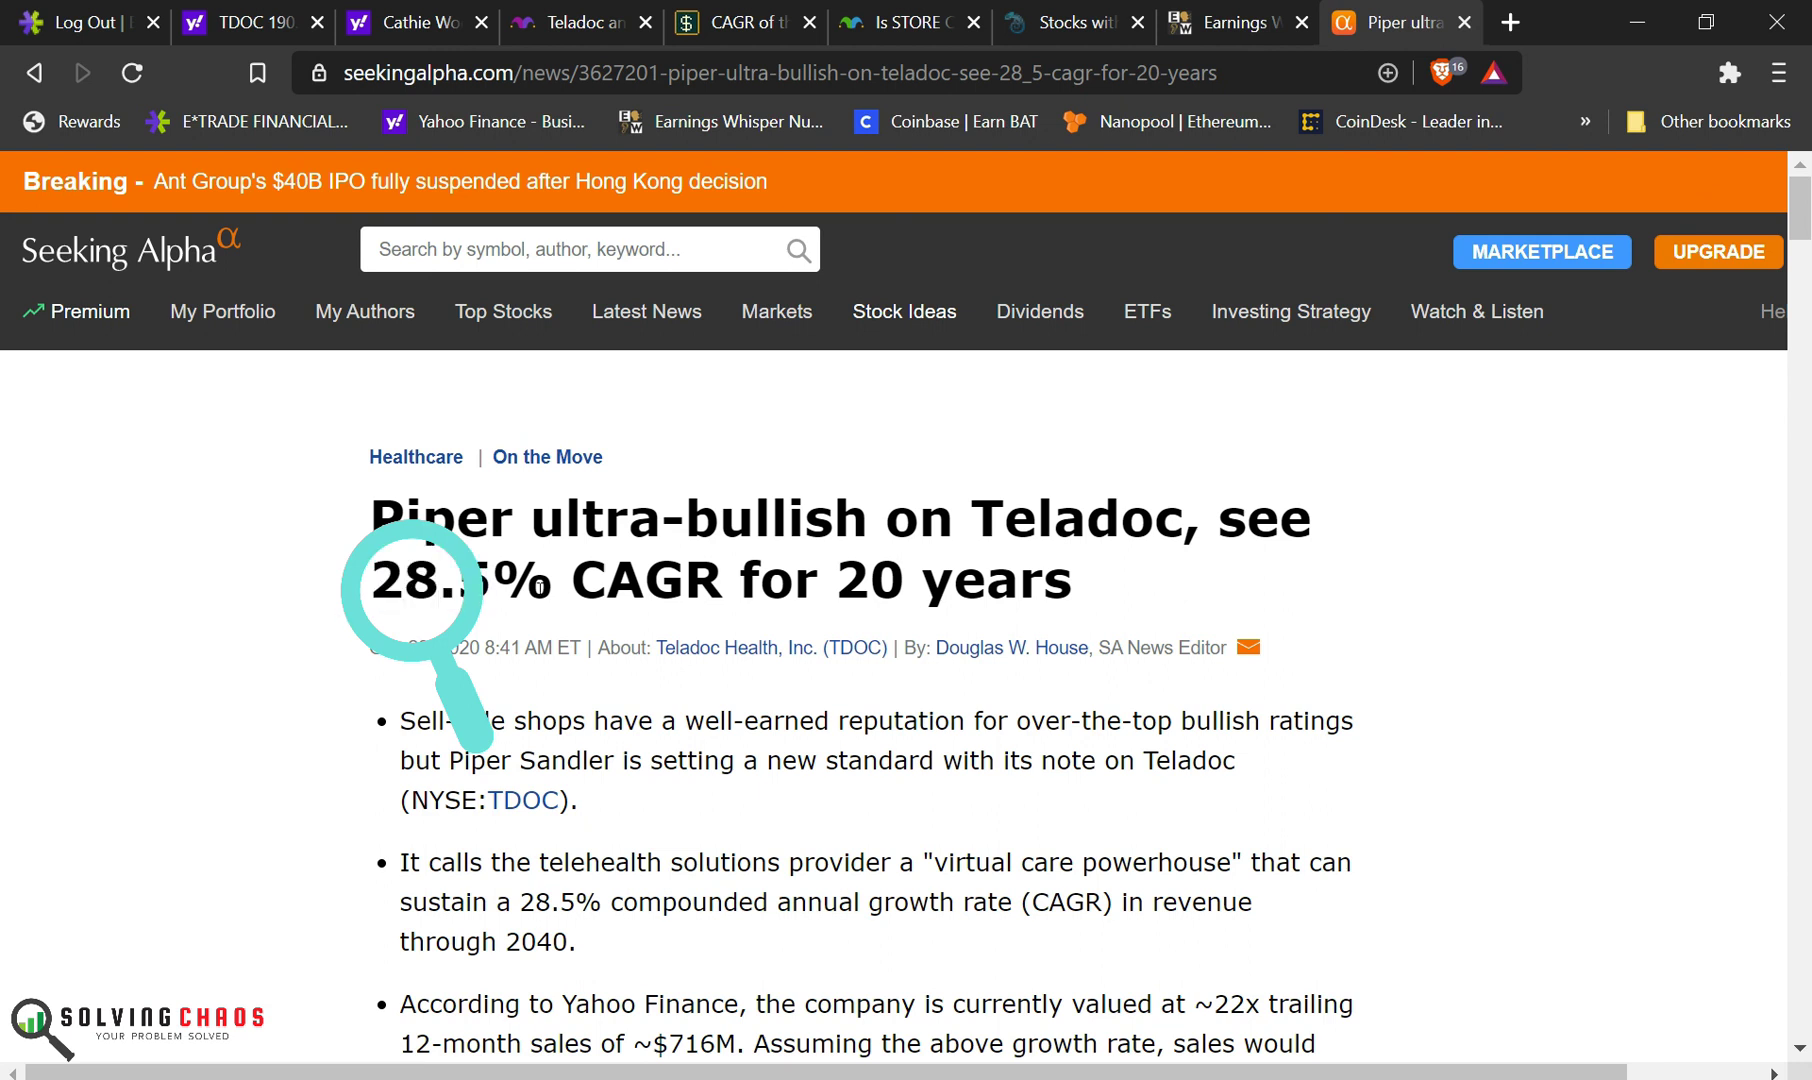
double_click(645, 579)
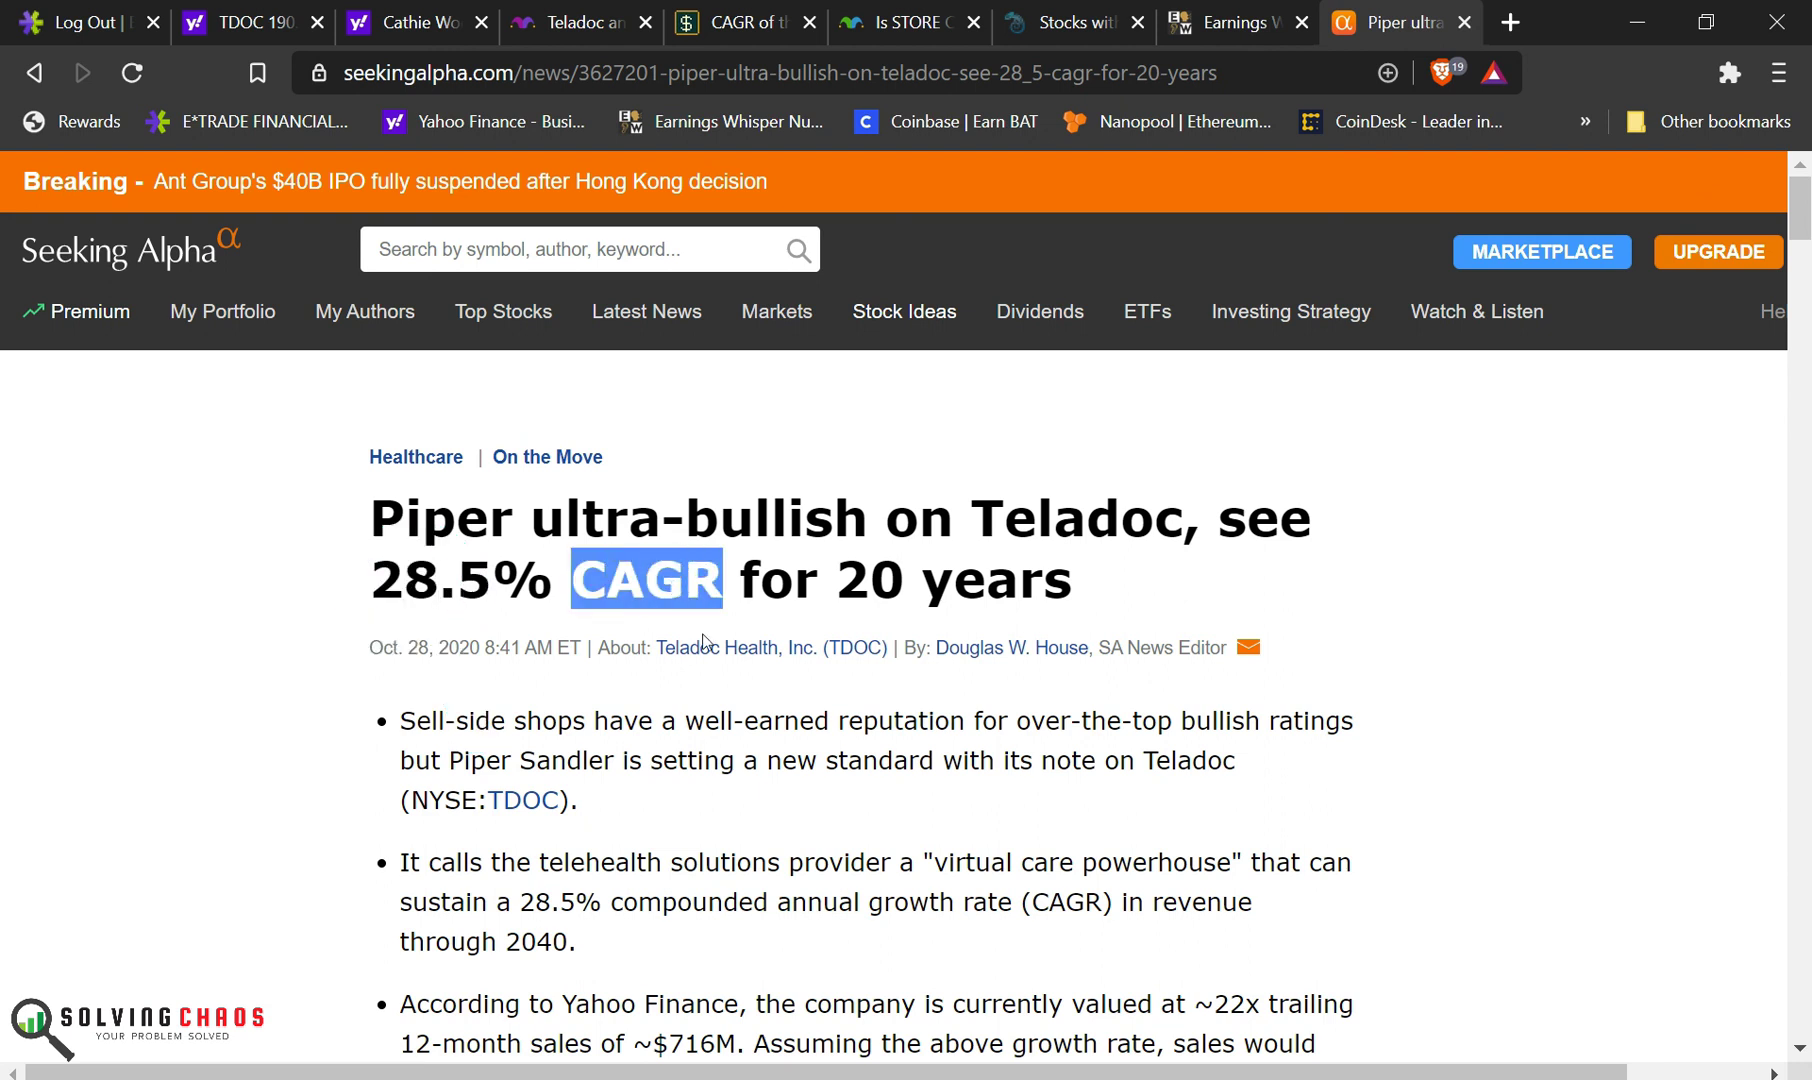
scroll("down", 3)
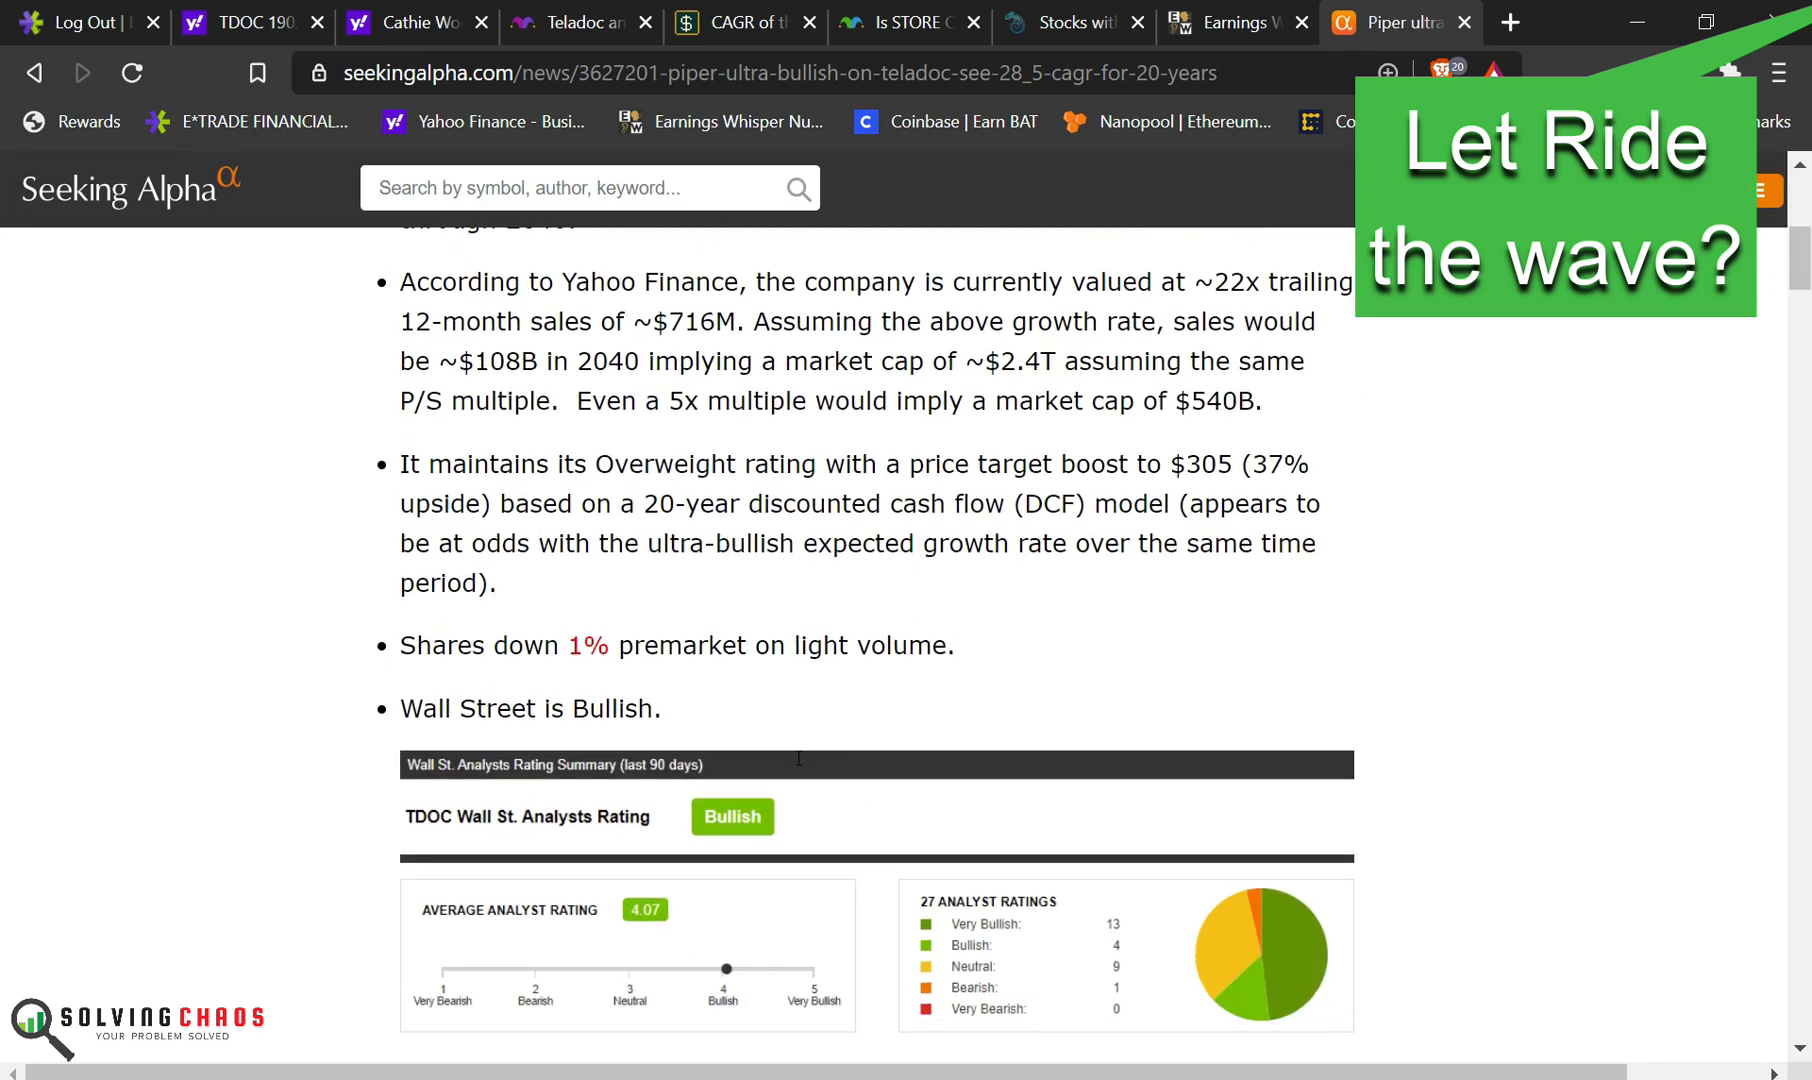
scroll("down", 3)
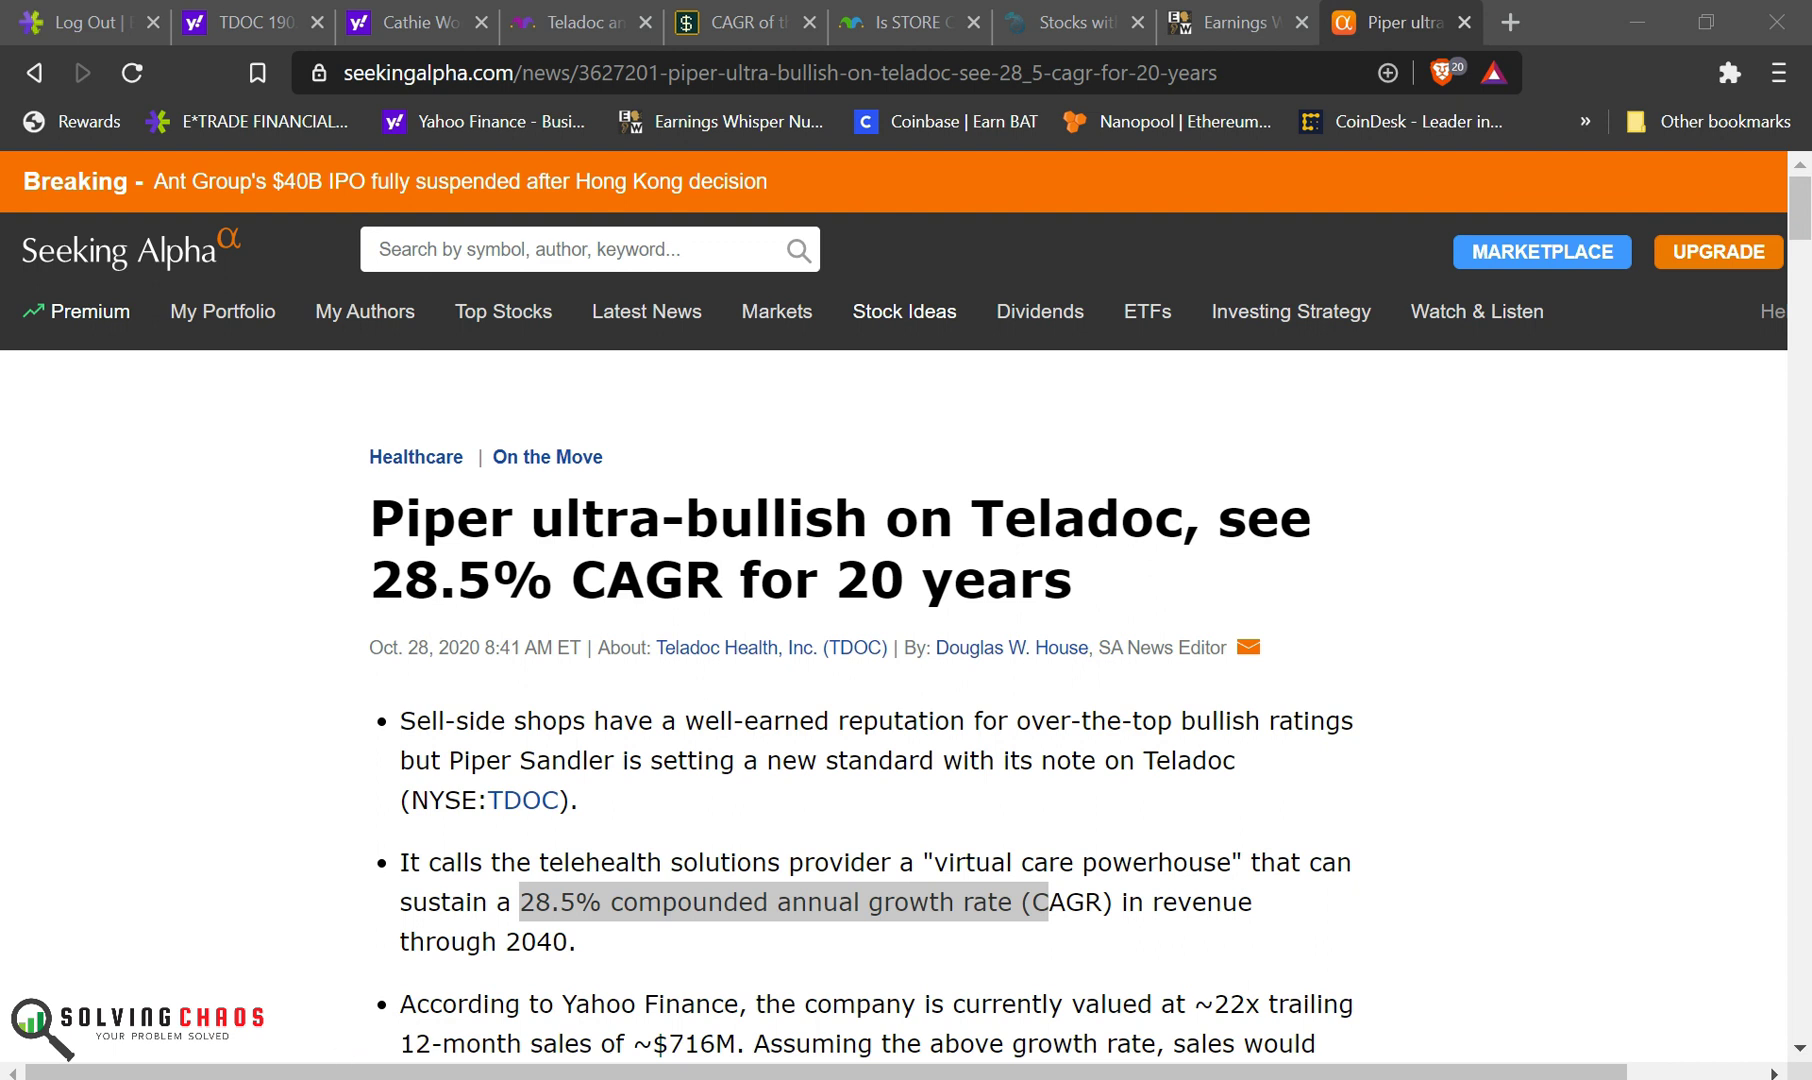
left_click(347, 22)
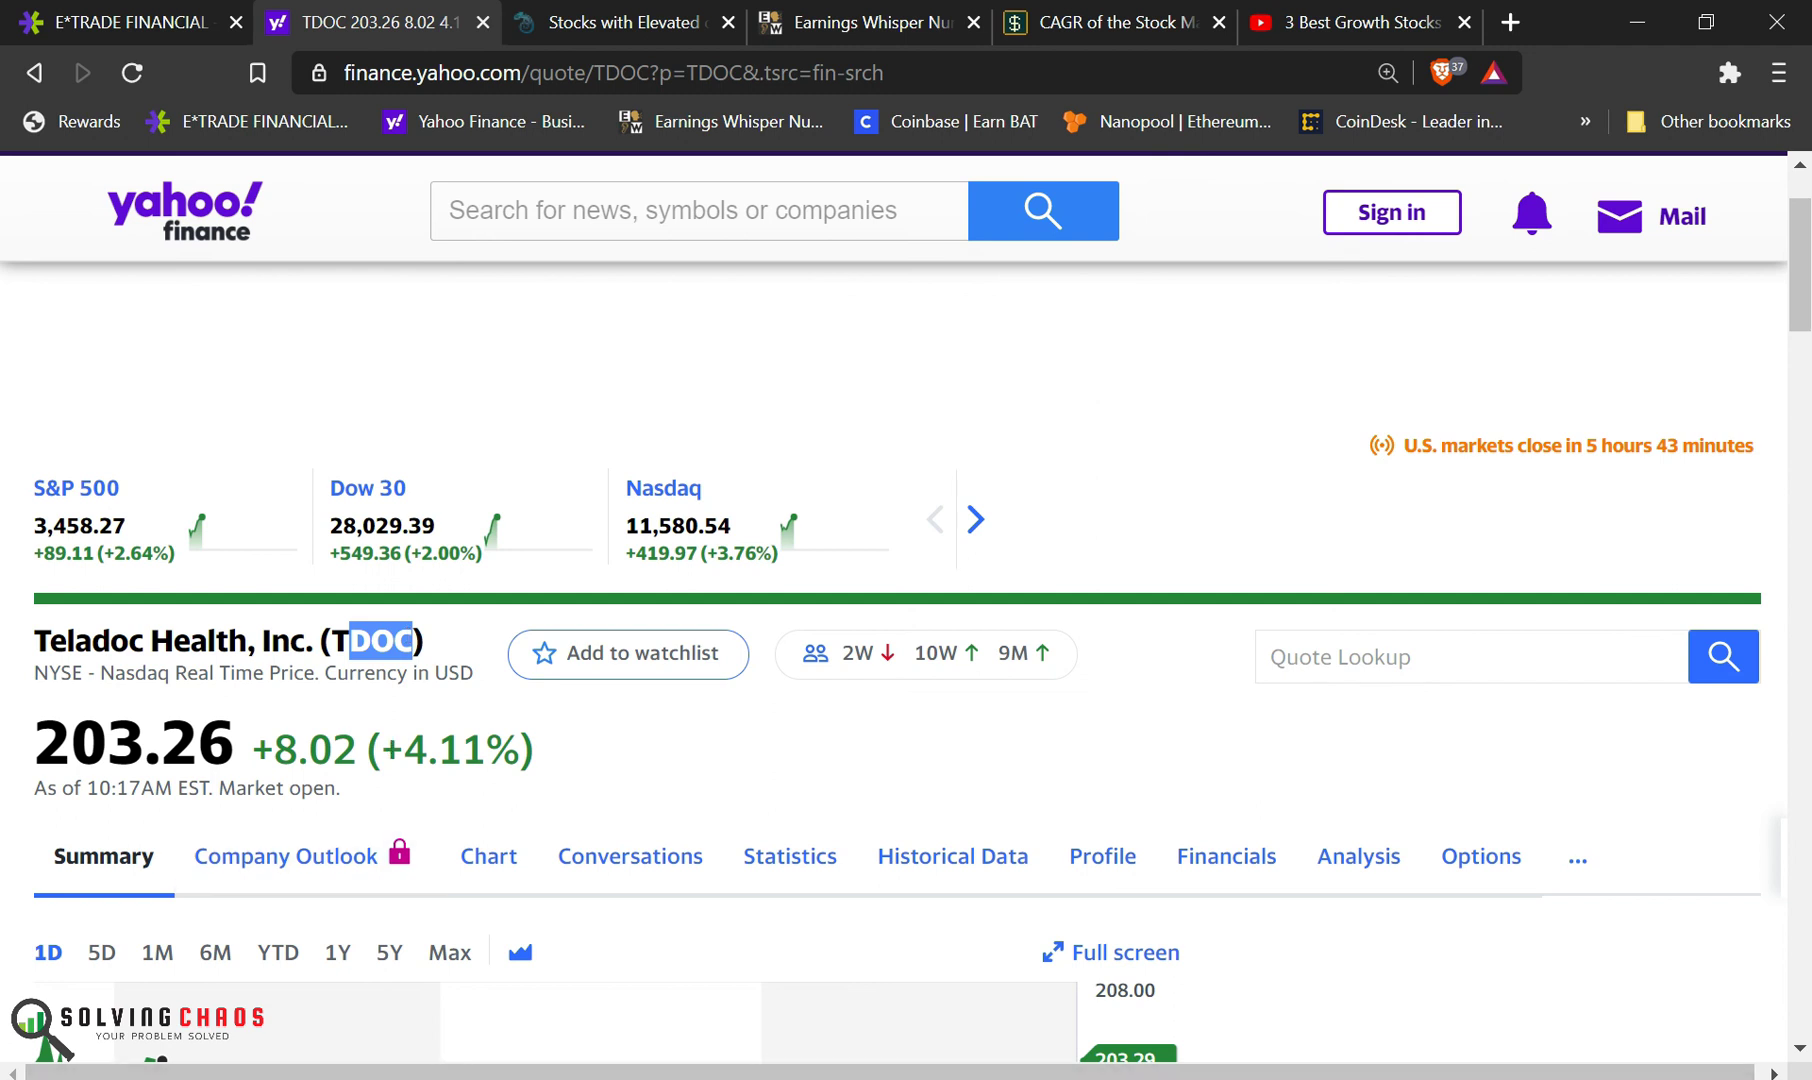
left_click(1344, 24)
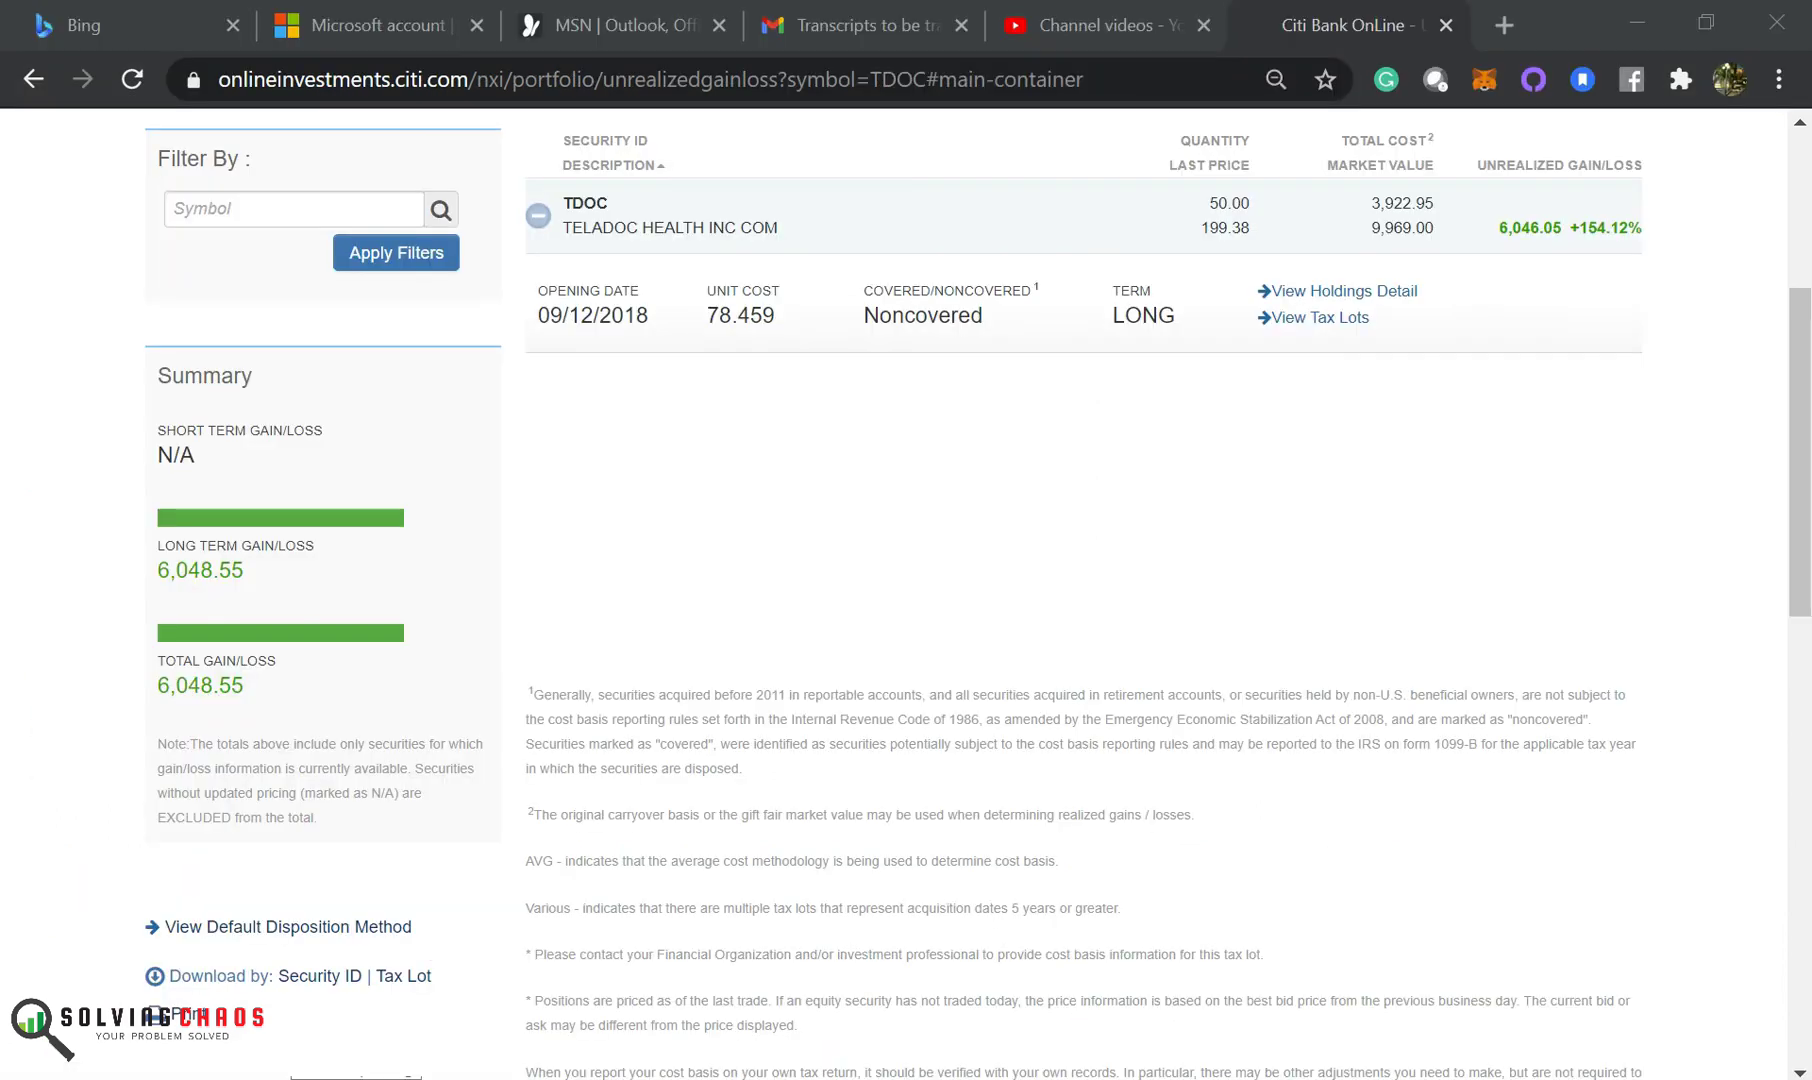
mouse_move(418, 1014)
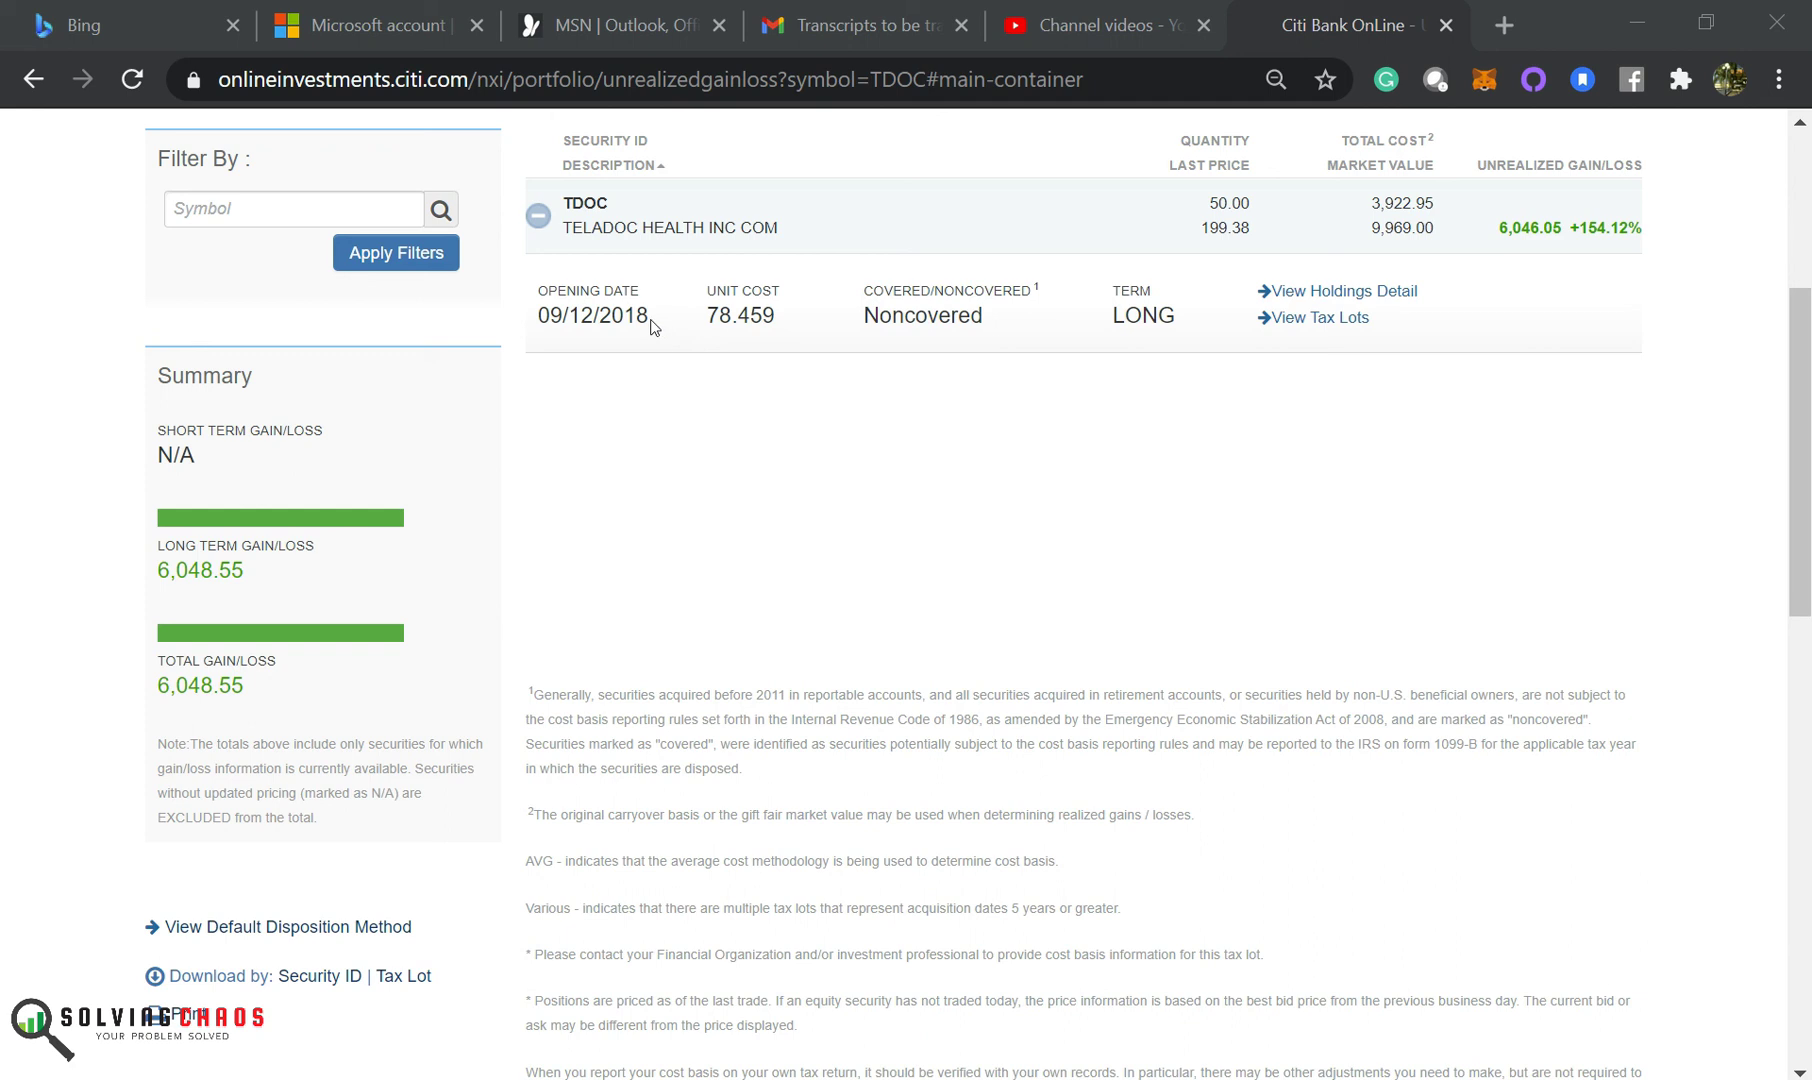
mouse_move(716, 303)
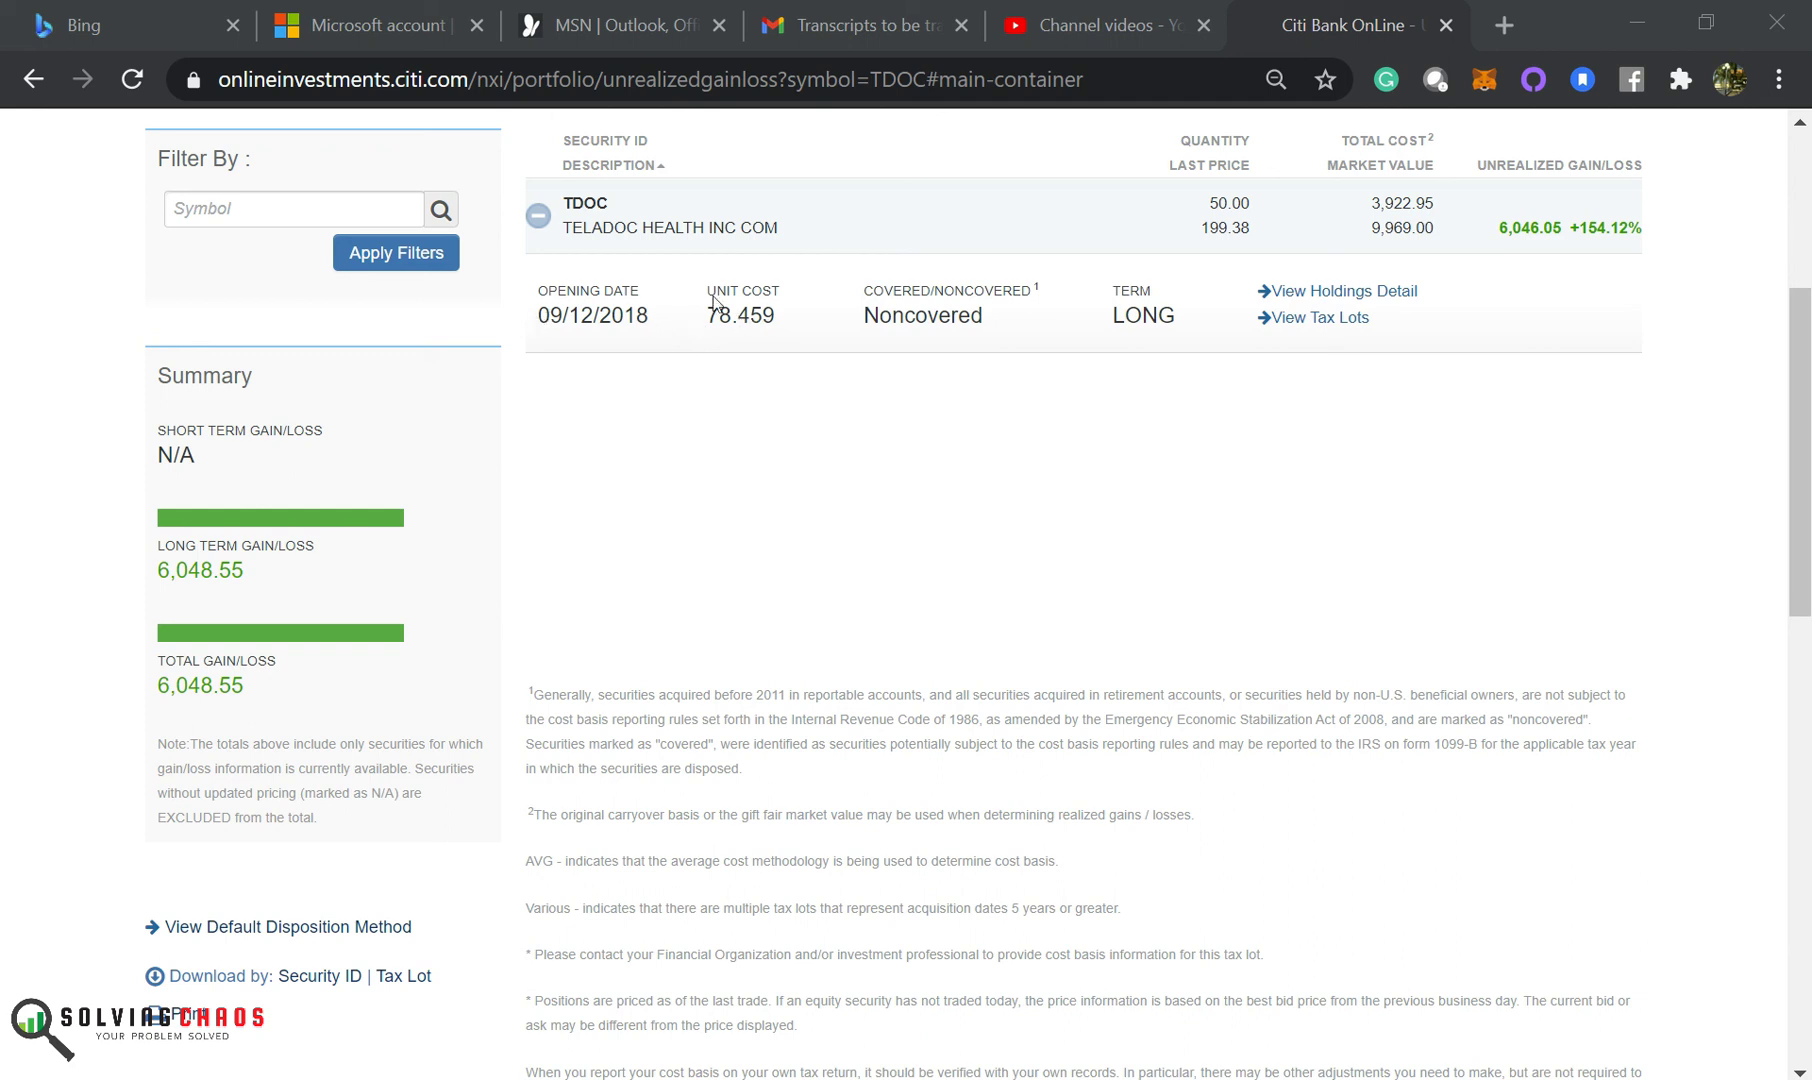
double_click(741, 314)
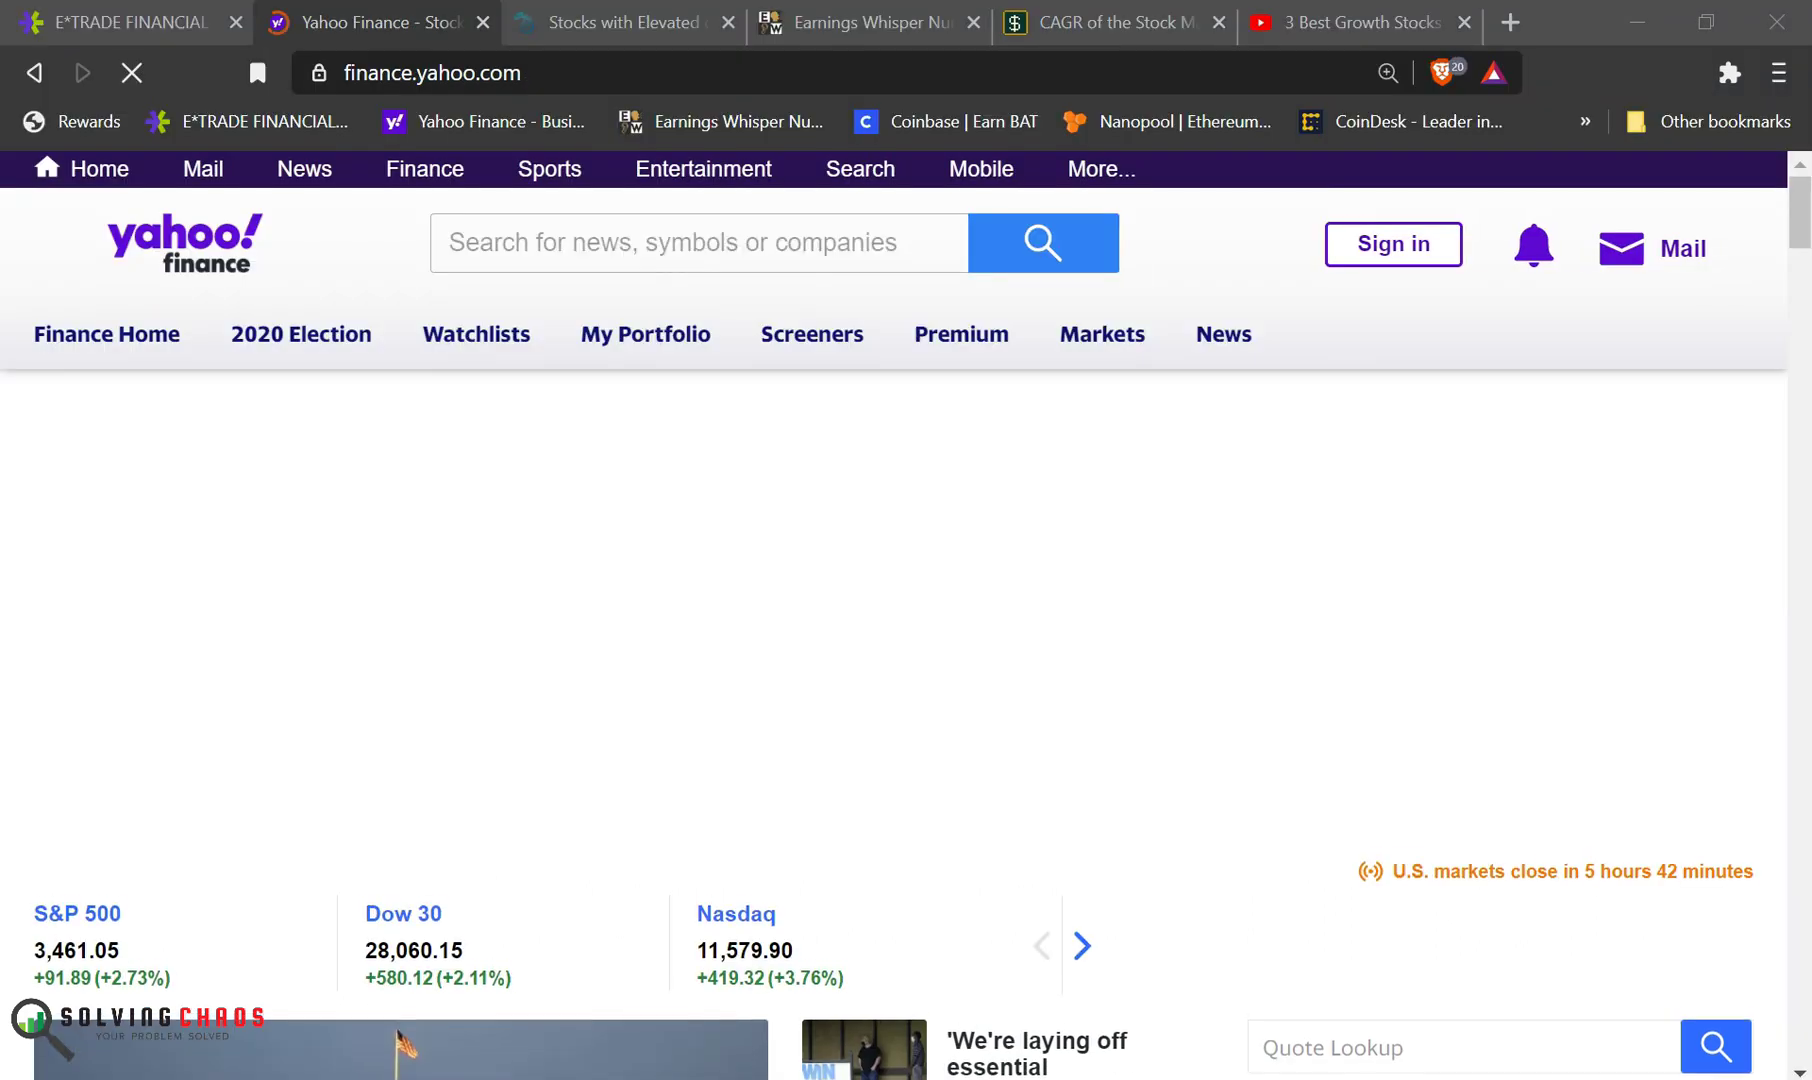
Step: Look up the TDOC quote on Yahoo Finance, showing 203.59, up 4.28%
left_click(697, 243)
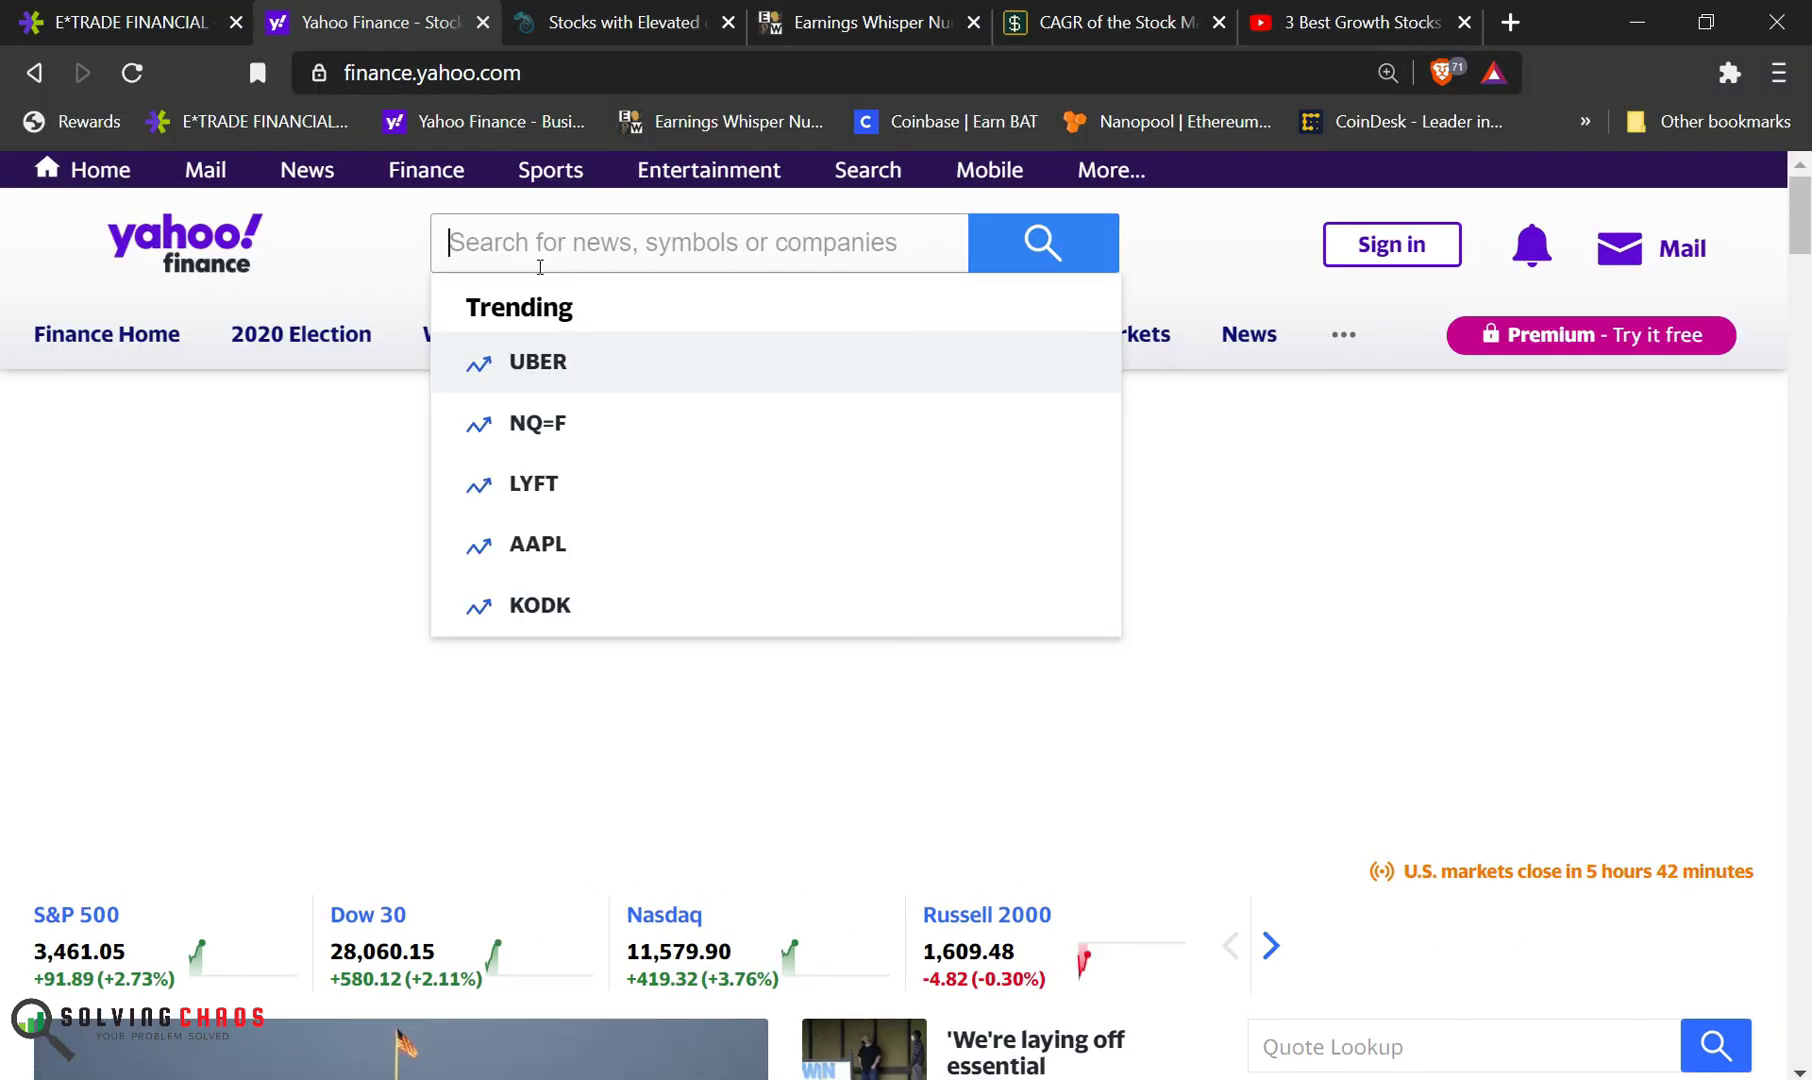
type("tdoc")
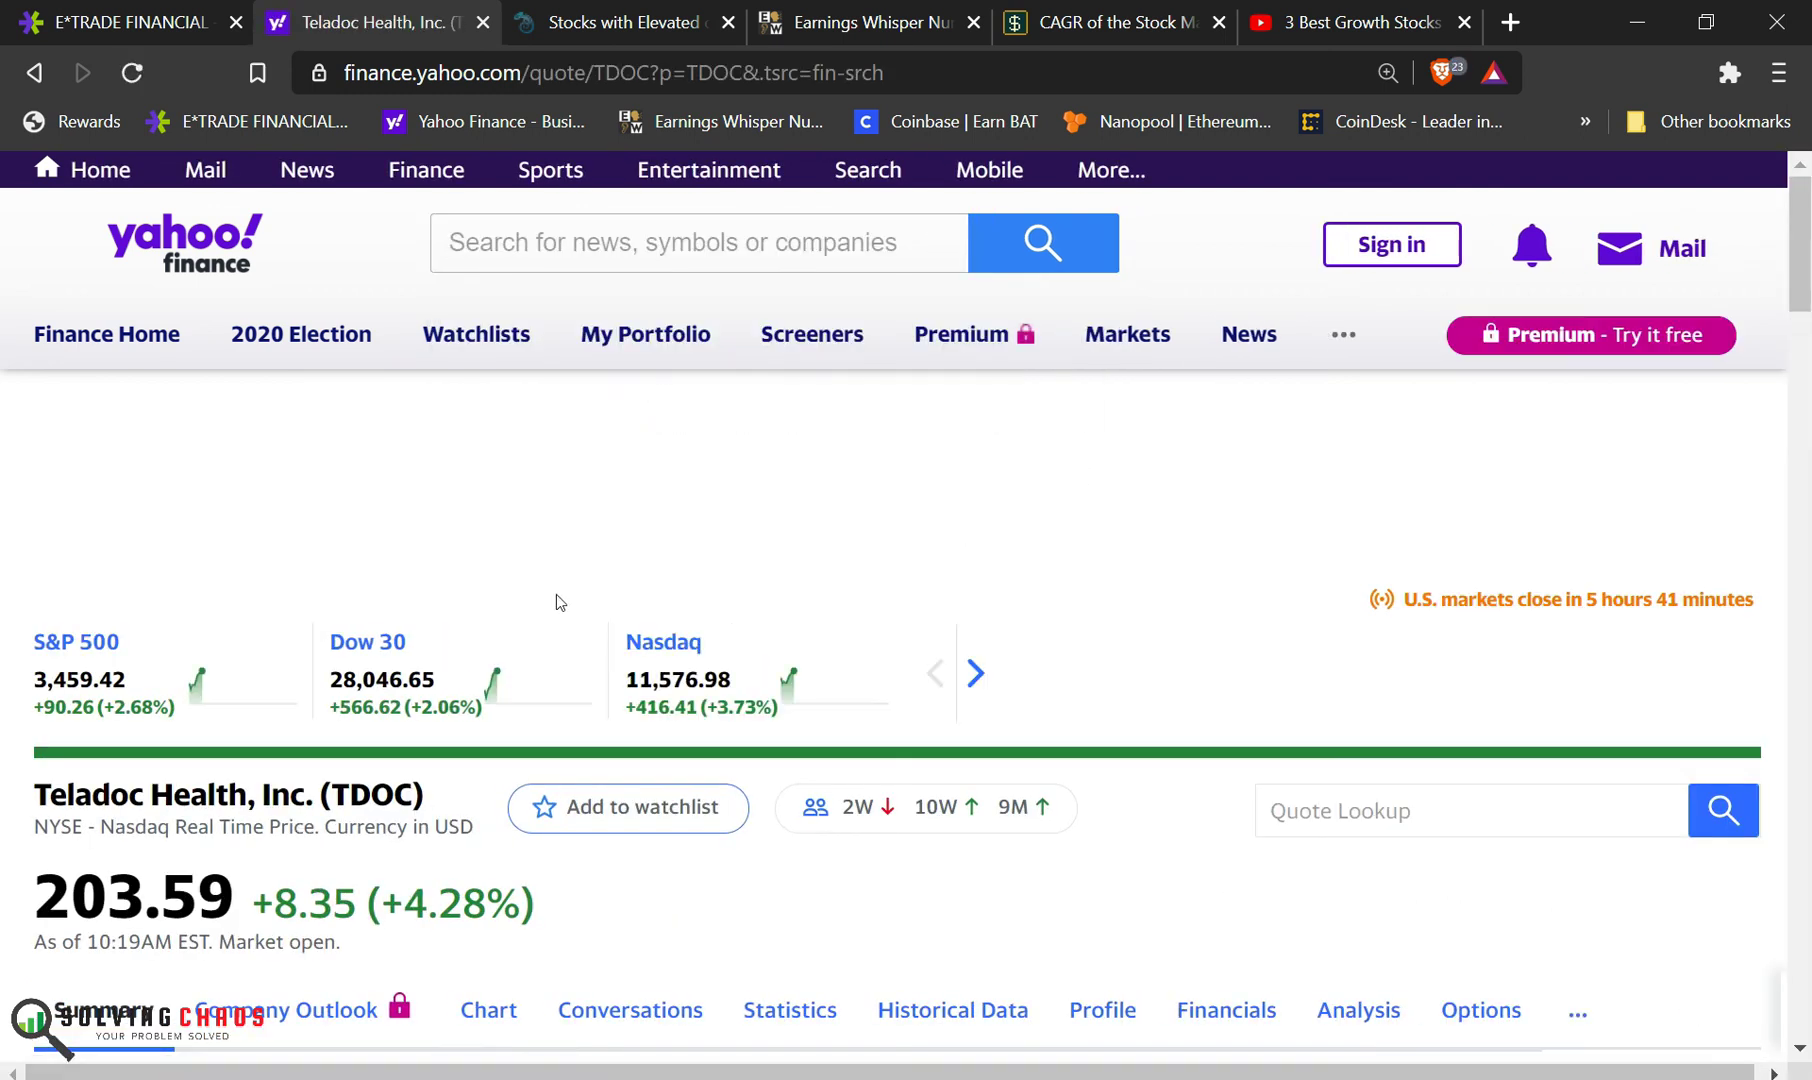
scroll("down", 3)
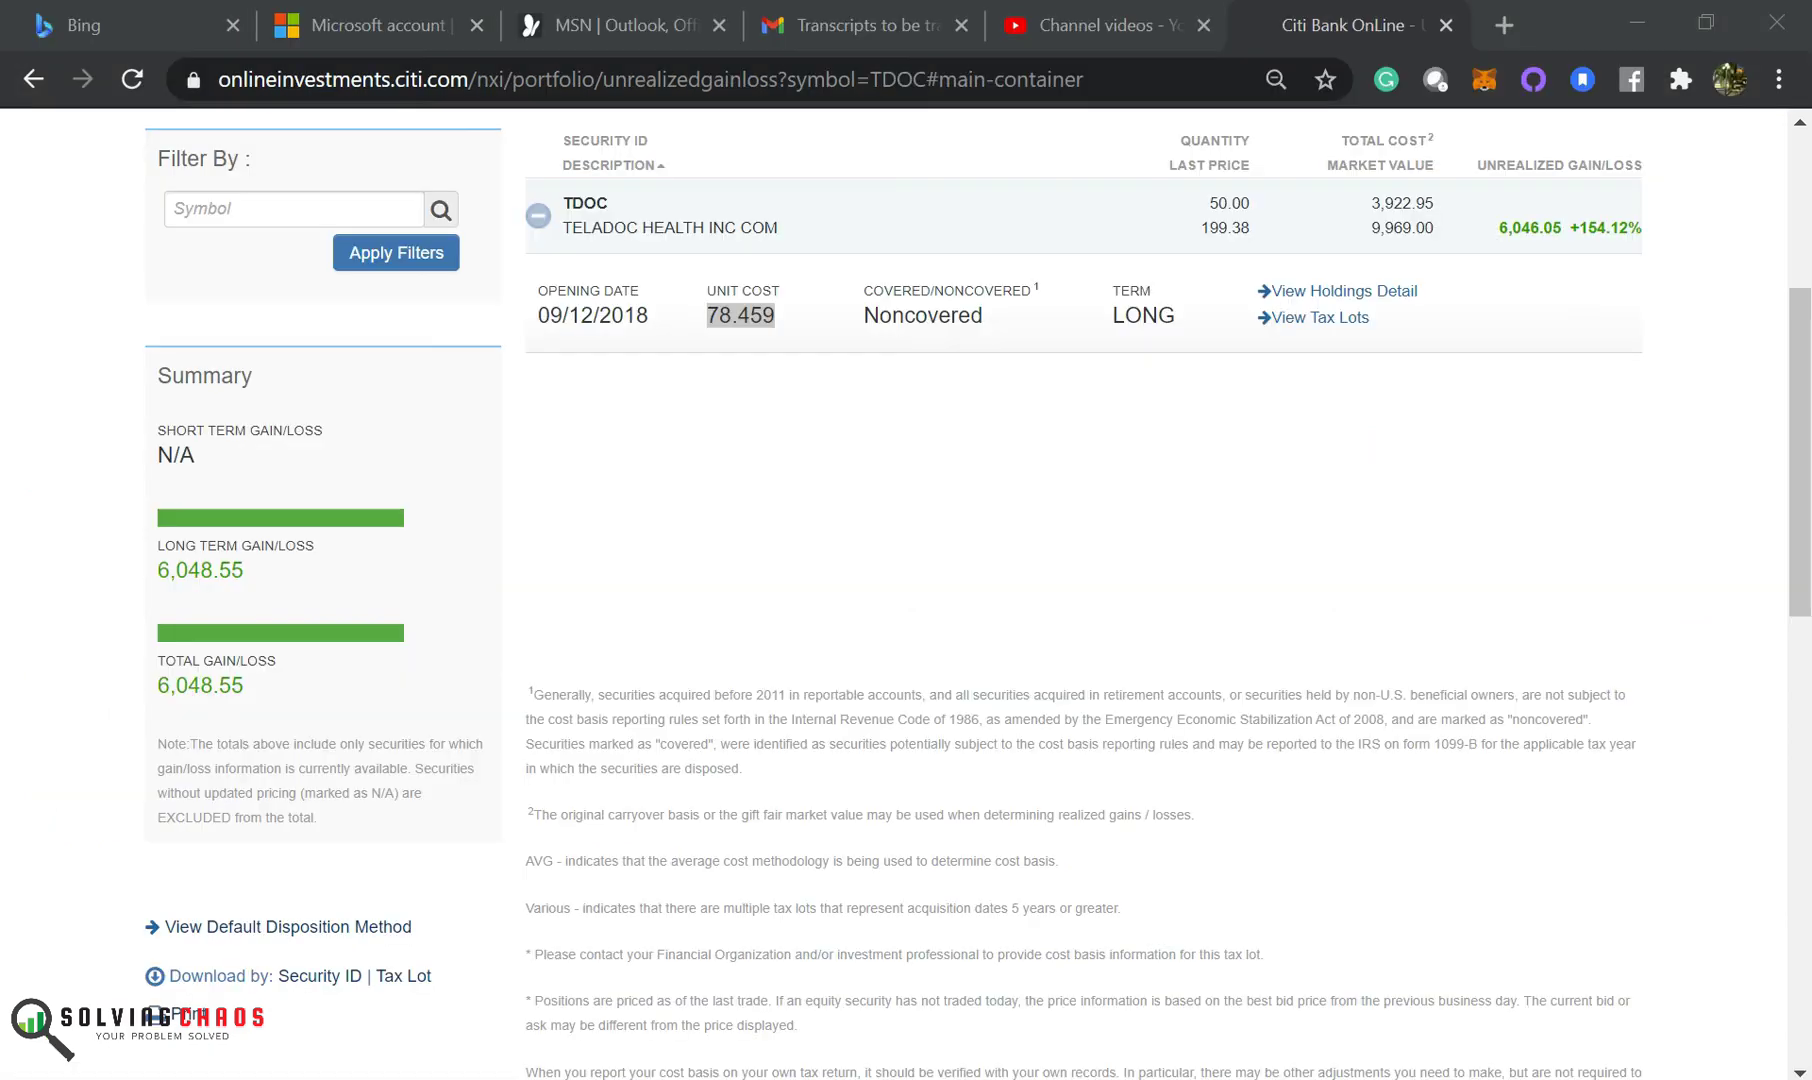
mouse_move(1312, 335)
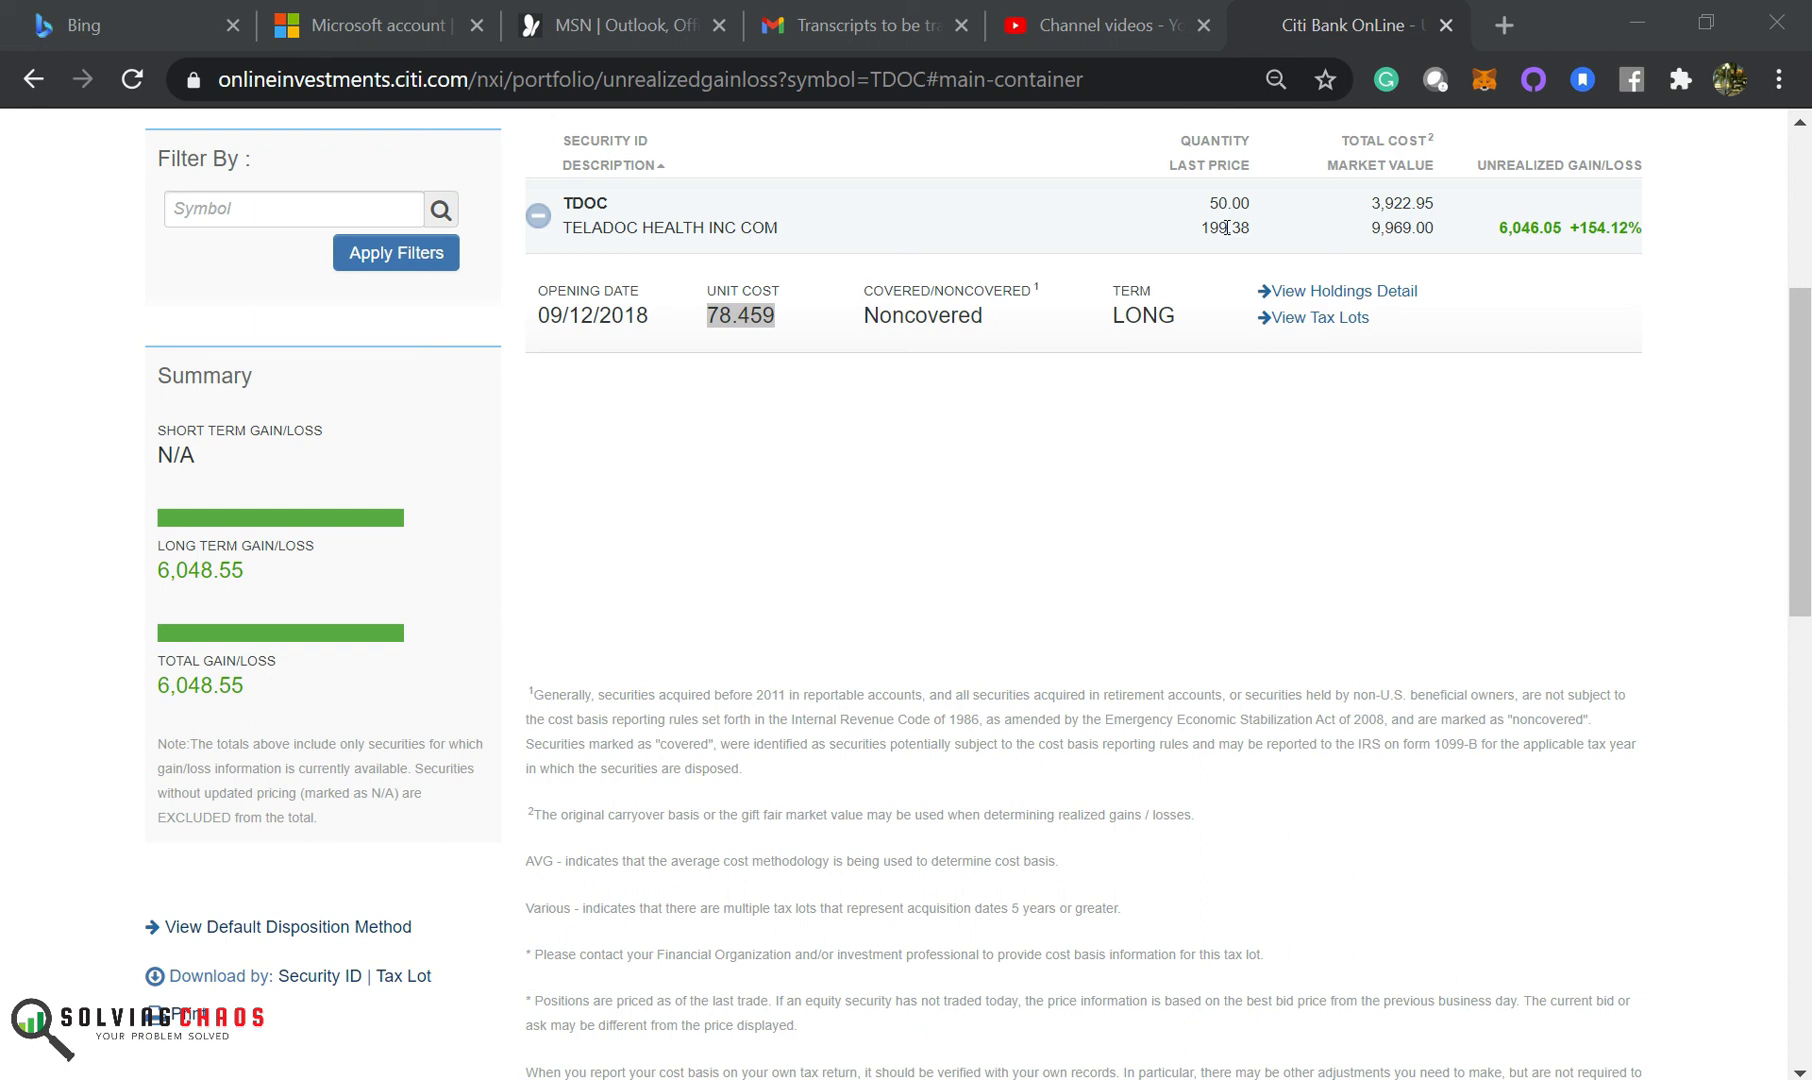
mouse_move(1354, 274)
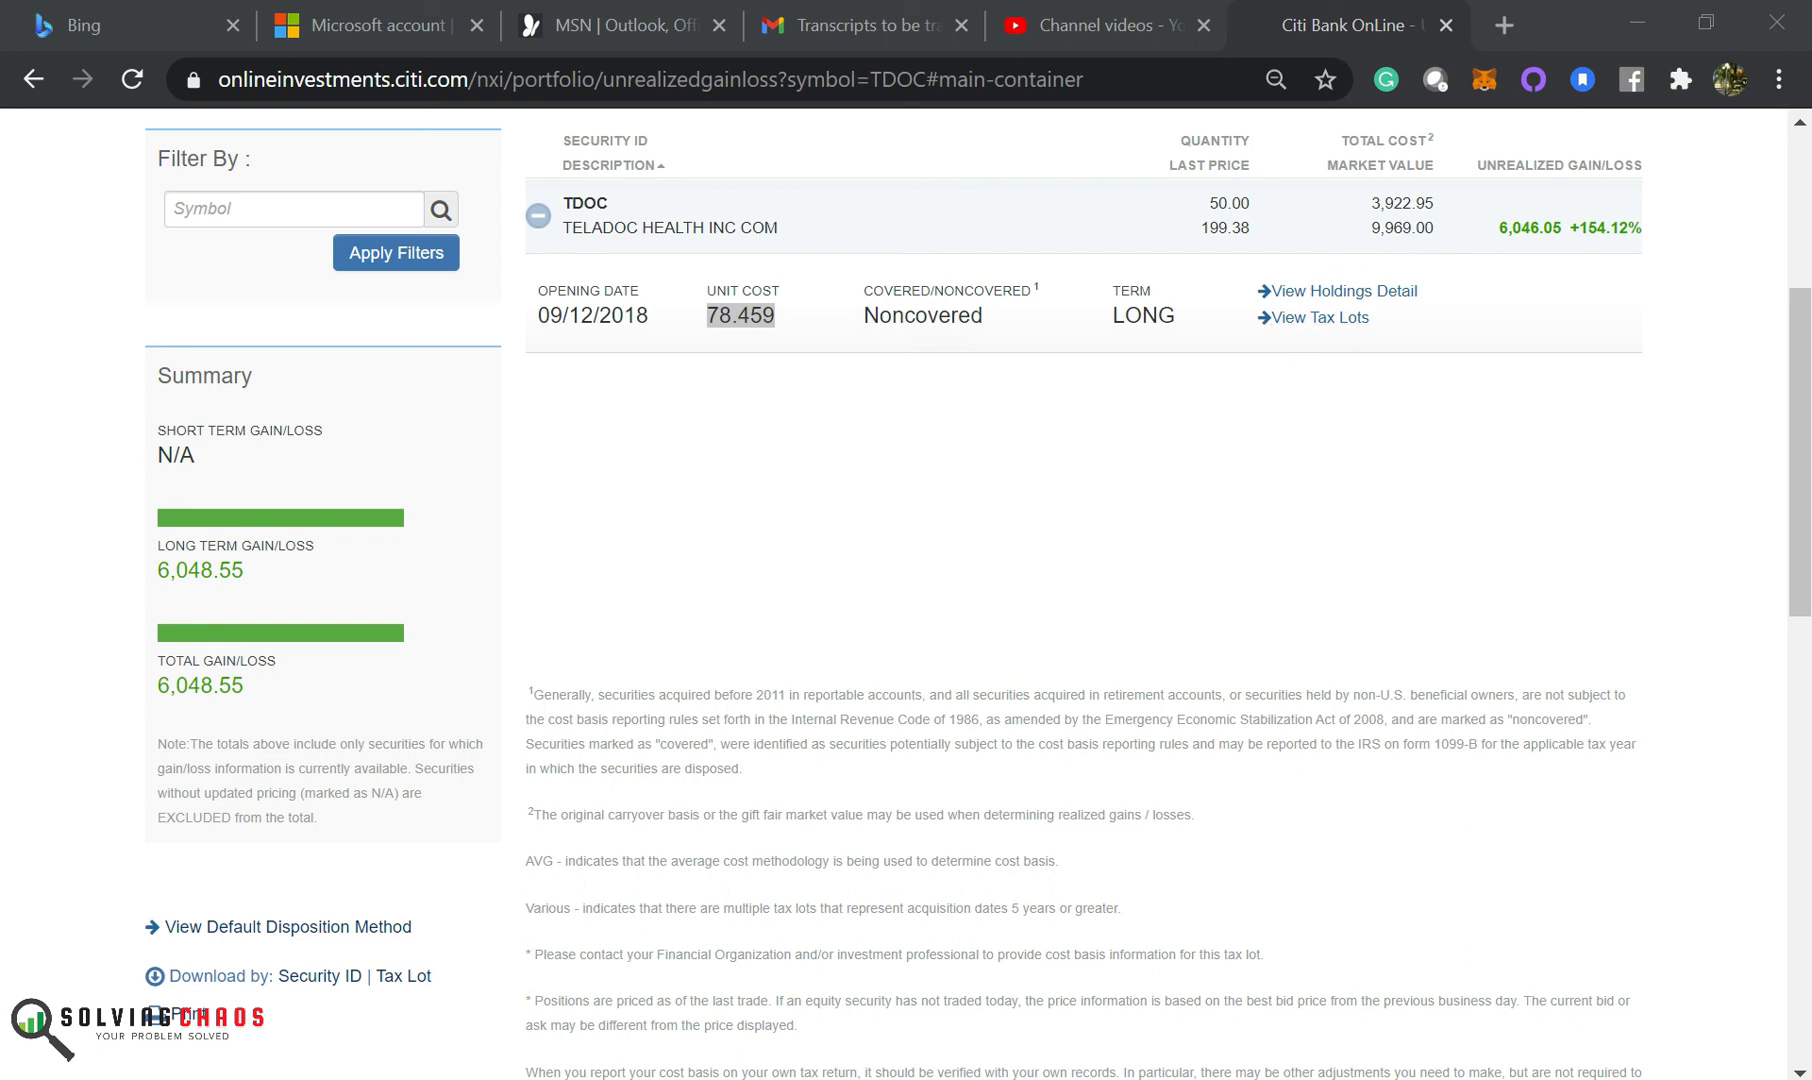
Step: Show Citi's TDOC tax lot: 50 shares bought 09/12/2018, cost 3,922.95
left_click(1321, 318)
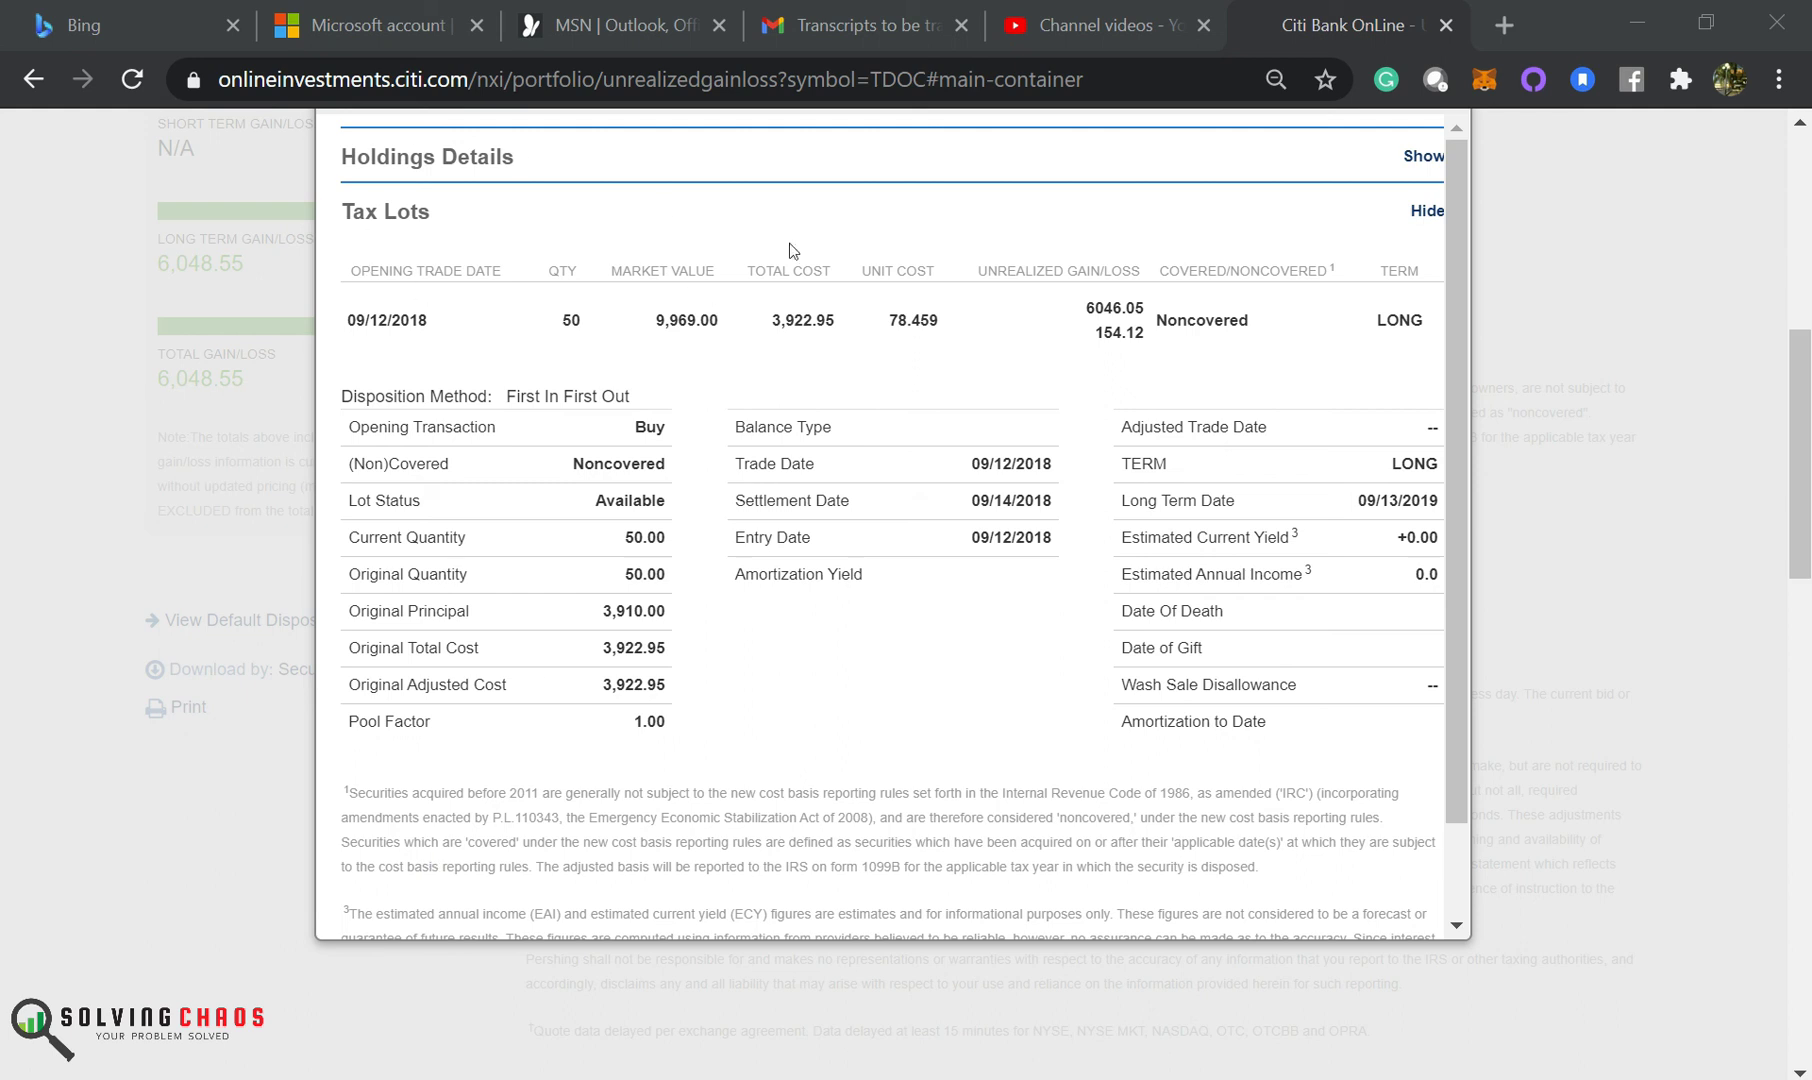
mouse_move(1362, 330)
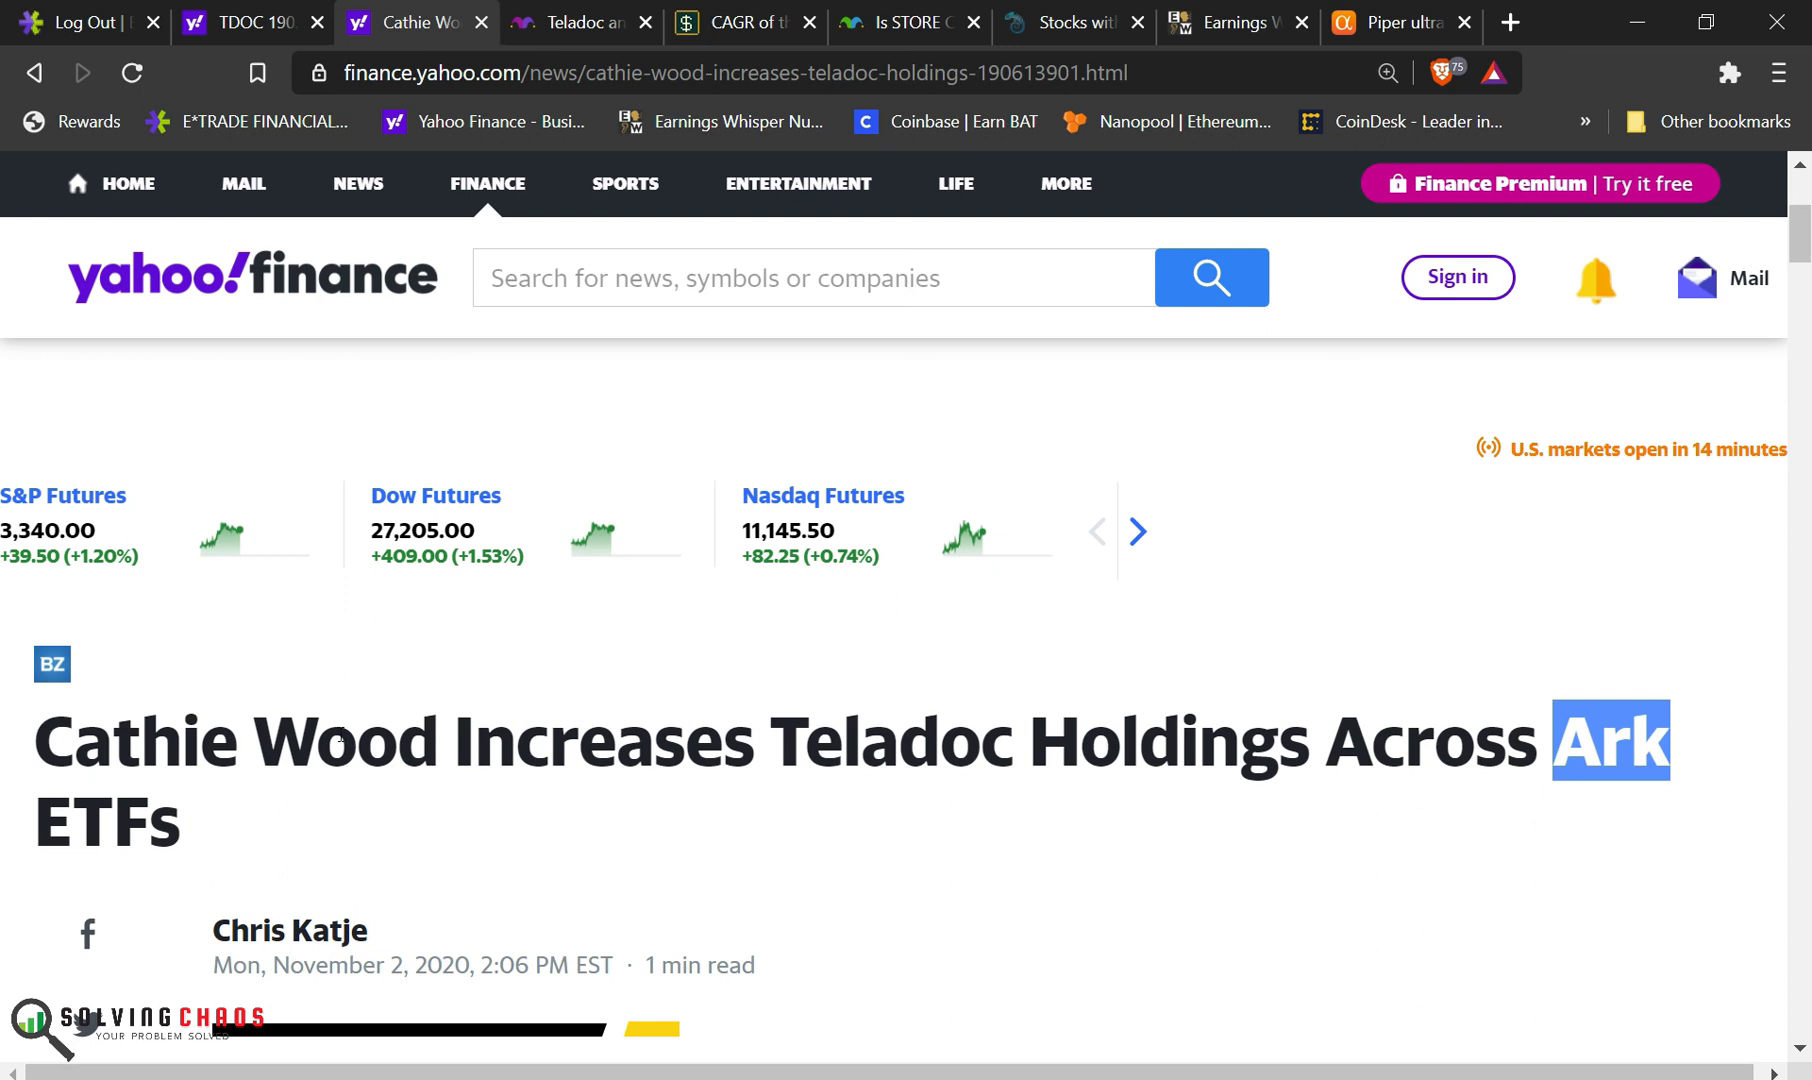
scroll("down", 3)
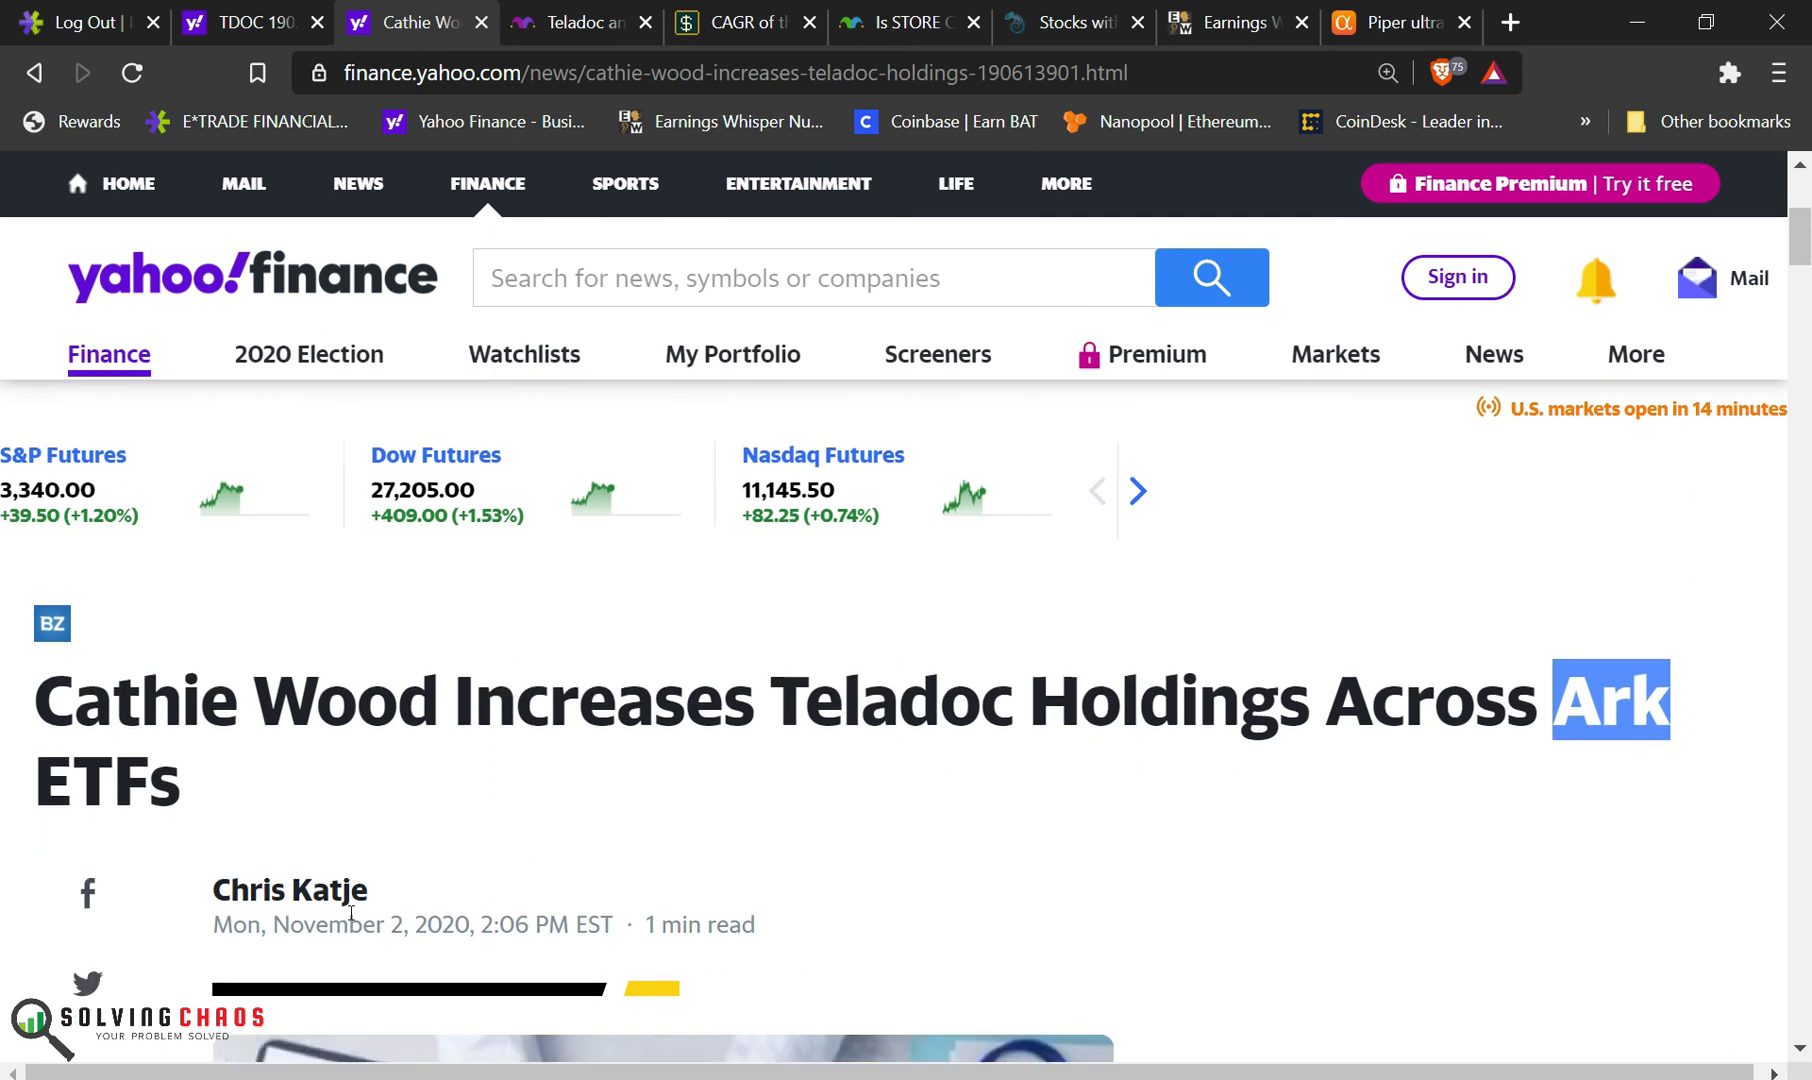
scroll("down", 3)
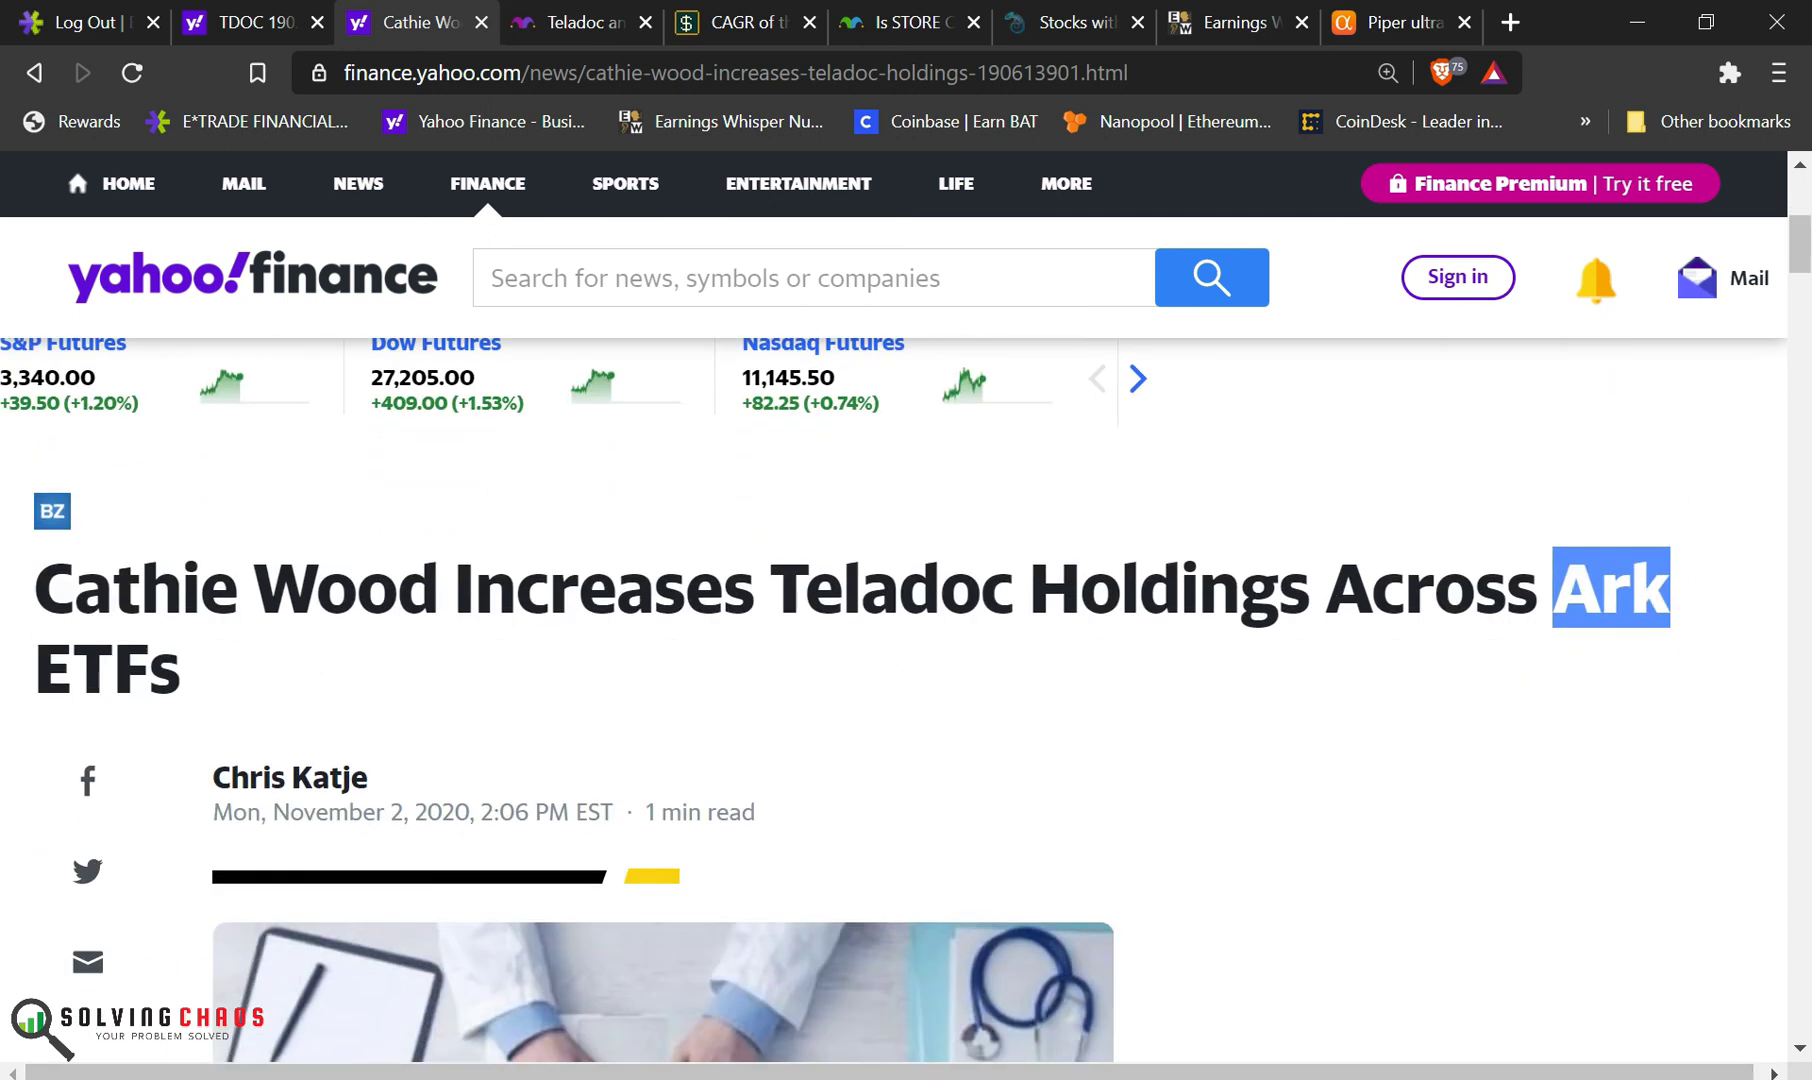